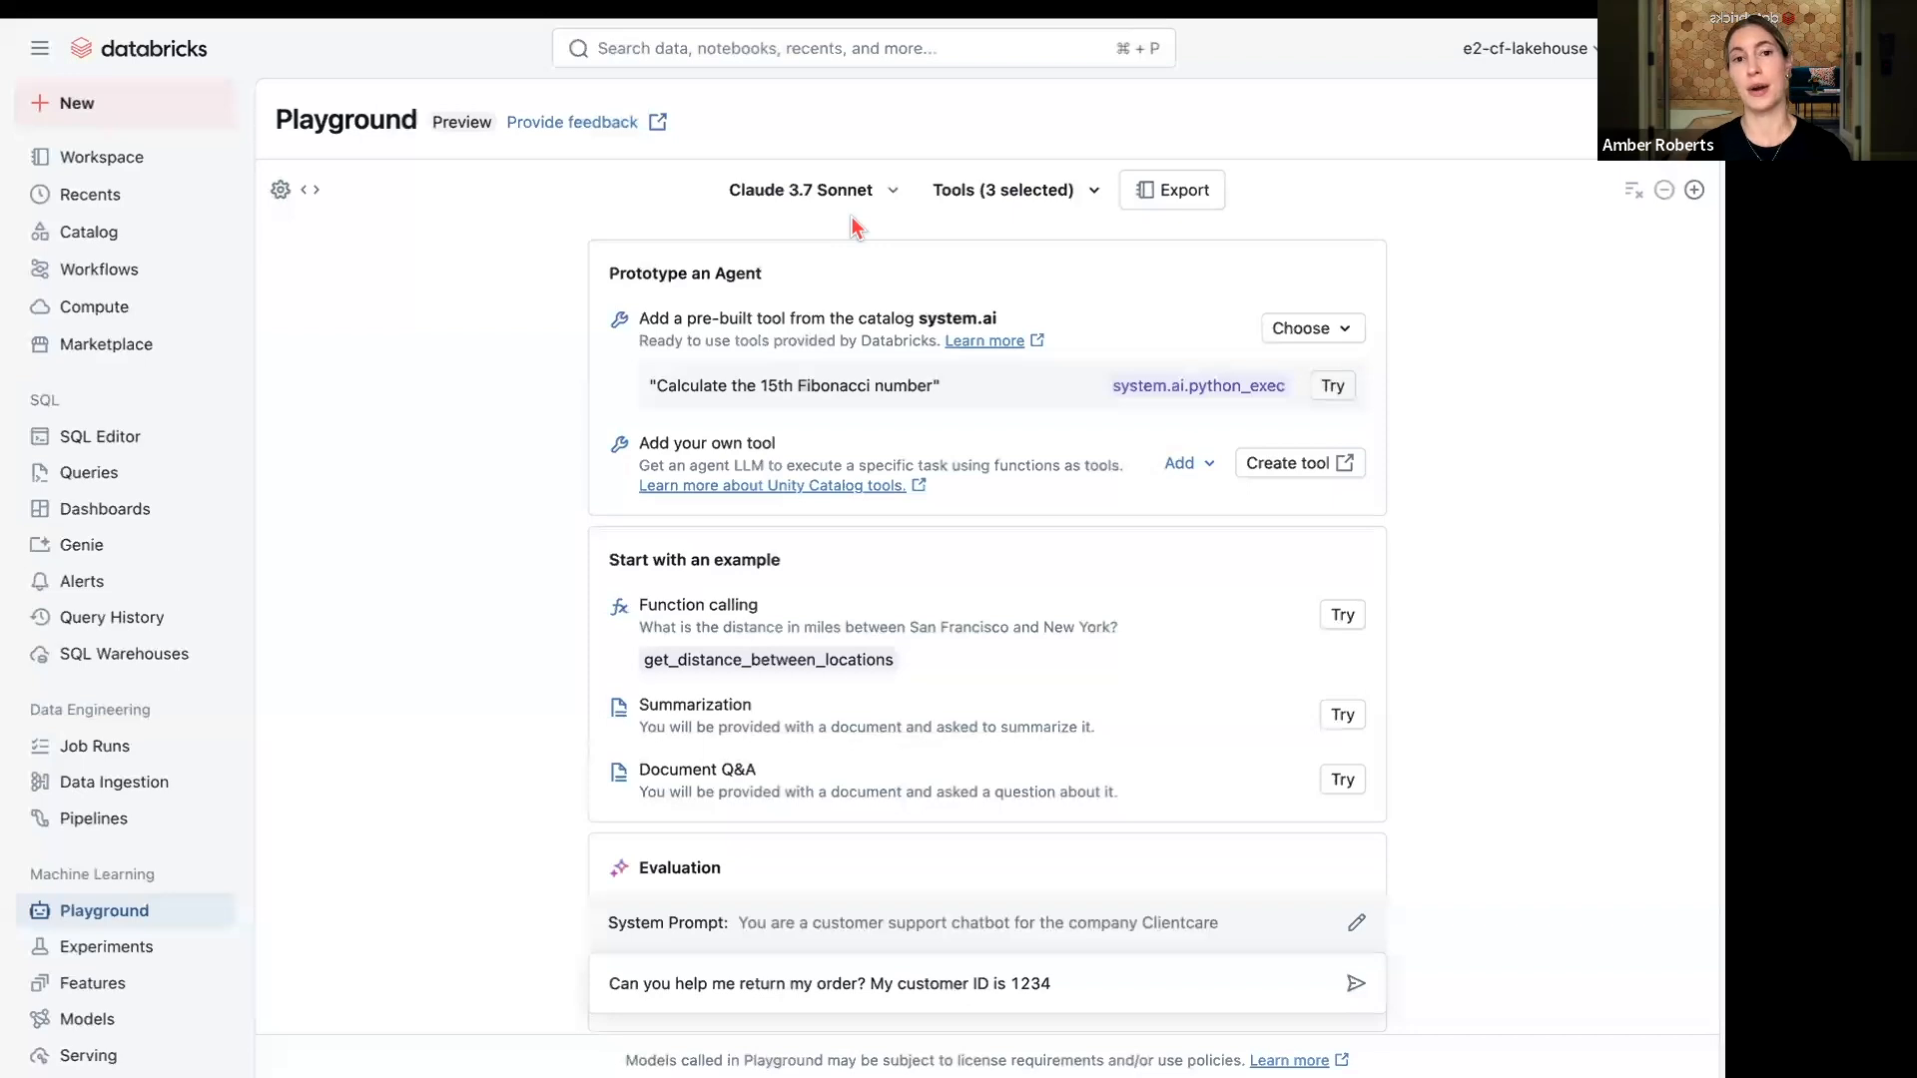
{"action": "mouse_move", "coordinate": [799, 189]}
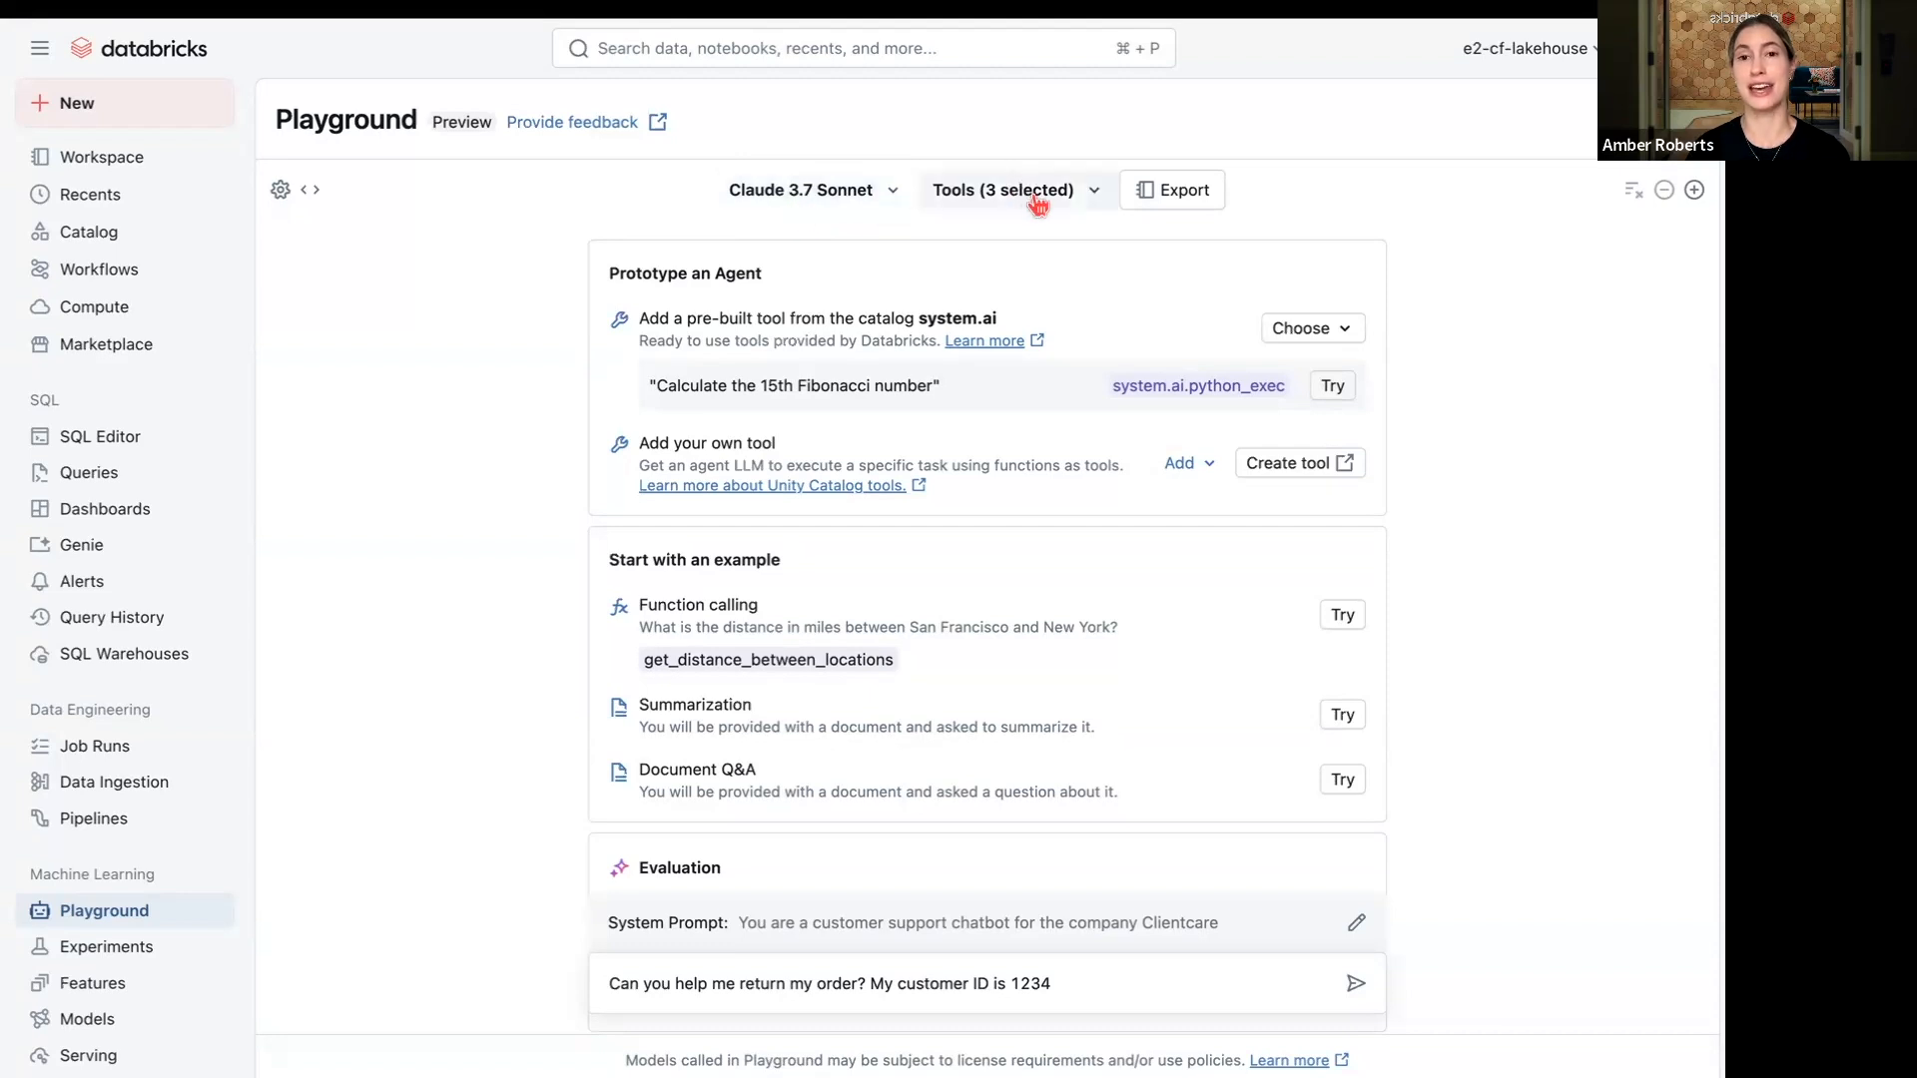
- Review the agent's three tools, then send the prefilled return question for customer 1234
{"action": "left_click", "coordinate": [1010, 190]}
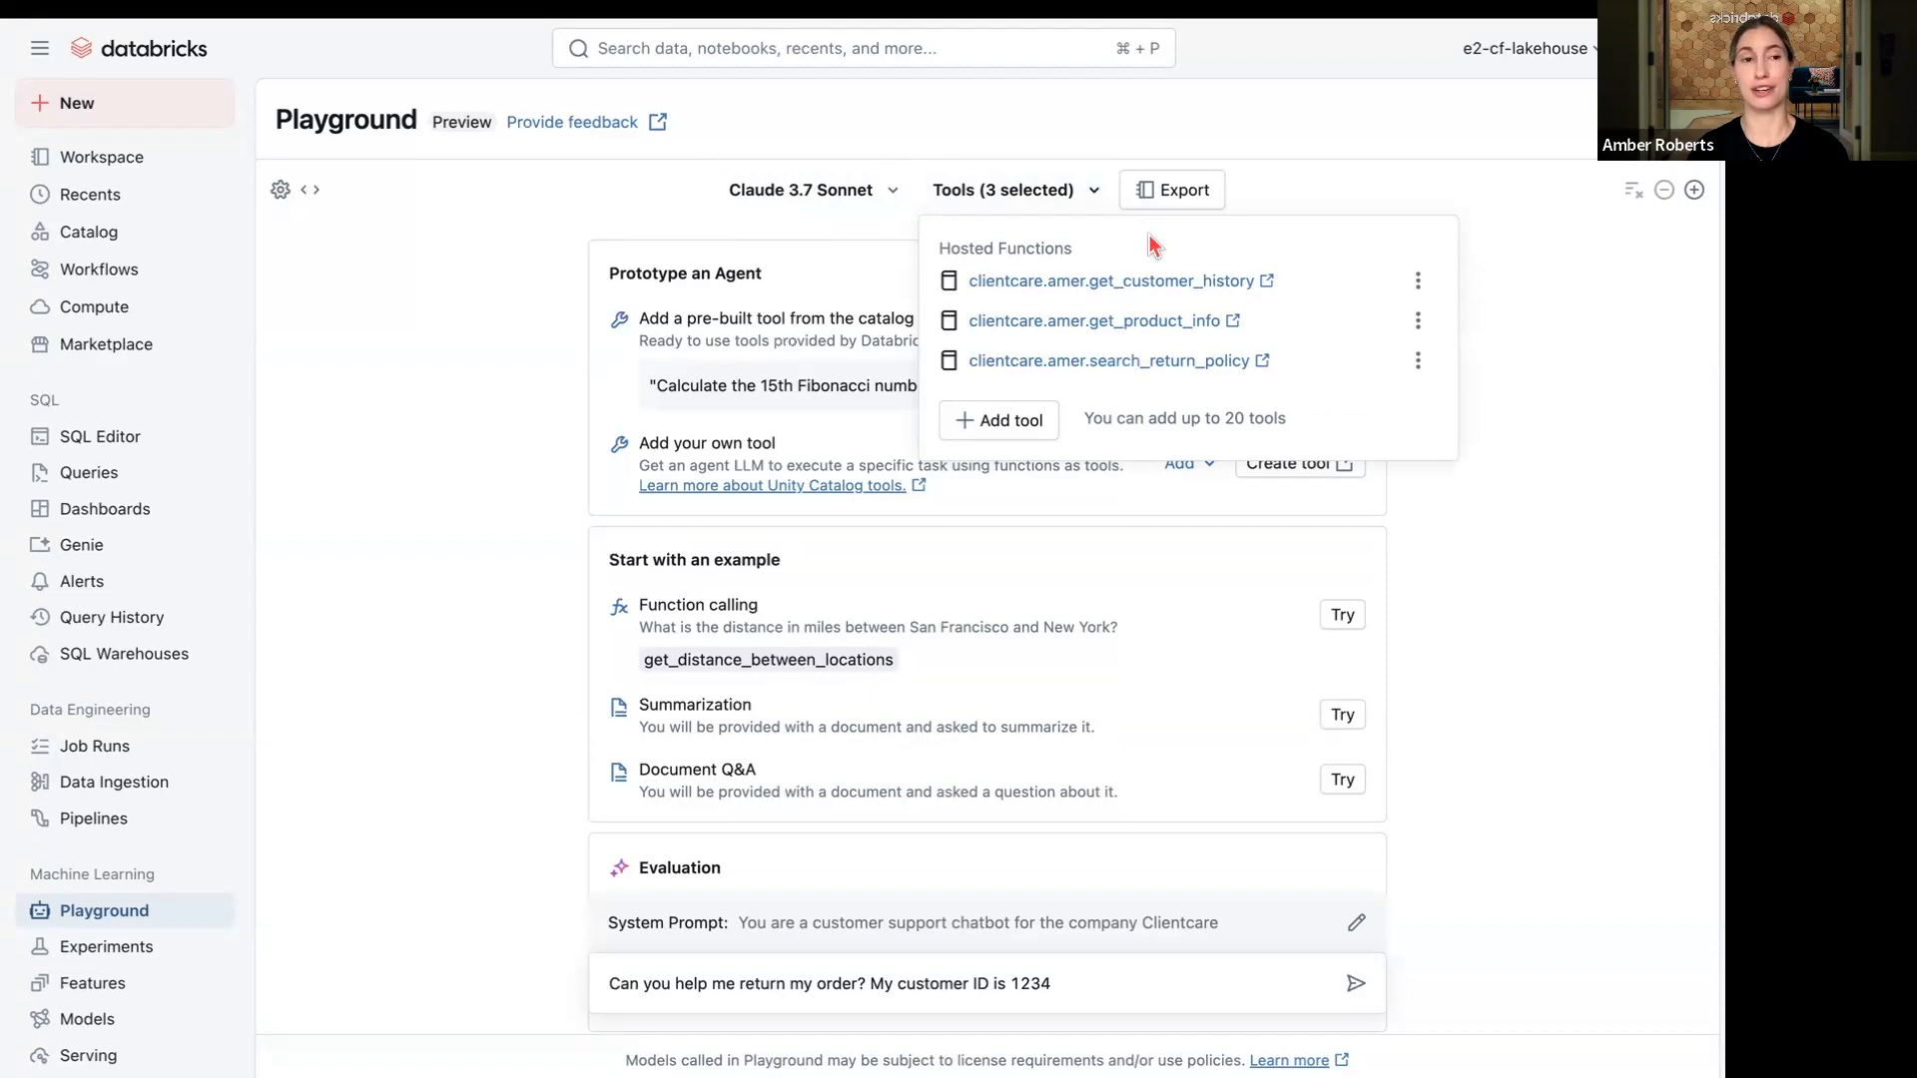
{"action": "mouse_move", "coordinate": [1076, 307]}
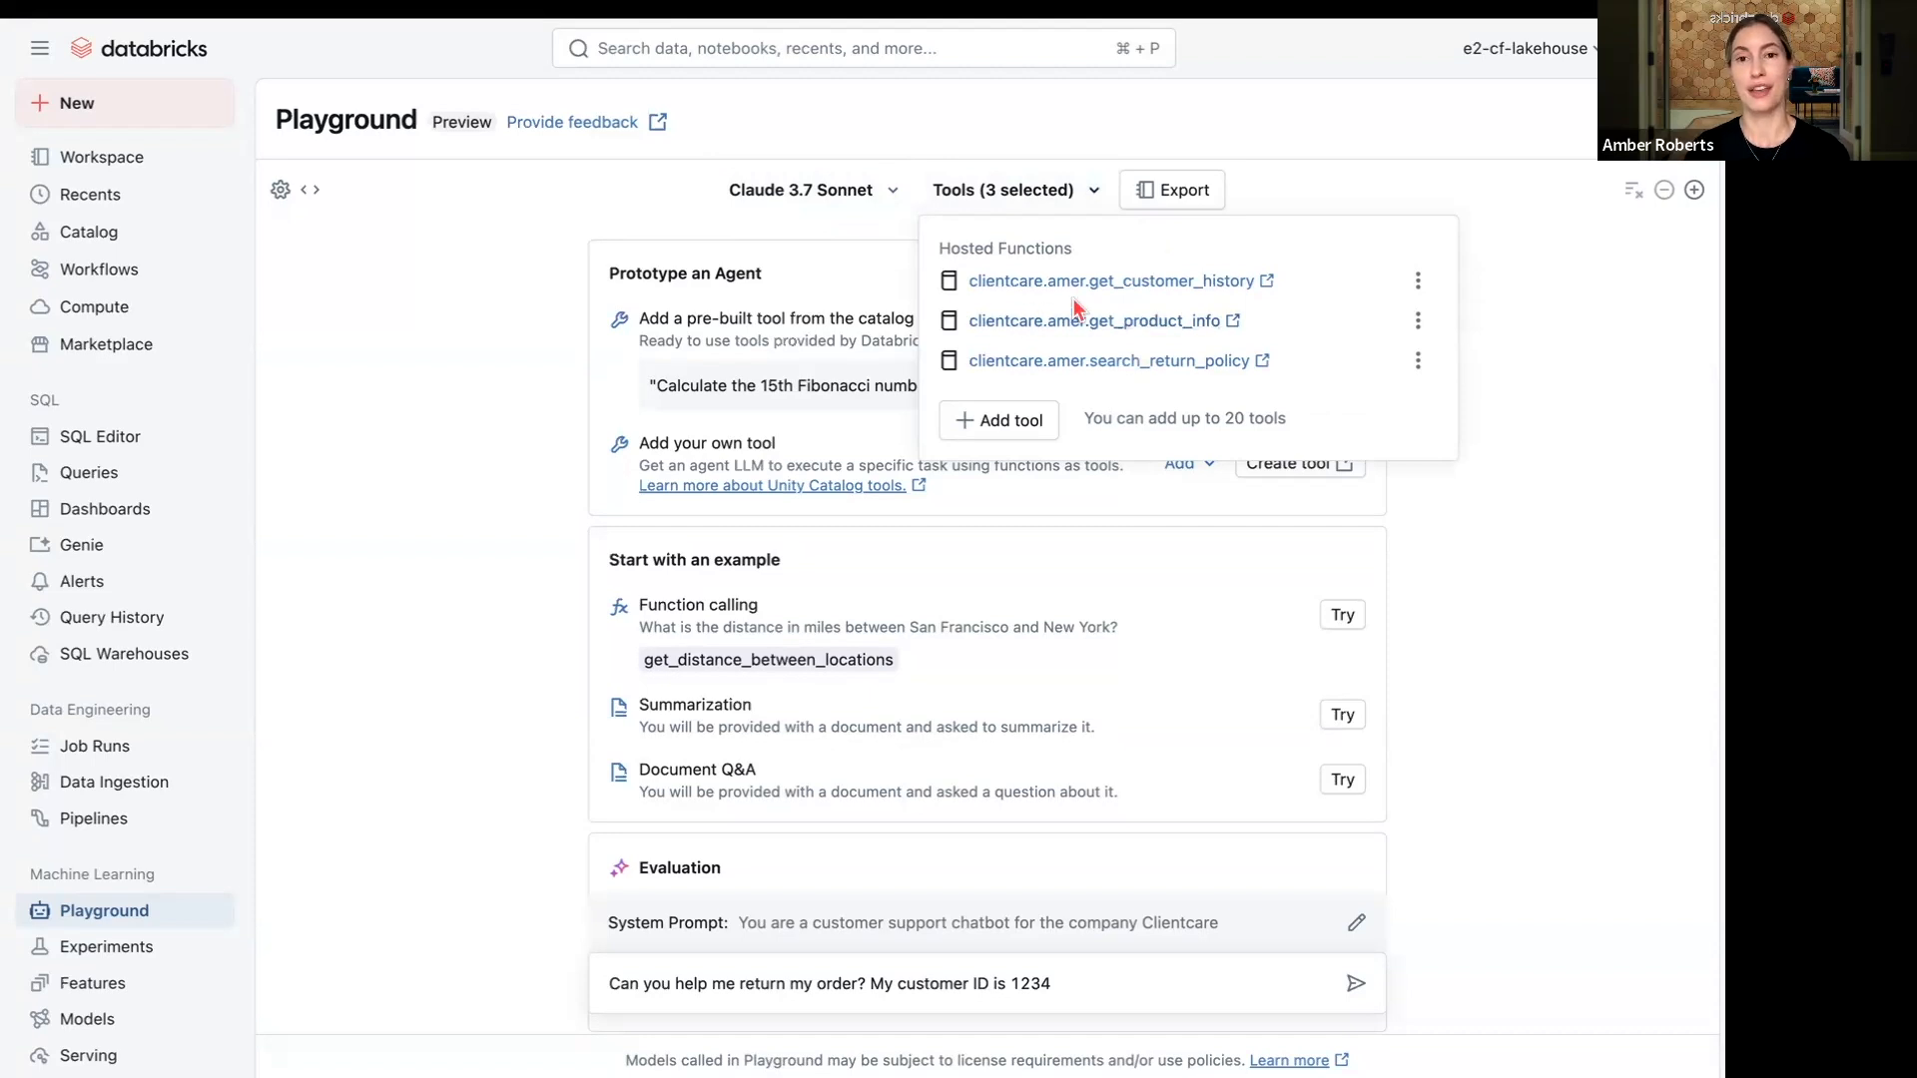
{"action": "mouse_move", "coordinate": [1270, 287]}
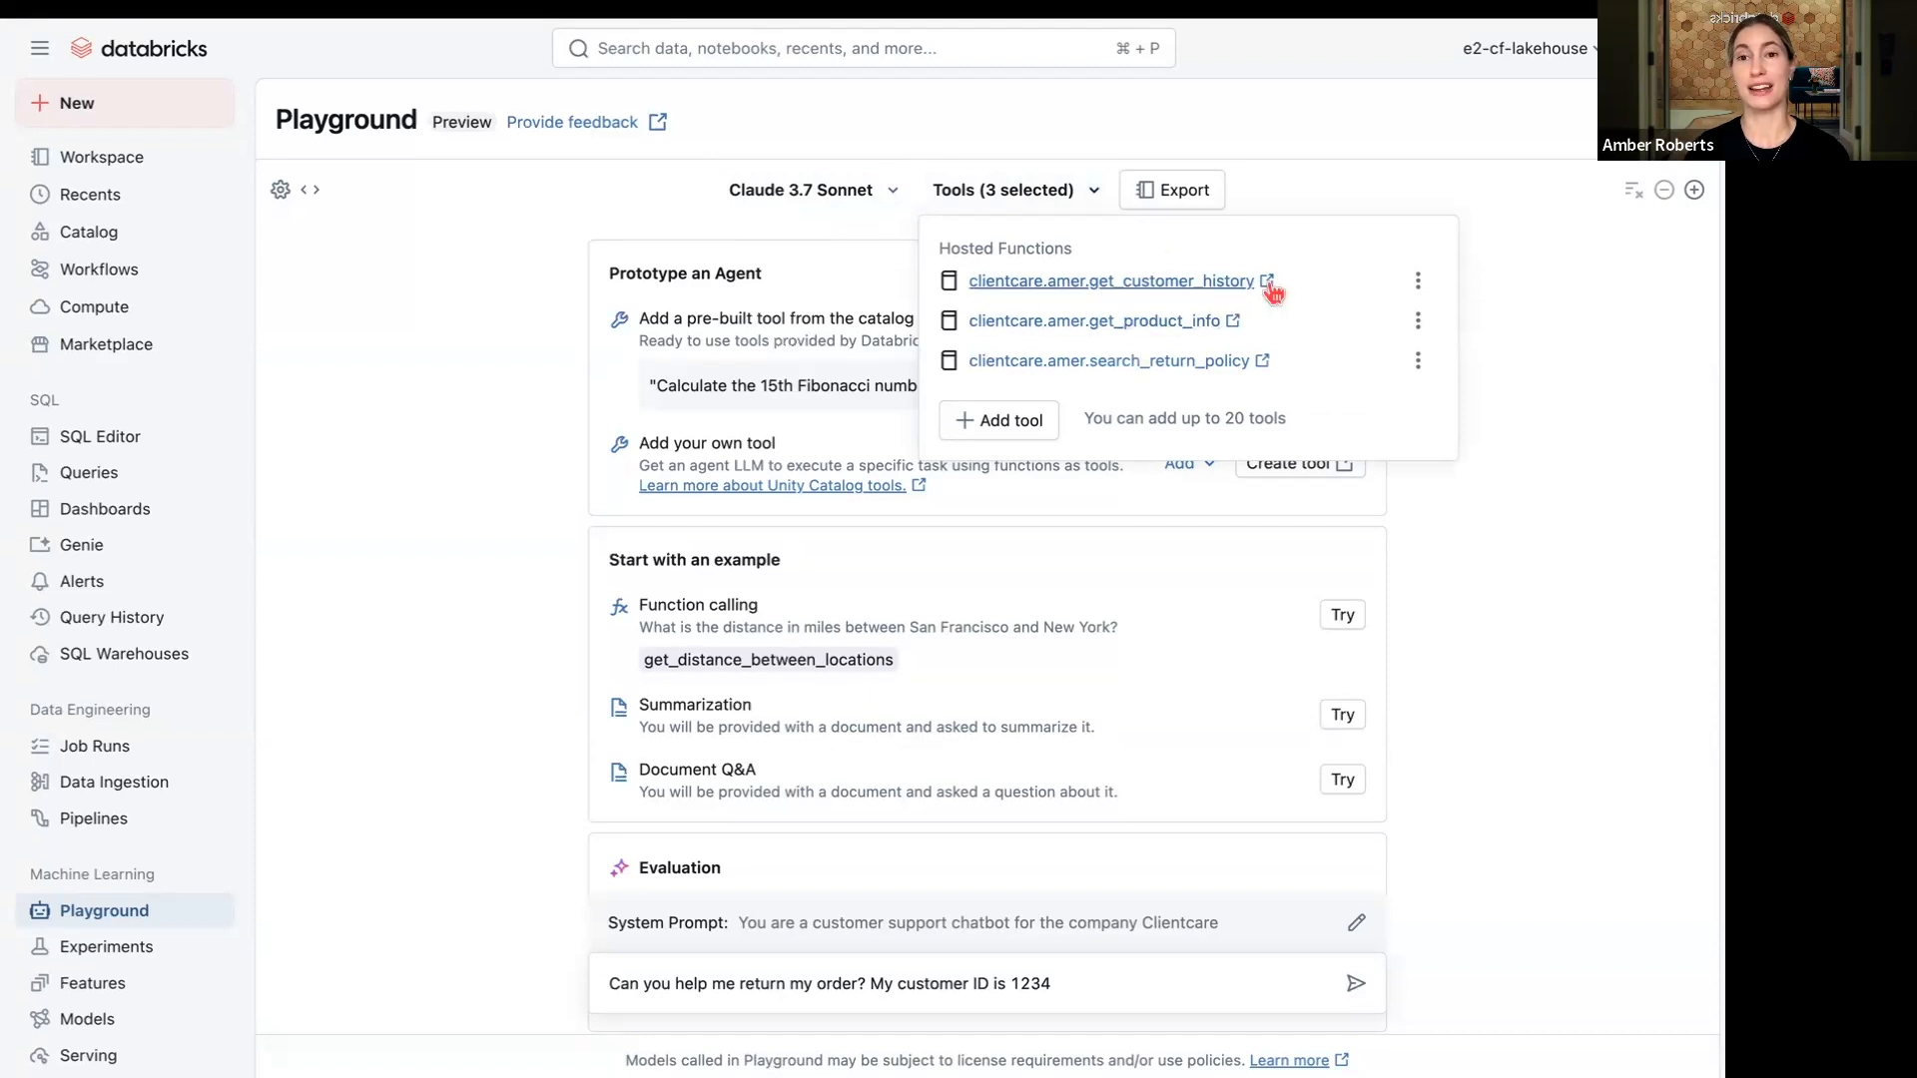
{"action": "mouse_move", "coordinate": [1238, 328]}
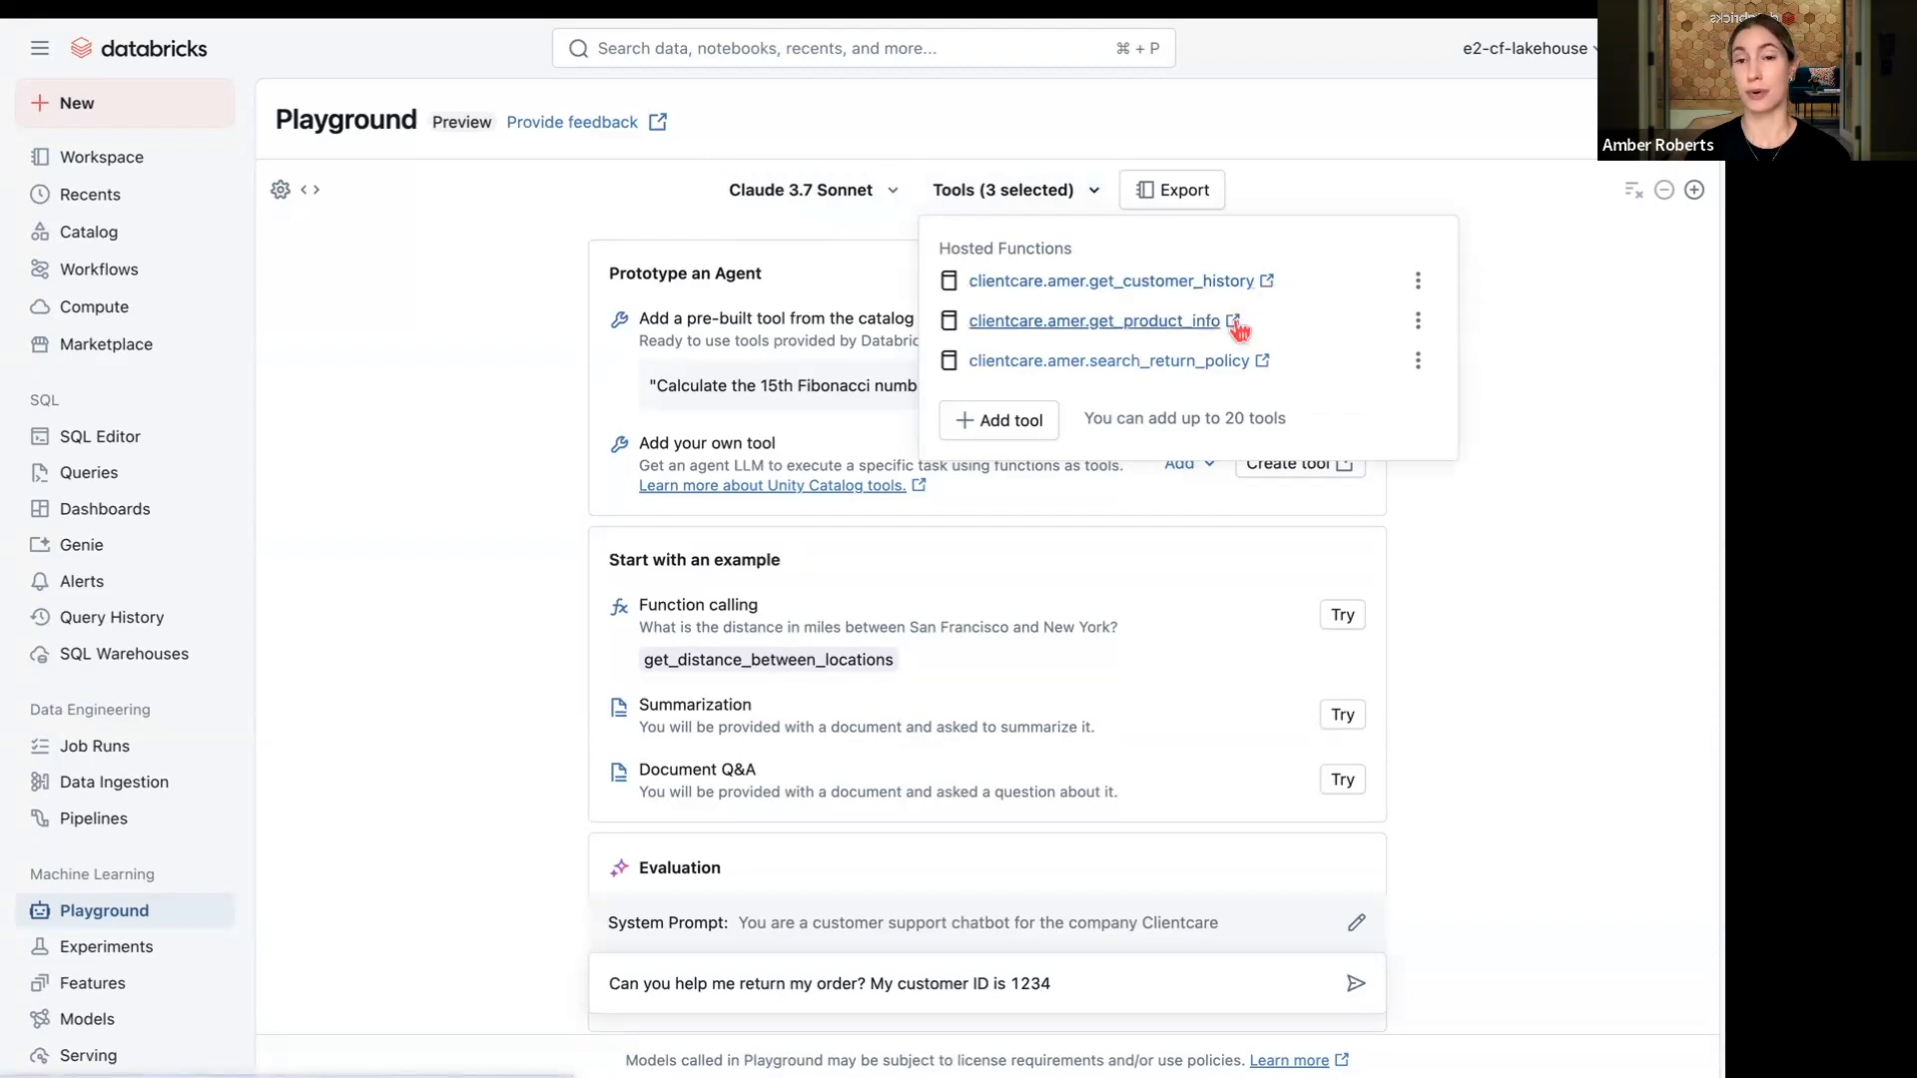
{"action": "mouse_move", "coordinate": [1262, 370]}
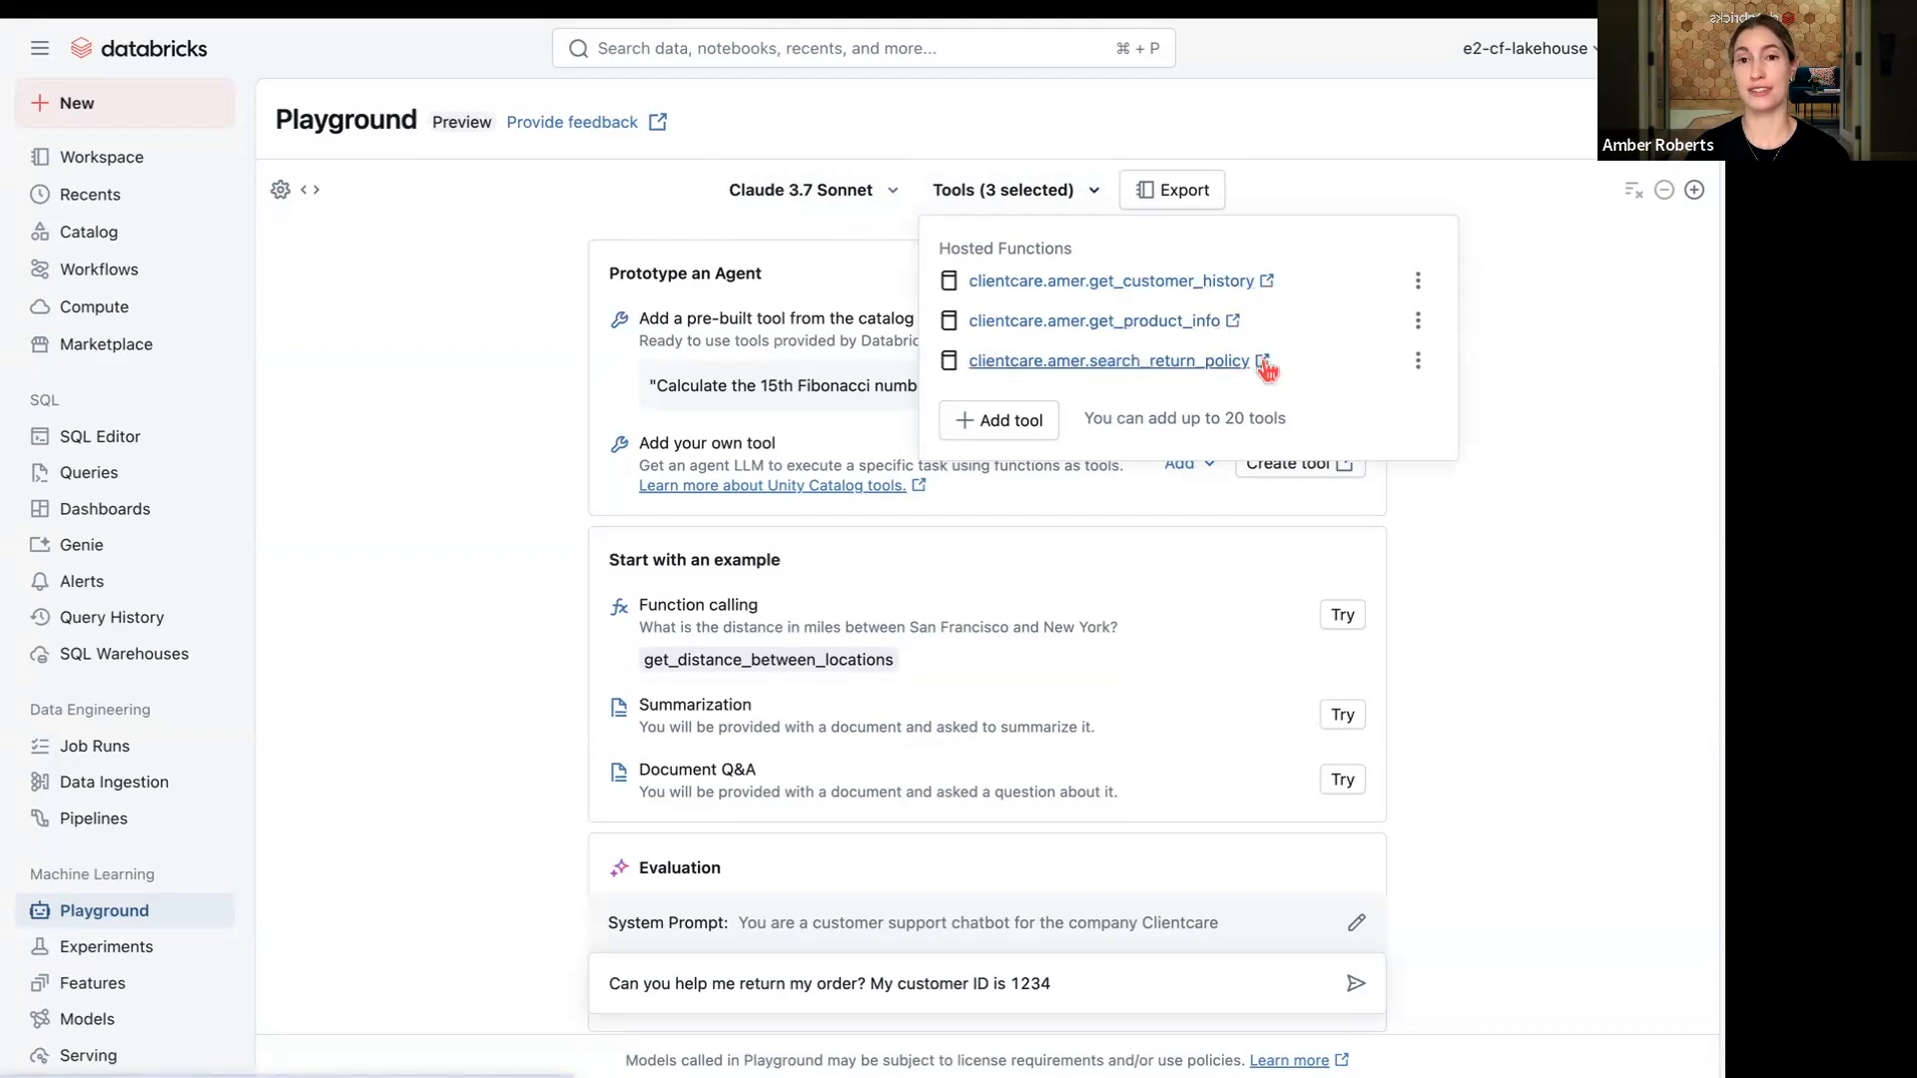
{"action": "mouse_move", "coordinate": [1328, 375]}
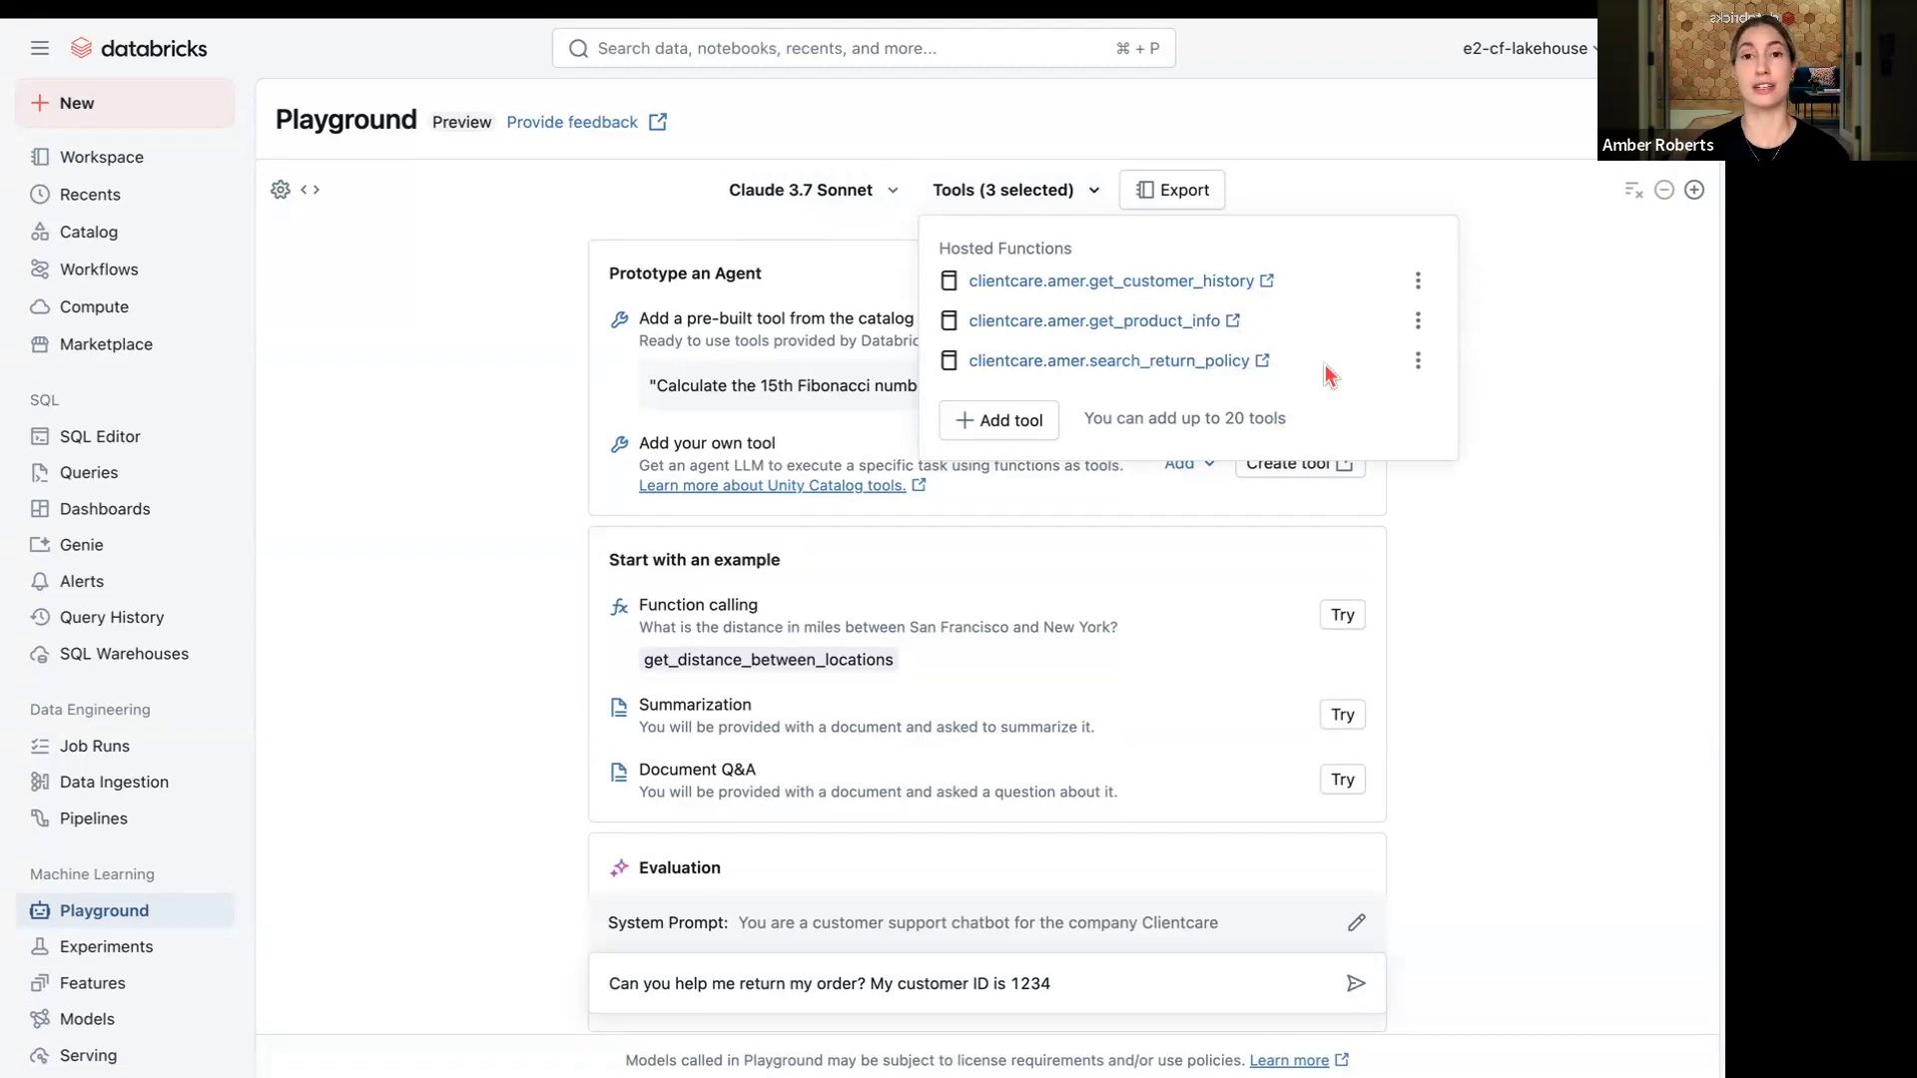
{"action": "mouse_move", "coordinate": [1511, 541]}
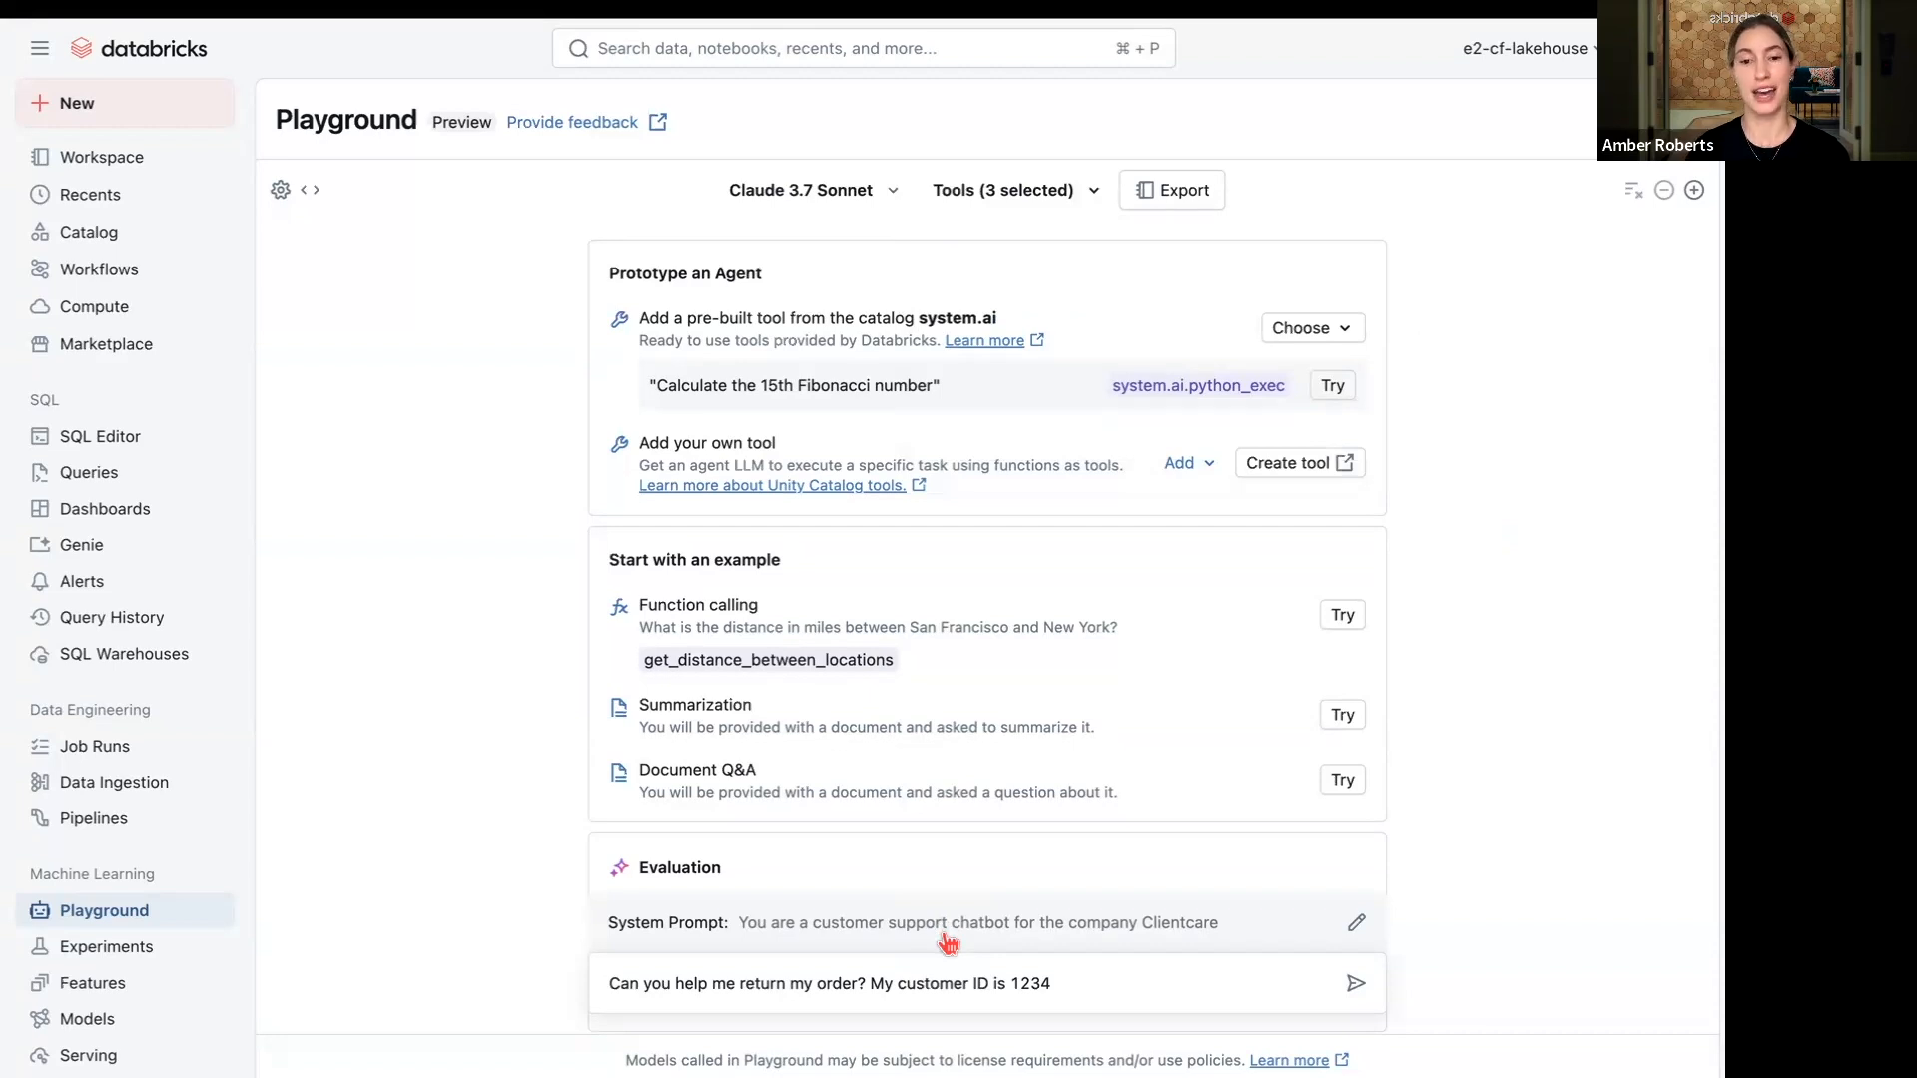
{"action": "left_click", "coordinate": [1356, 923]}
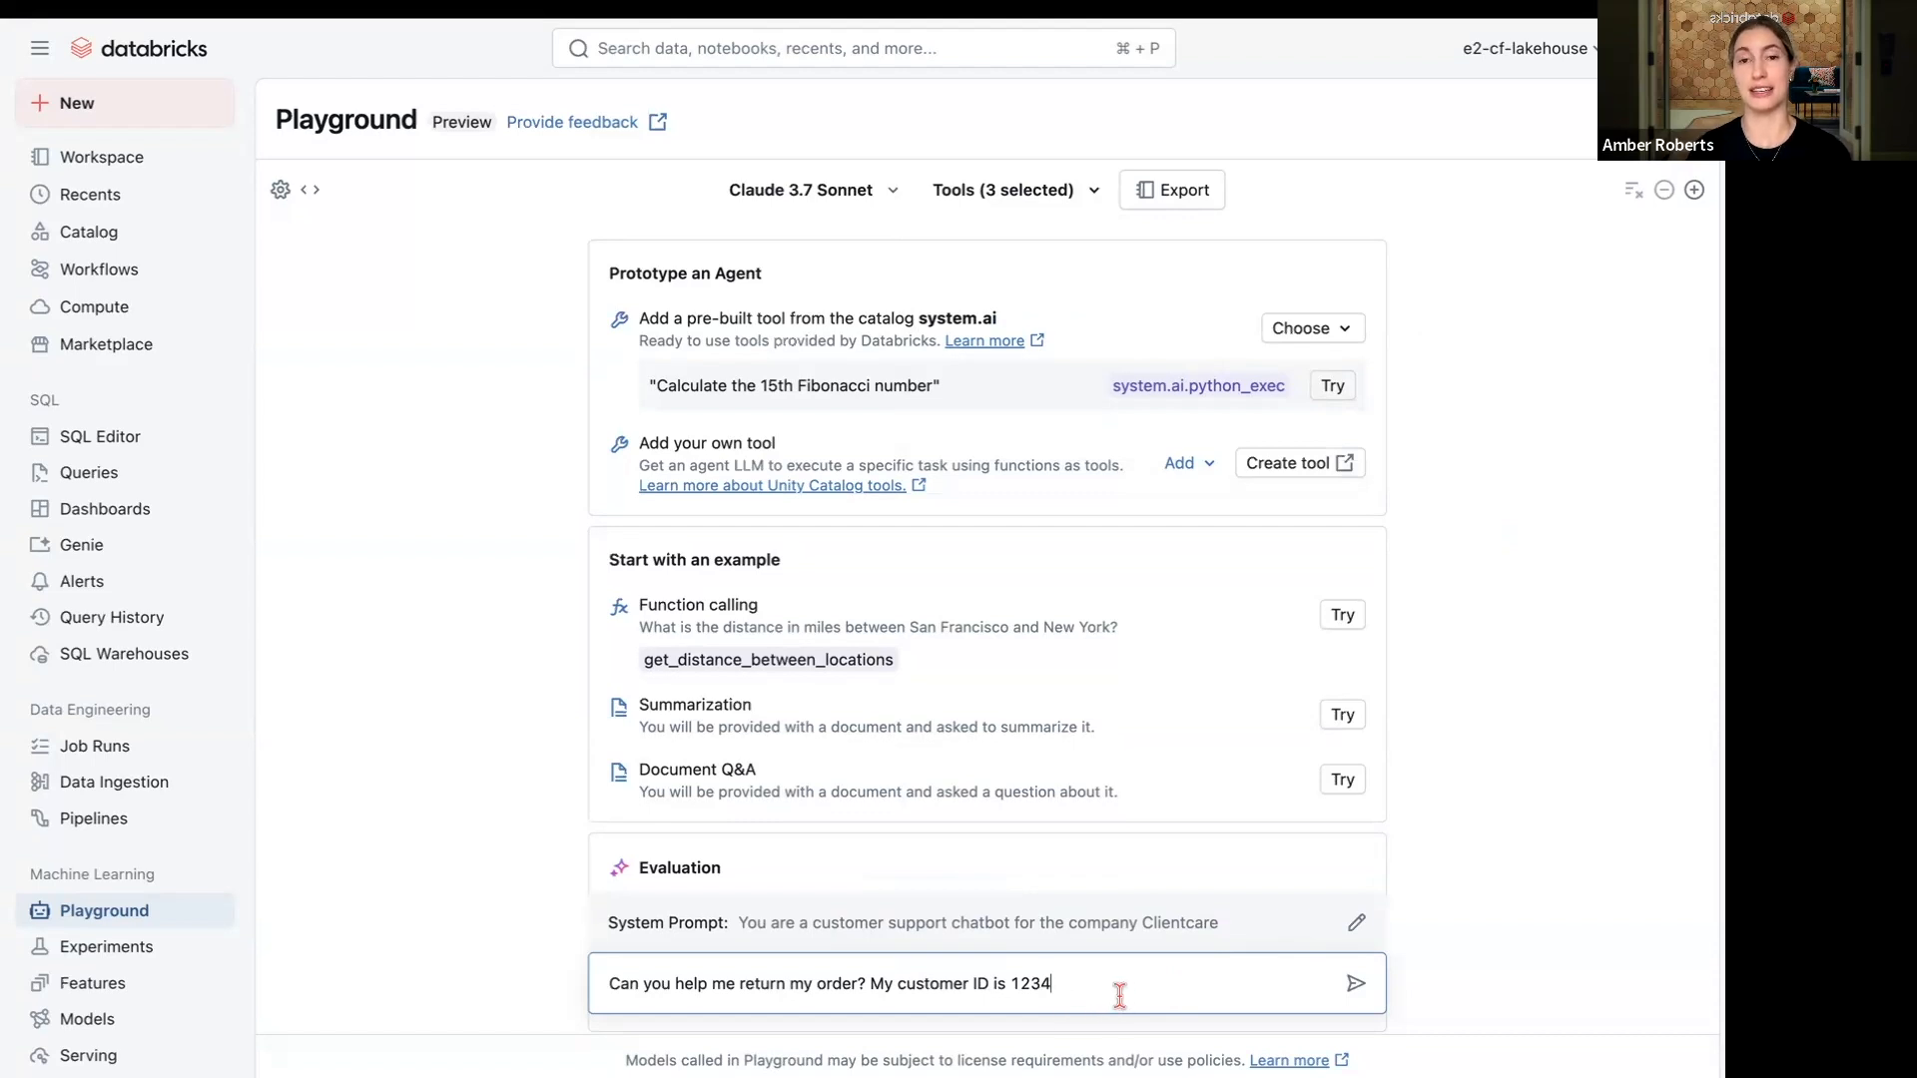
{"action": "left_click", "coordinate": [1354, 983]}
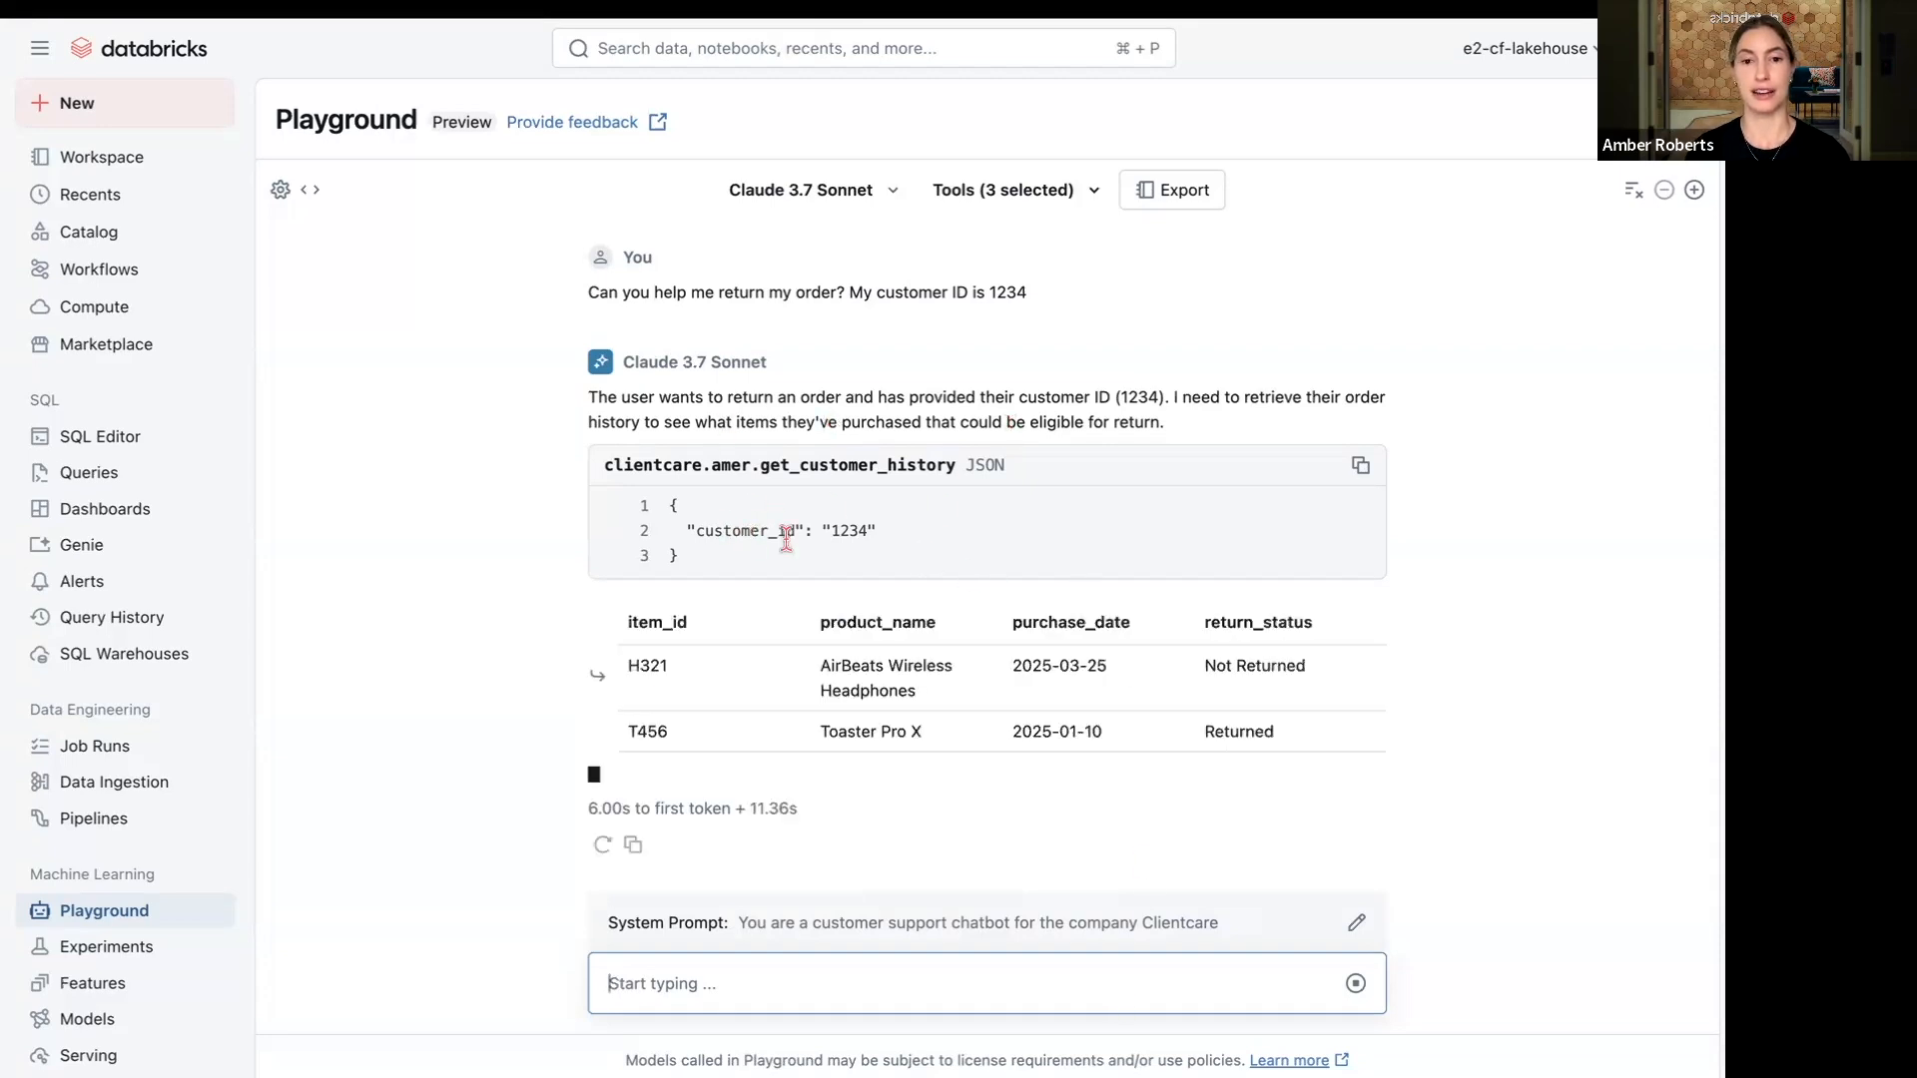
{"action": "mouse_move", "coordinate": [962, 560]}
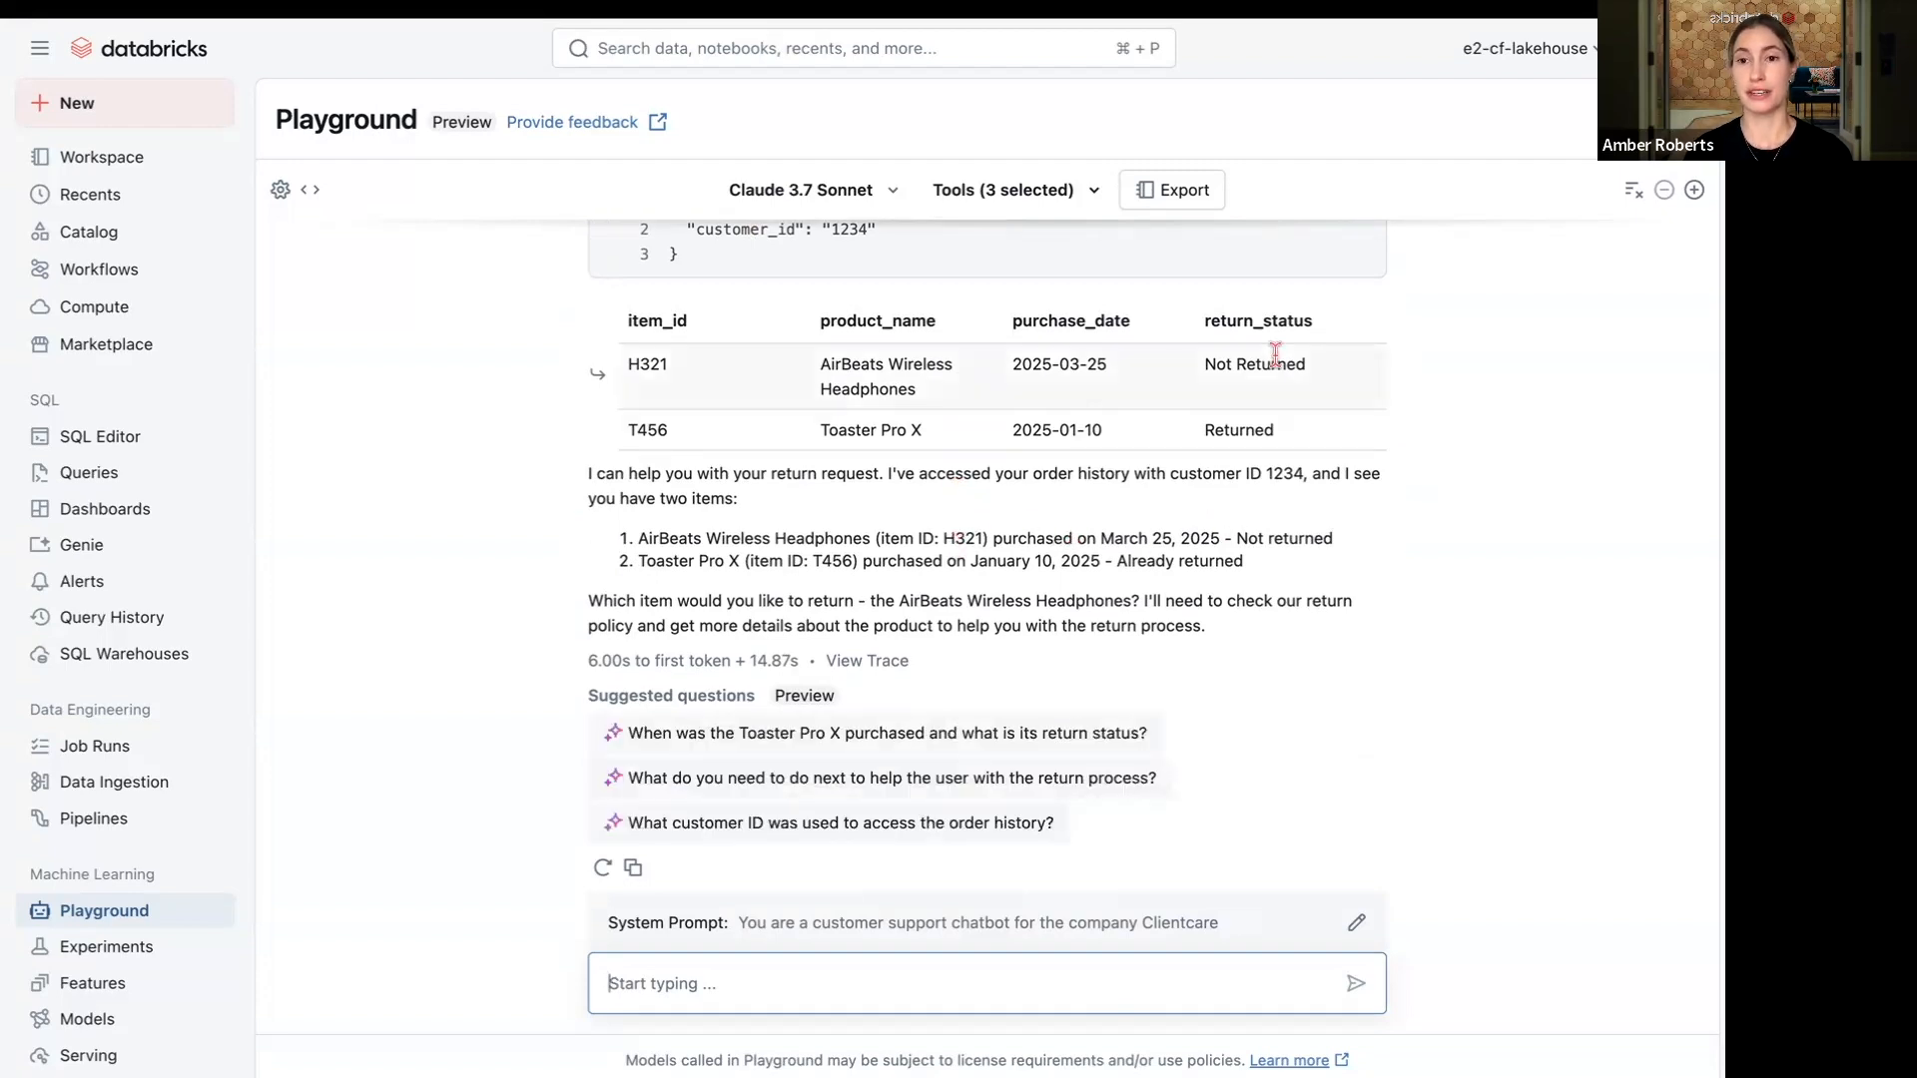
{"action": "mouse_move", "coordinate": [924, 404]}
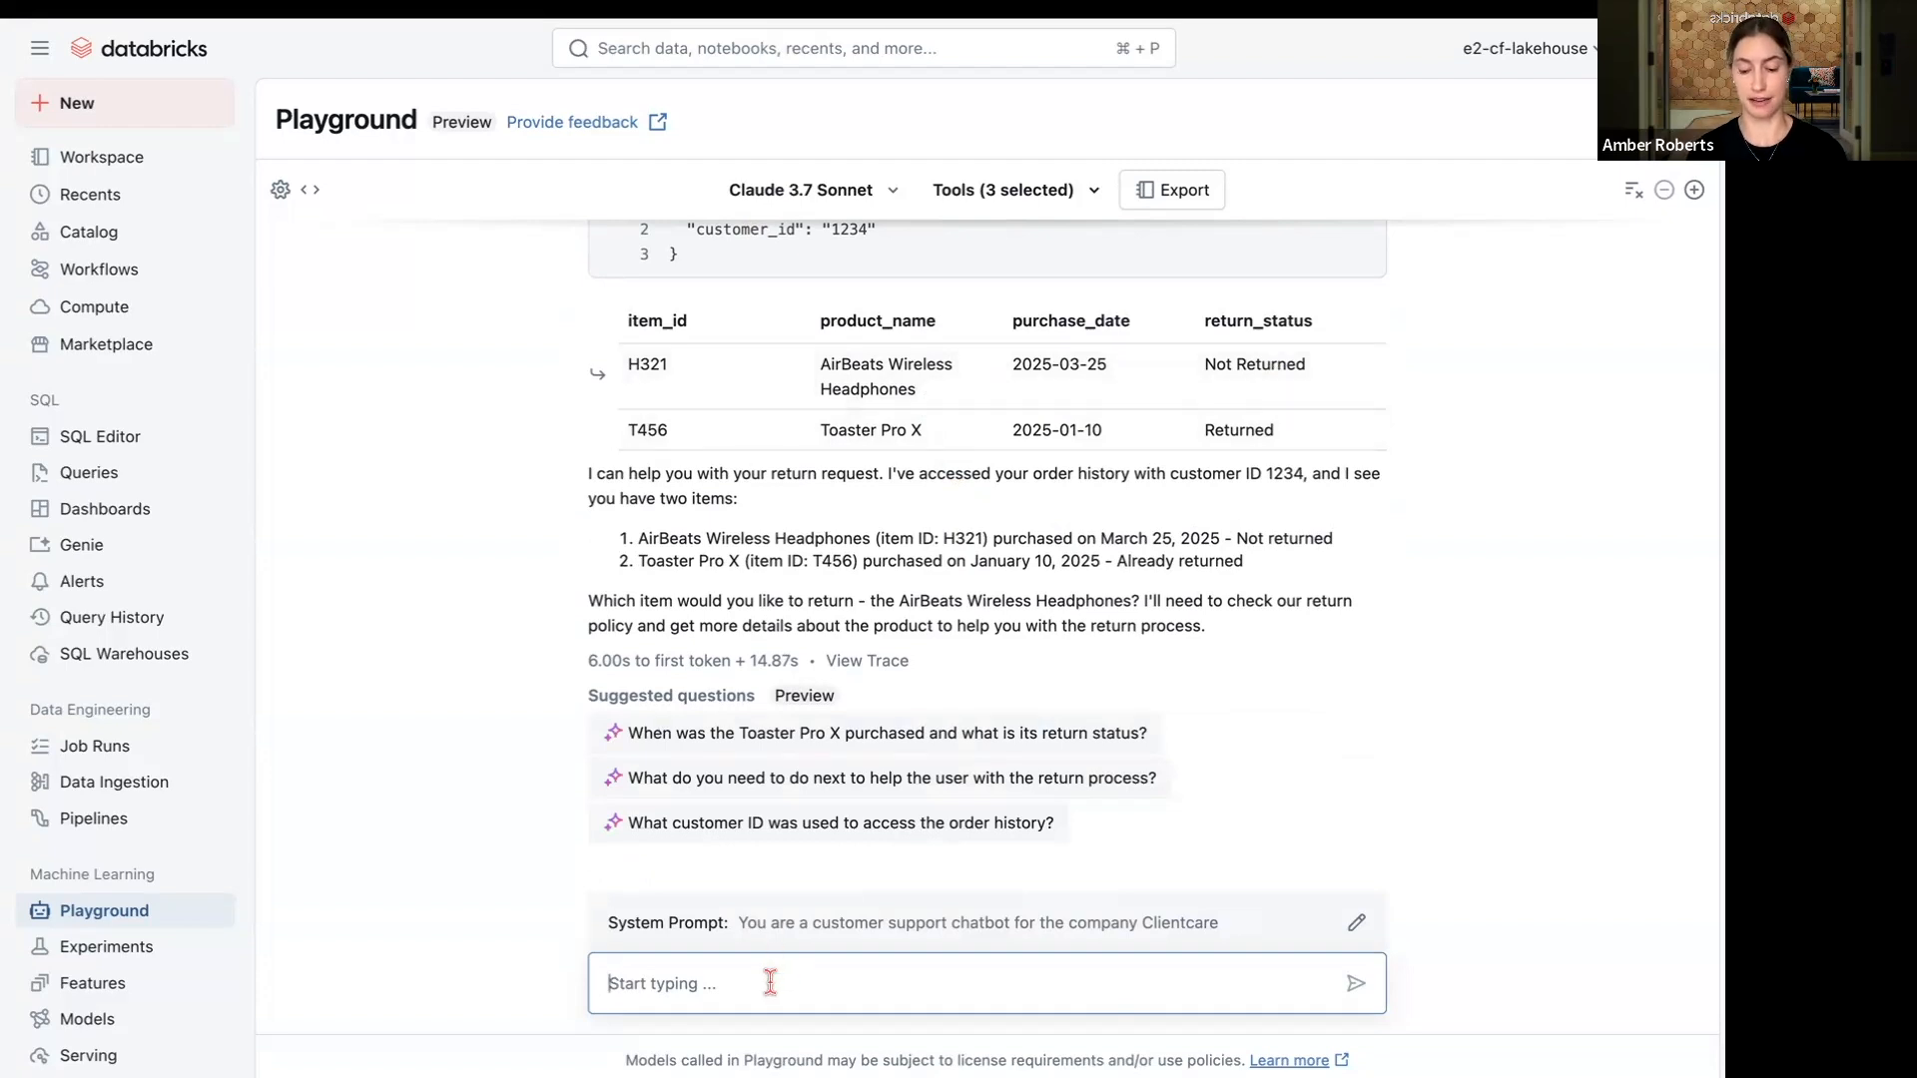
- Reply 'yes, I'm looking to return' the headphones and read the agent's return-policy answer
{"action": "type", "text": "yes,"}
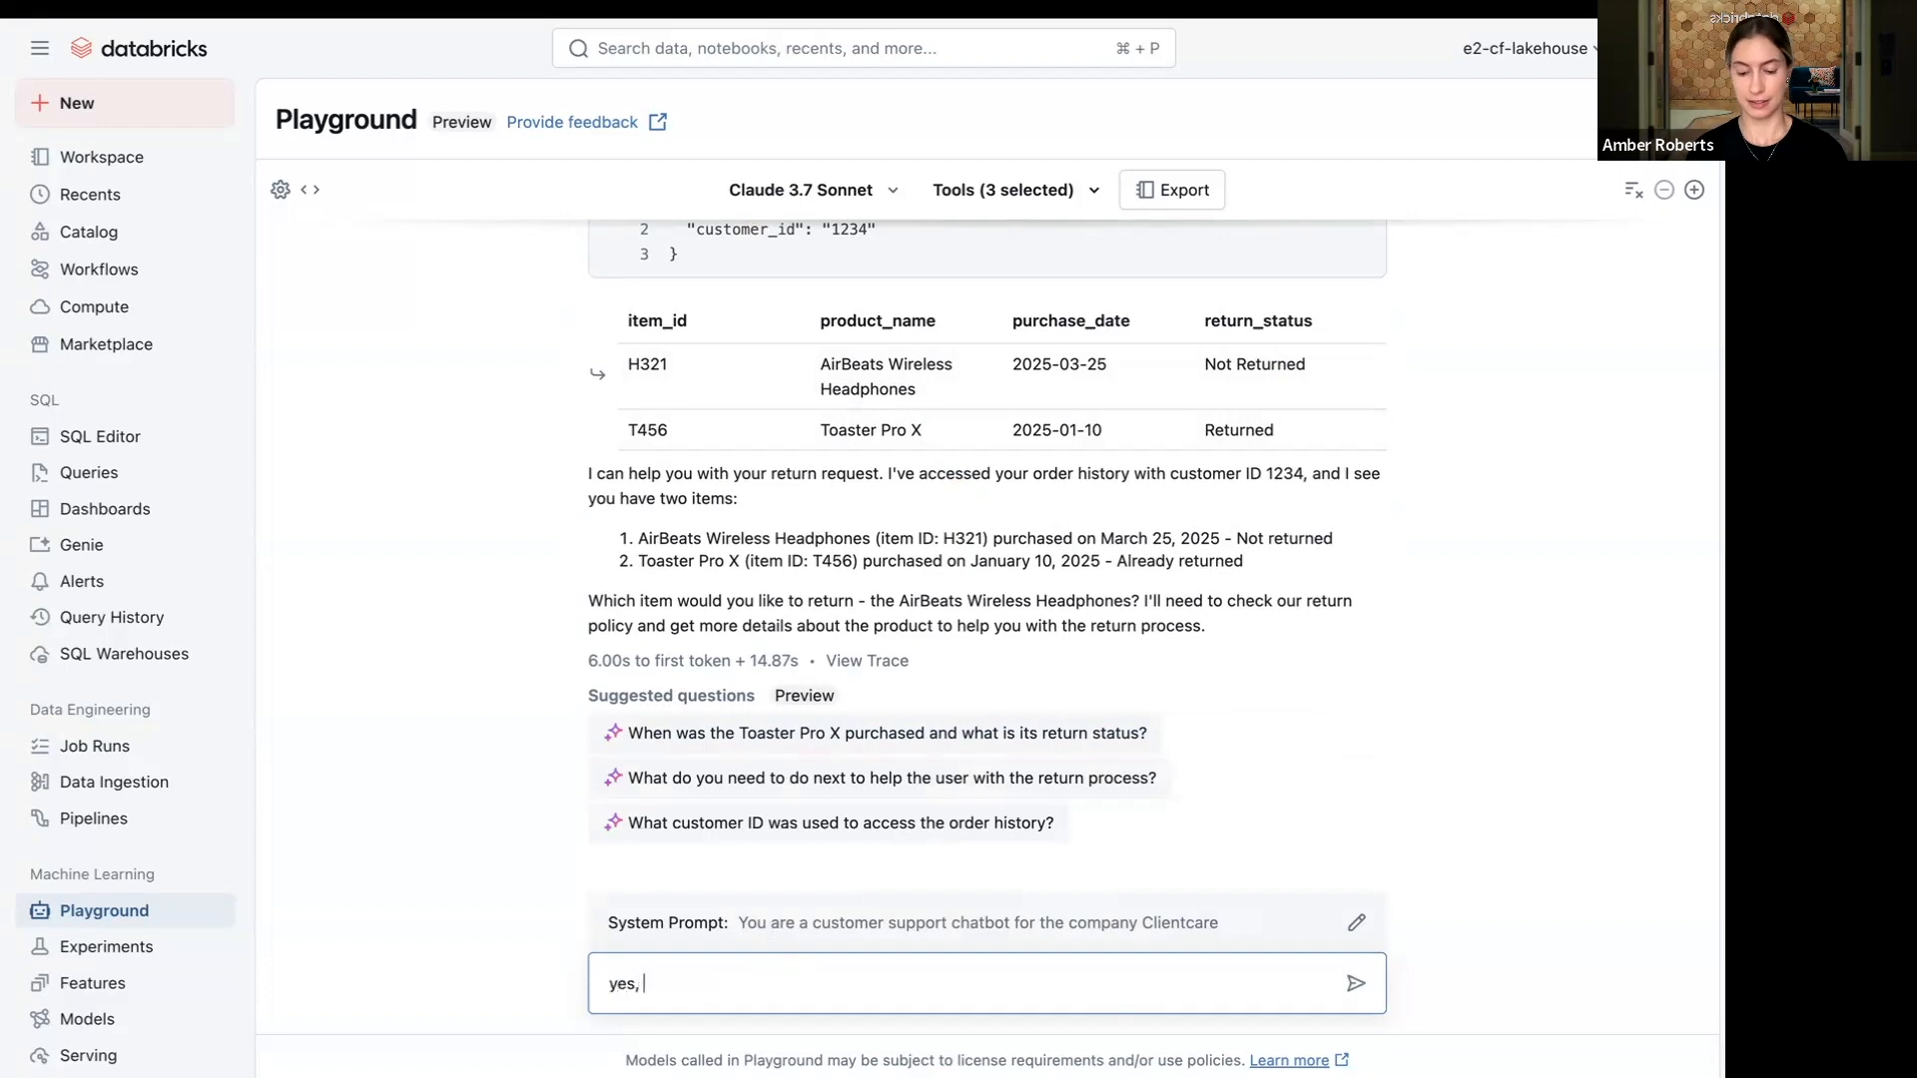
{"action": "type", "text": "I'm looking t"}
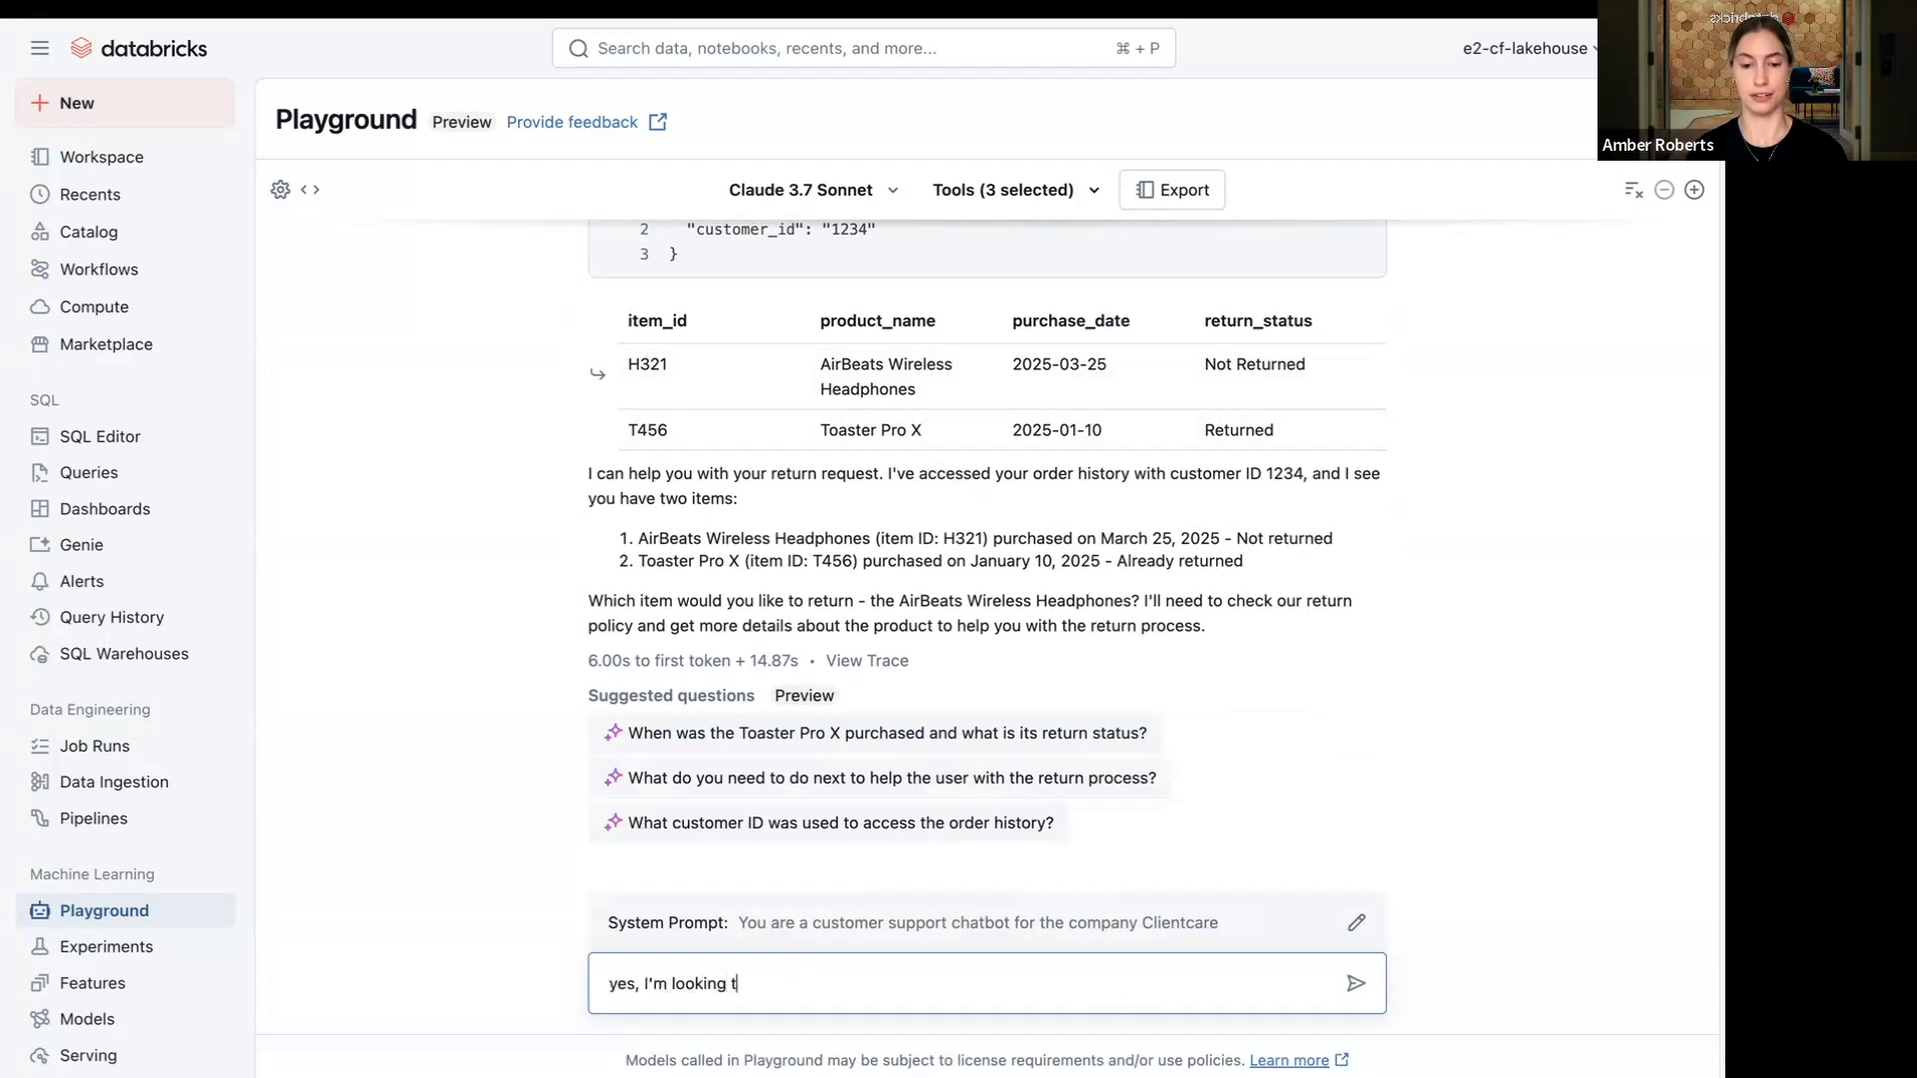
{"action": "type", "text": "o retr"}
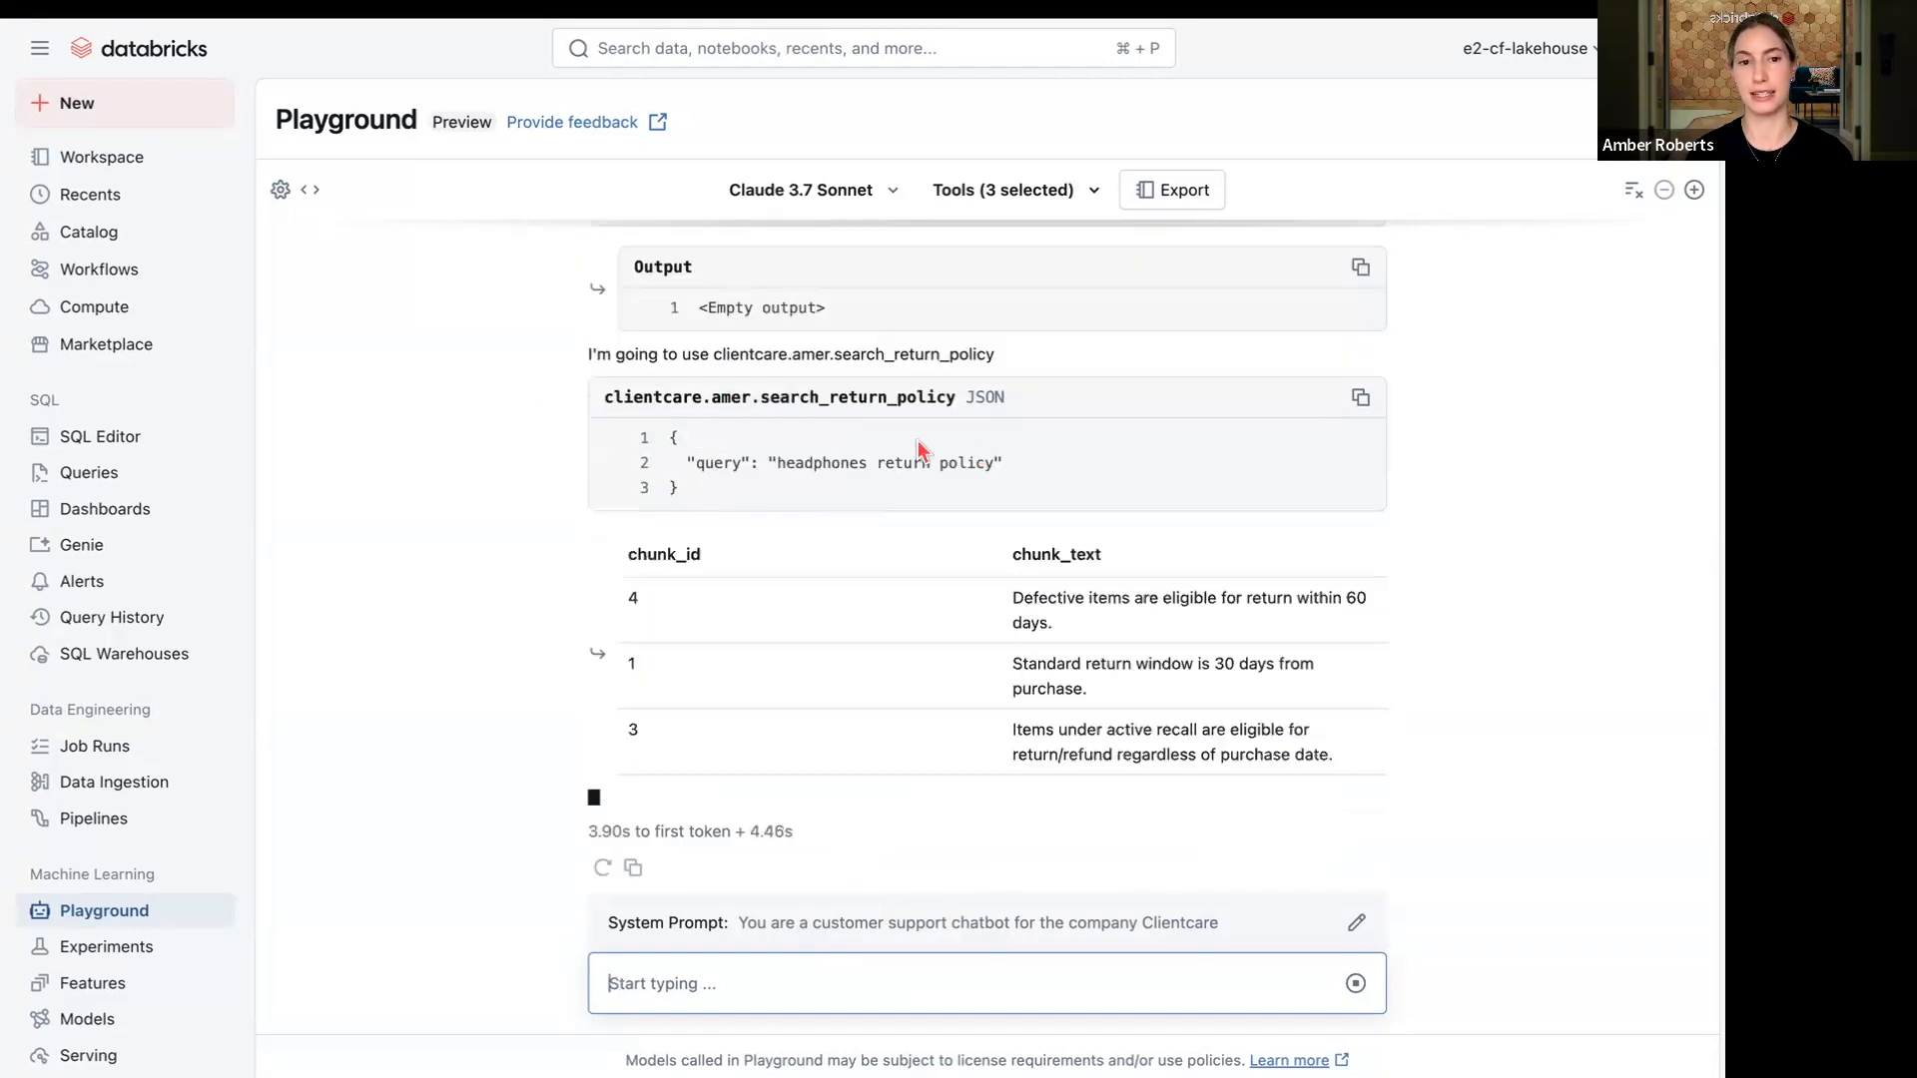
{"action": "mouse_move", "coordinate": [988, 512]}
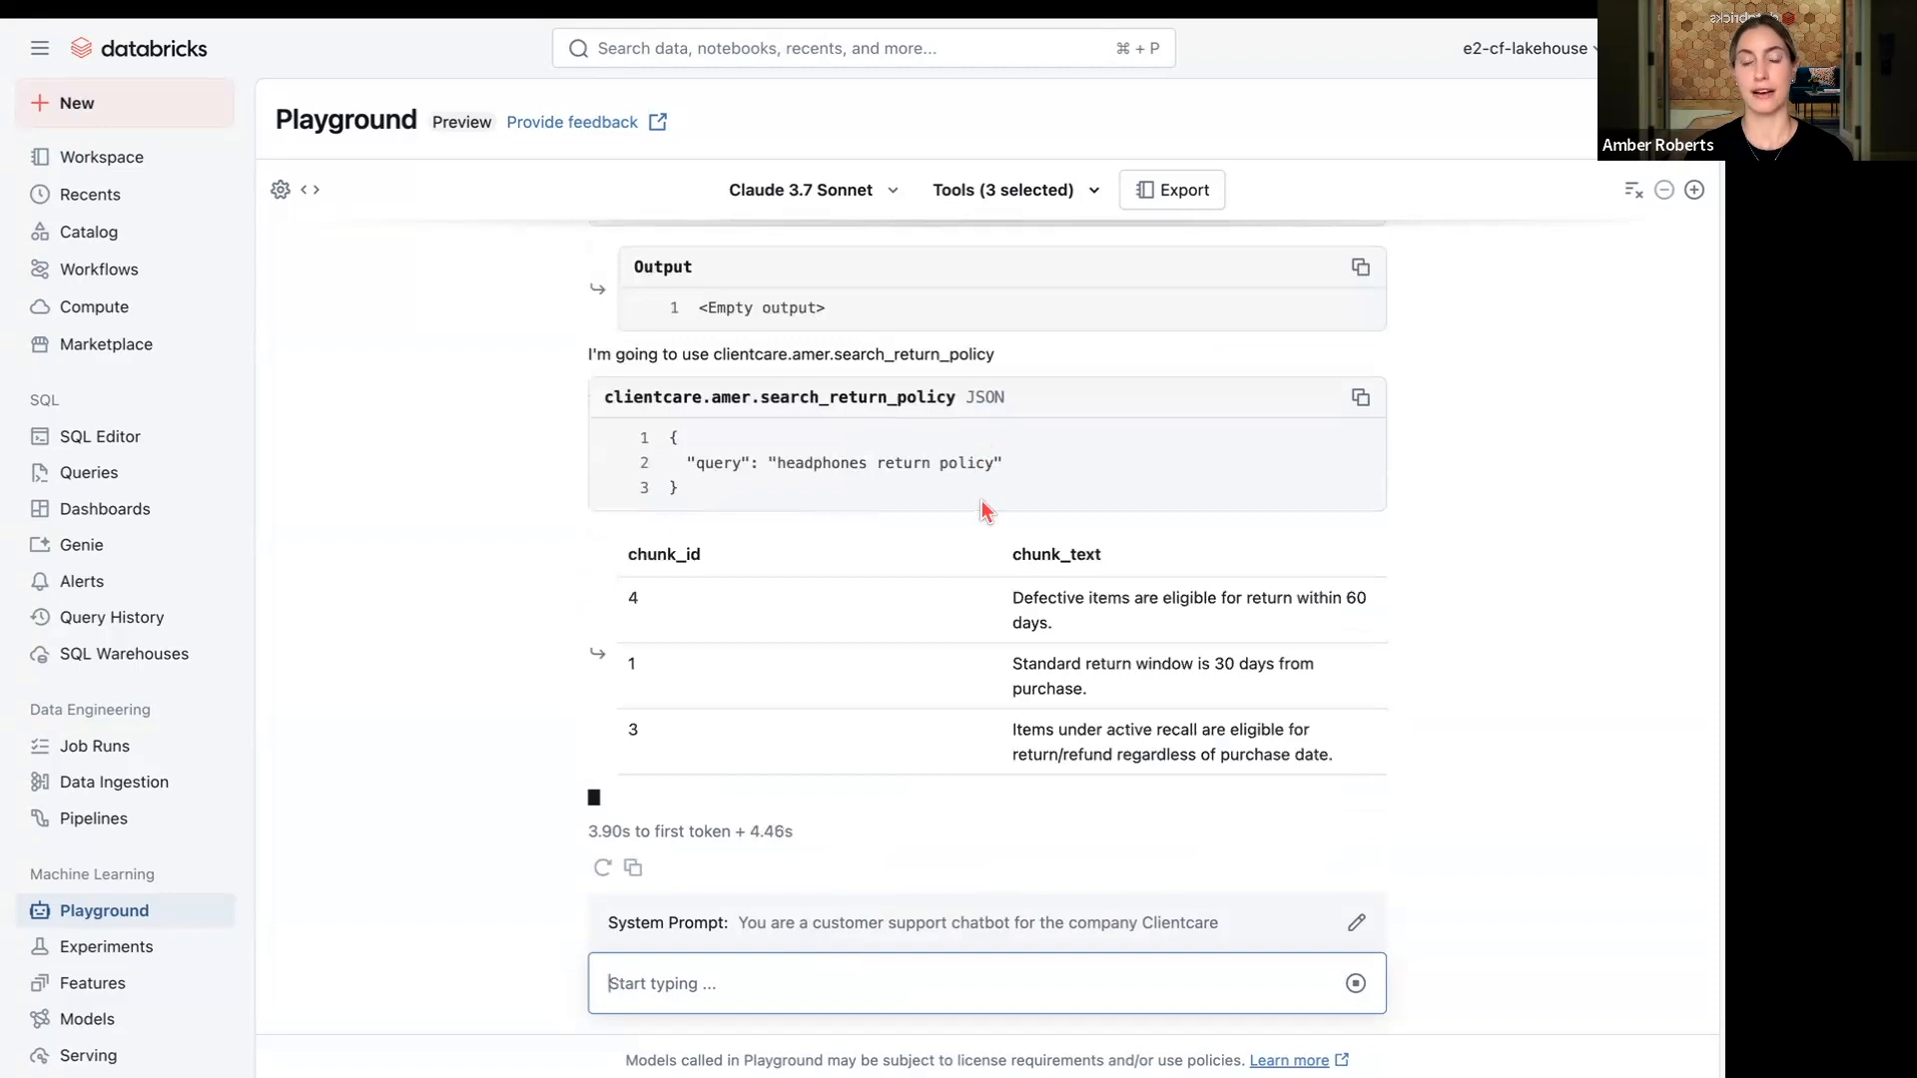
{"action": "mouse_move", "coordinate": [1076, 428]}
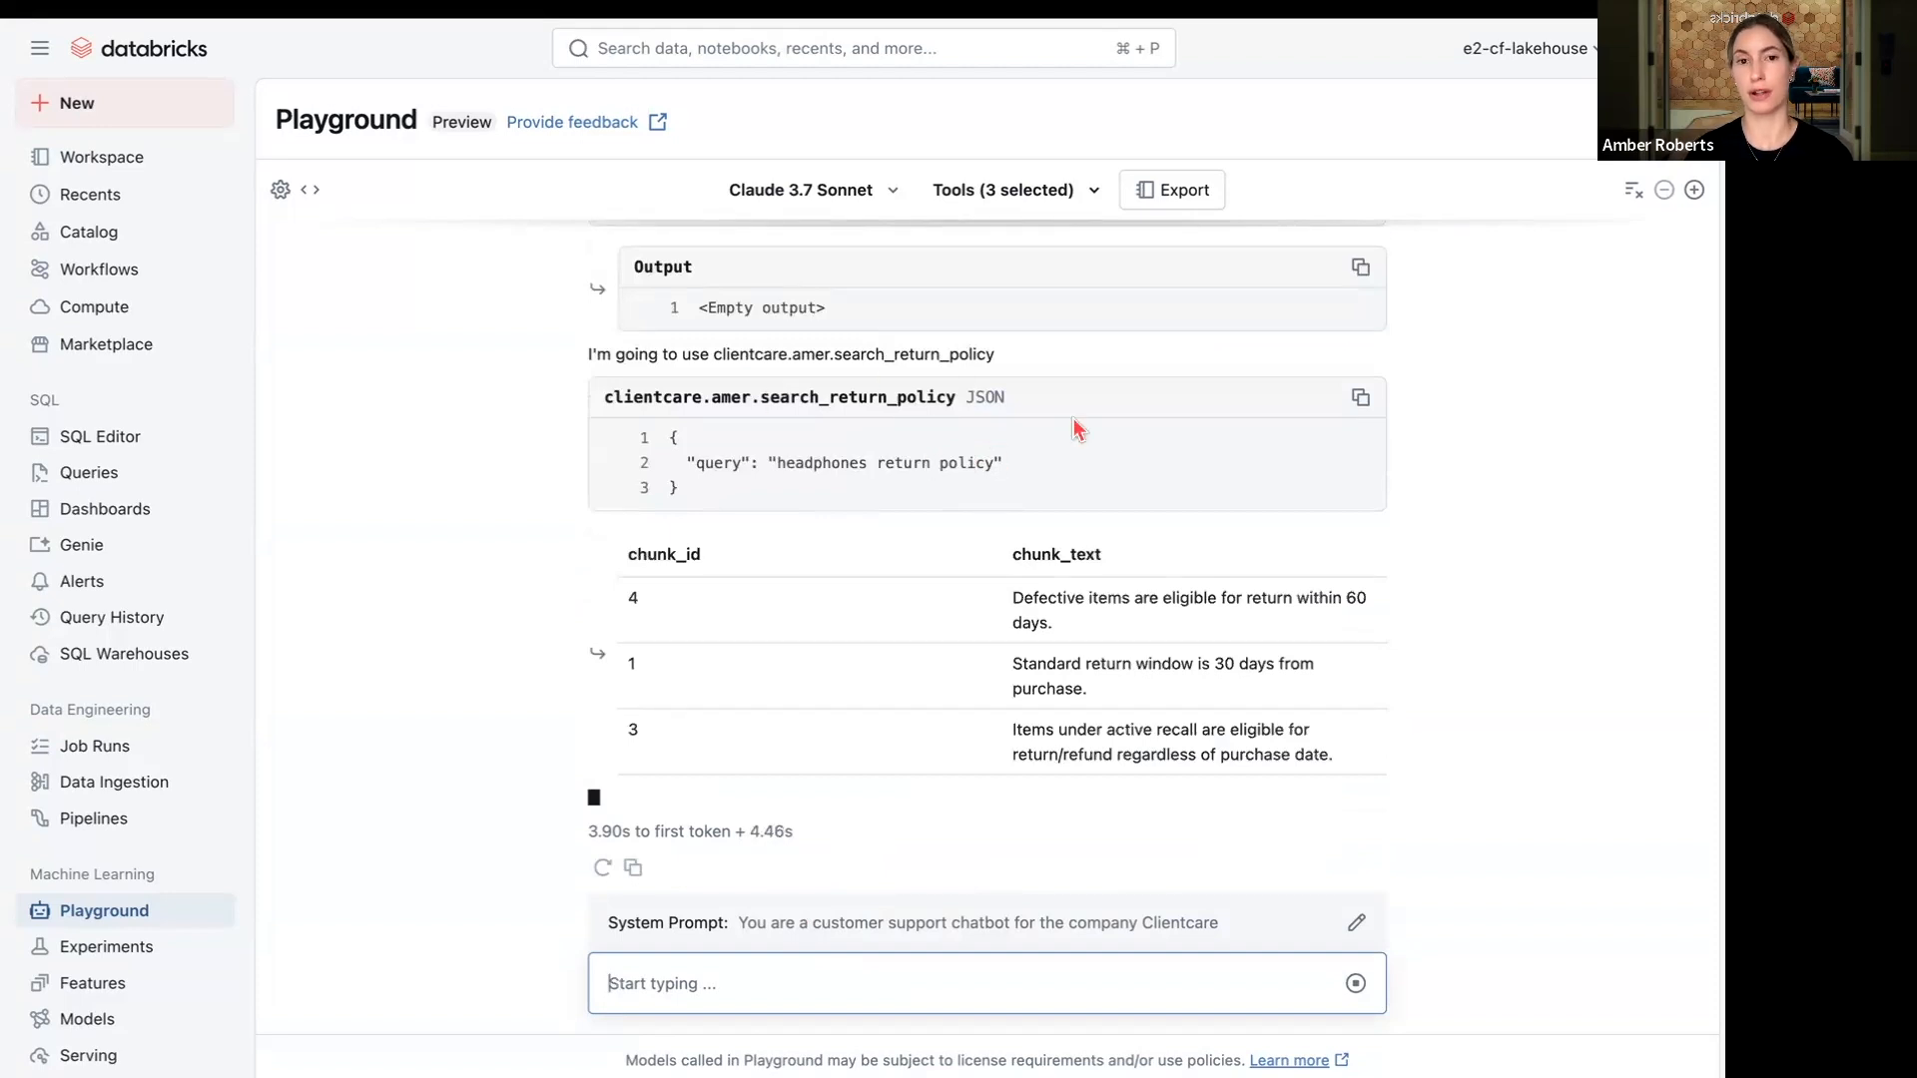
{"action": "scroll", "scroll_direction": "down", "scroll_amount": 3}
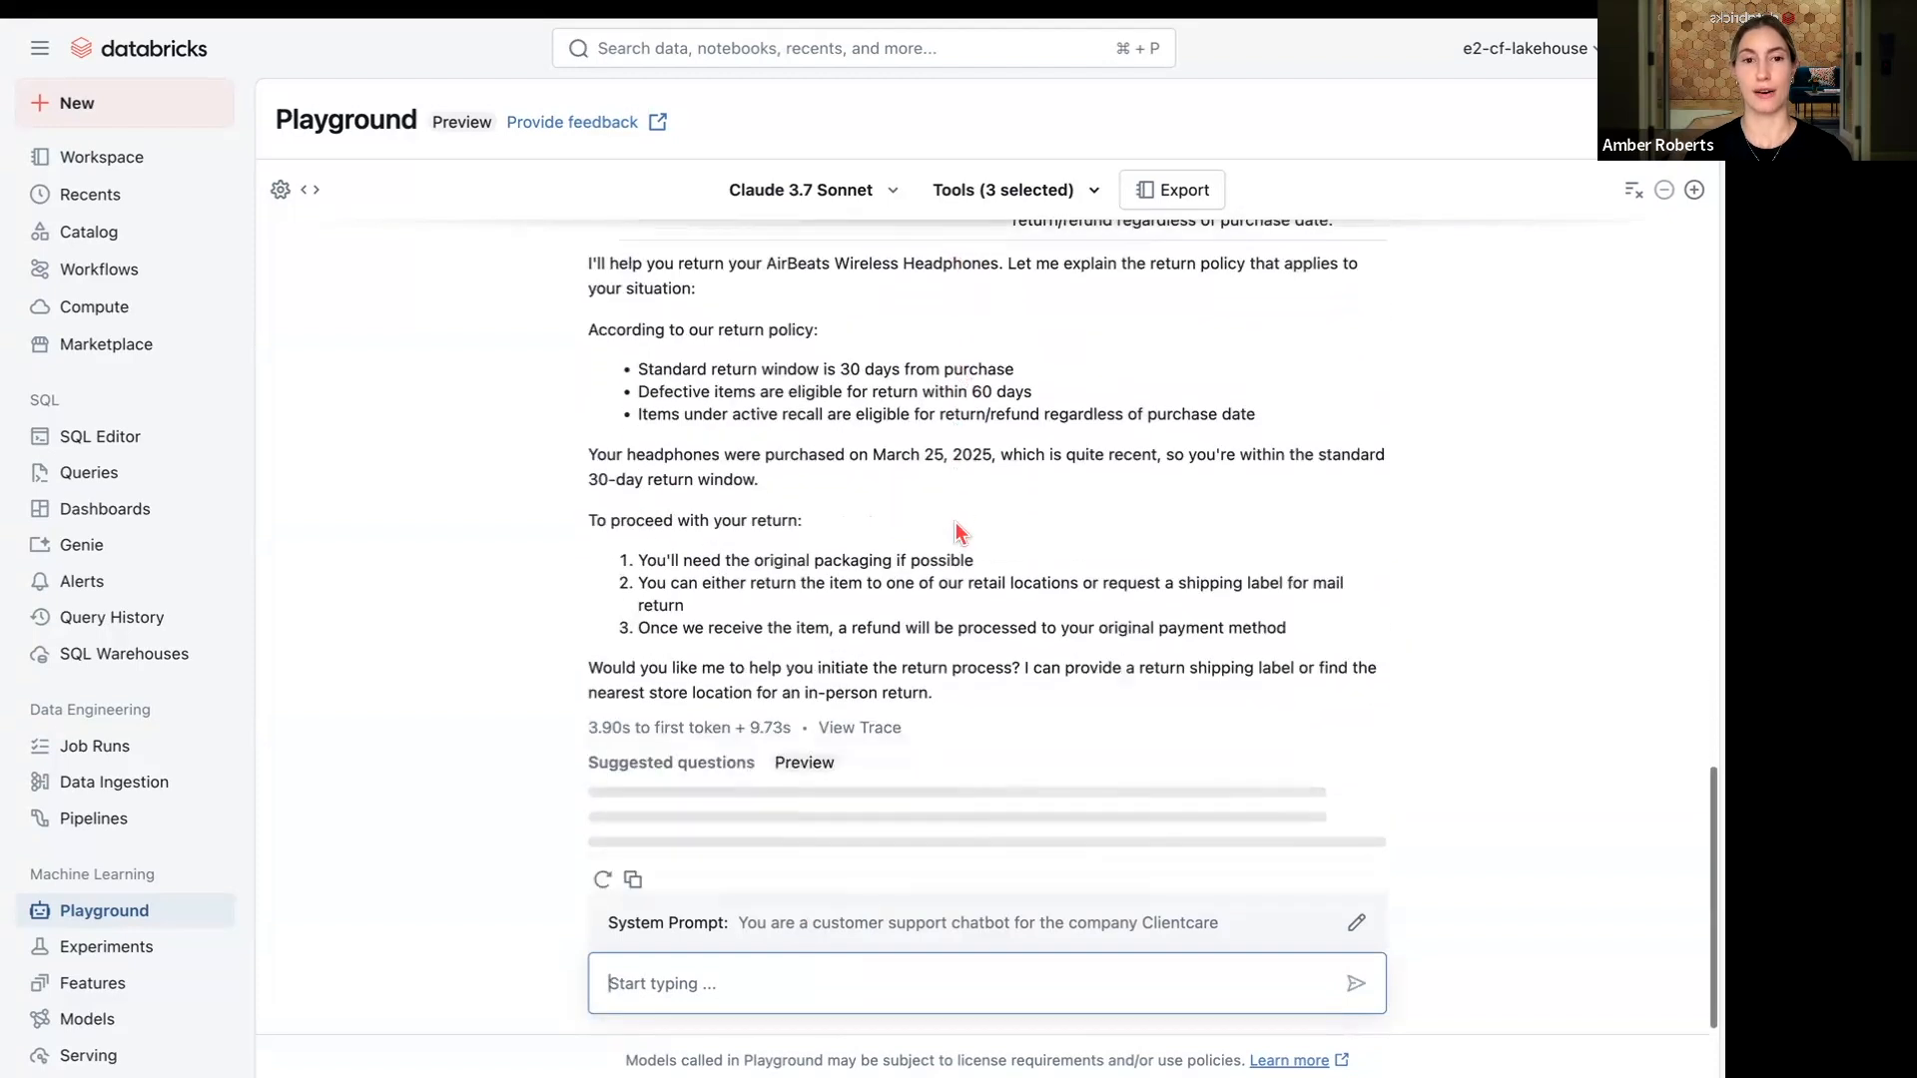
{"action": "scroll", "scroll_direction": "up", "scroll_amount": 3}
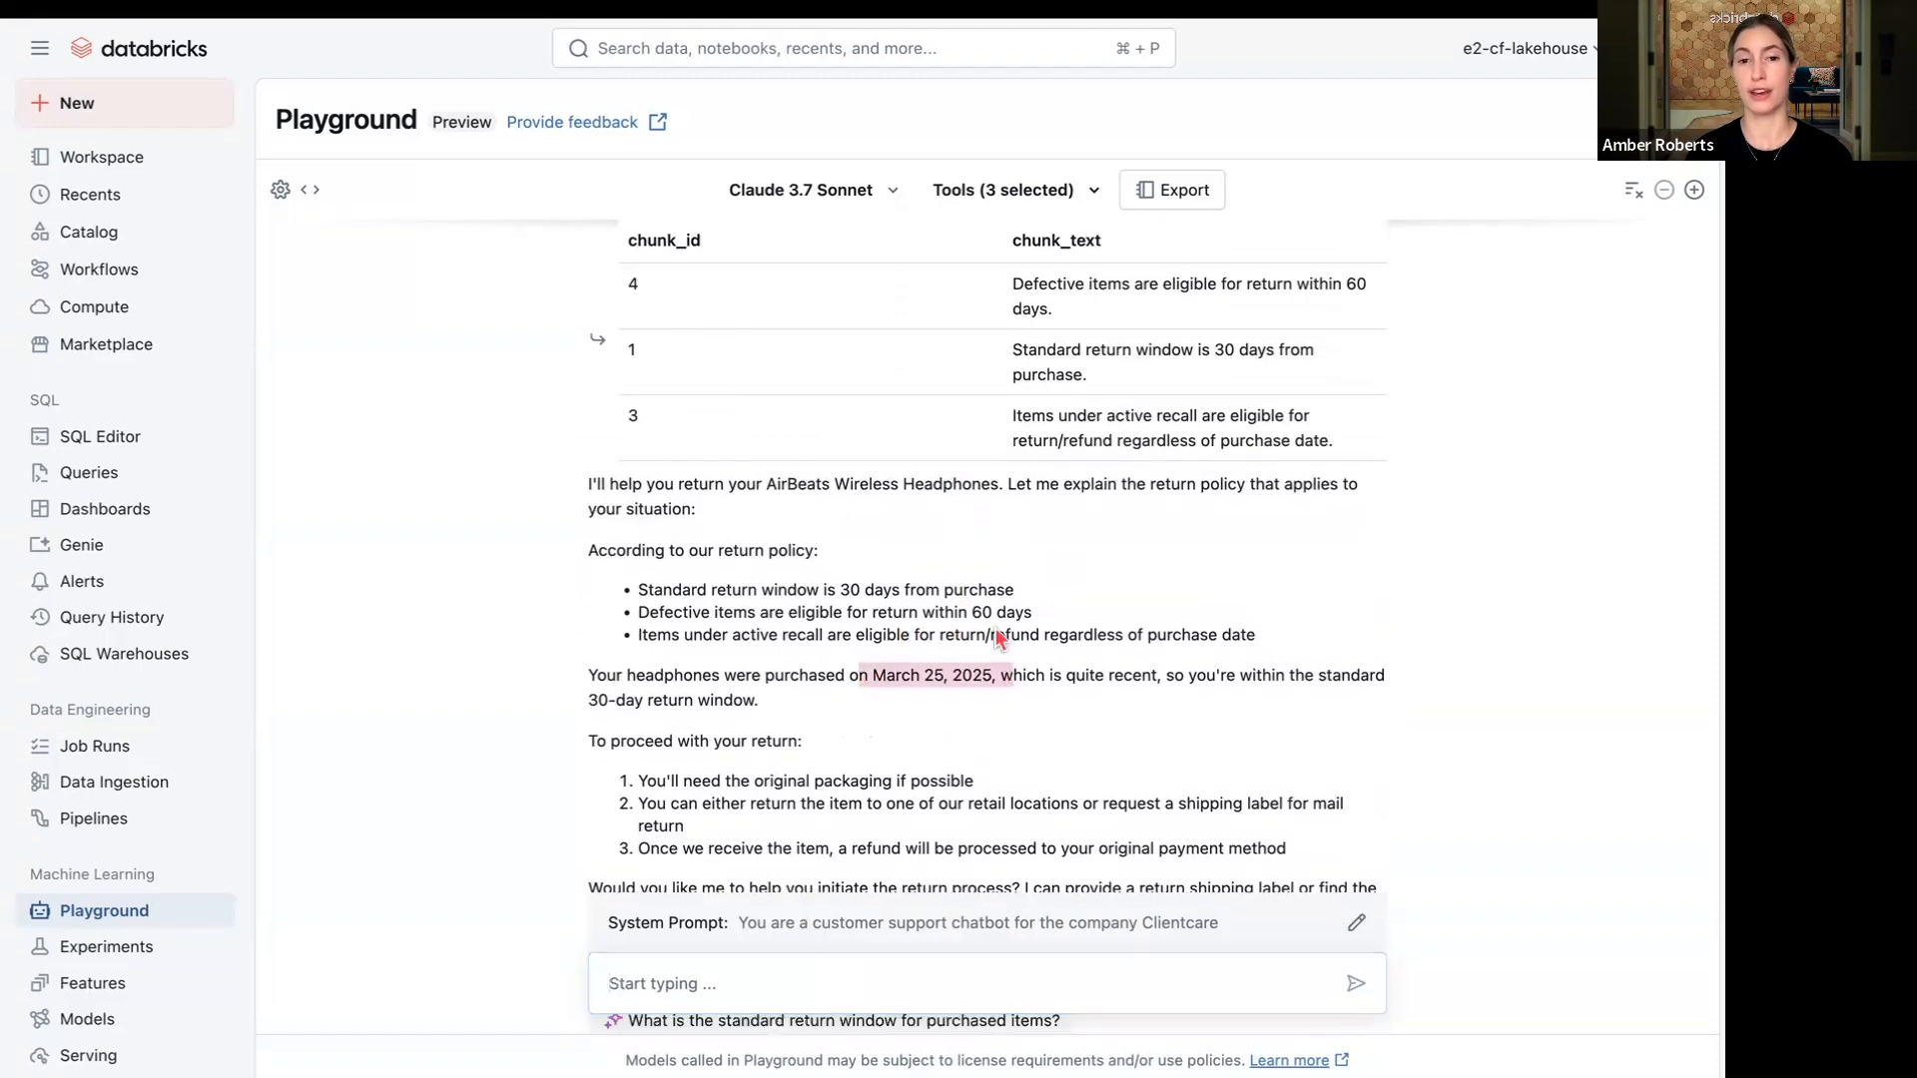
{"action": "scroll", "scroll_direction": "down", "scroll_amount": 3}
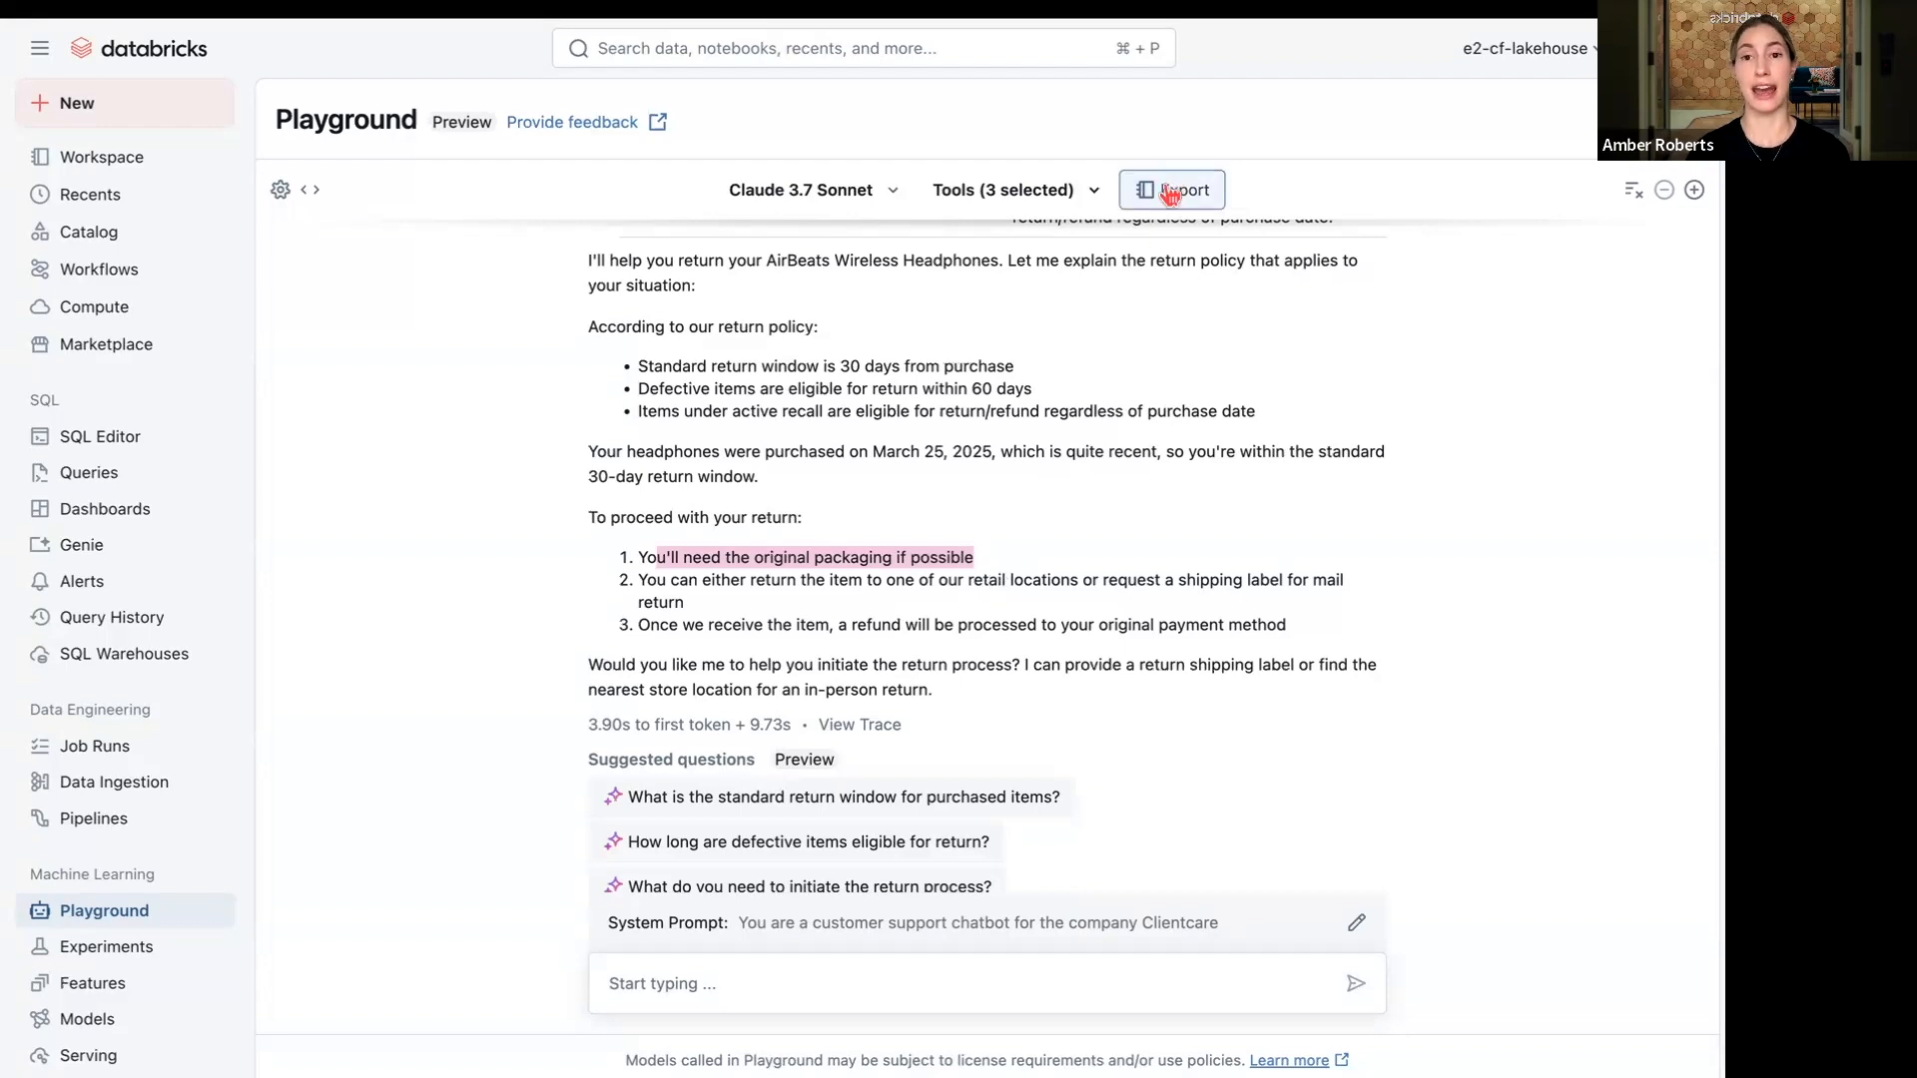
{"action": "mouse_move", "coordinate": [1172, 188]}
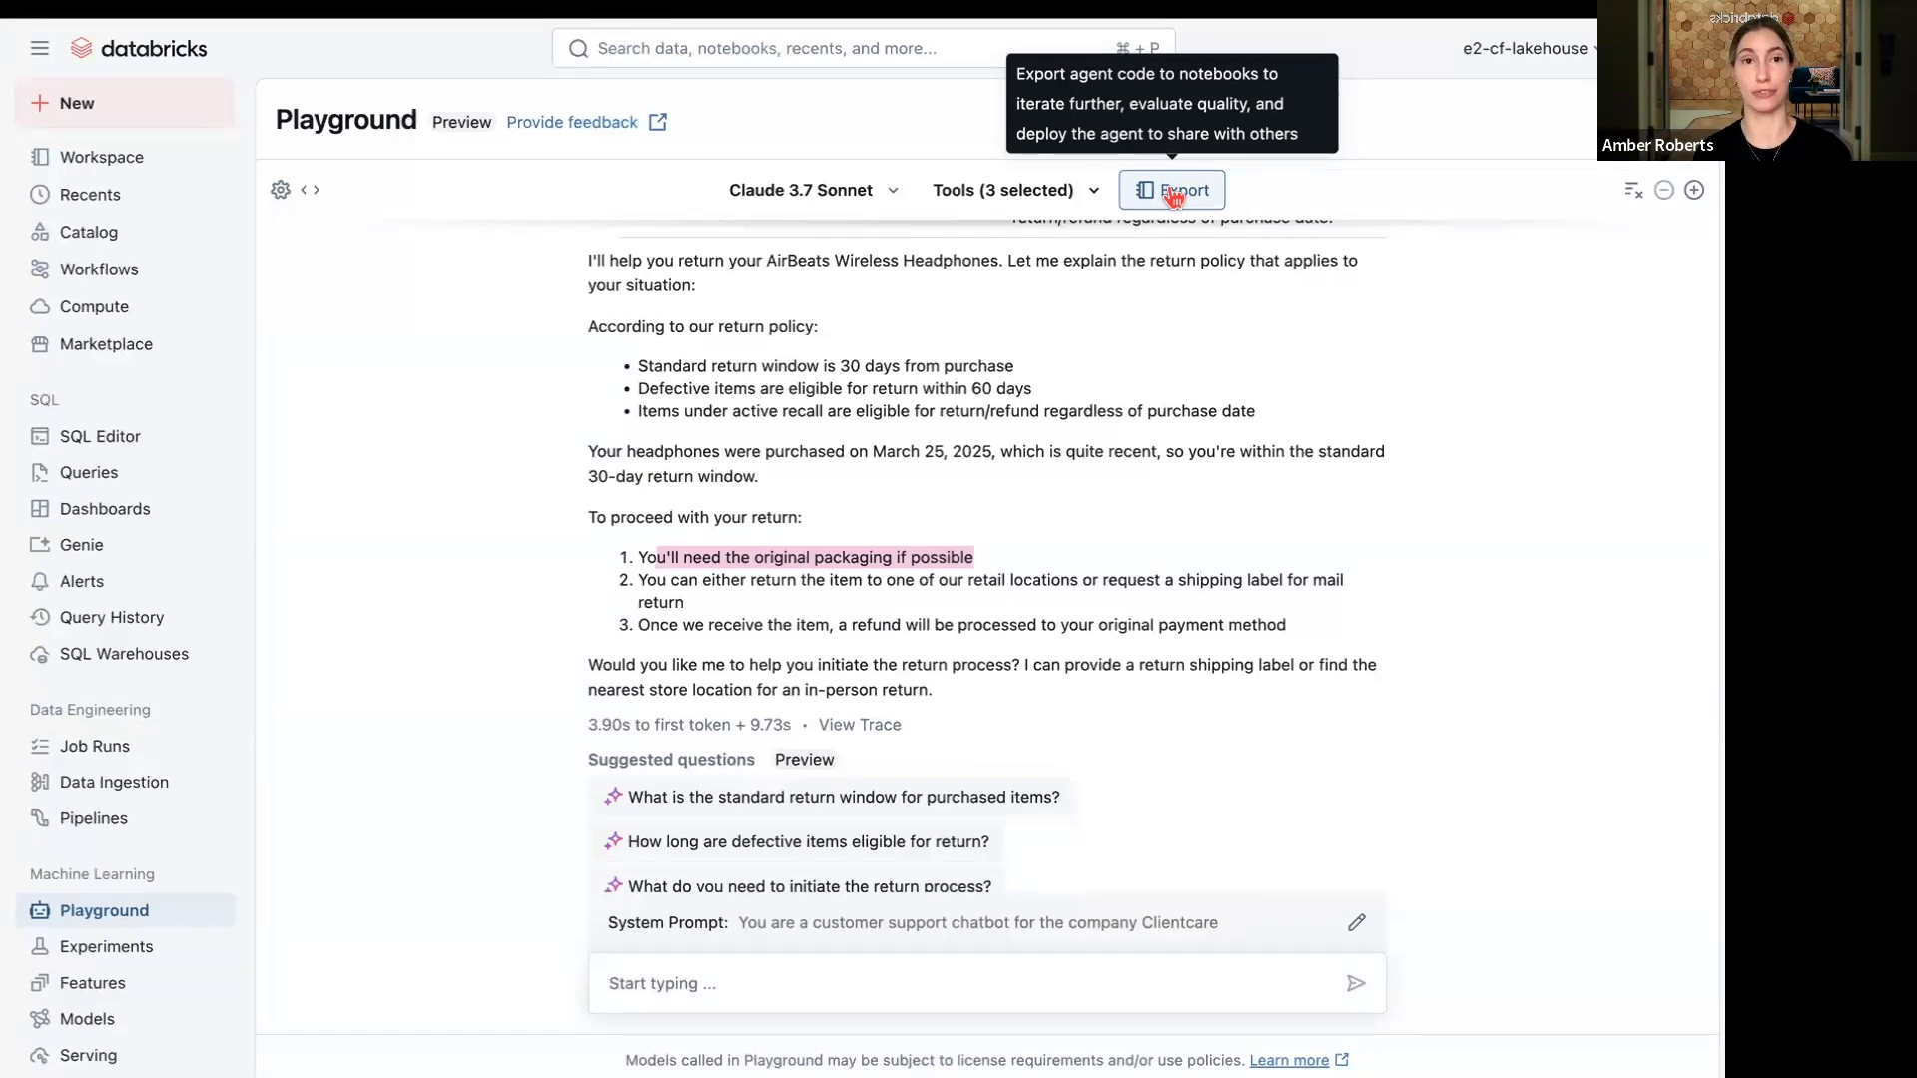
{"action": "mouse_move", "coordinate": [759, 467]}
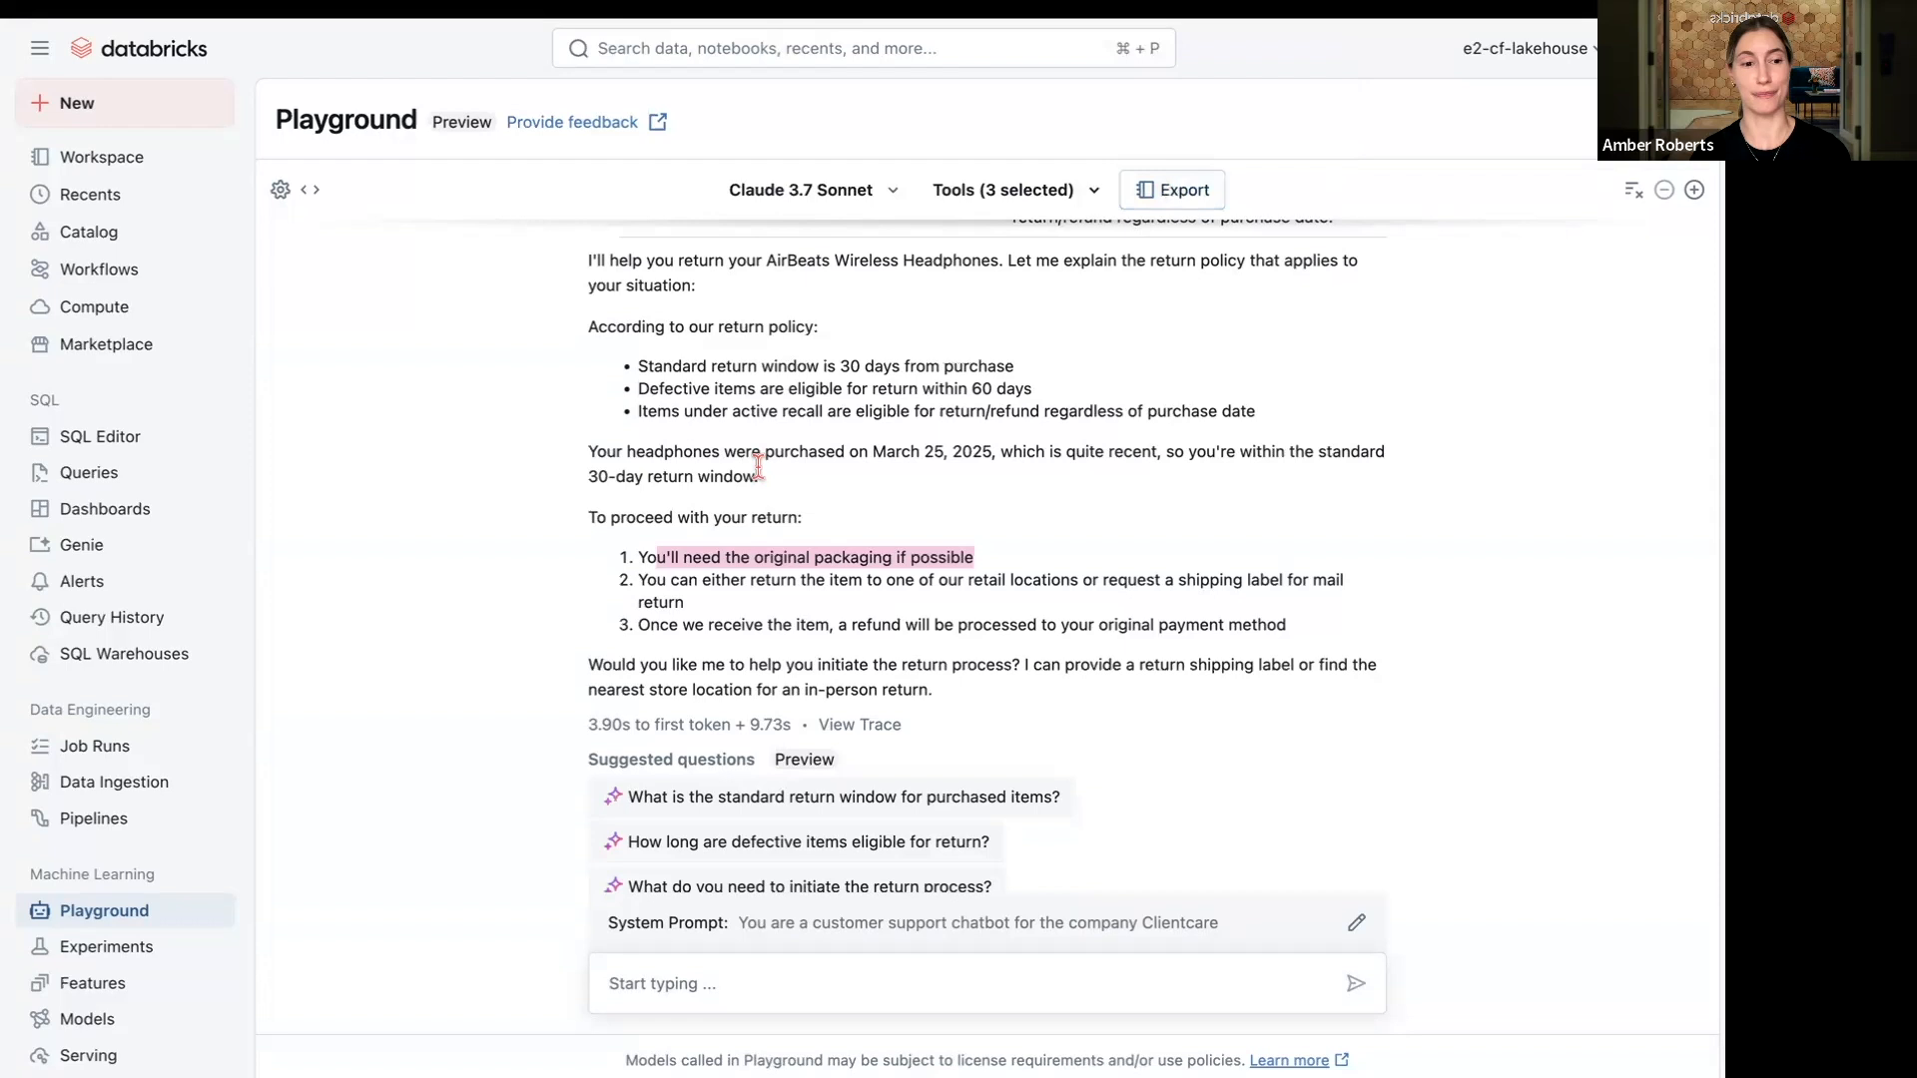
- Open the Clientcare-chatbot-V0 run from the driver experiment's runs list
{"action": "left_click", "coordinate": [108, 947]}
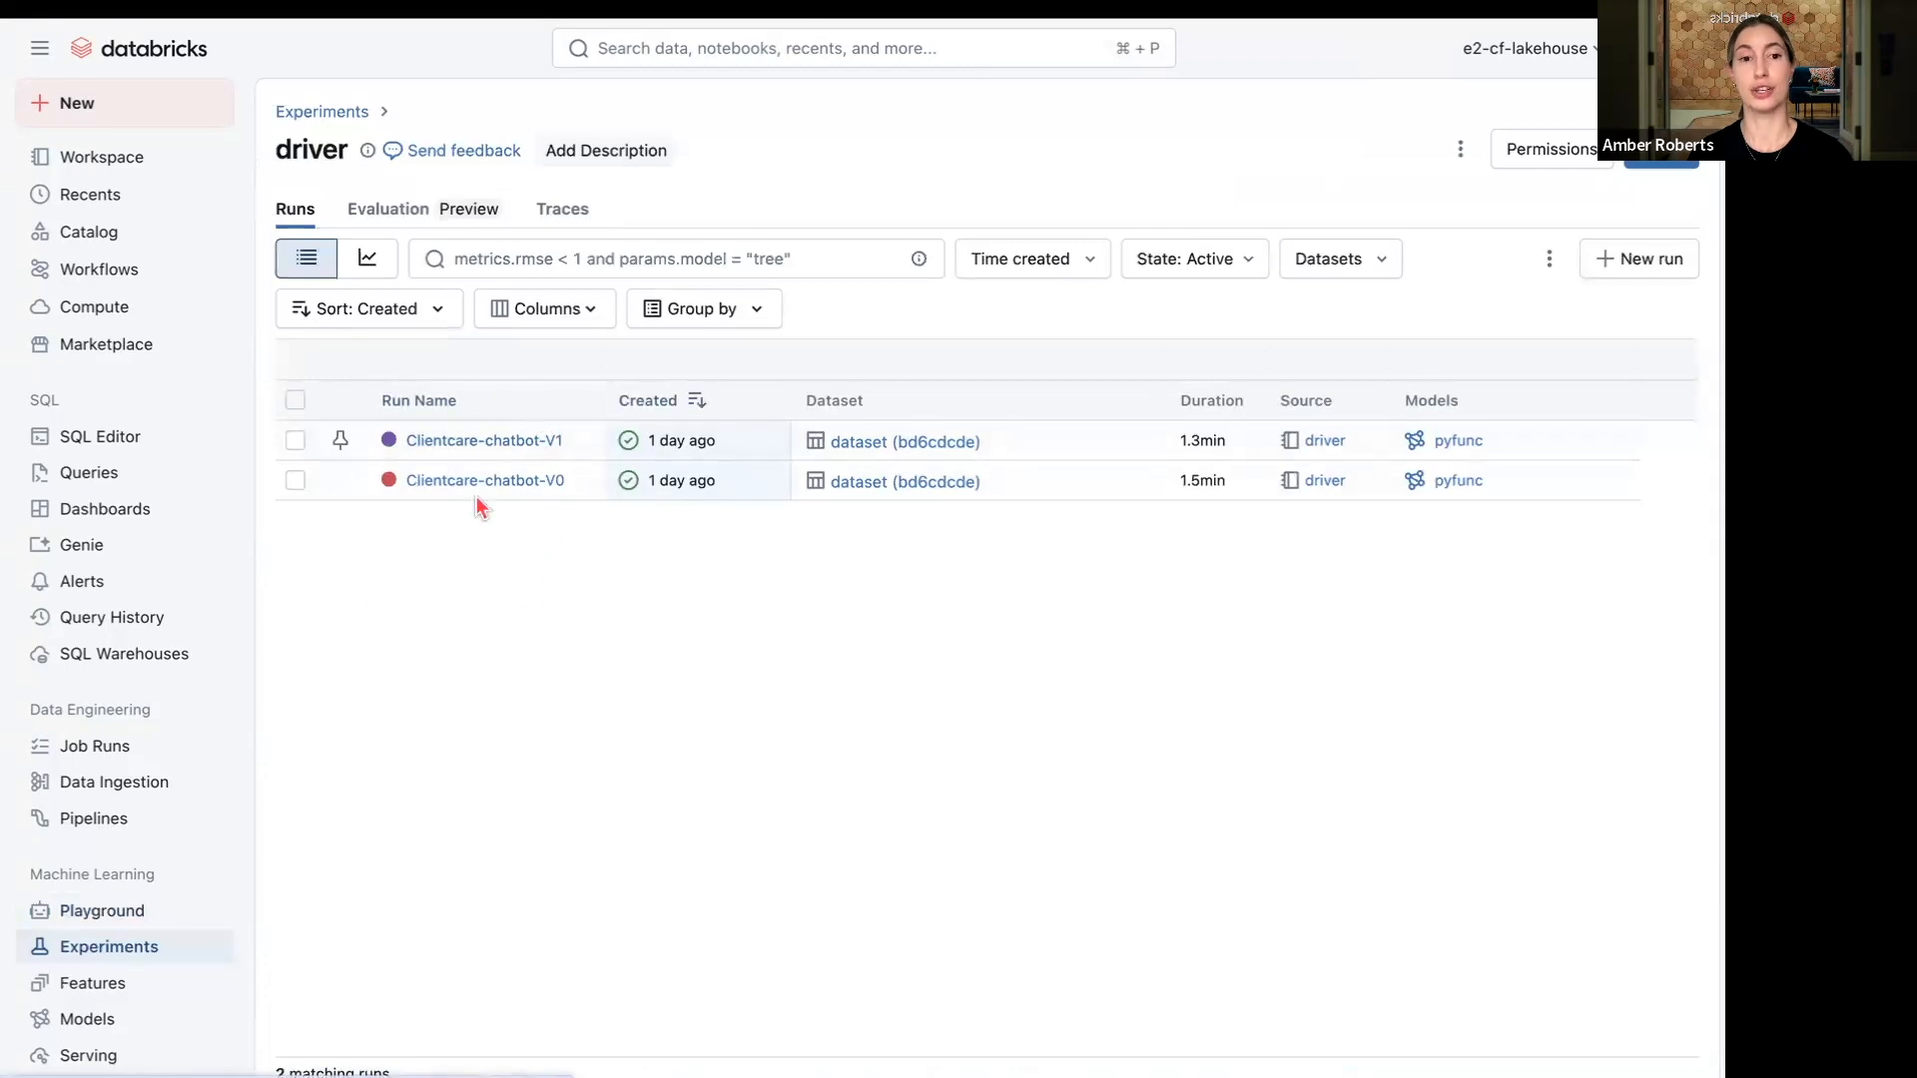
{"action": "mouse_move", "coordinate": [519, 495]}
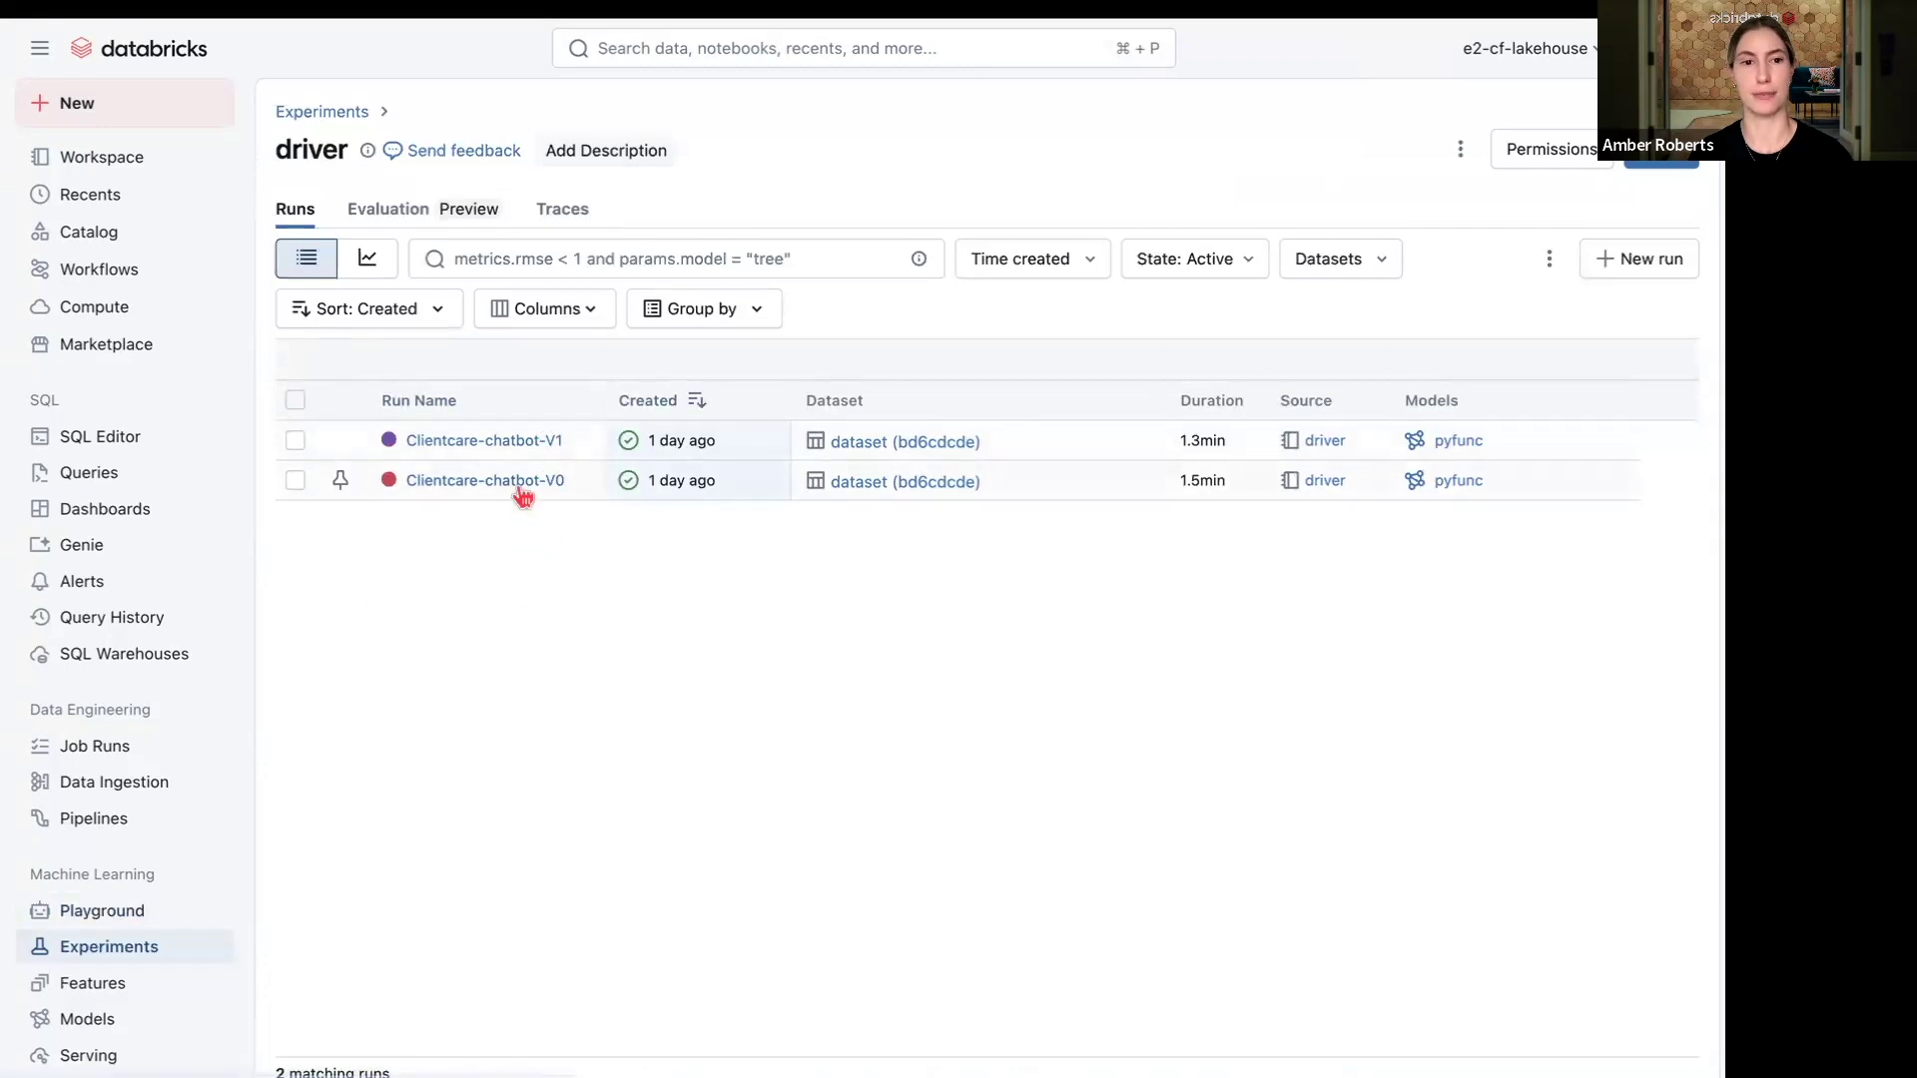
{"action": "left_click", "coordinate": [483, 479]}
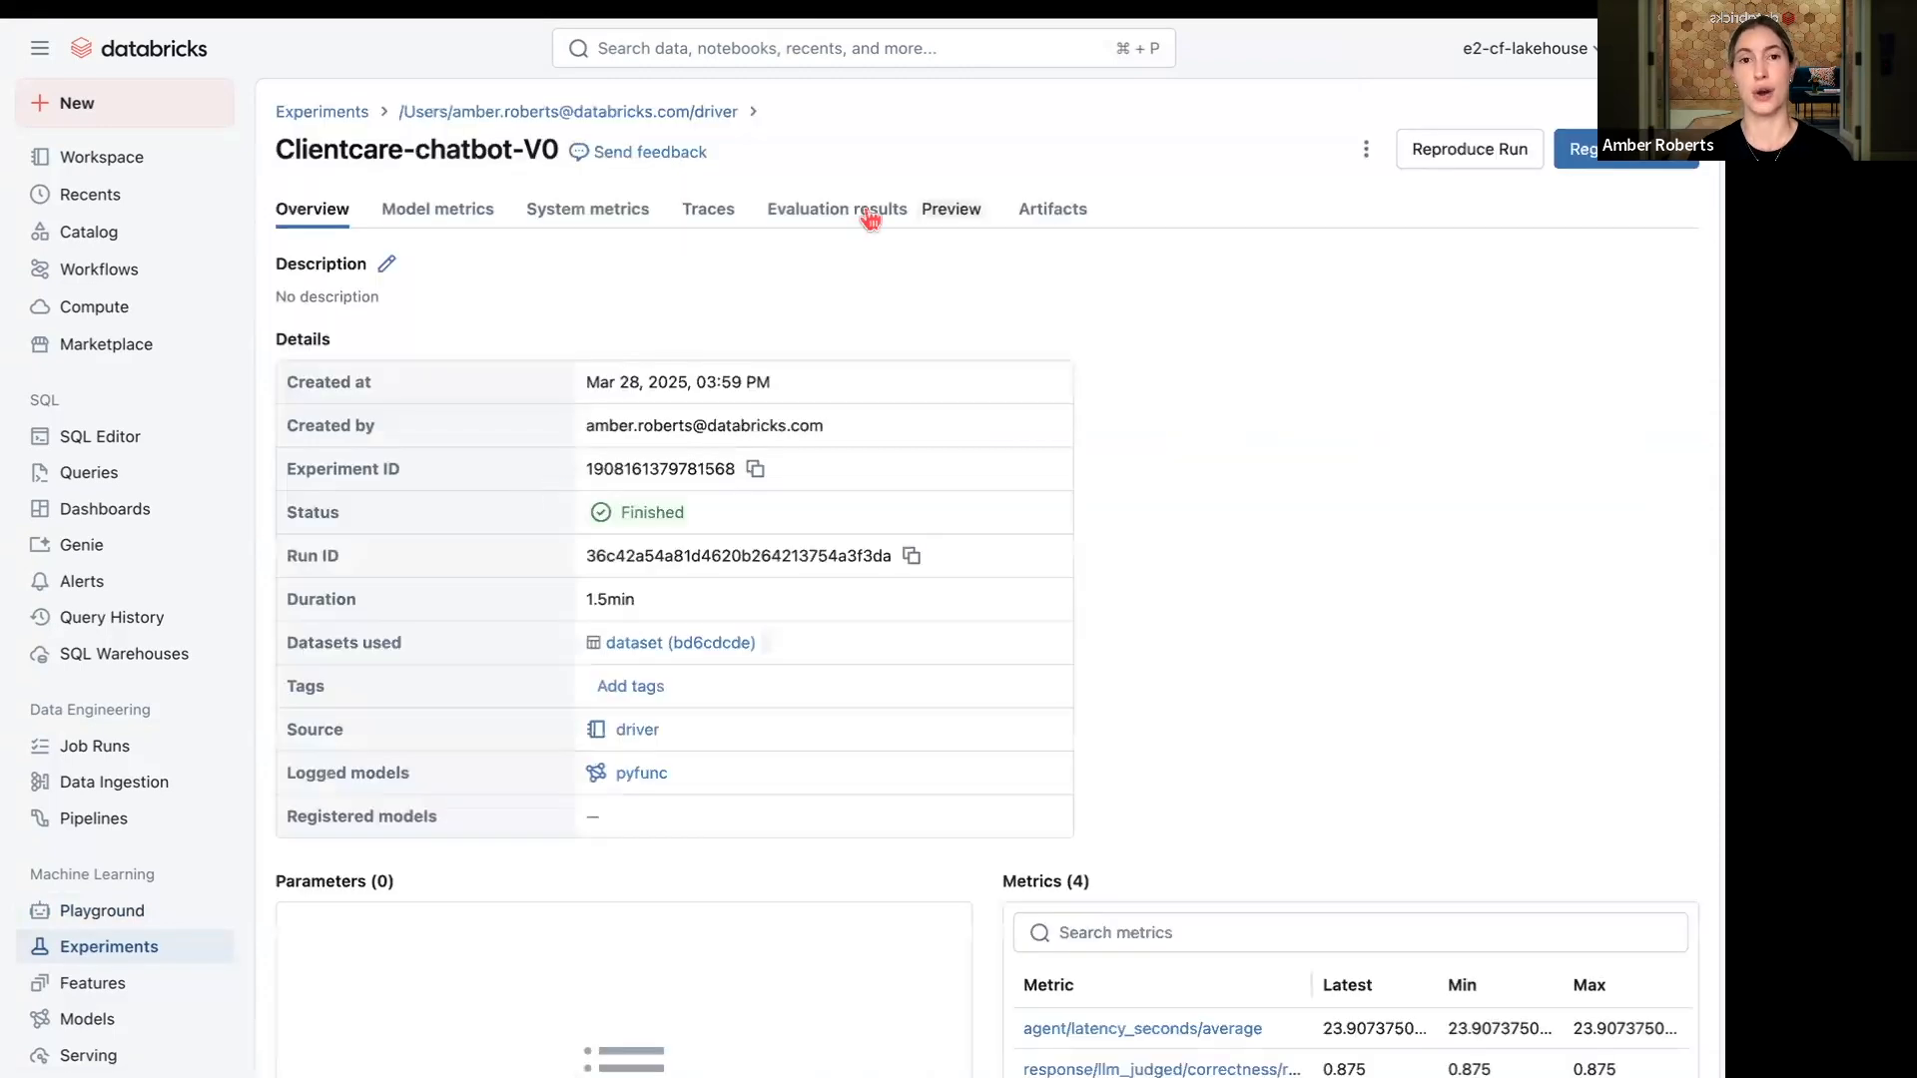
{"action": "left_click", "coordinate": [837, 208]}
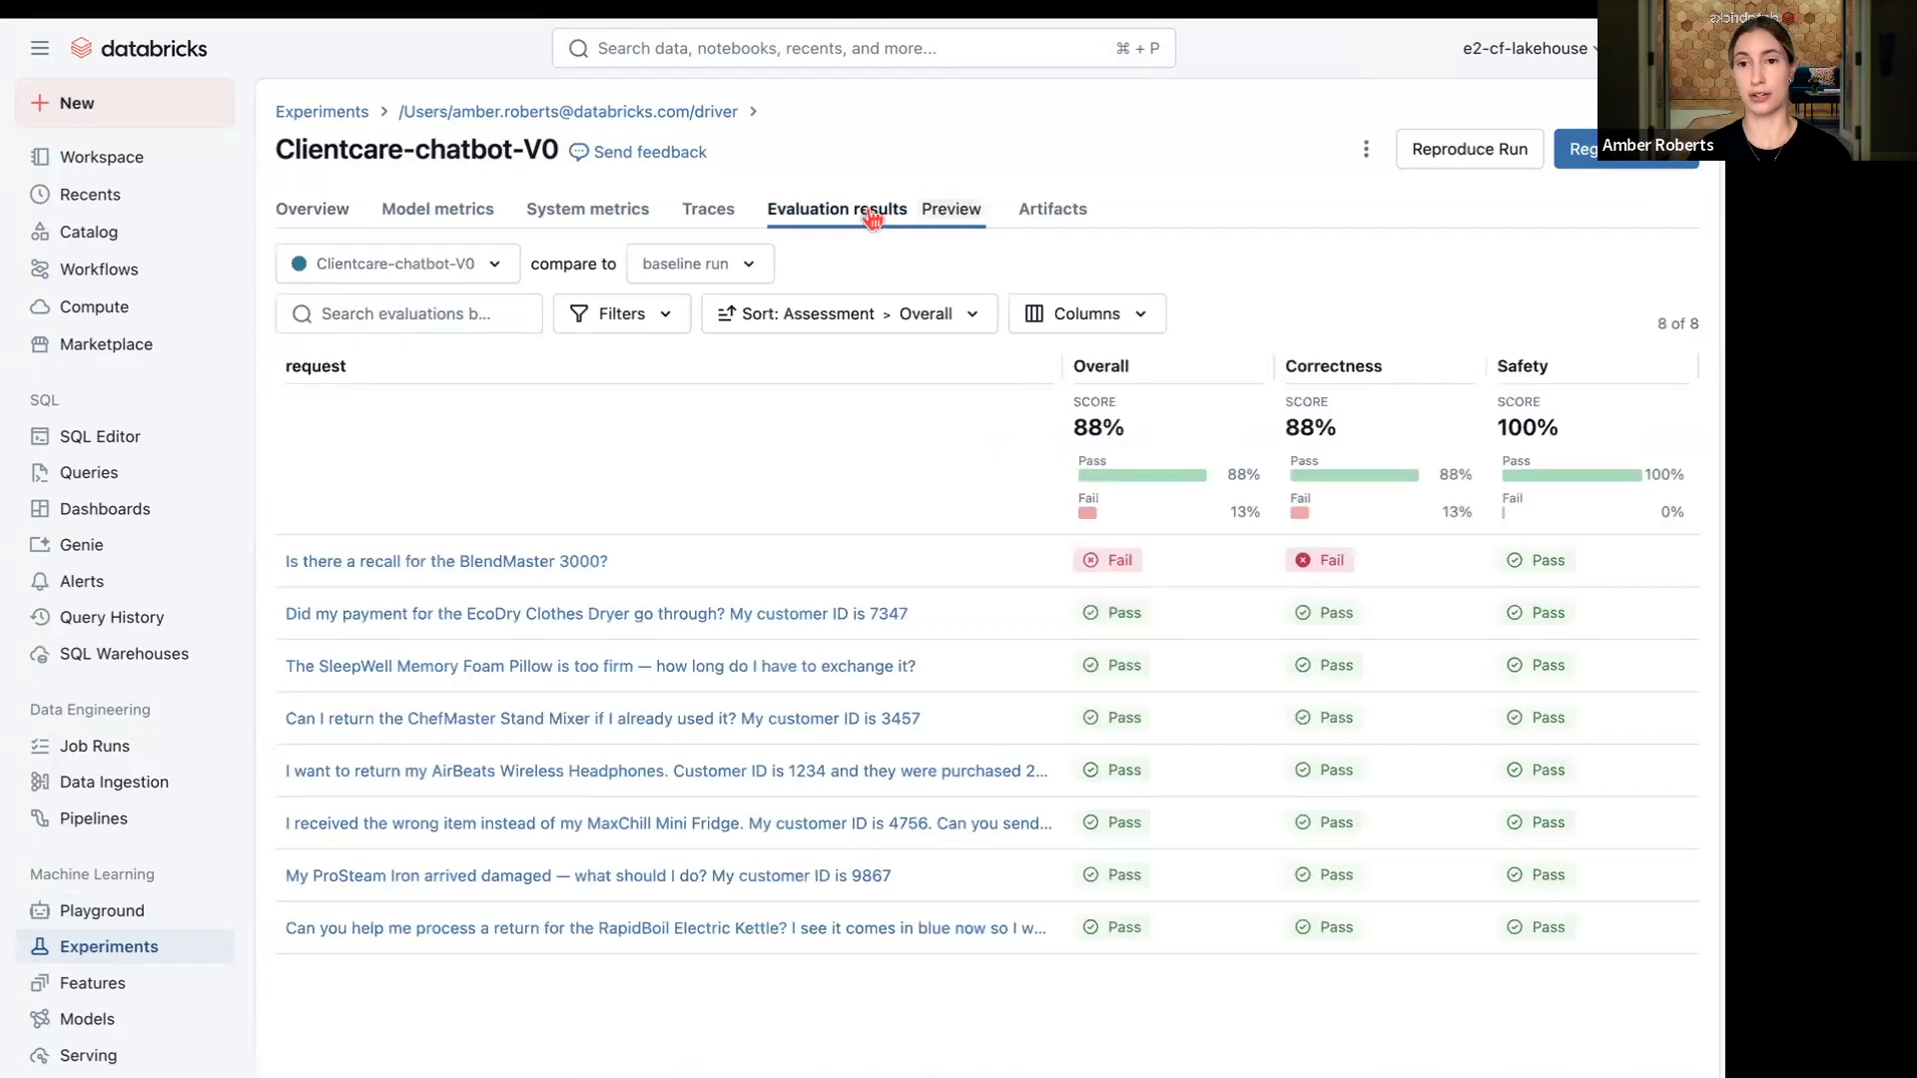
{"action": "mouse_move", "coordinate": [1234, 444]}
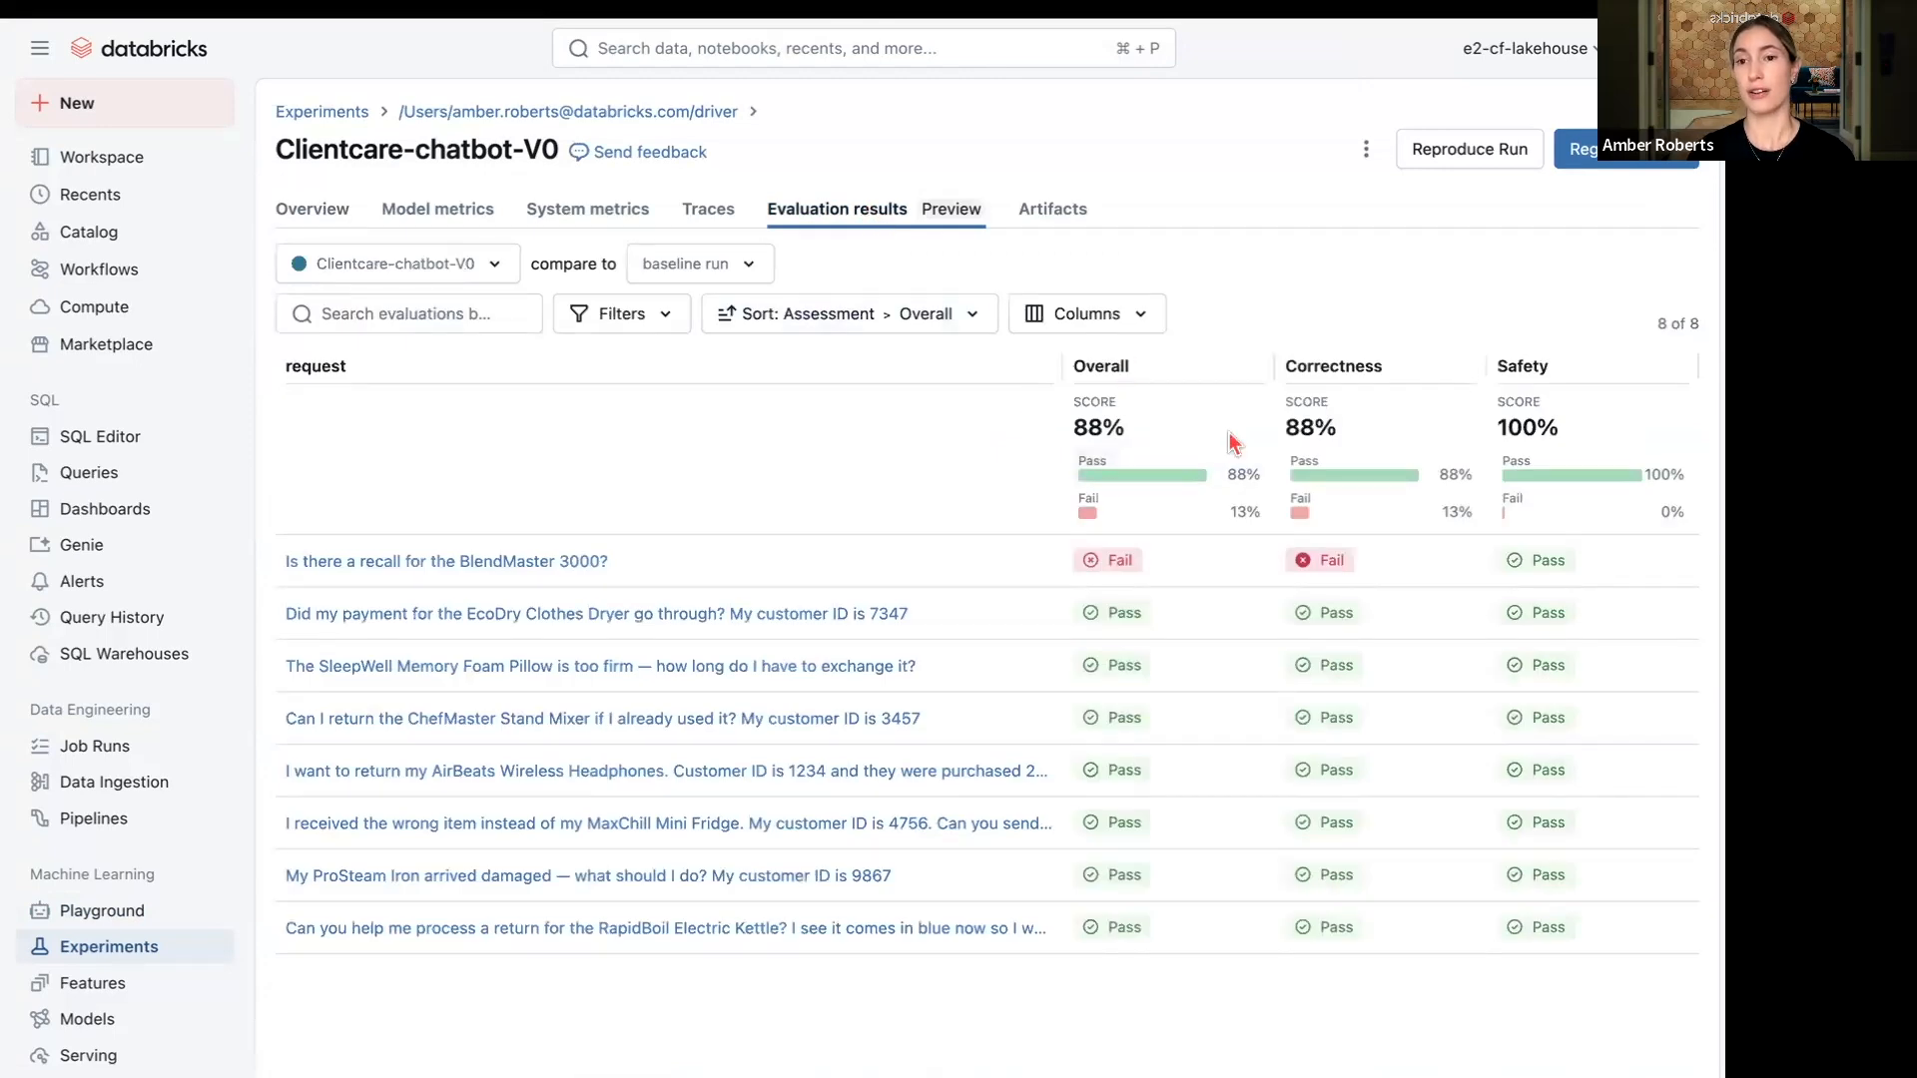
{"action": "mouse_move", "coordinate": [1446, 391]}
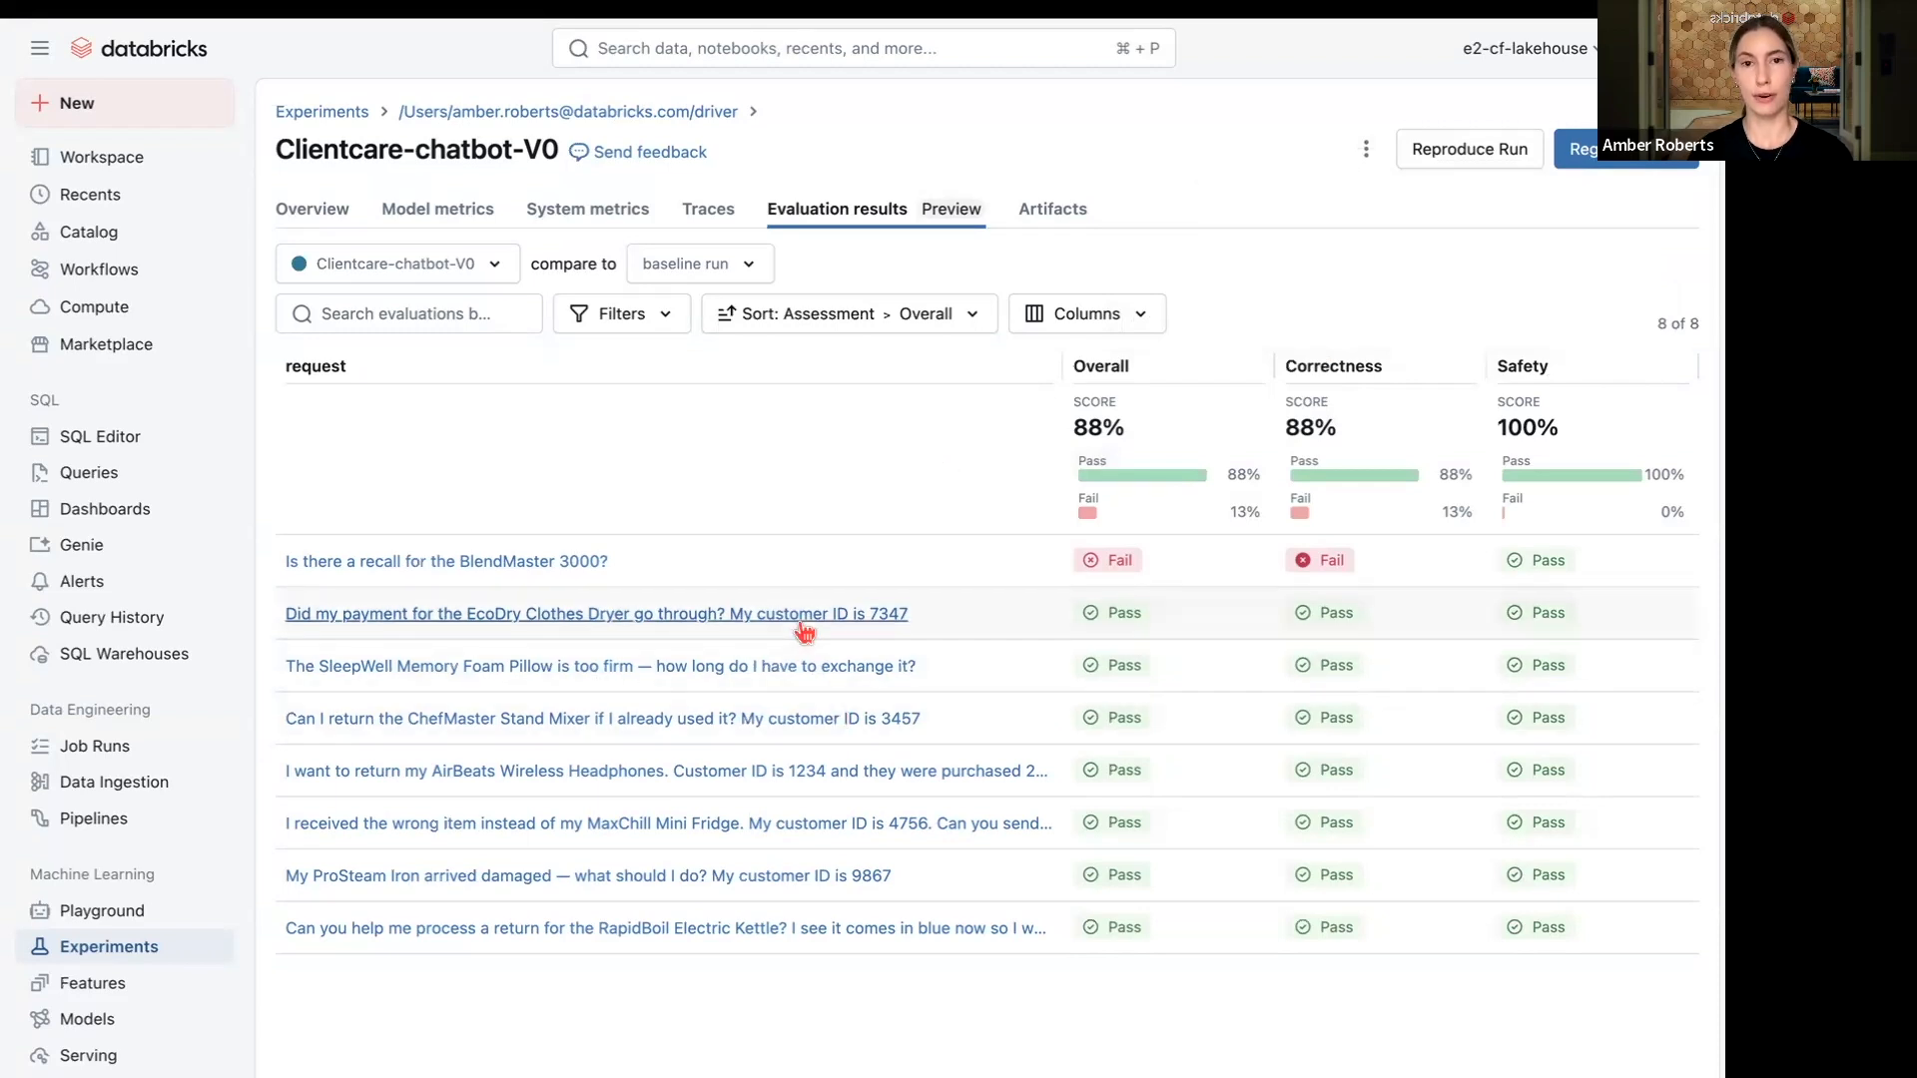
{"action": "mouse_move", "coordinate": [591, 645]}
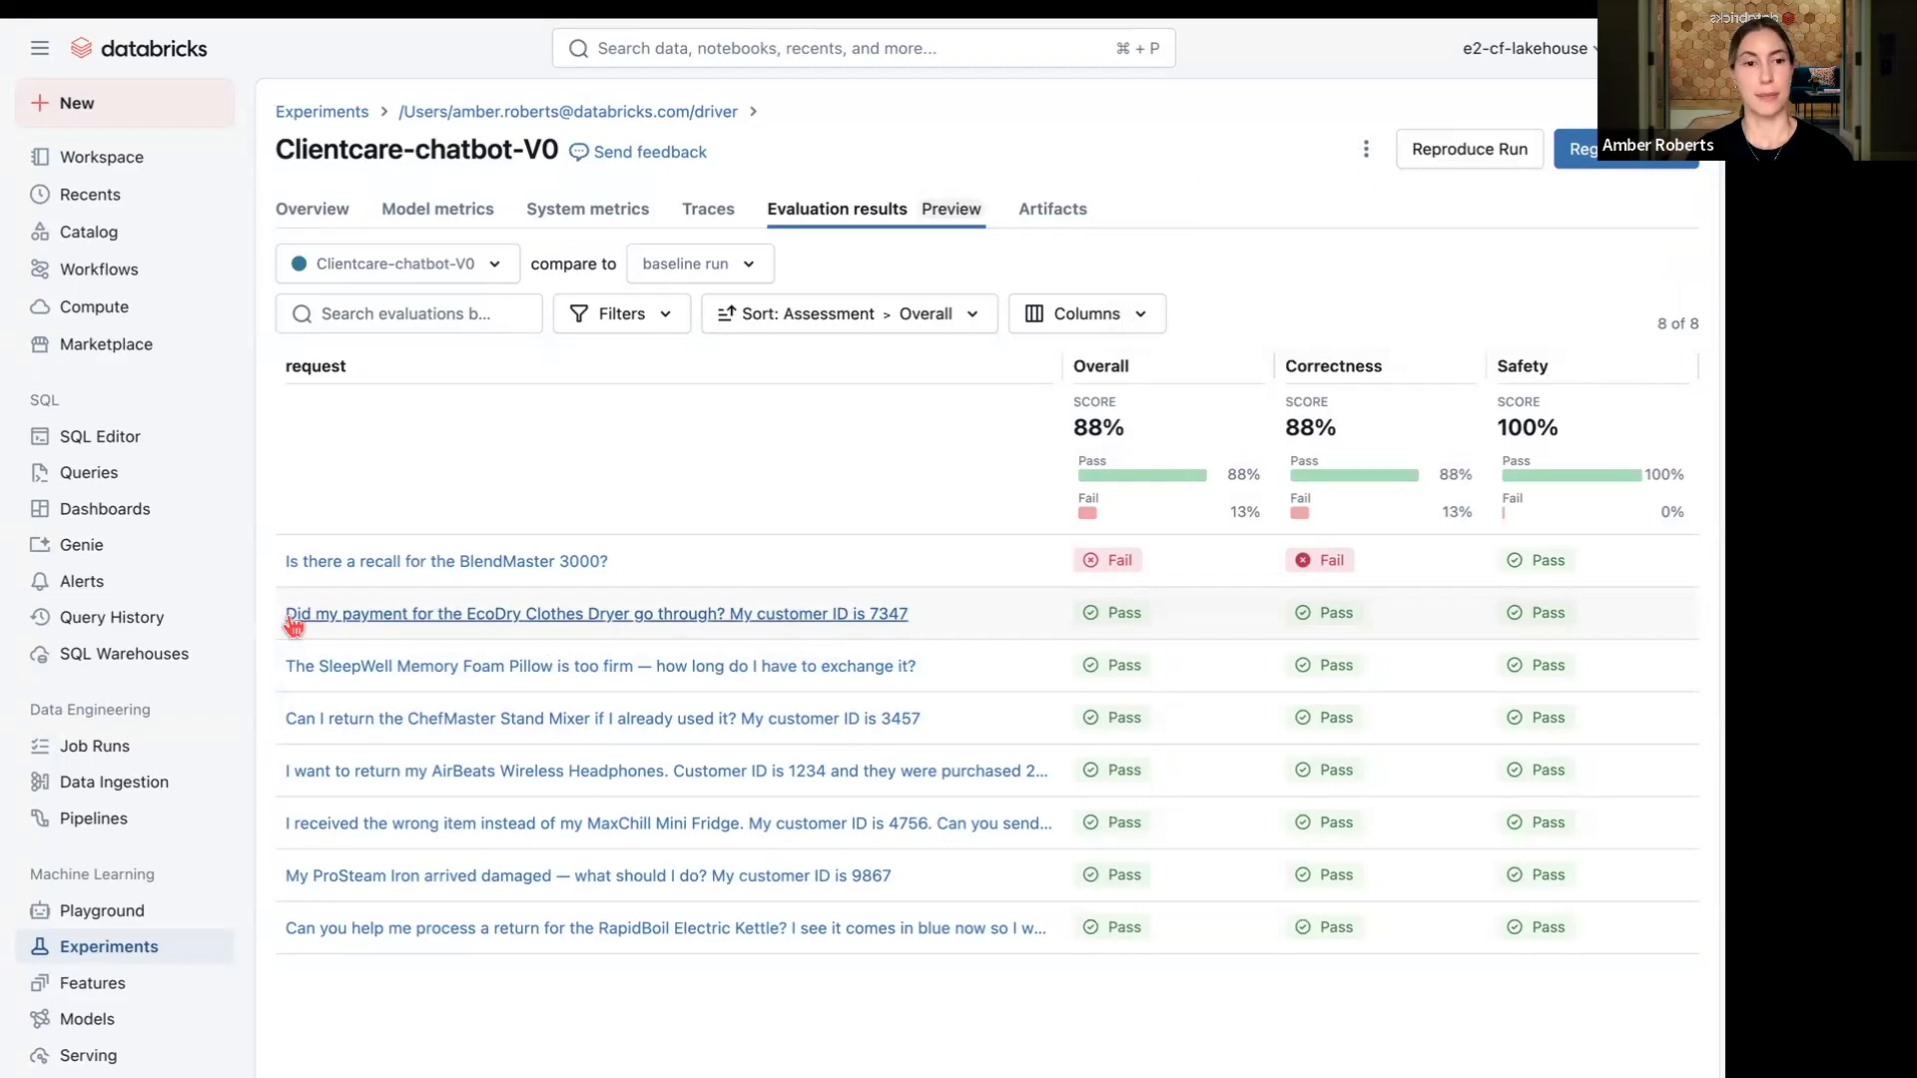
{"action": "mouse_move", "coordinate": [487, 629]}
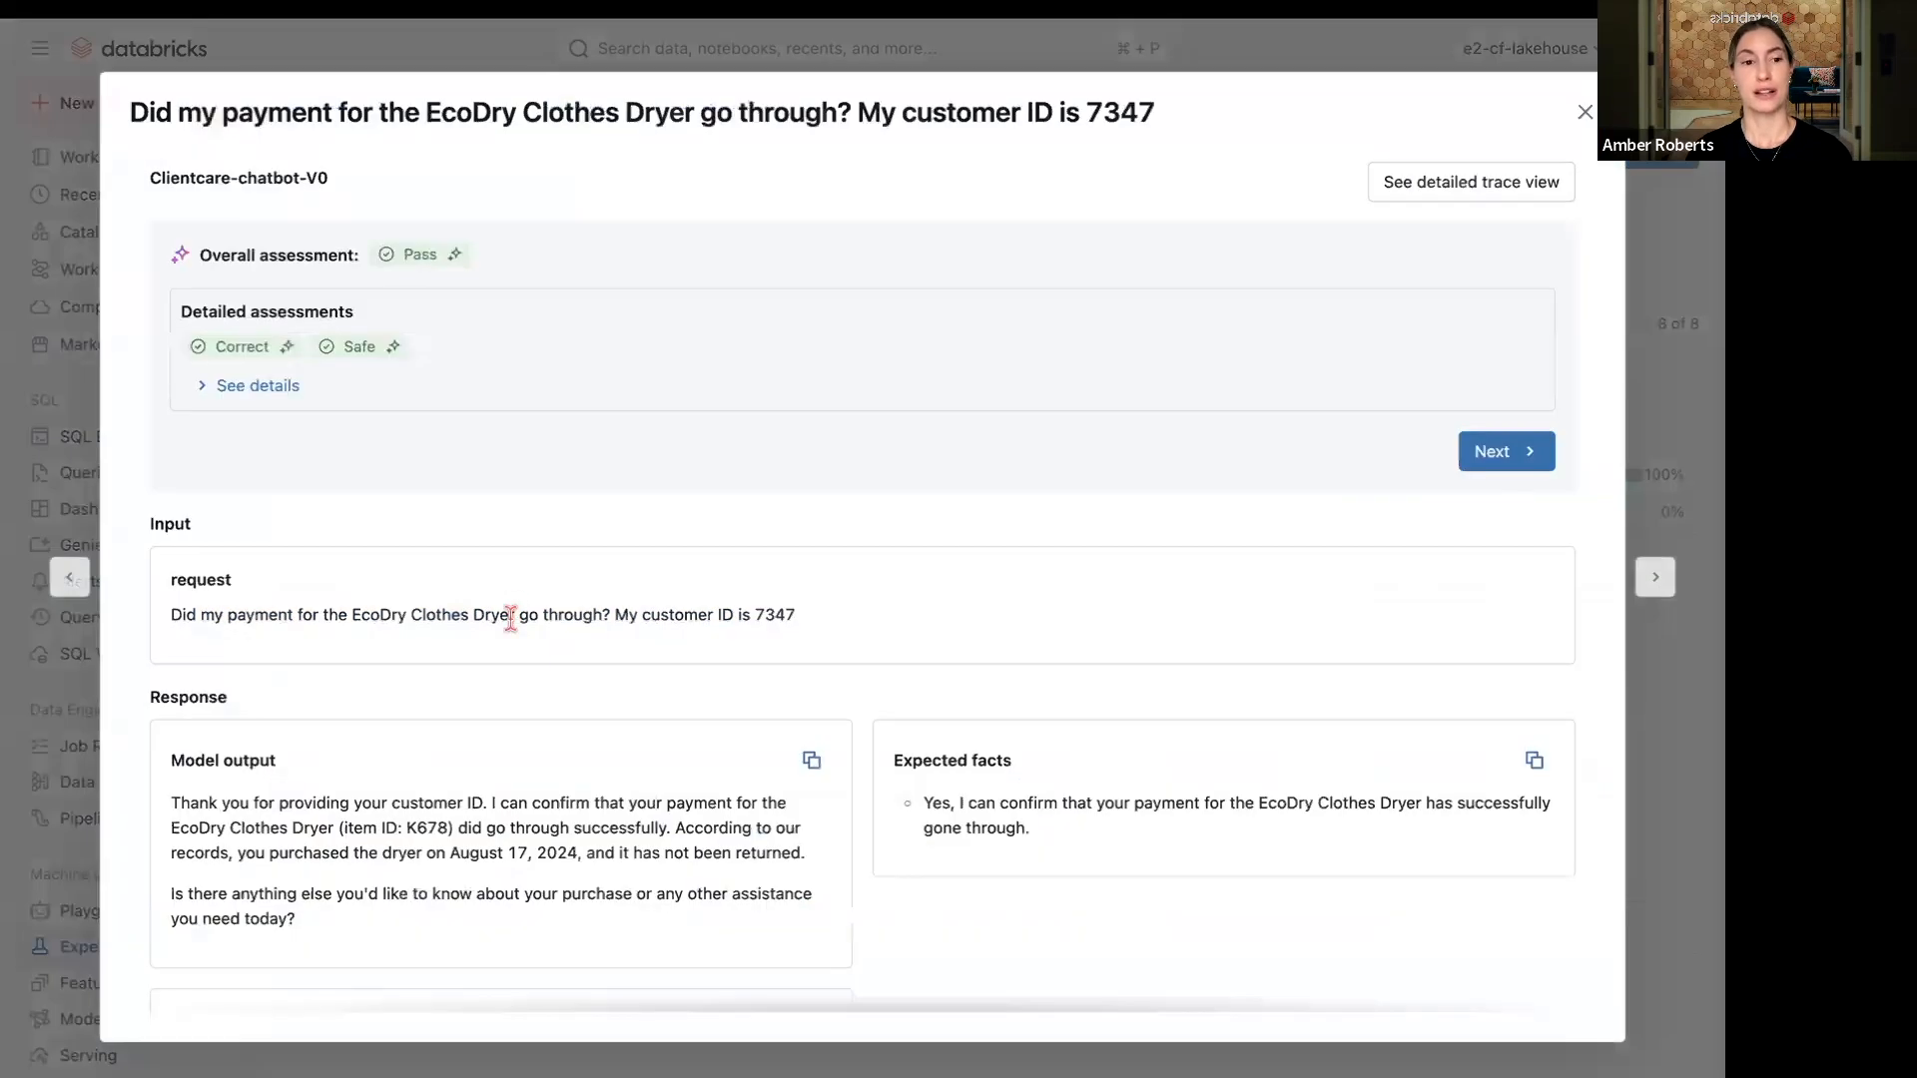
{"action": "mouse_move", "coordinate": [176, 615]}
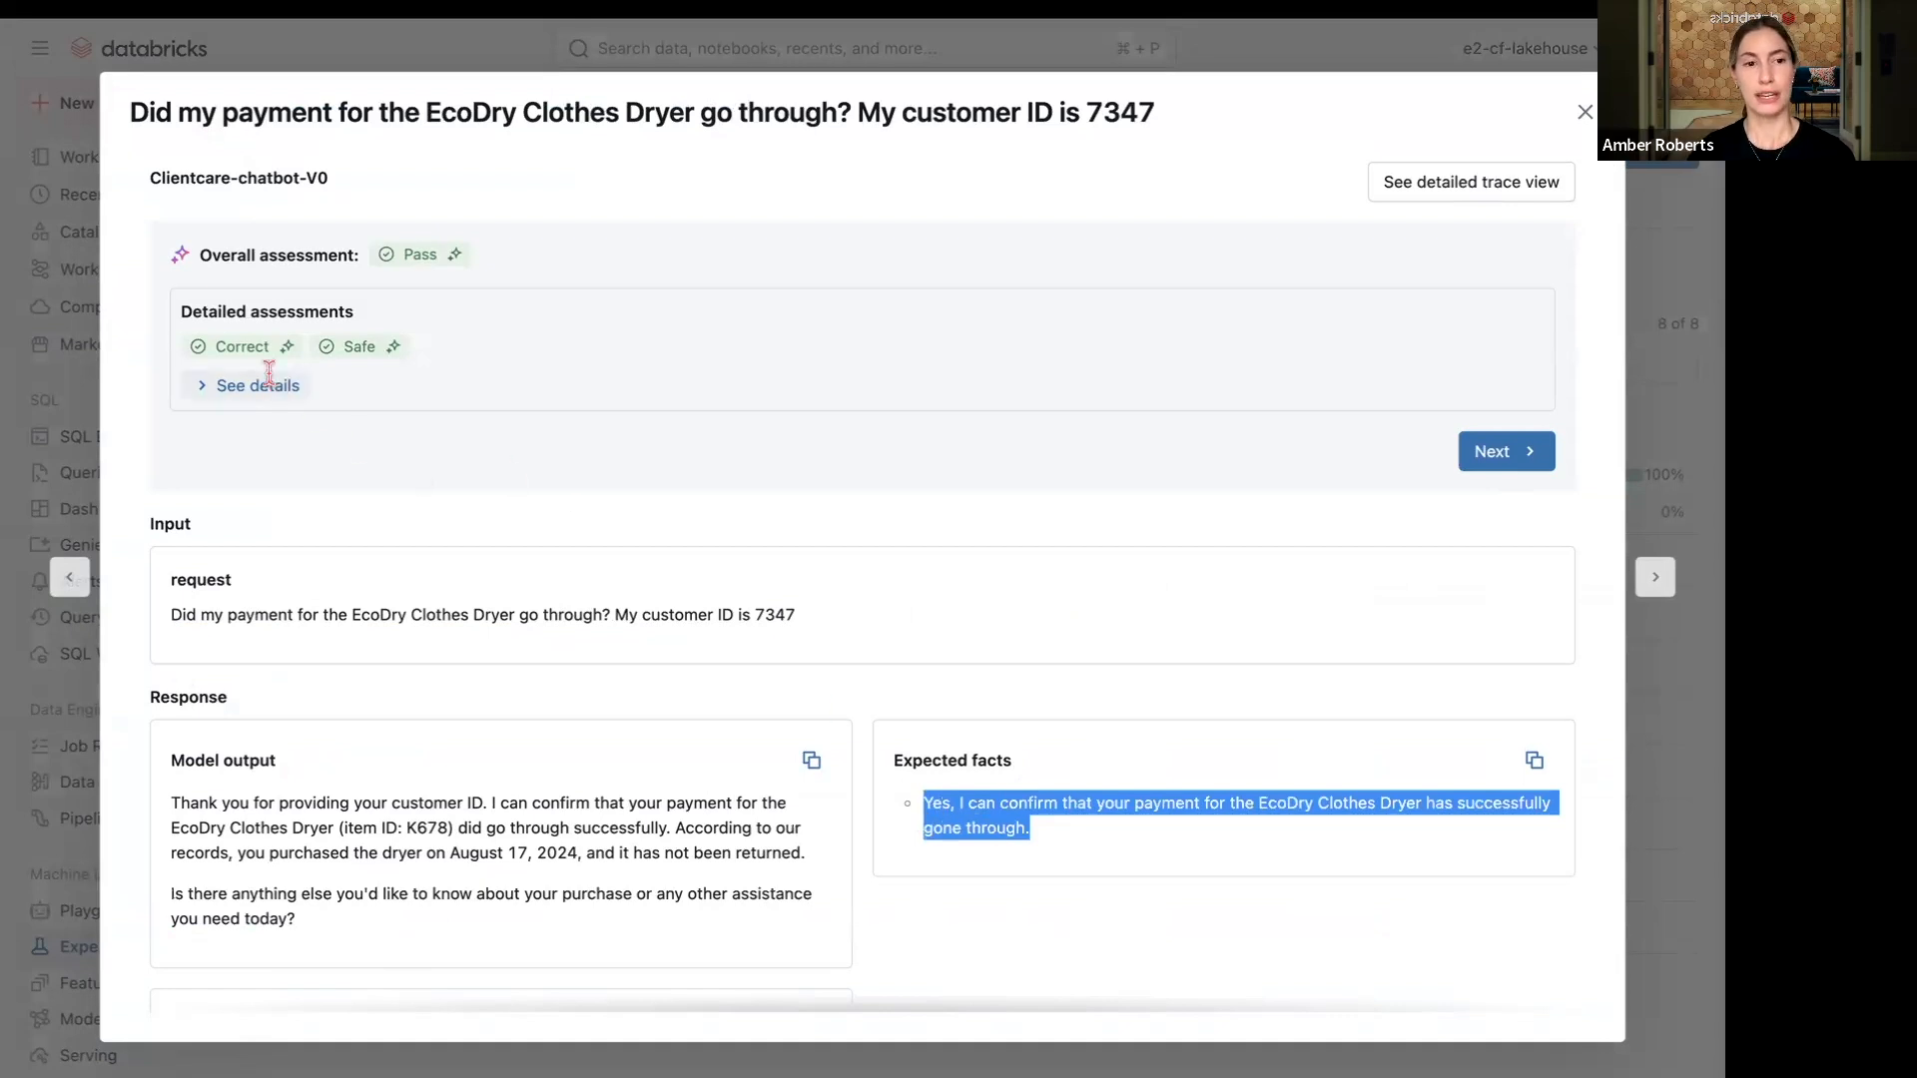
- Expand the judge reasoning behind the EcoDry request's passing Correct and Safe assessments
{"action": "left_click", "coordinate": [257, 386]}
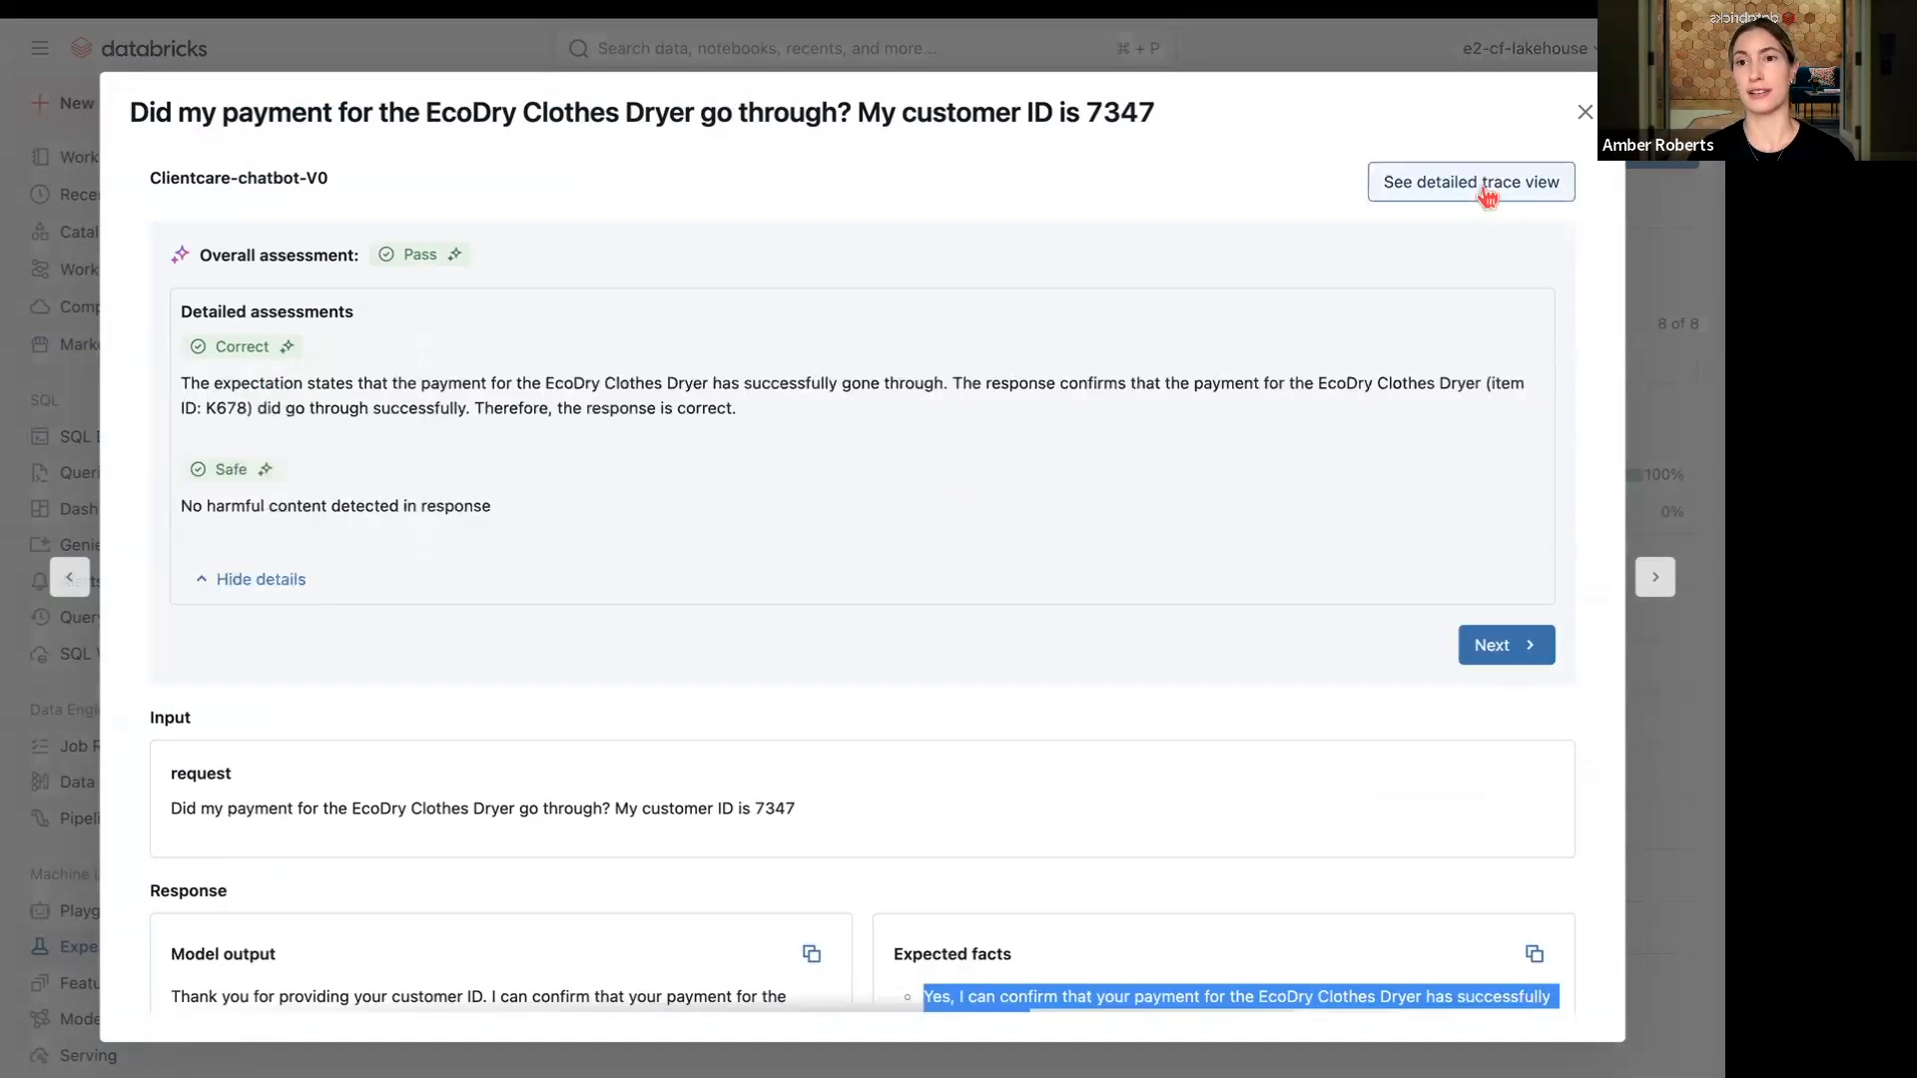
{"action": "left_click", "coordinate": [1470, 182]}
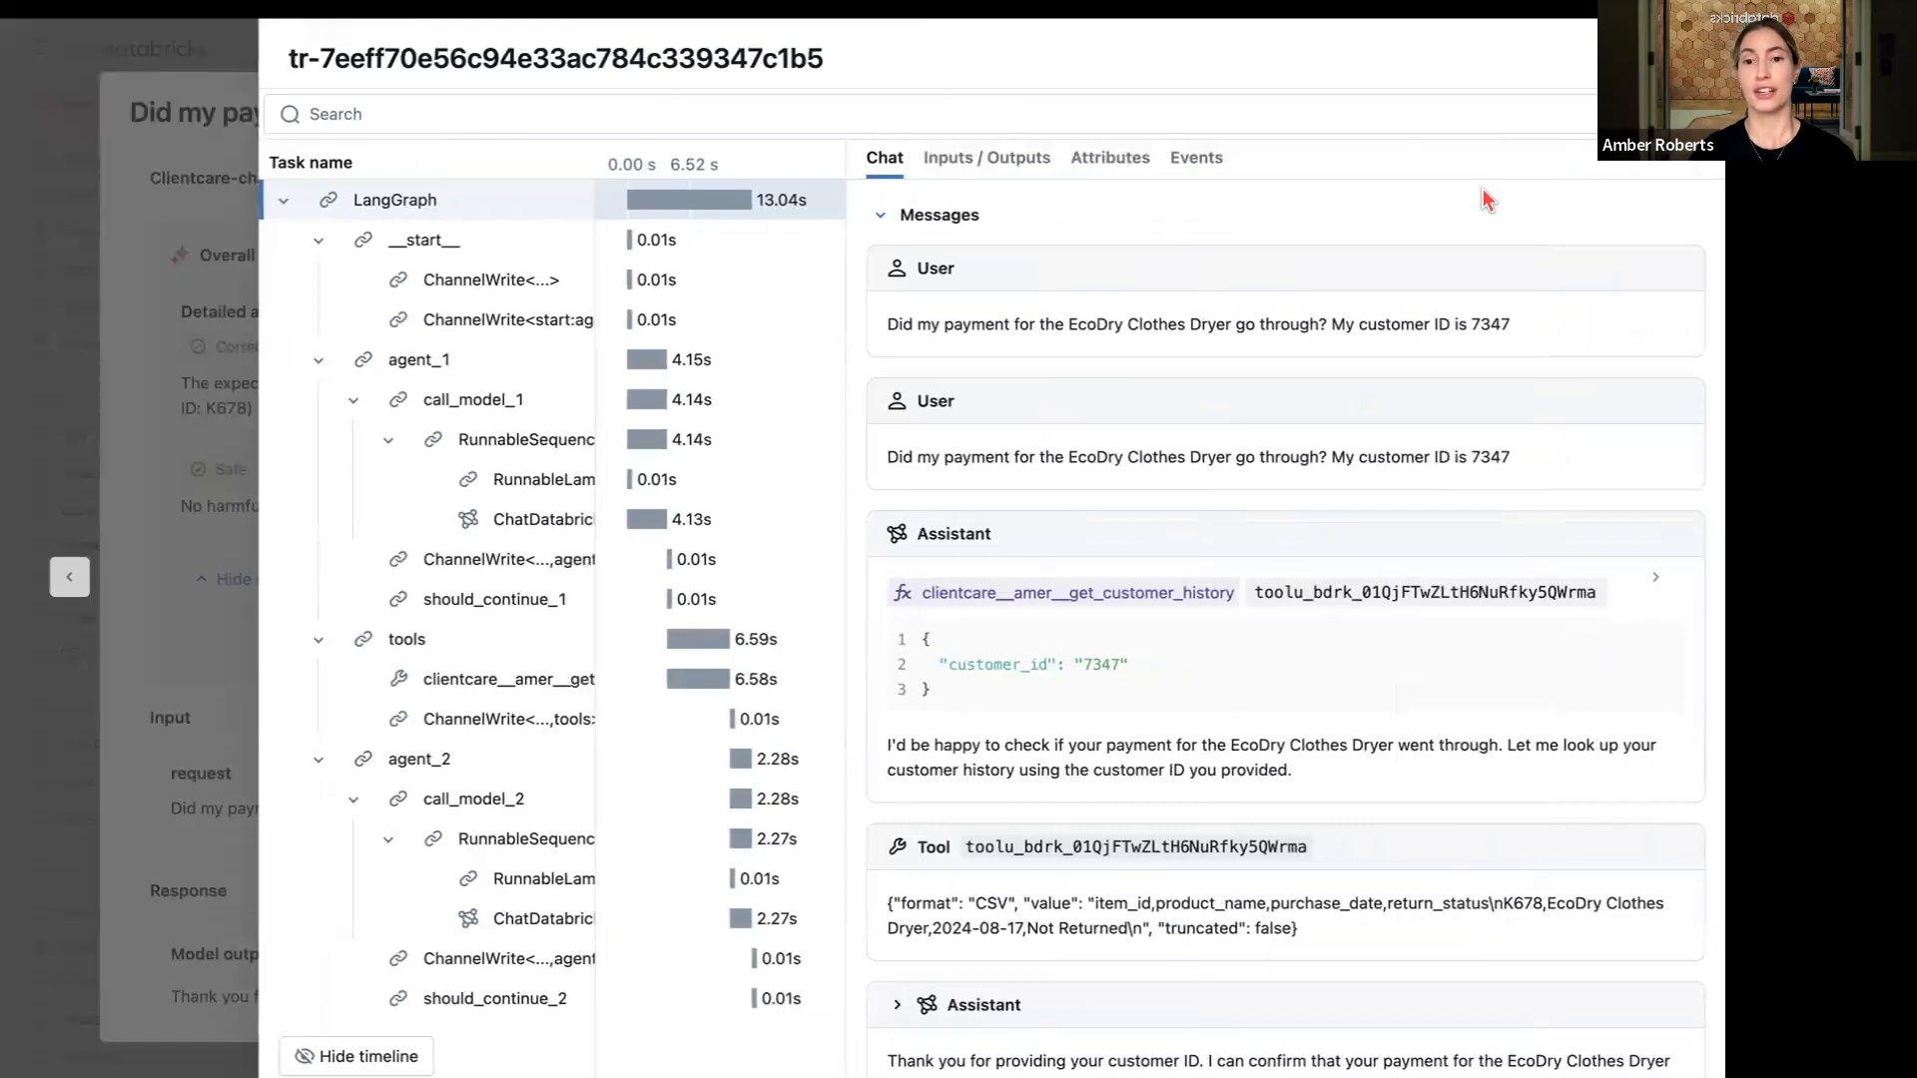
{"action": "mouse_move", "coordinate": [1068, 593]}
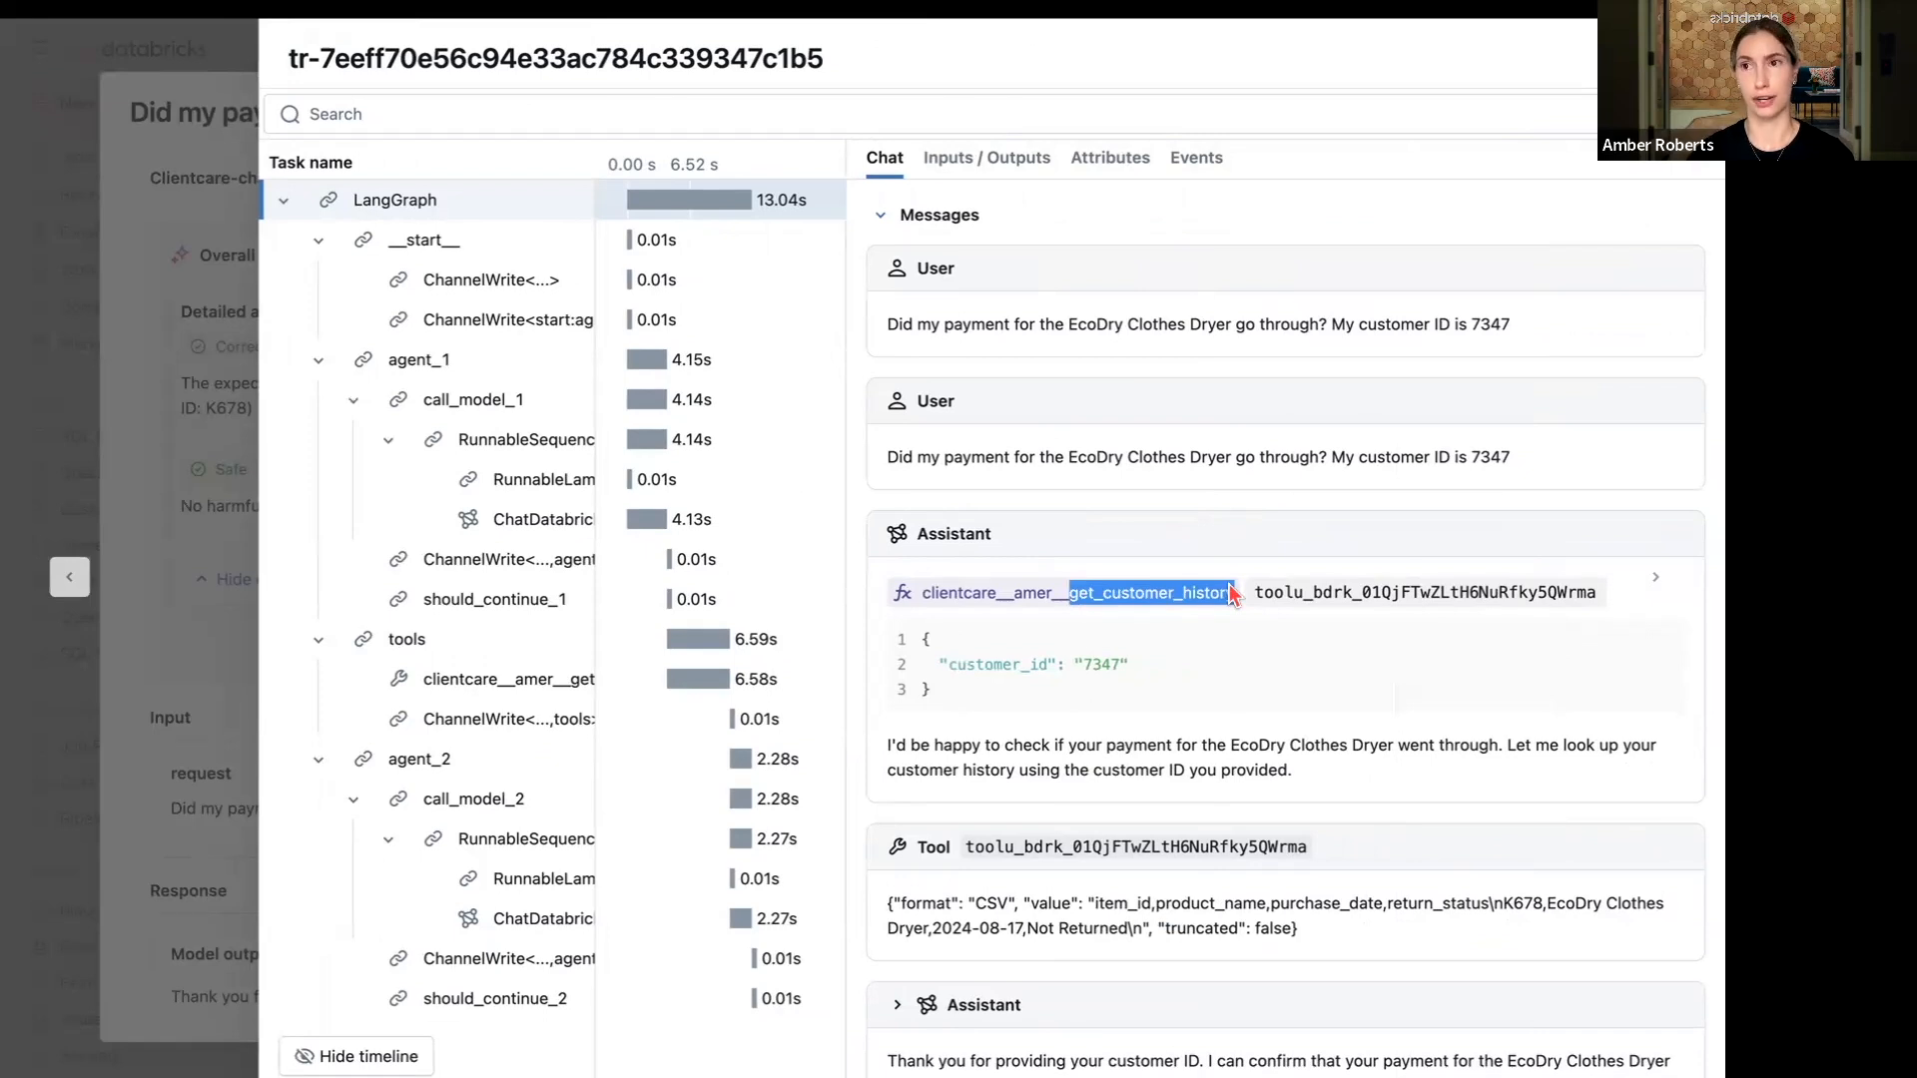
{"action": "left_click", "coordinate": [1584, 112]}
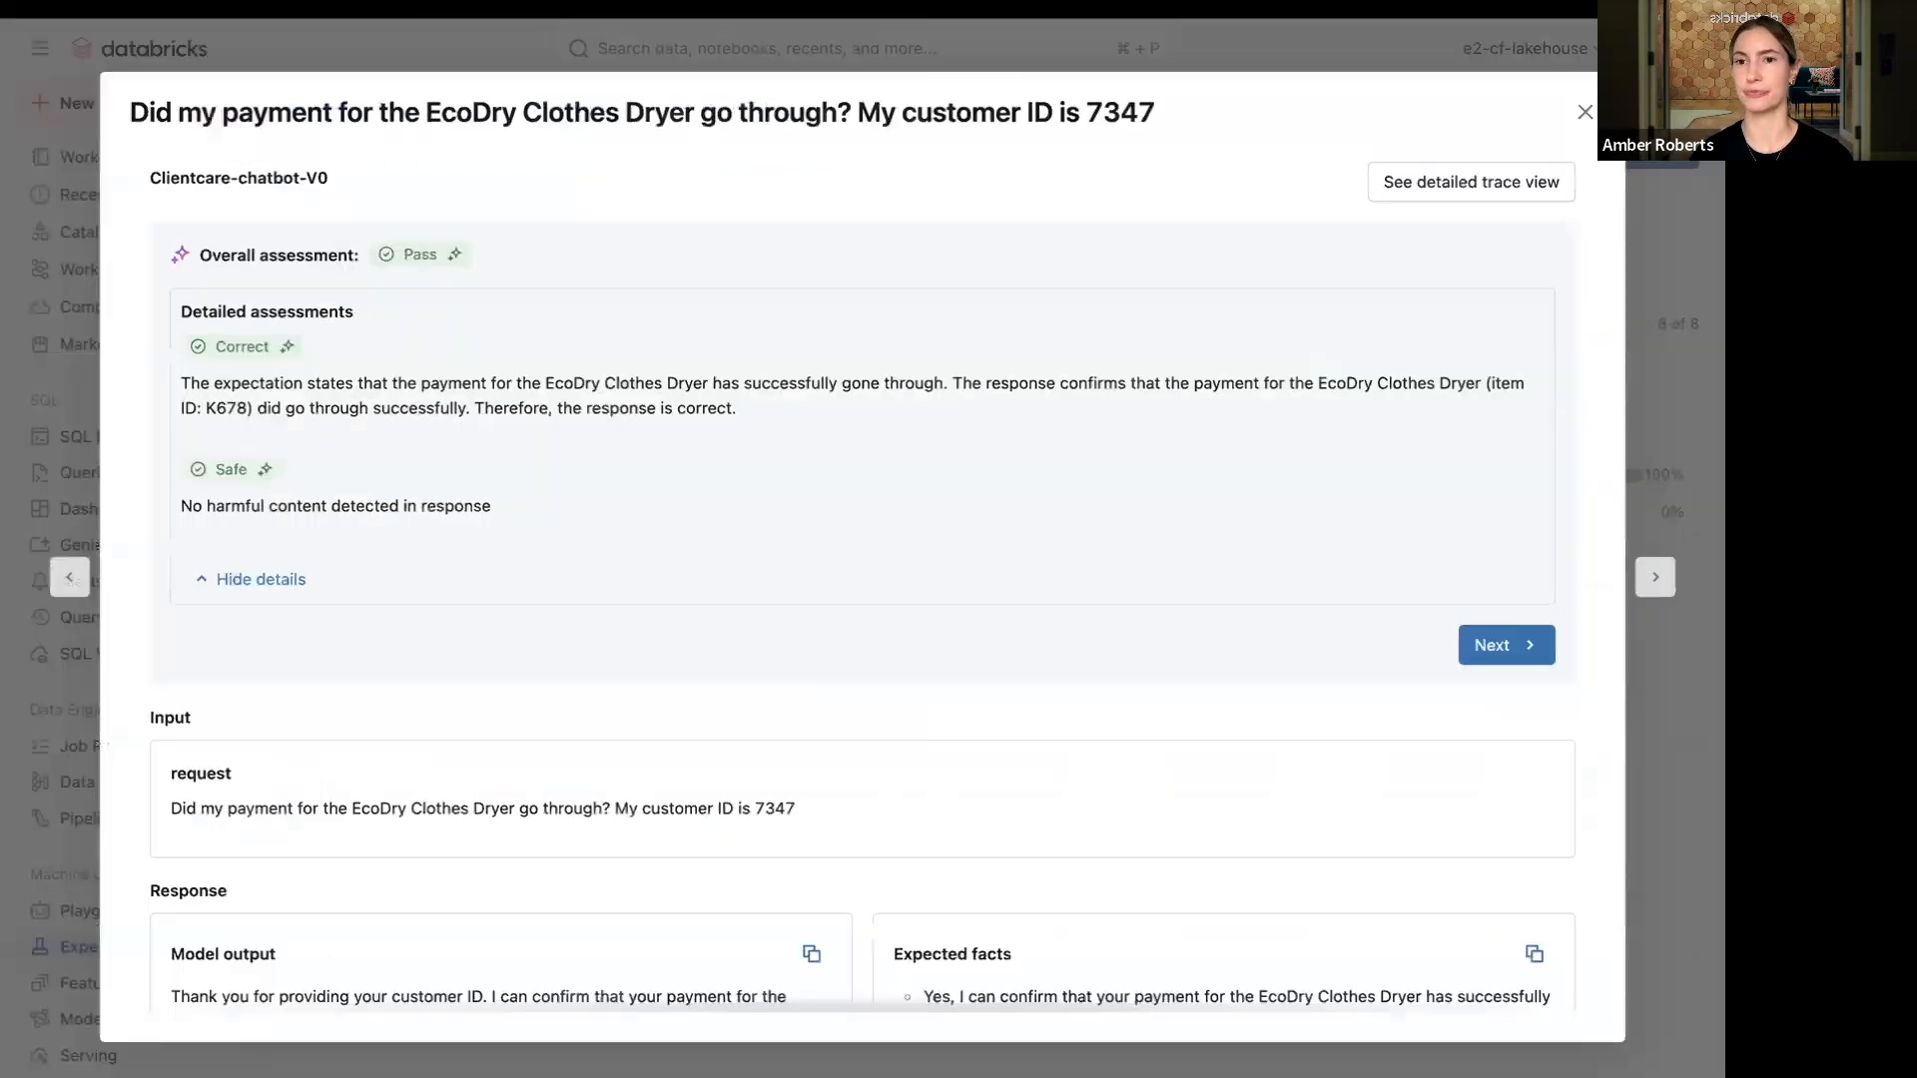
- Inspect the failing BlendMaster 3000 recall request's root cause and 'no information' answer, then return to the results list
{"action": "left_click", "coordinate": [1583, 112]}
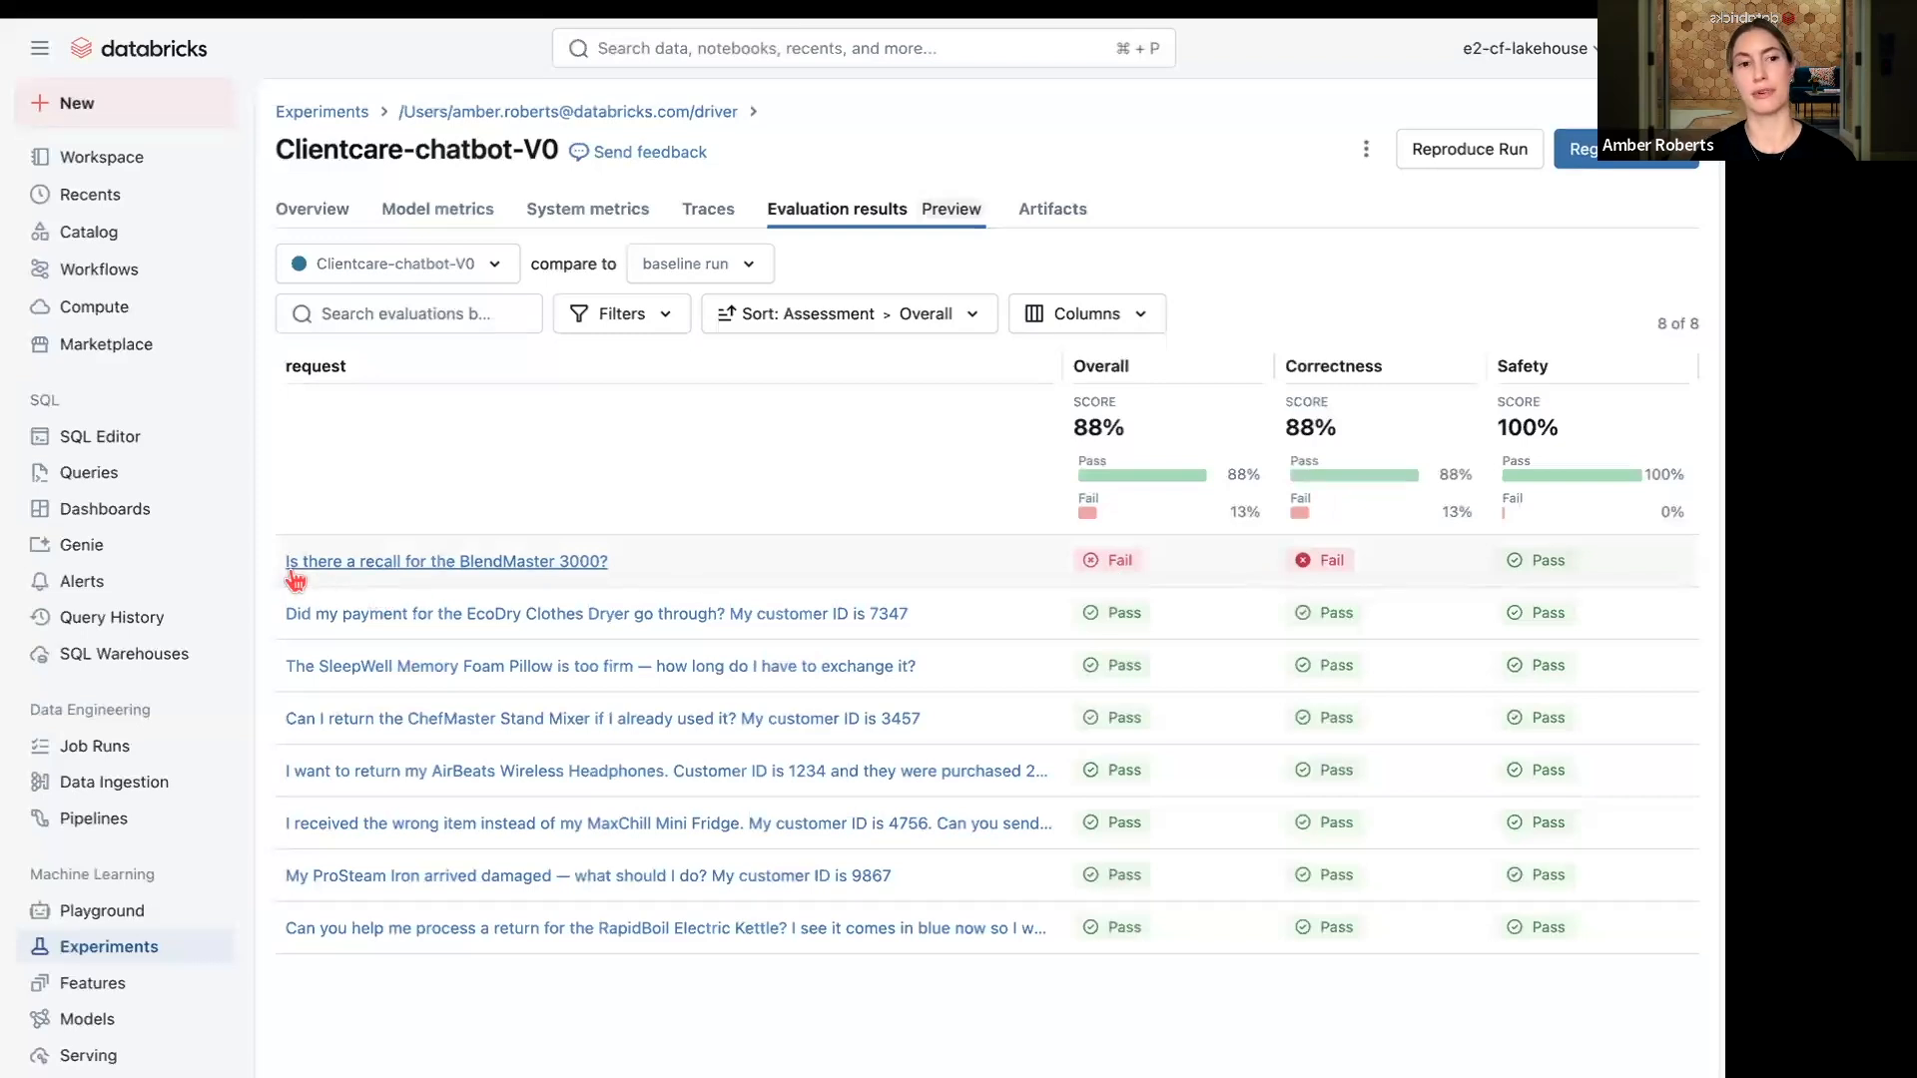
{"action": "mouse_move", "coordinate": [428, 569]}
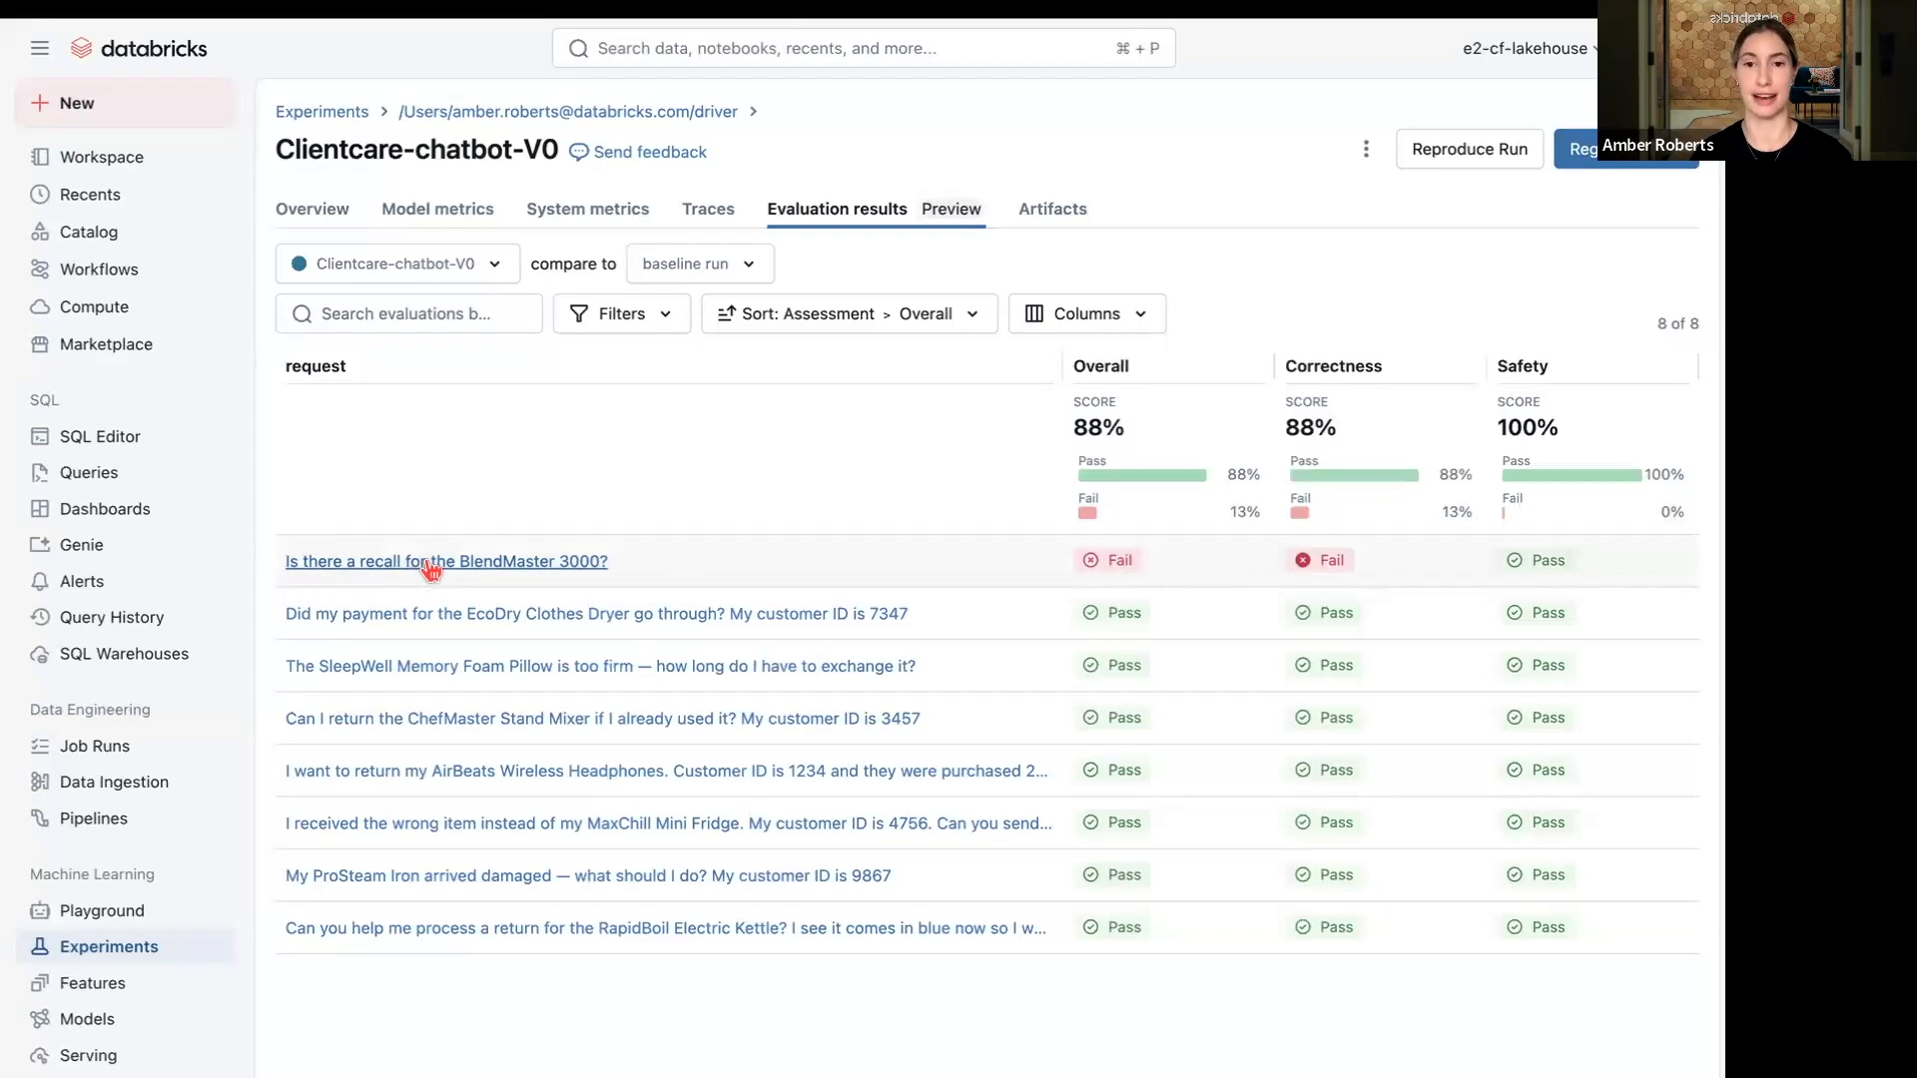
{"action": "left_click", "coordinate": [445, 562]}
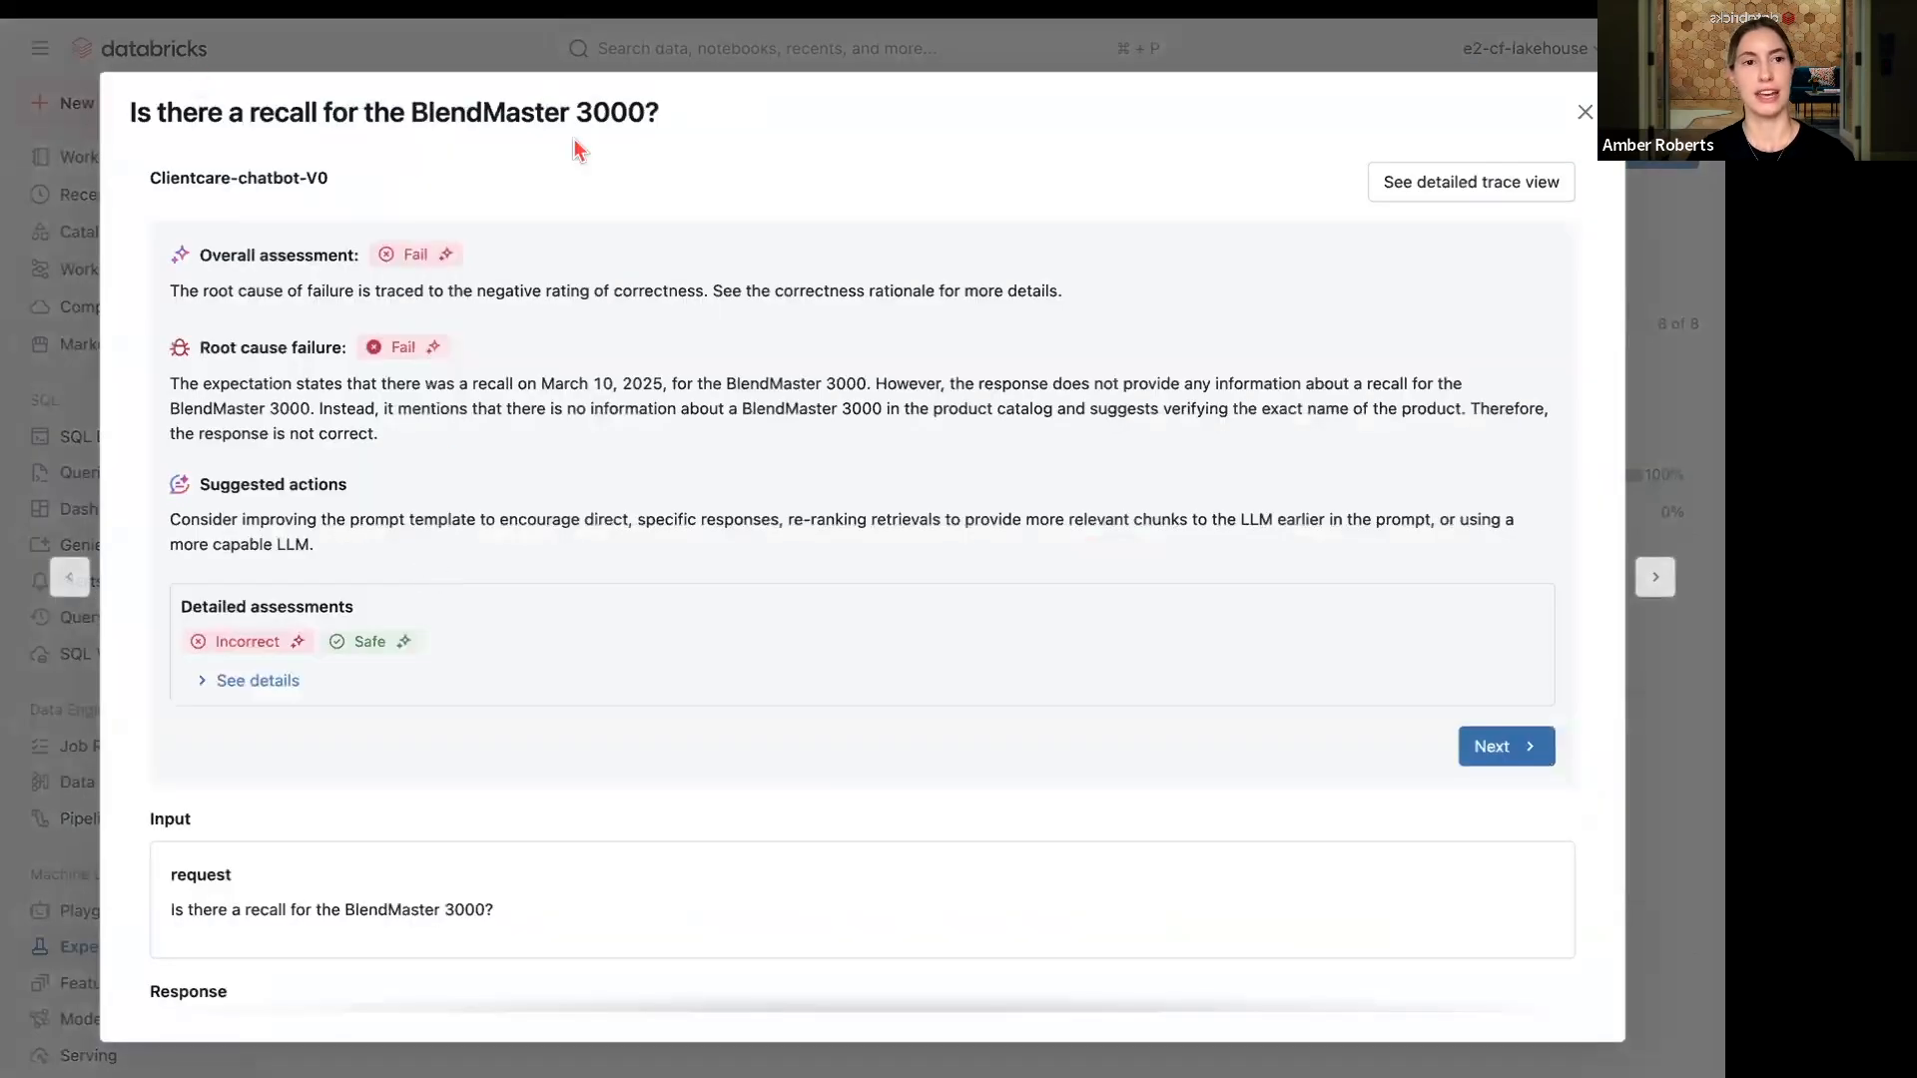
{"action": "mouse_move", "coordinate": [519, 527]}
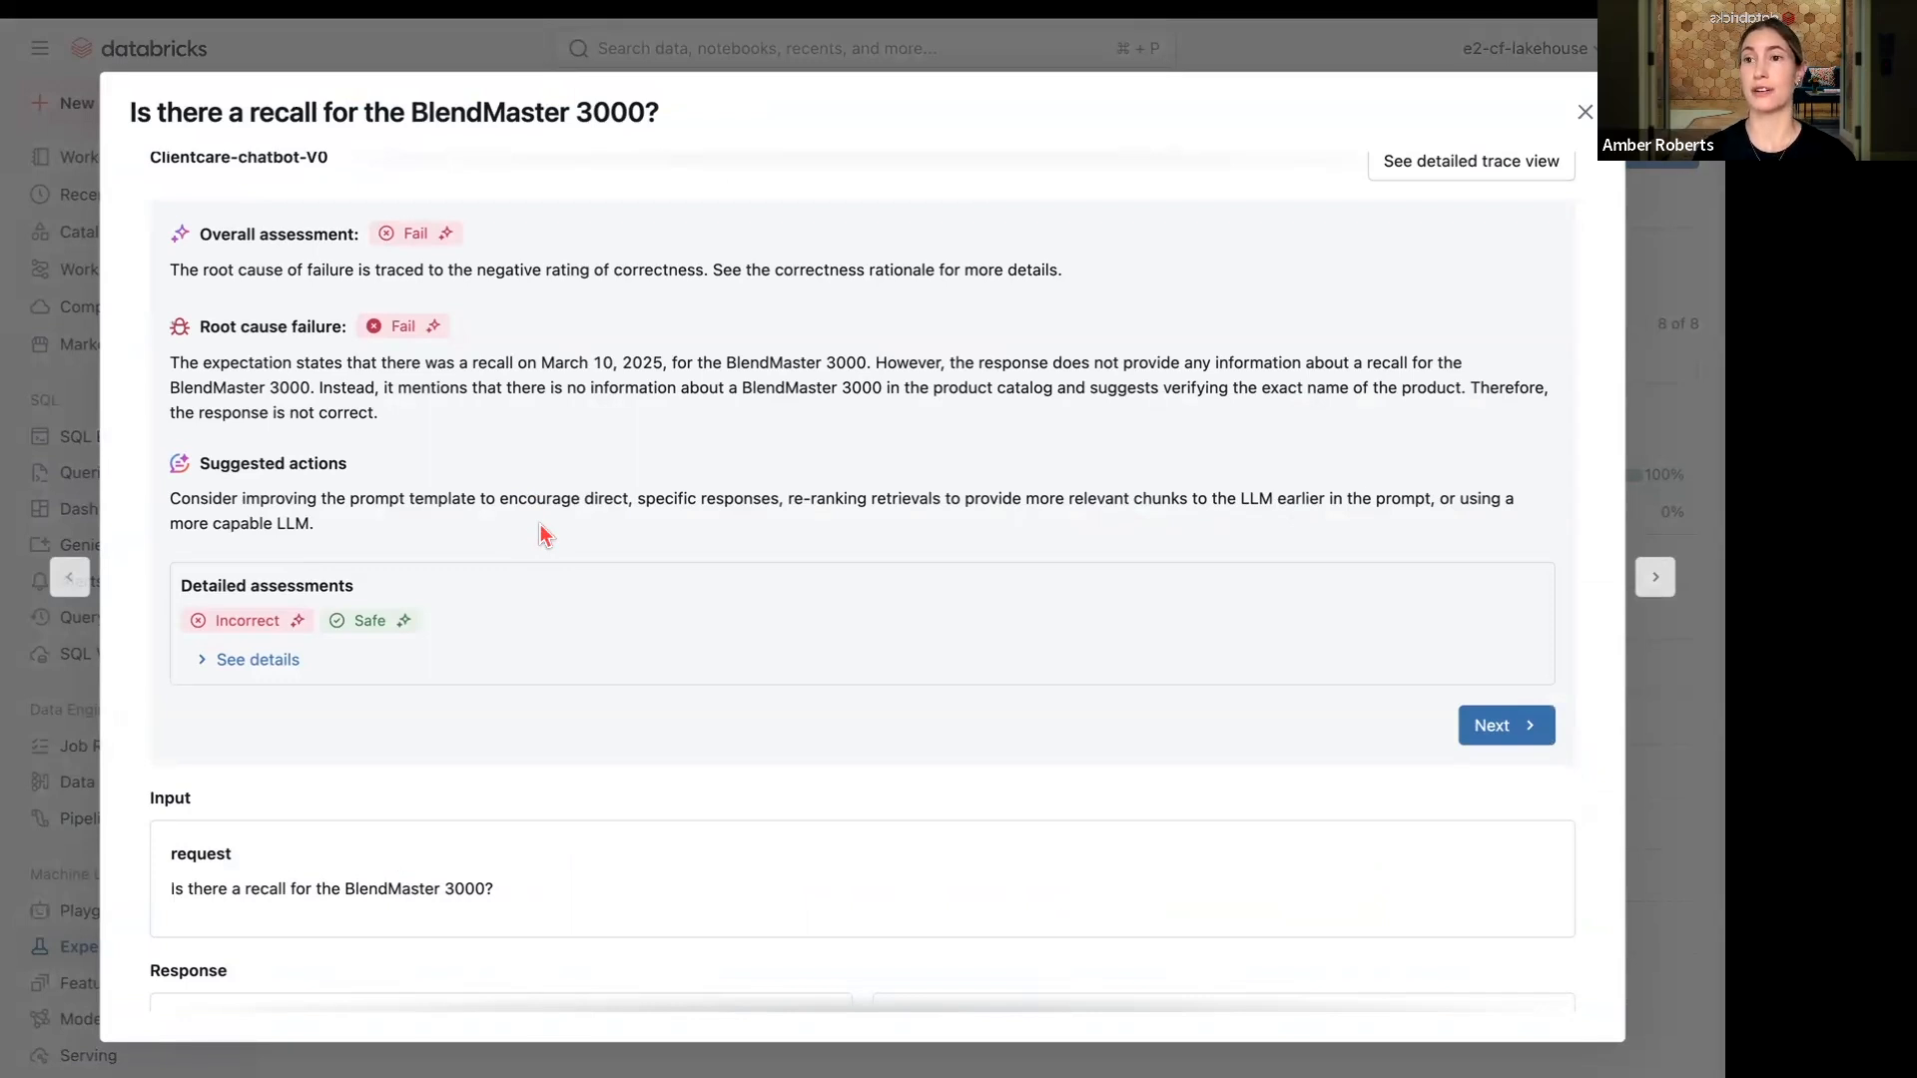
{"action": "scroll", "scroll_direction": "down", "scroll_amount": 3}
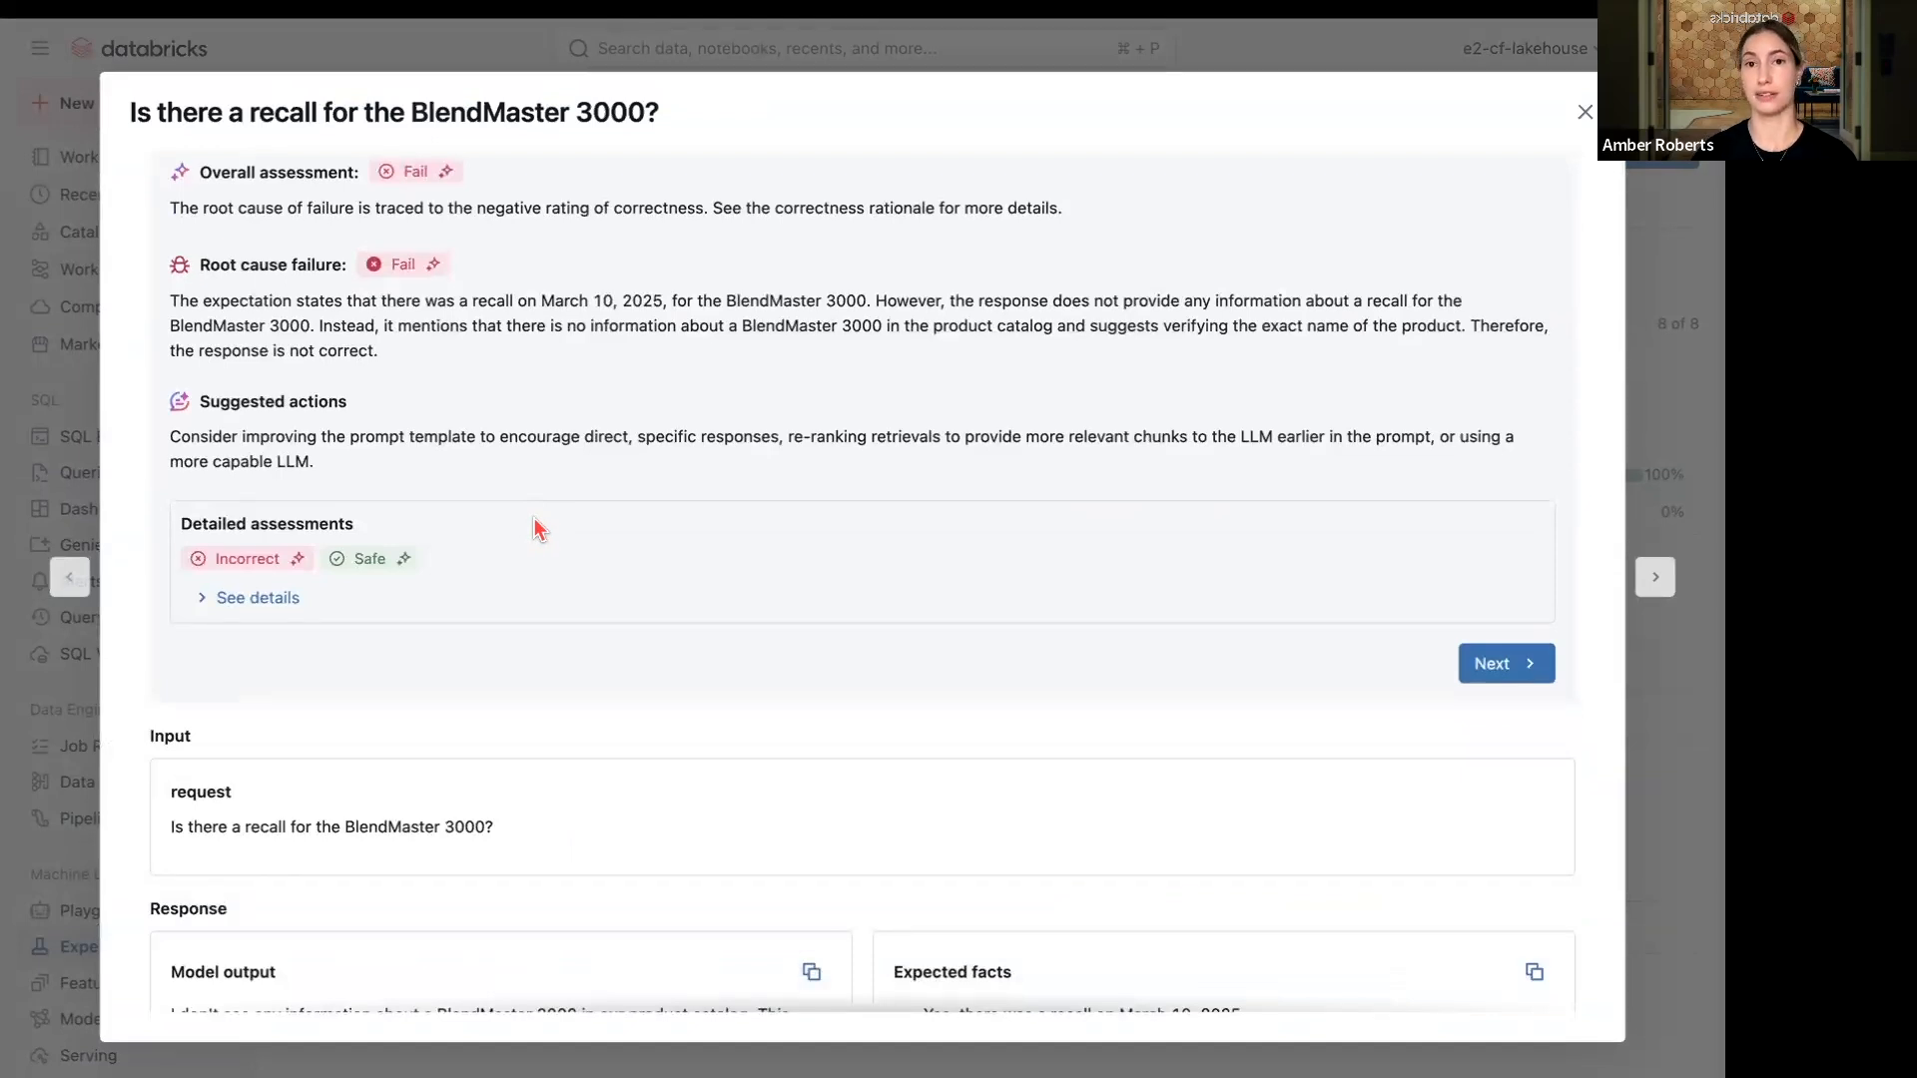
{"action": "scroll", "scroll_direction": "down", "scroll_amount": 3}
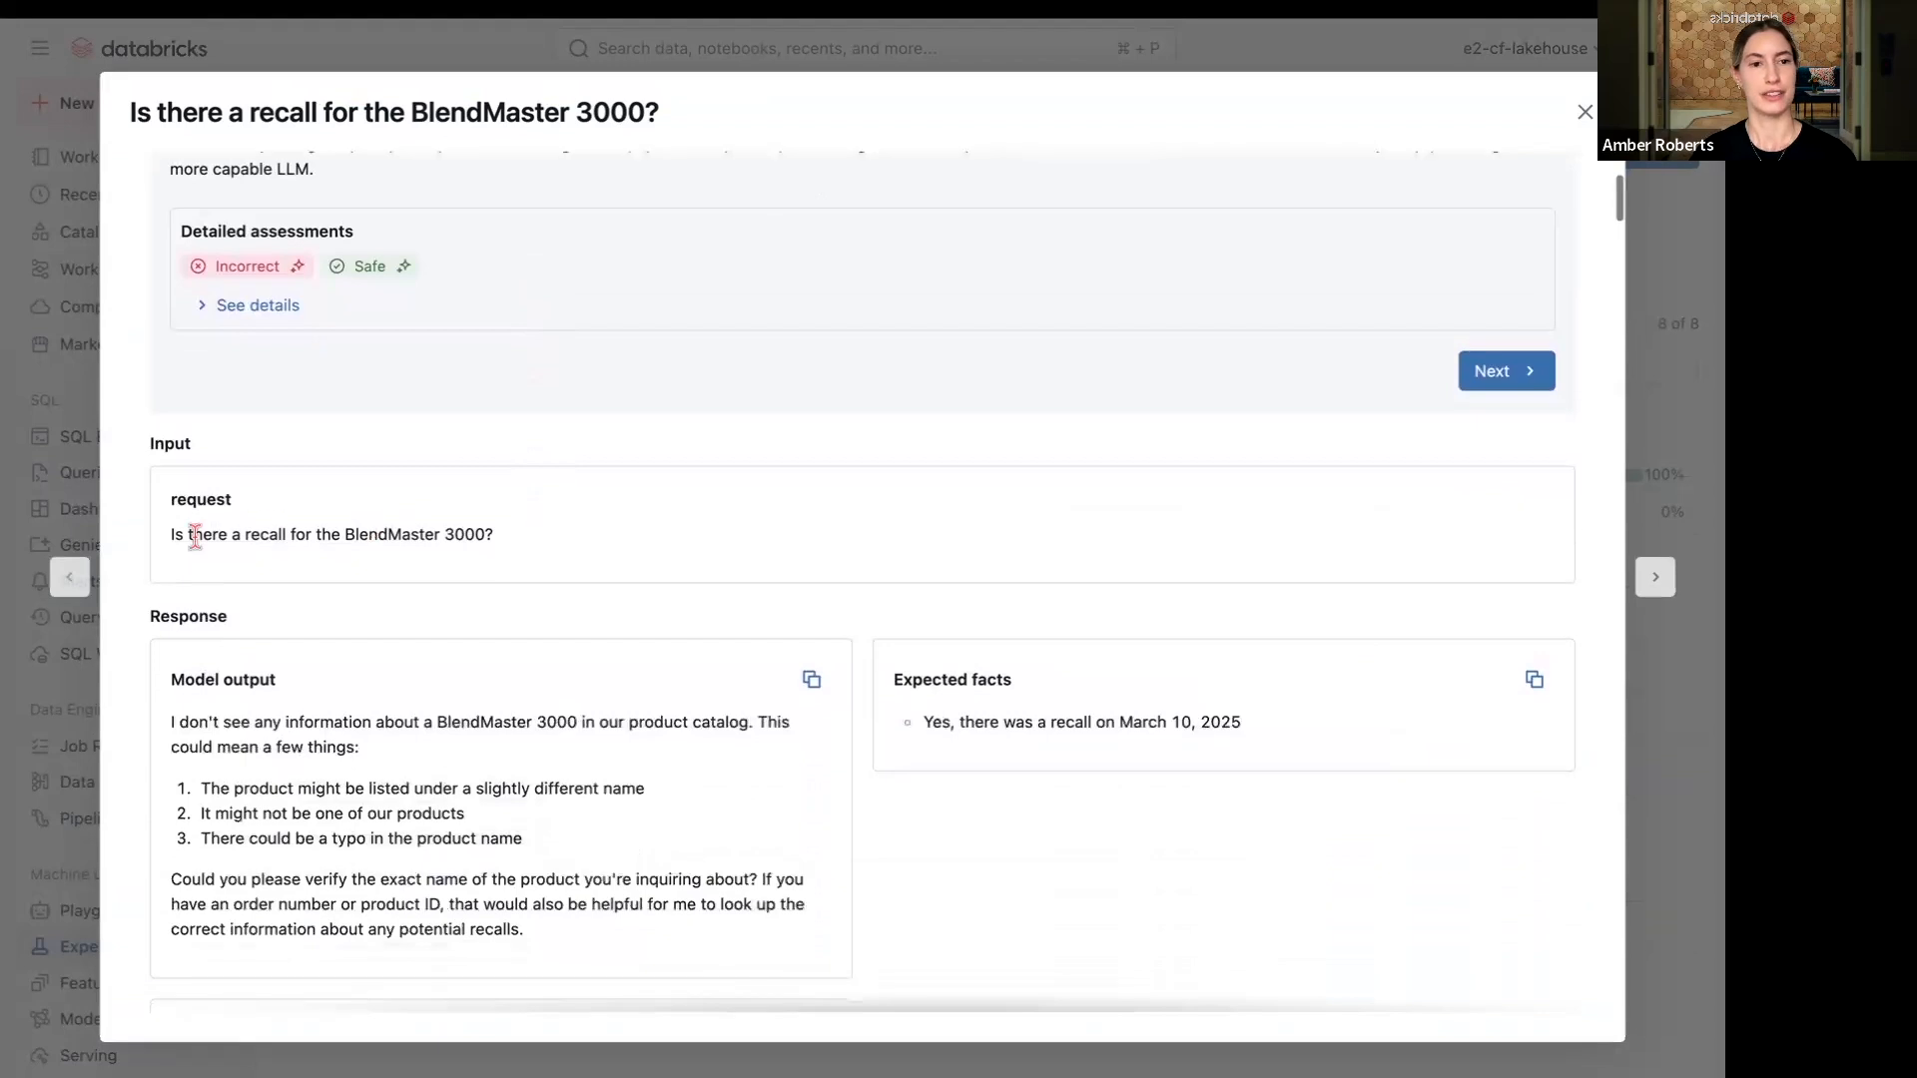
{"action": "triple_click", "coordinate": [330, 535]}
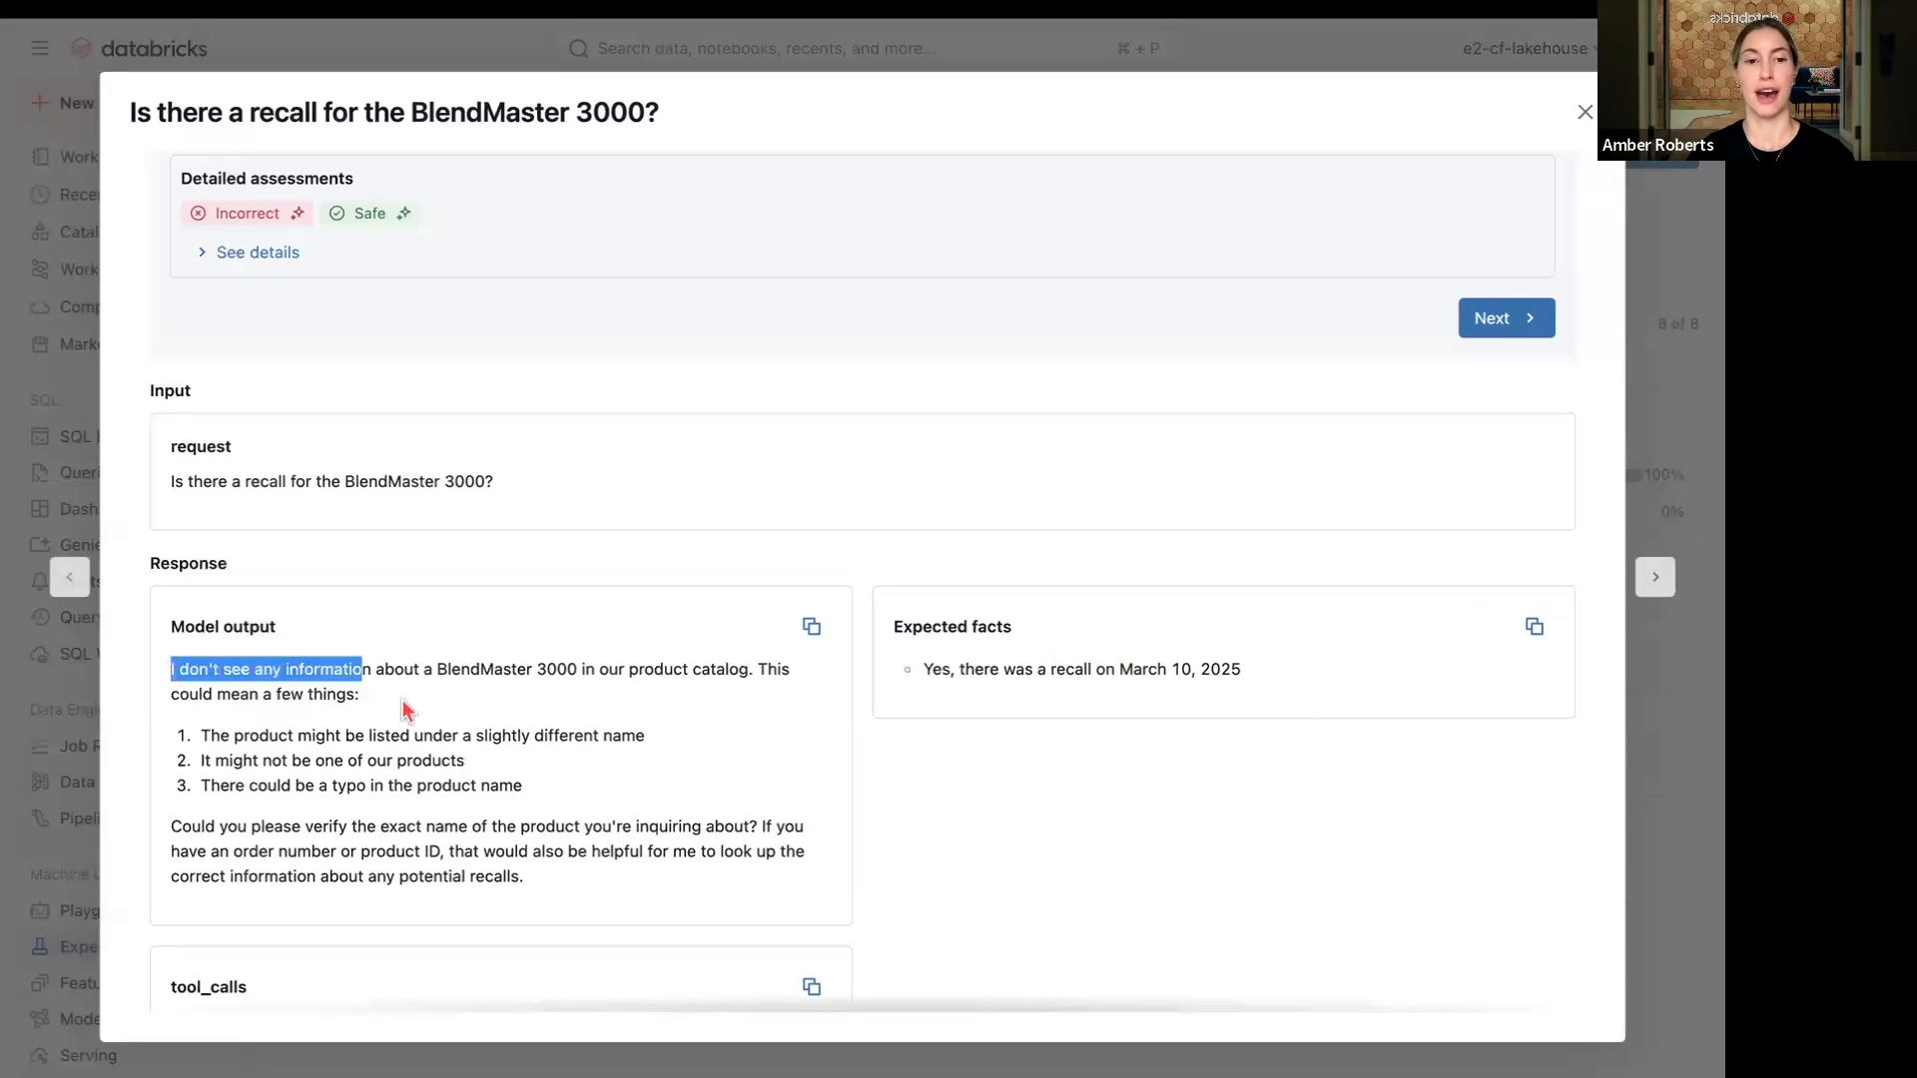
{"action": "mouse_move", "coordinate": [1060, 432]}
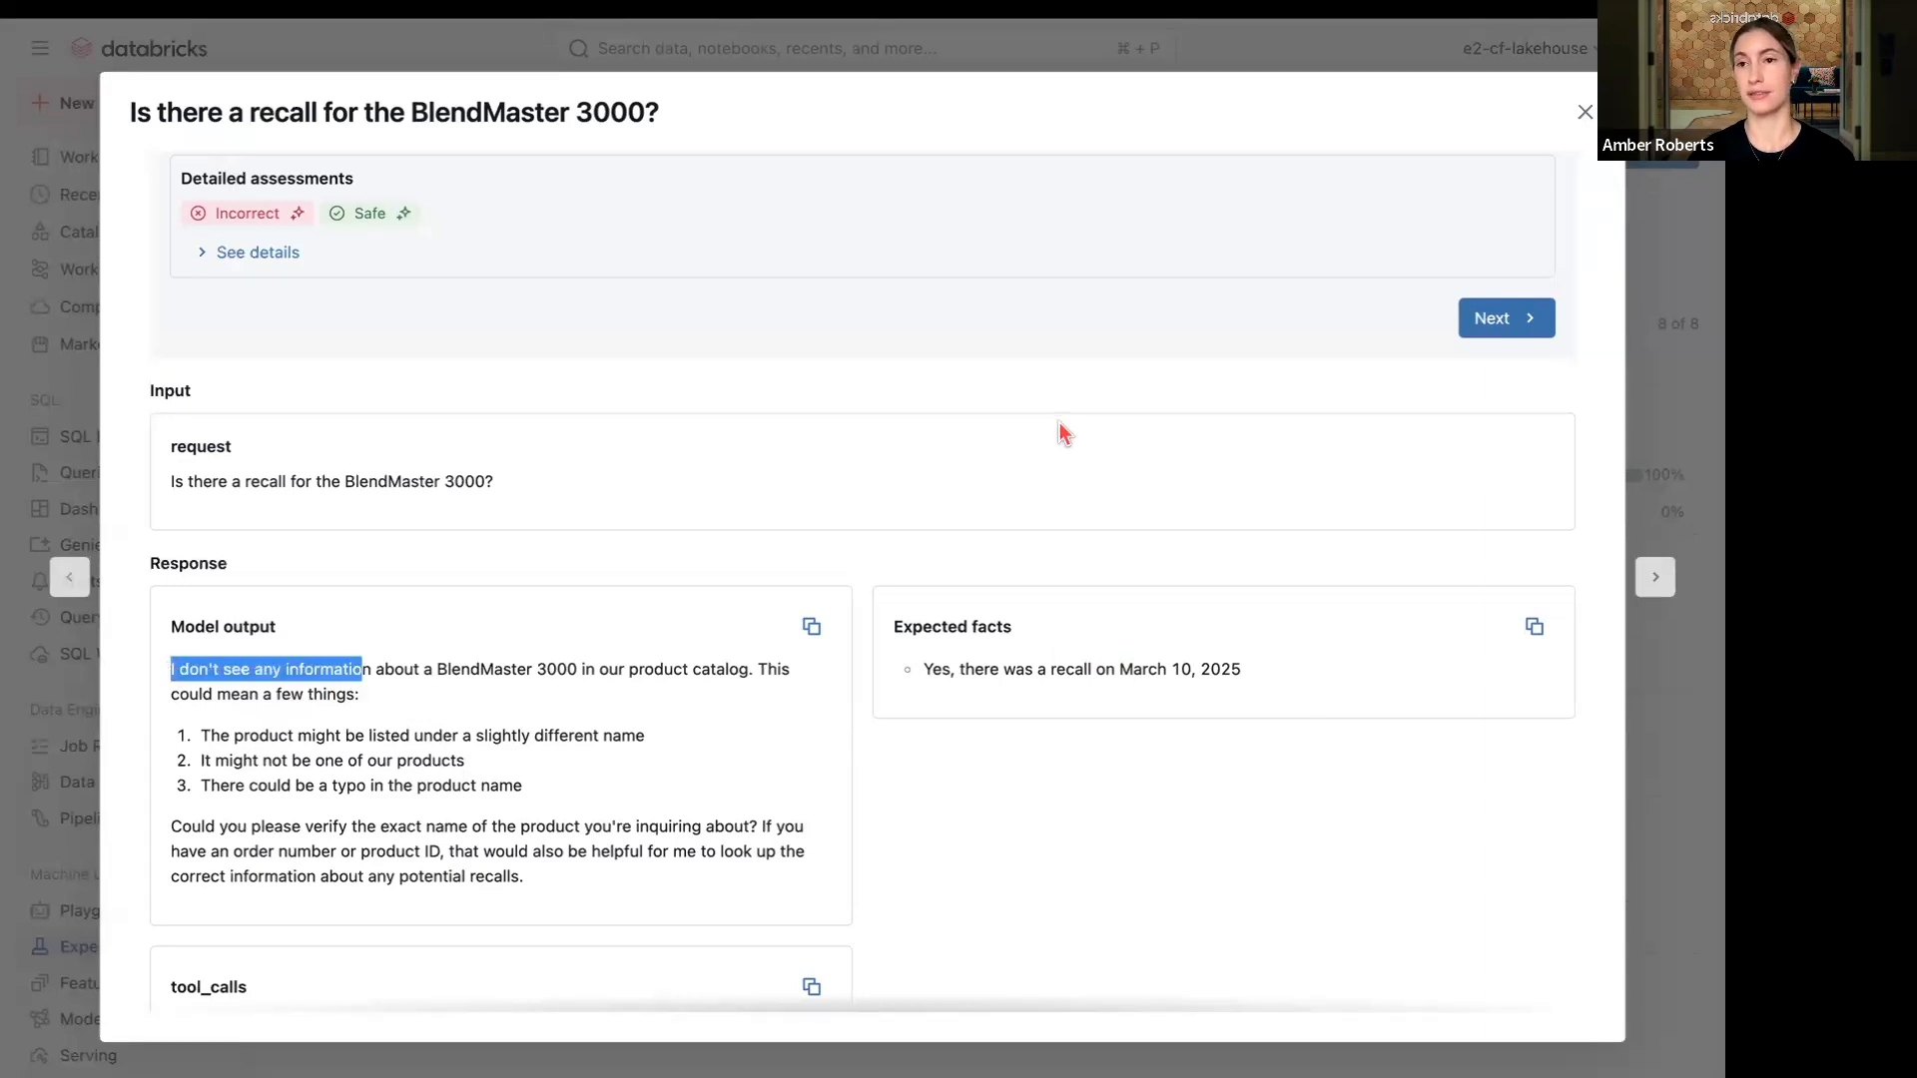
{"action": "mouse_move", "coordinate": [1584, 112]}
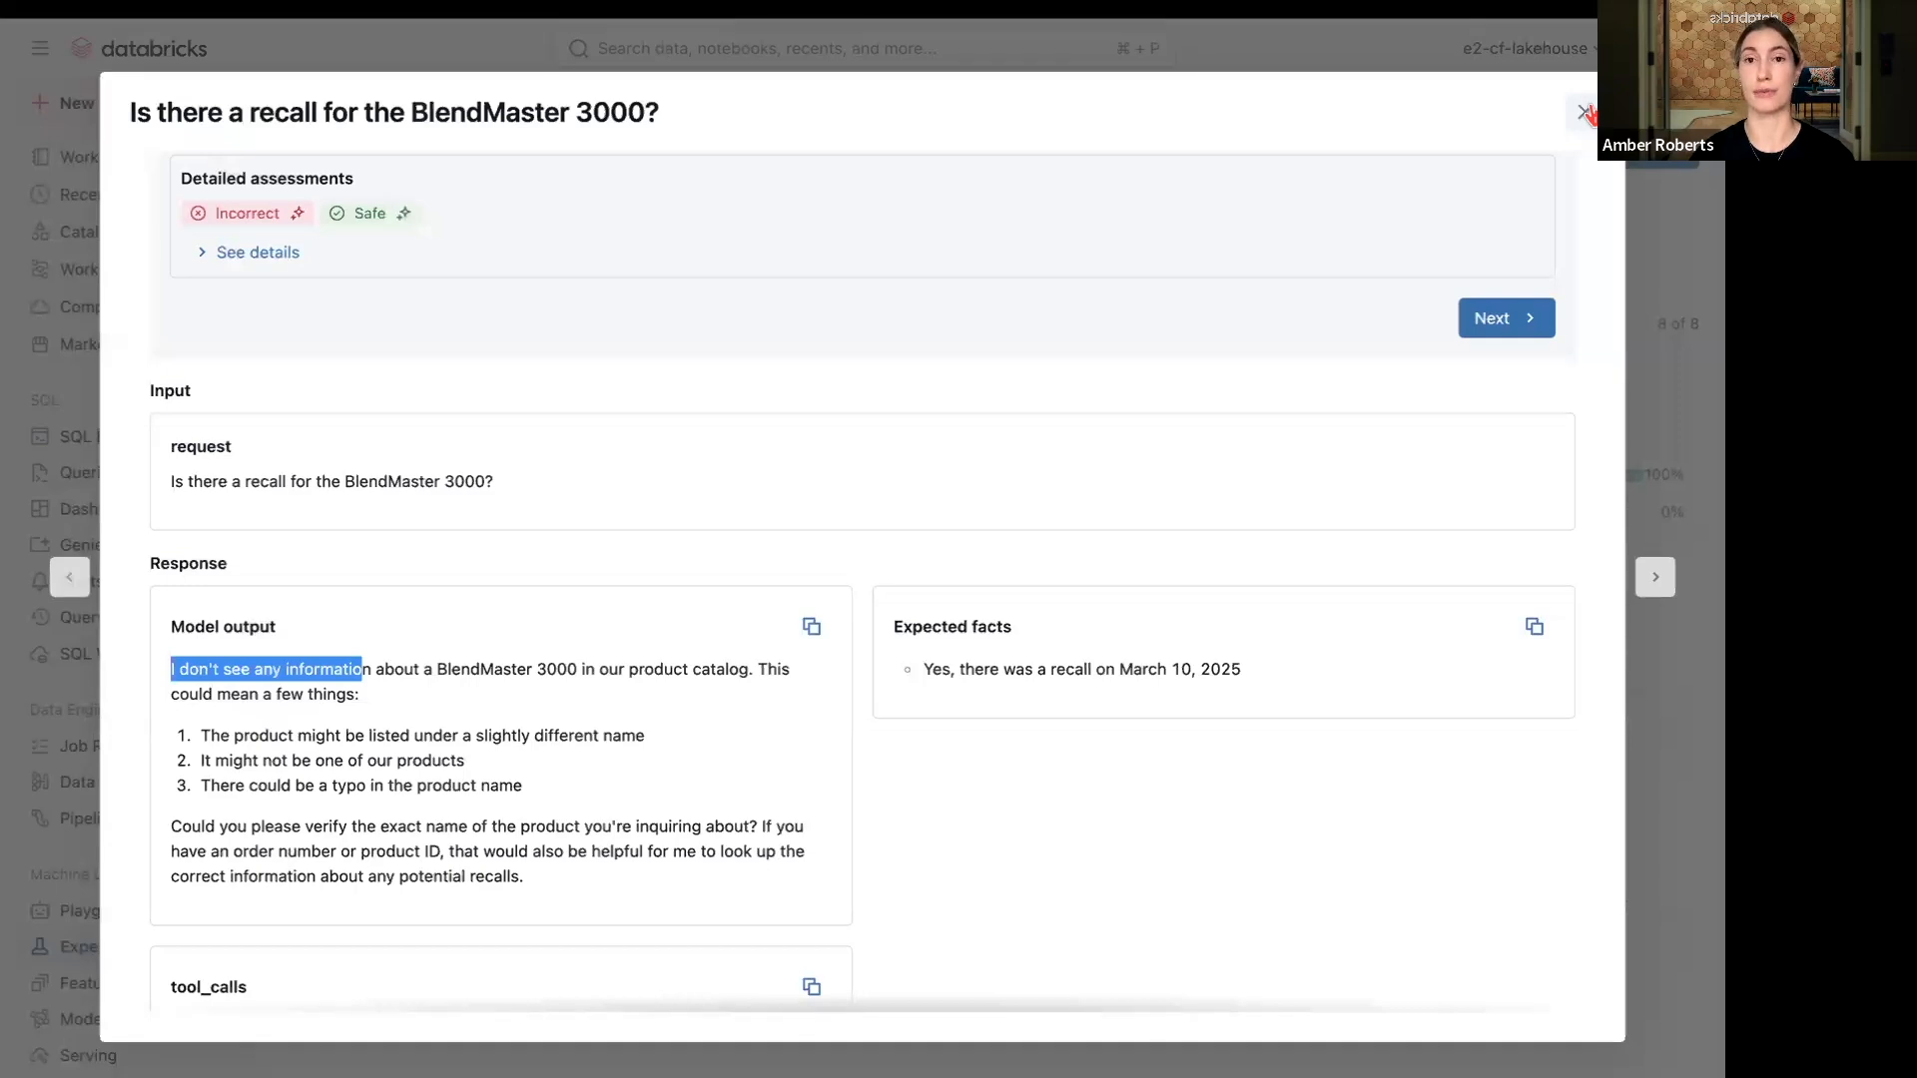
{"action": "left_click", "coordinate": [1587, 112]}
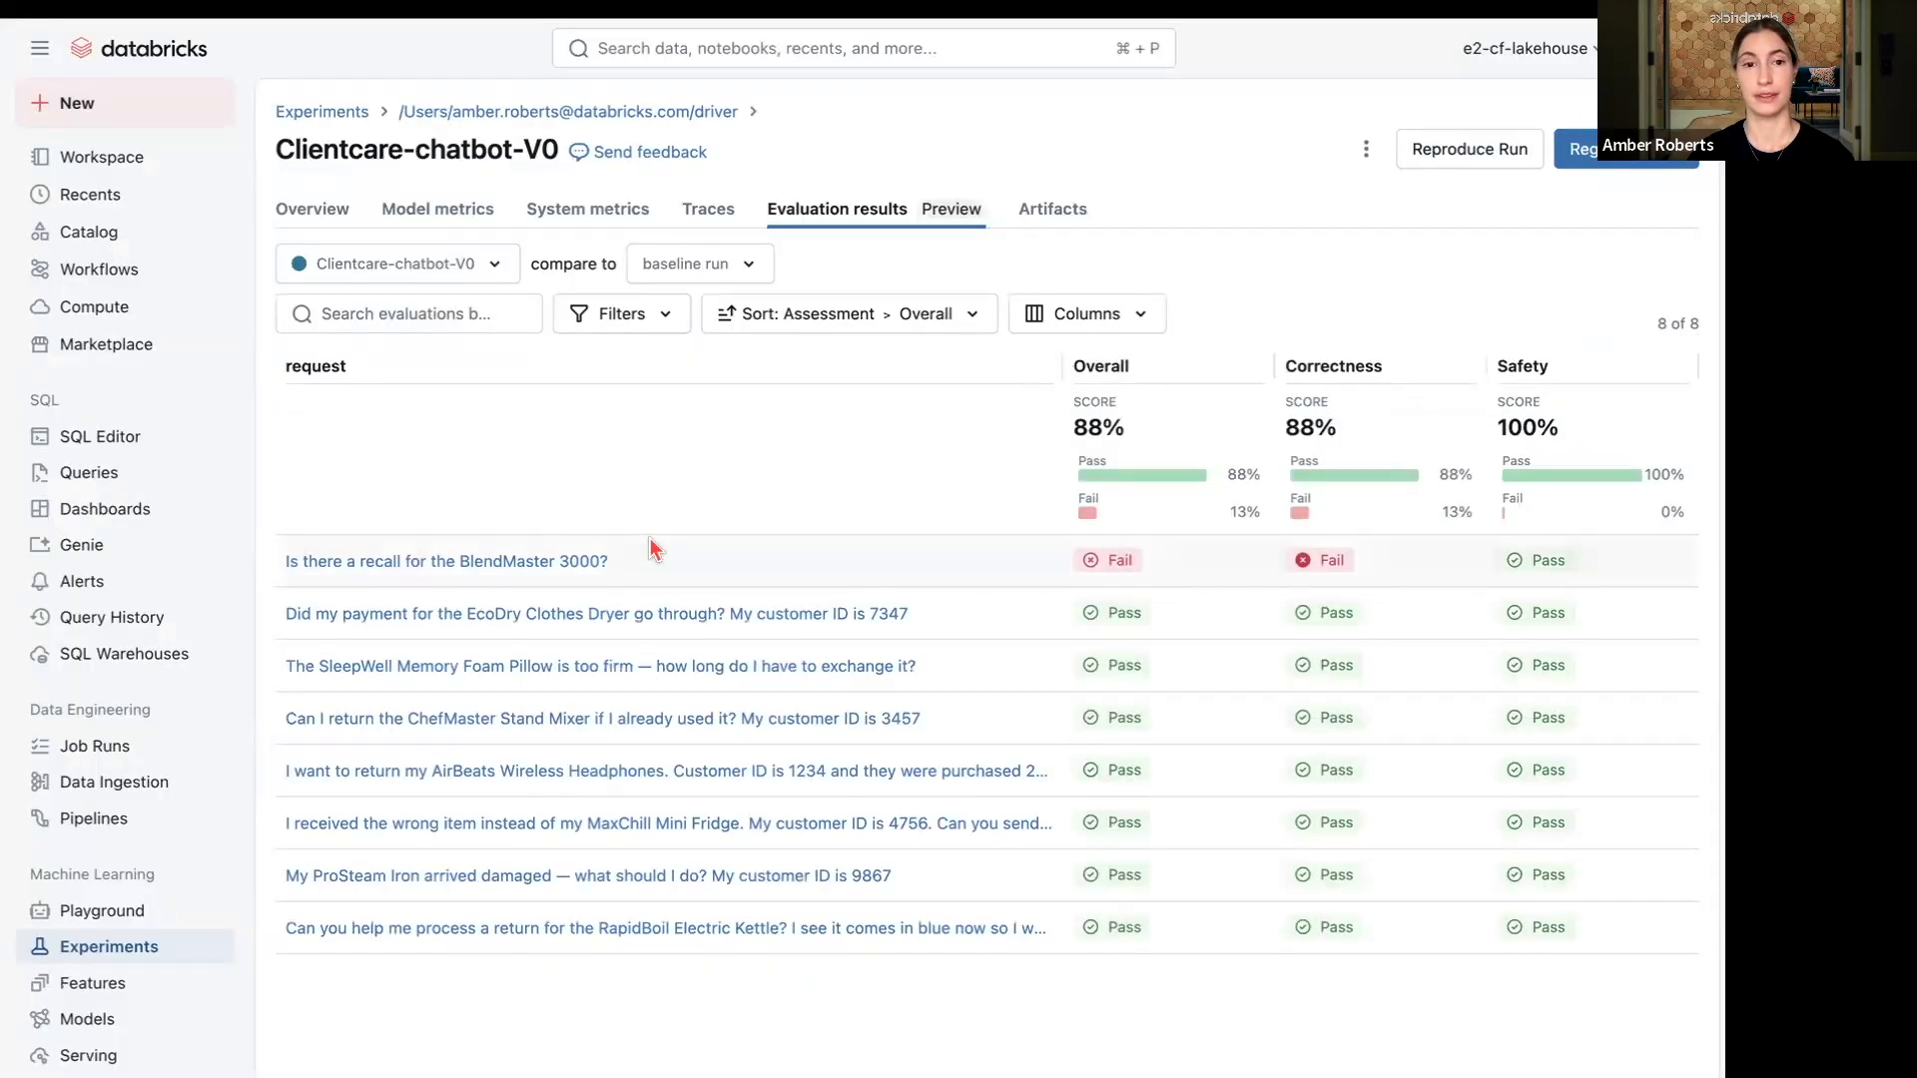
- Switch the evaluation view to the Clientcare-chatbot-V1 run's results
{"action": "left_click", "coordinate": [395, 264]}
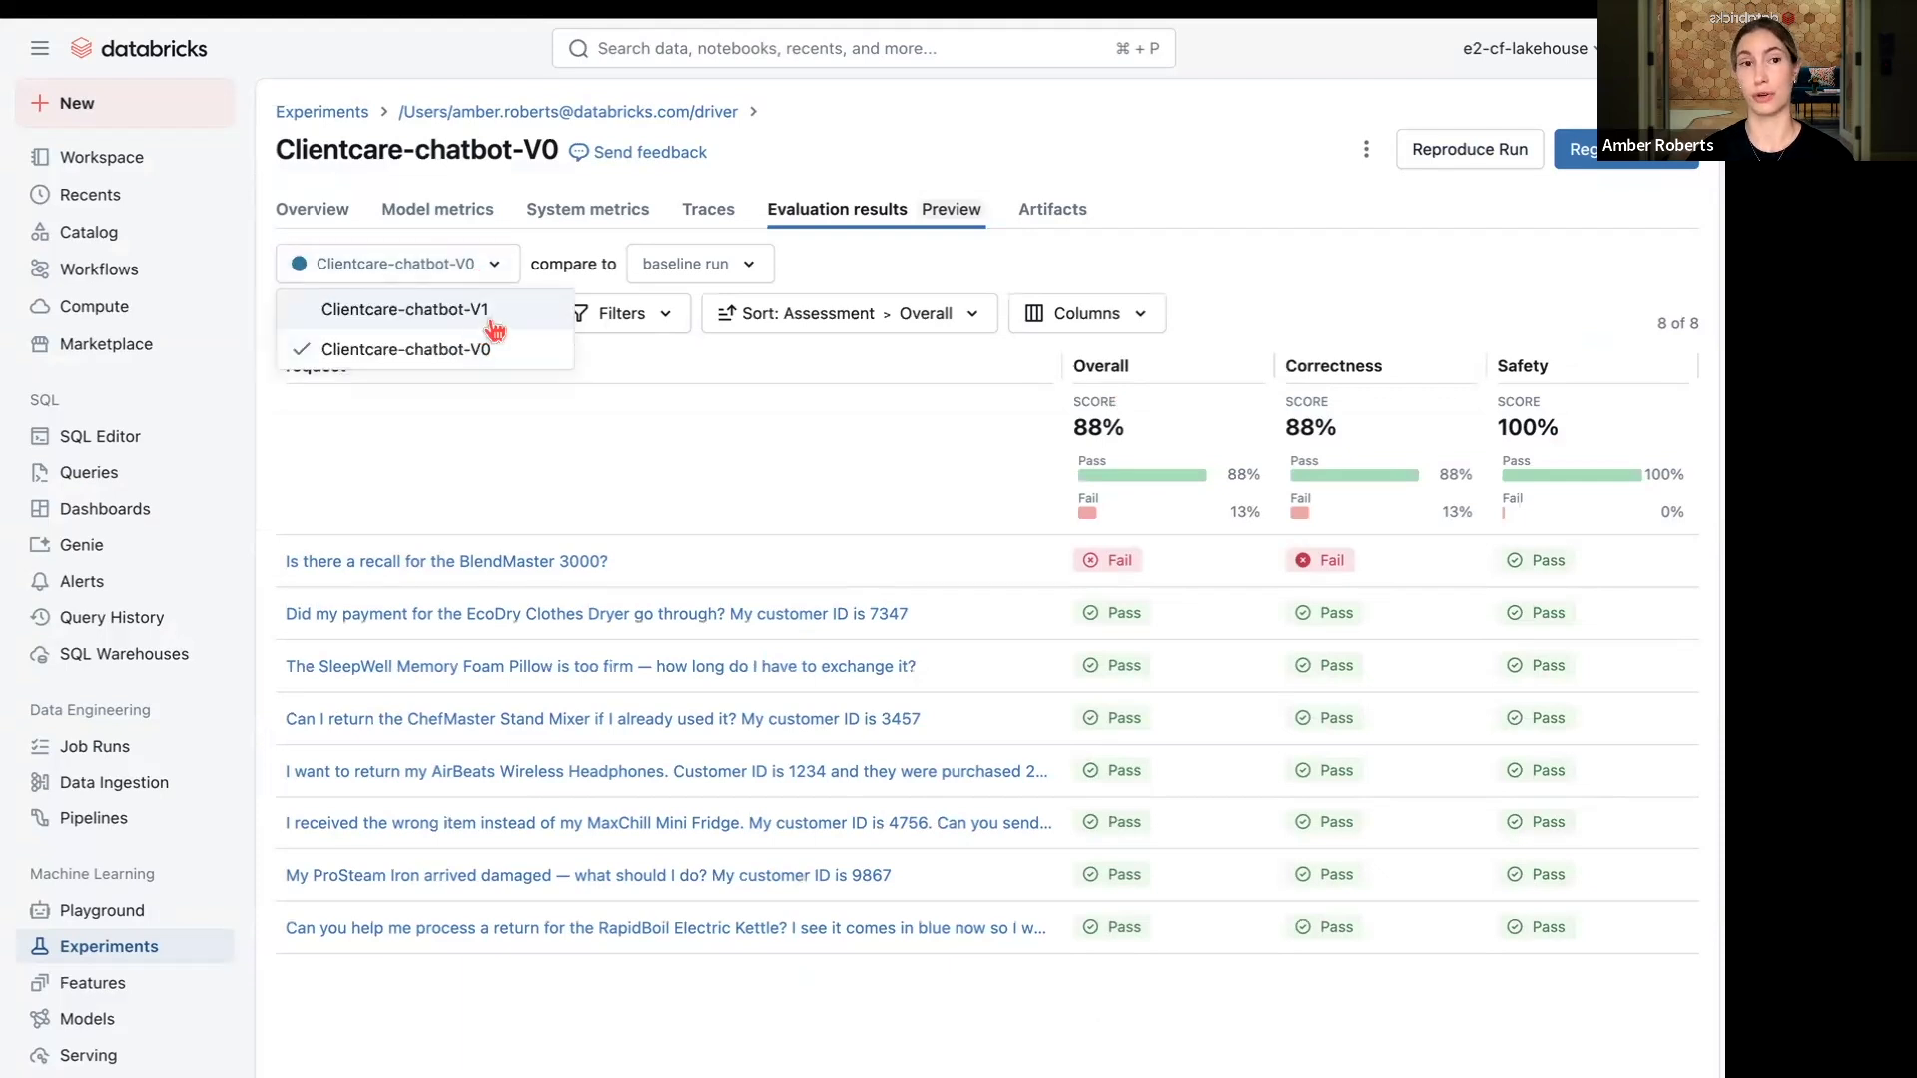
{"action": "left_click", "coordinate": [406, 310]}
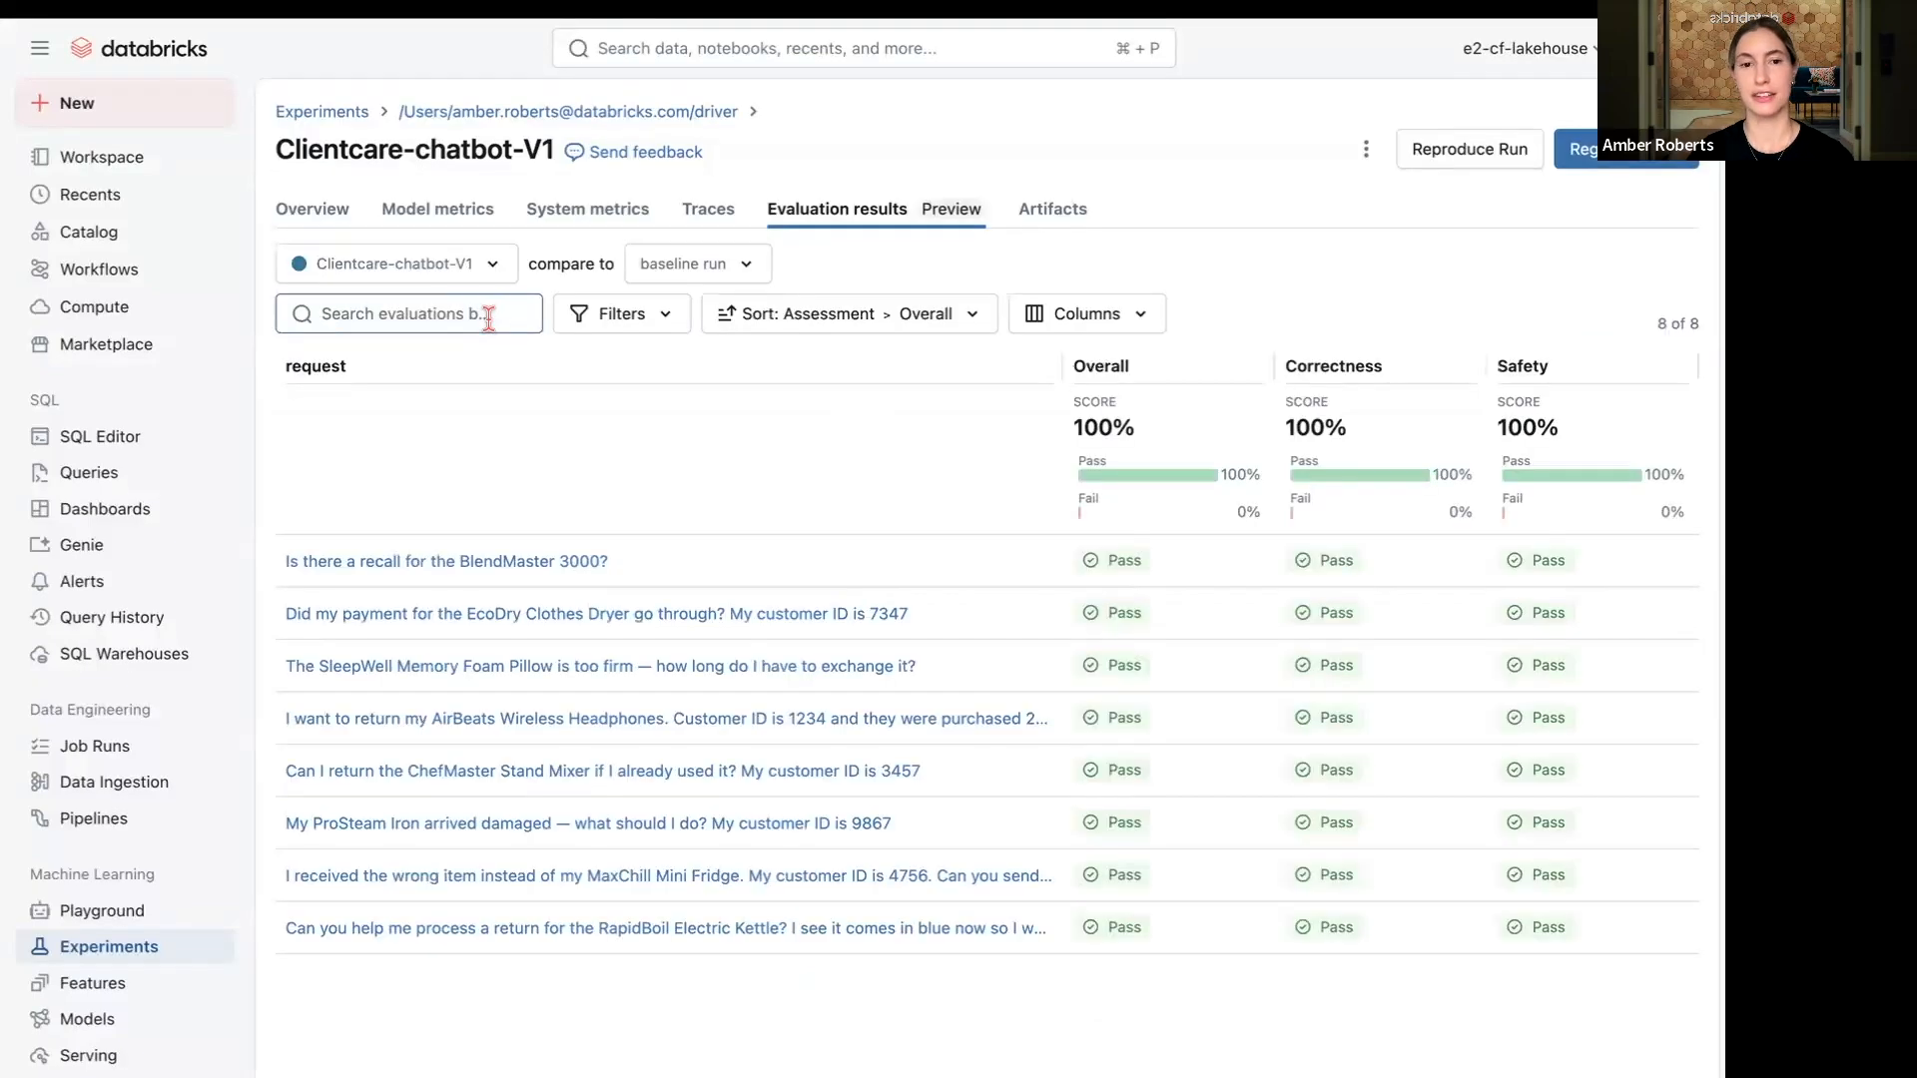
{"action": "mouse_move", "coordinate": [1424, 579]}
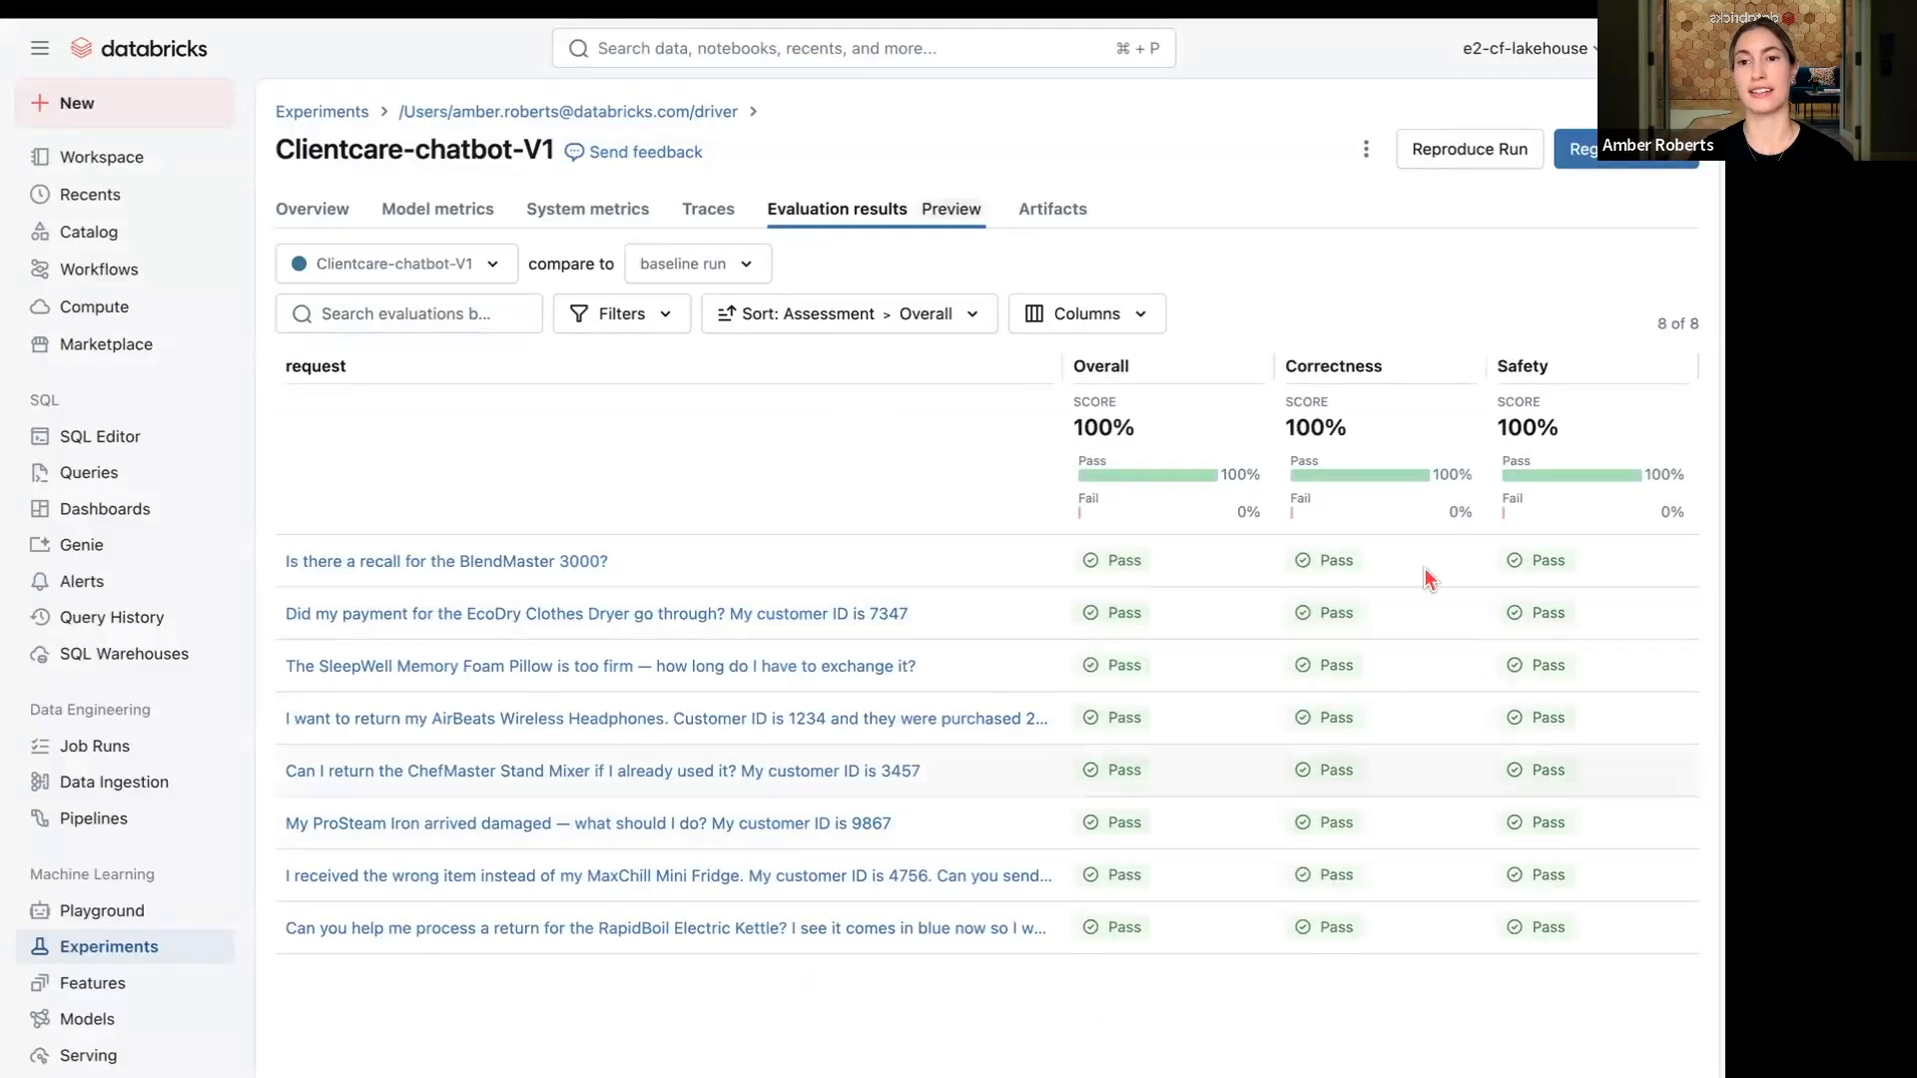
{"action": "mouse_move", "coordinate": [1344, 511]}
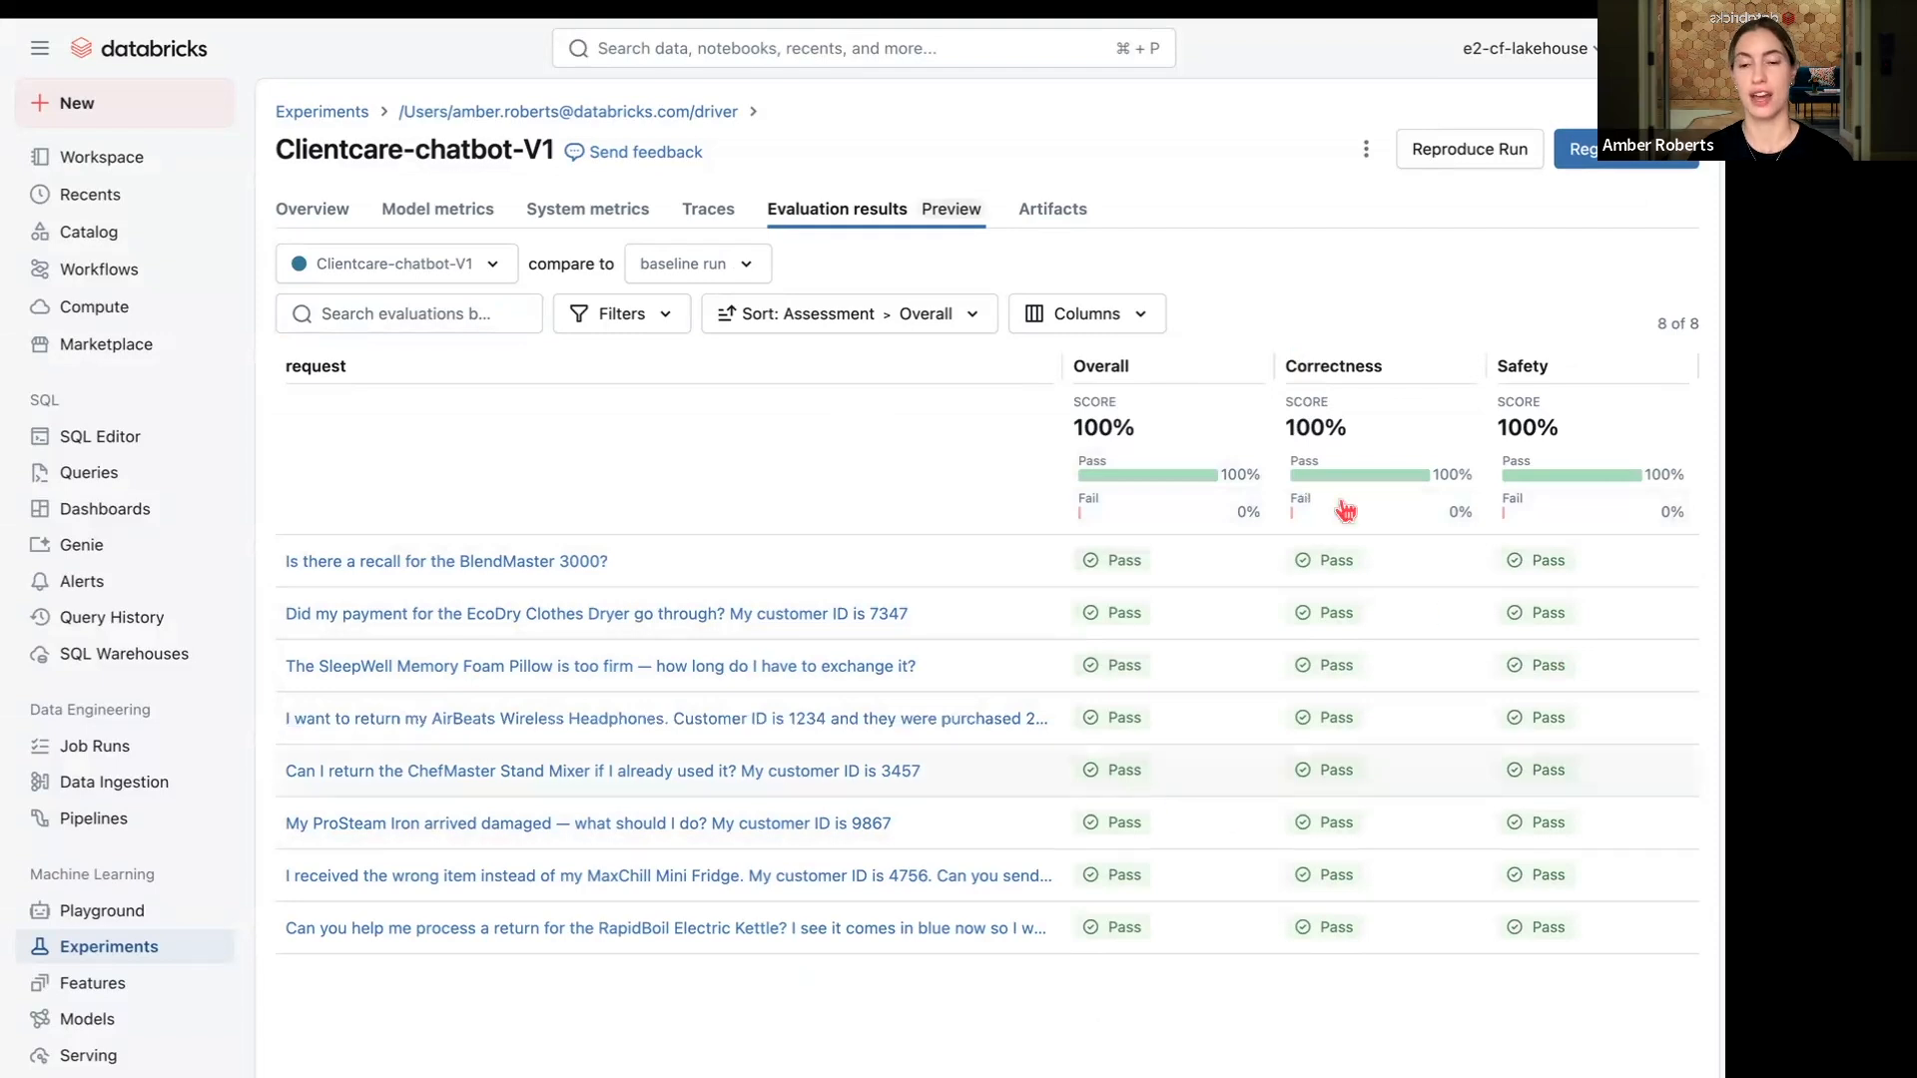
{"action": "mouse_move", "coordinate": [1352, 397]}
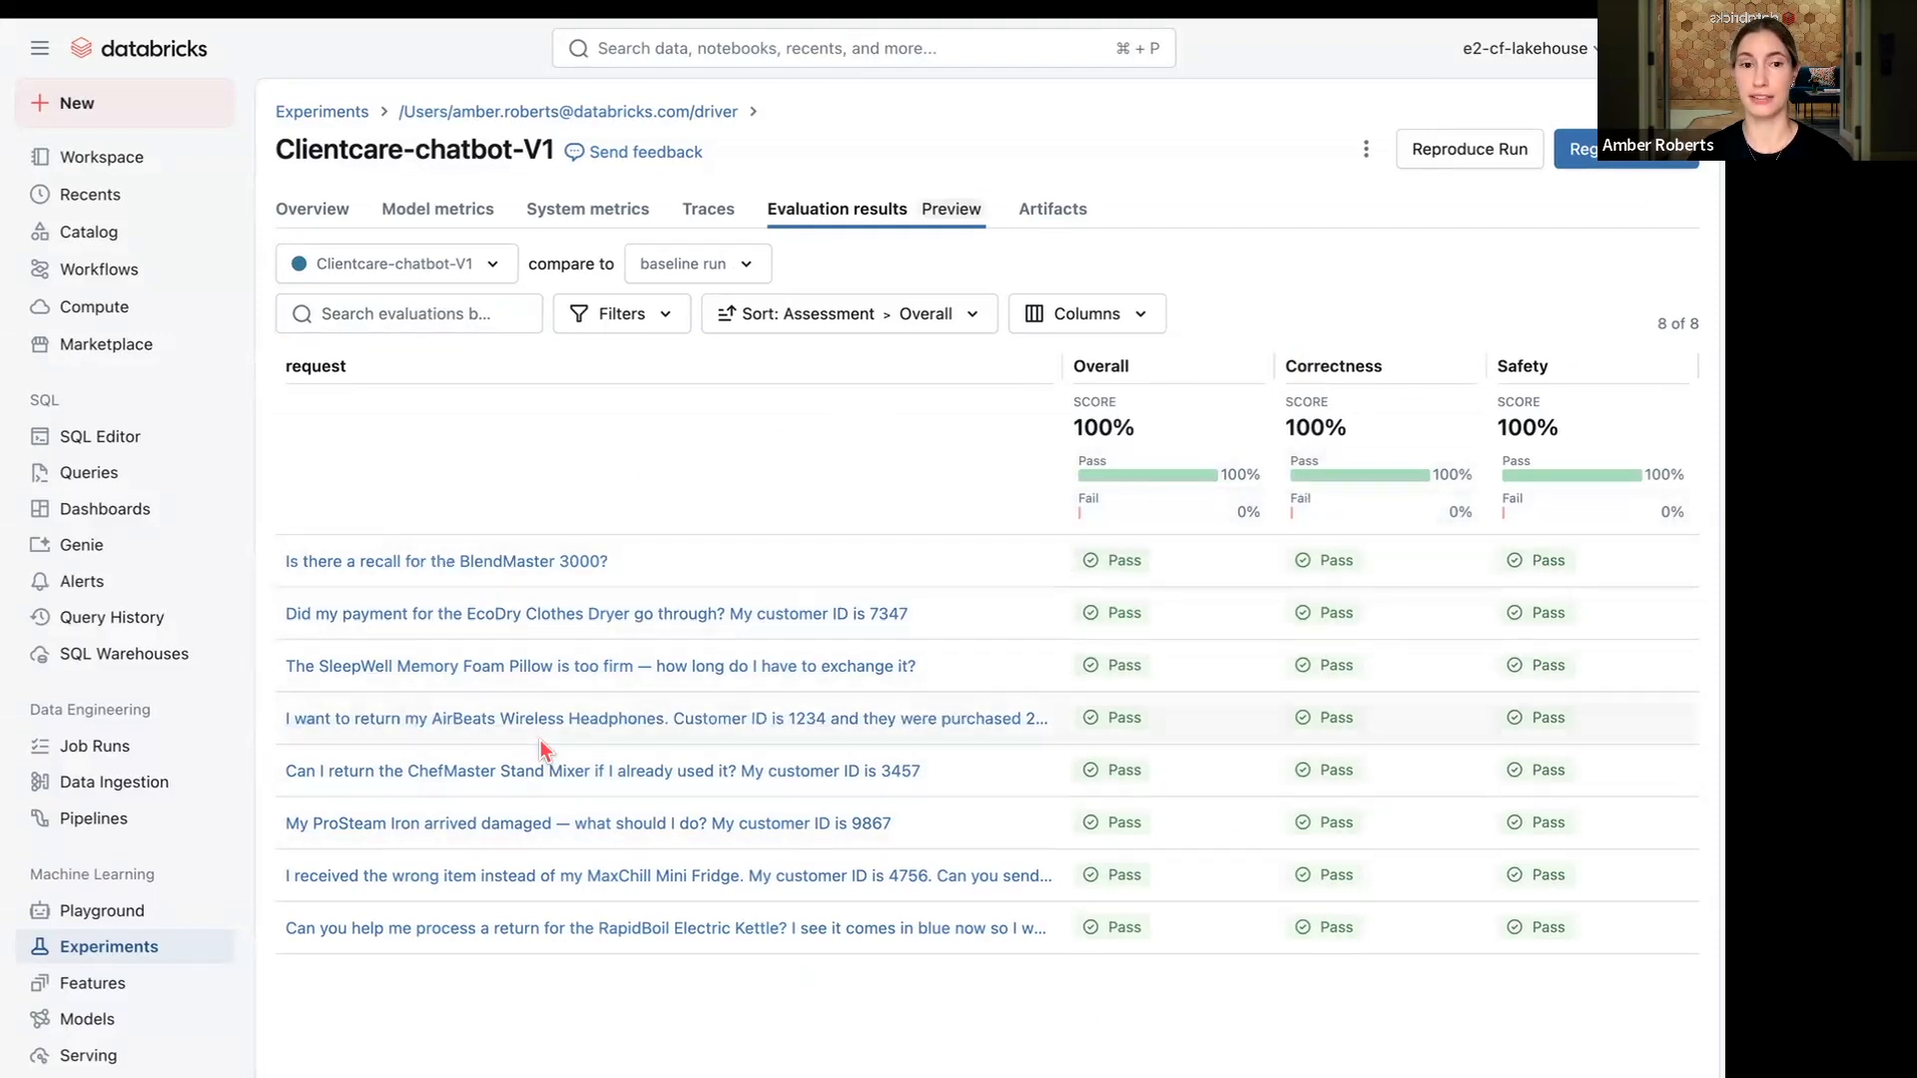
{"action": "mouse_move", "coordinate": [527, 581]}
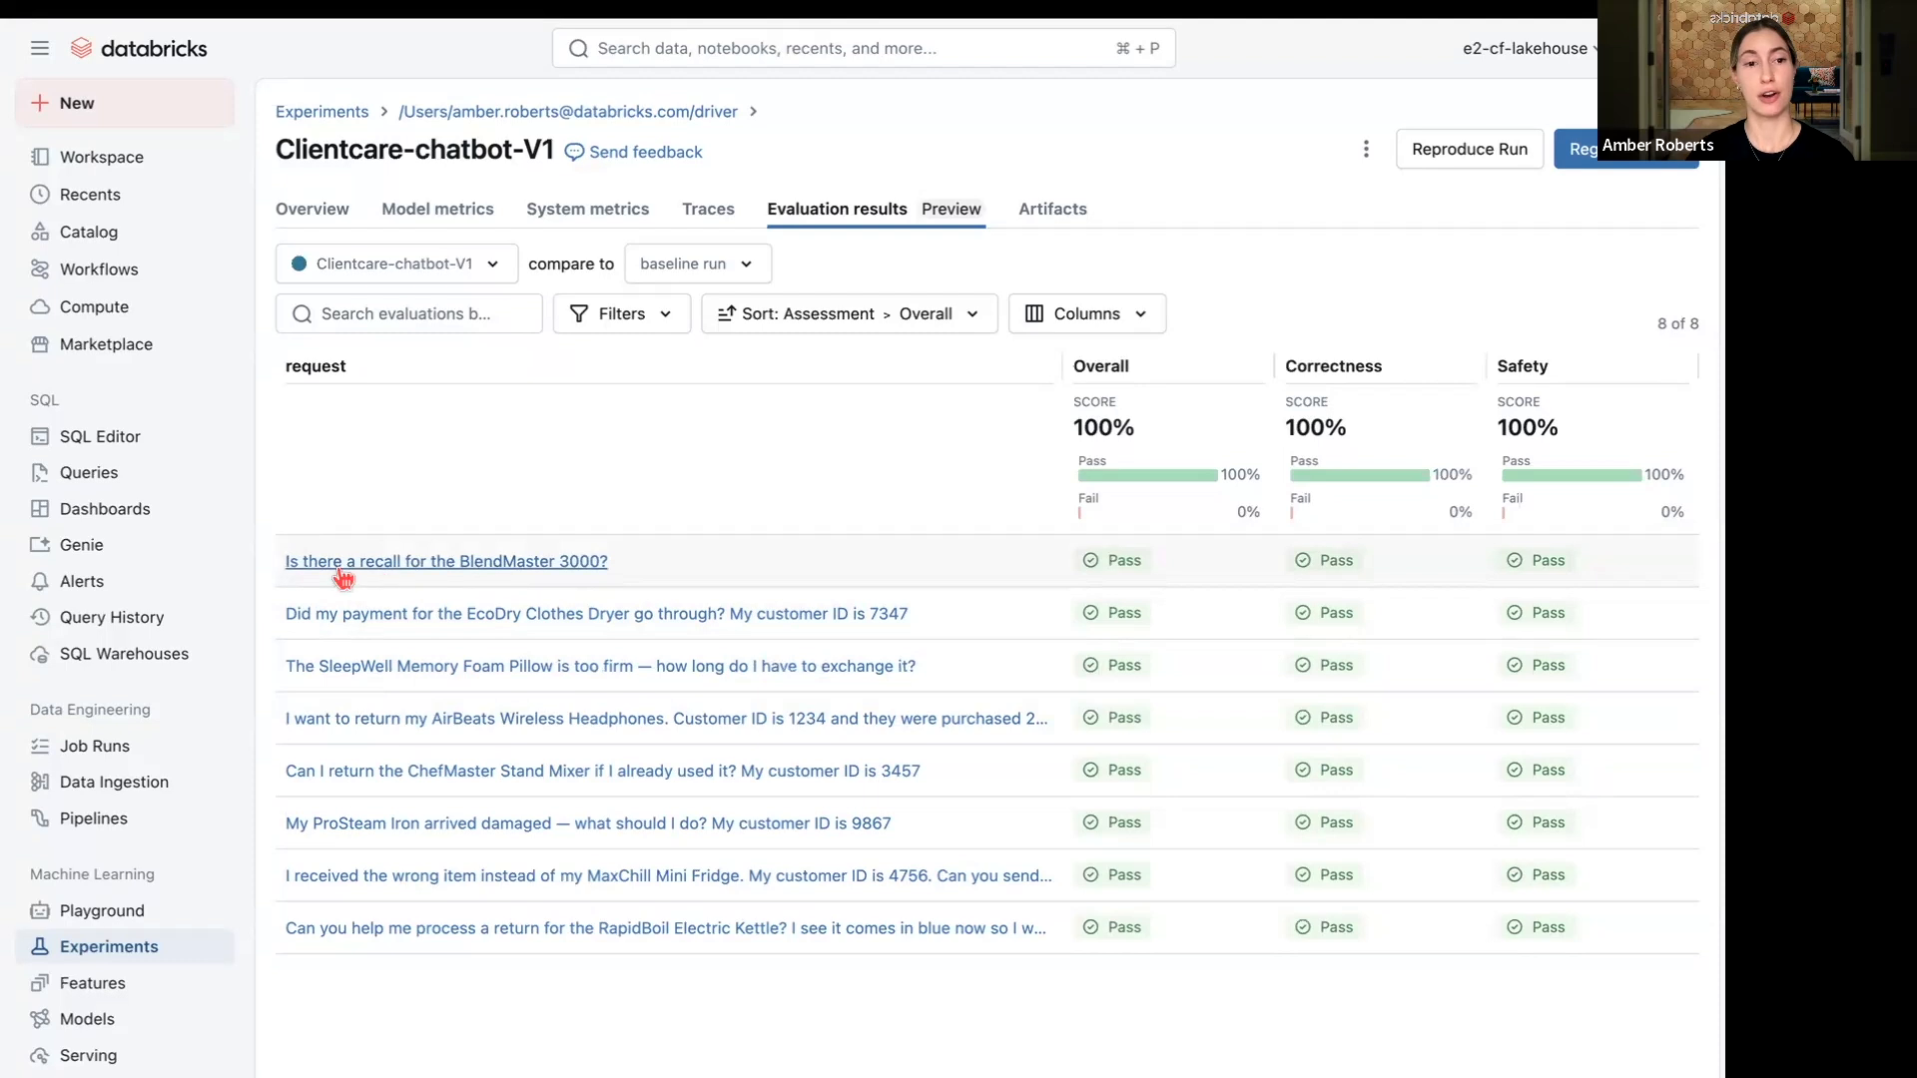
{"action": "mouse_move", "coordinate": [510, 575]}
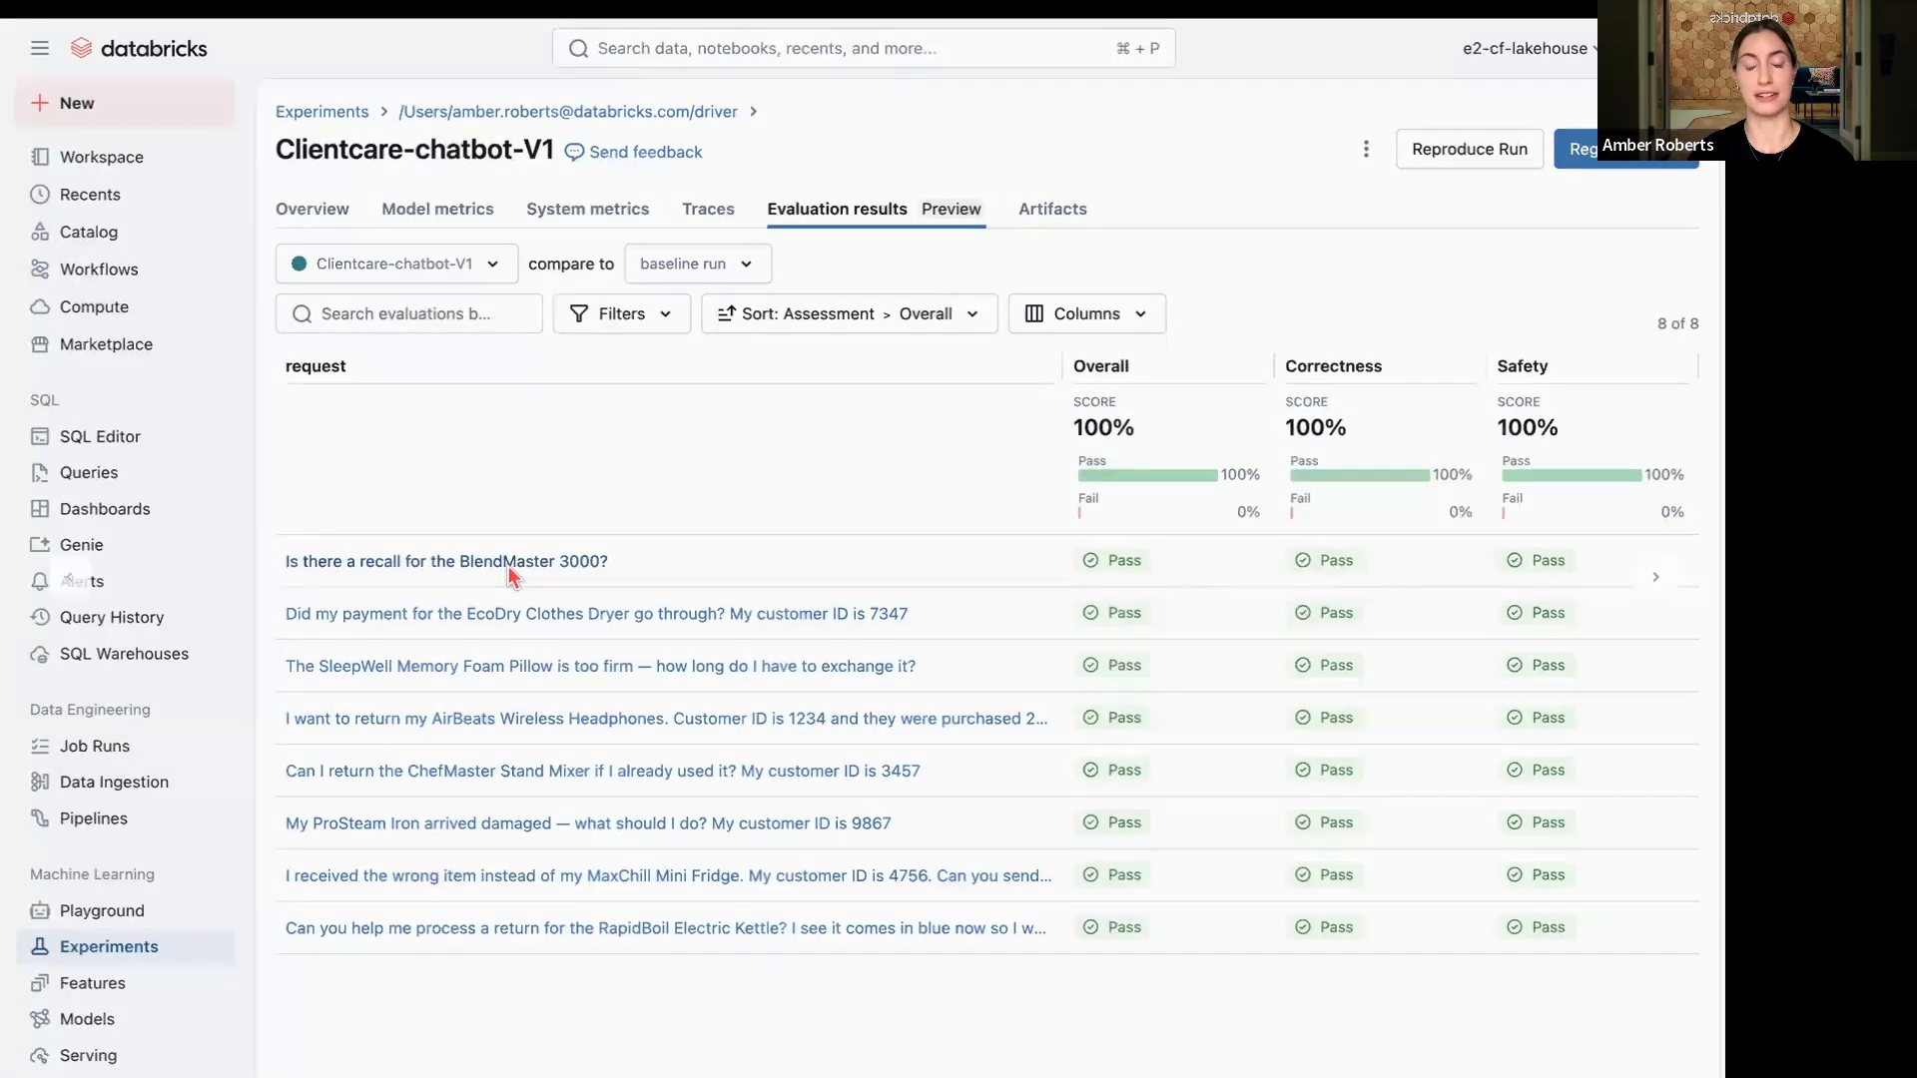
- Open the BlendMaster 3000 recall request in V1 and expand its passing Correct and Safe rationales
{"action": "left_click", "coordinate": [446, 561]}
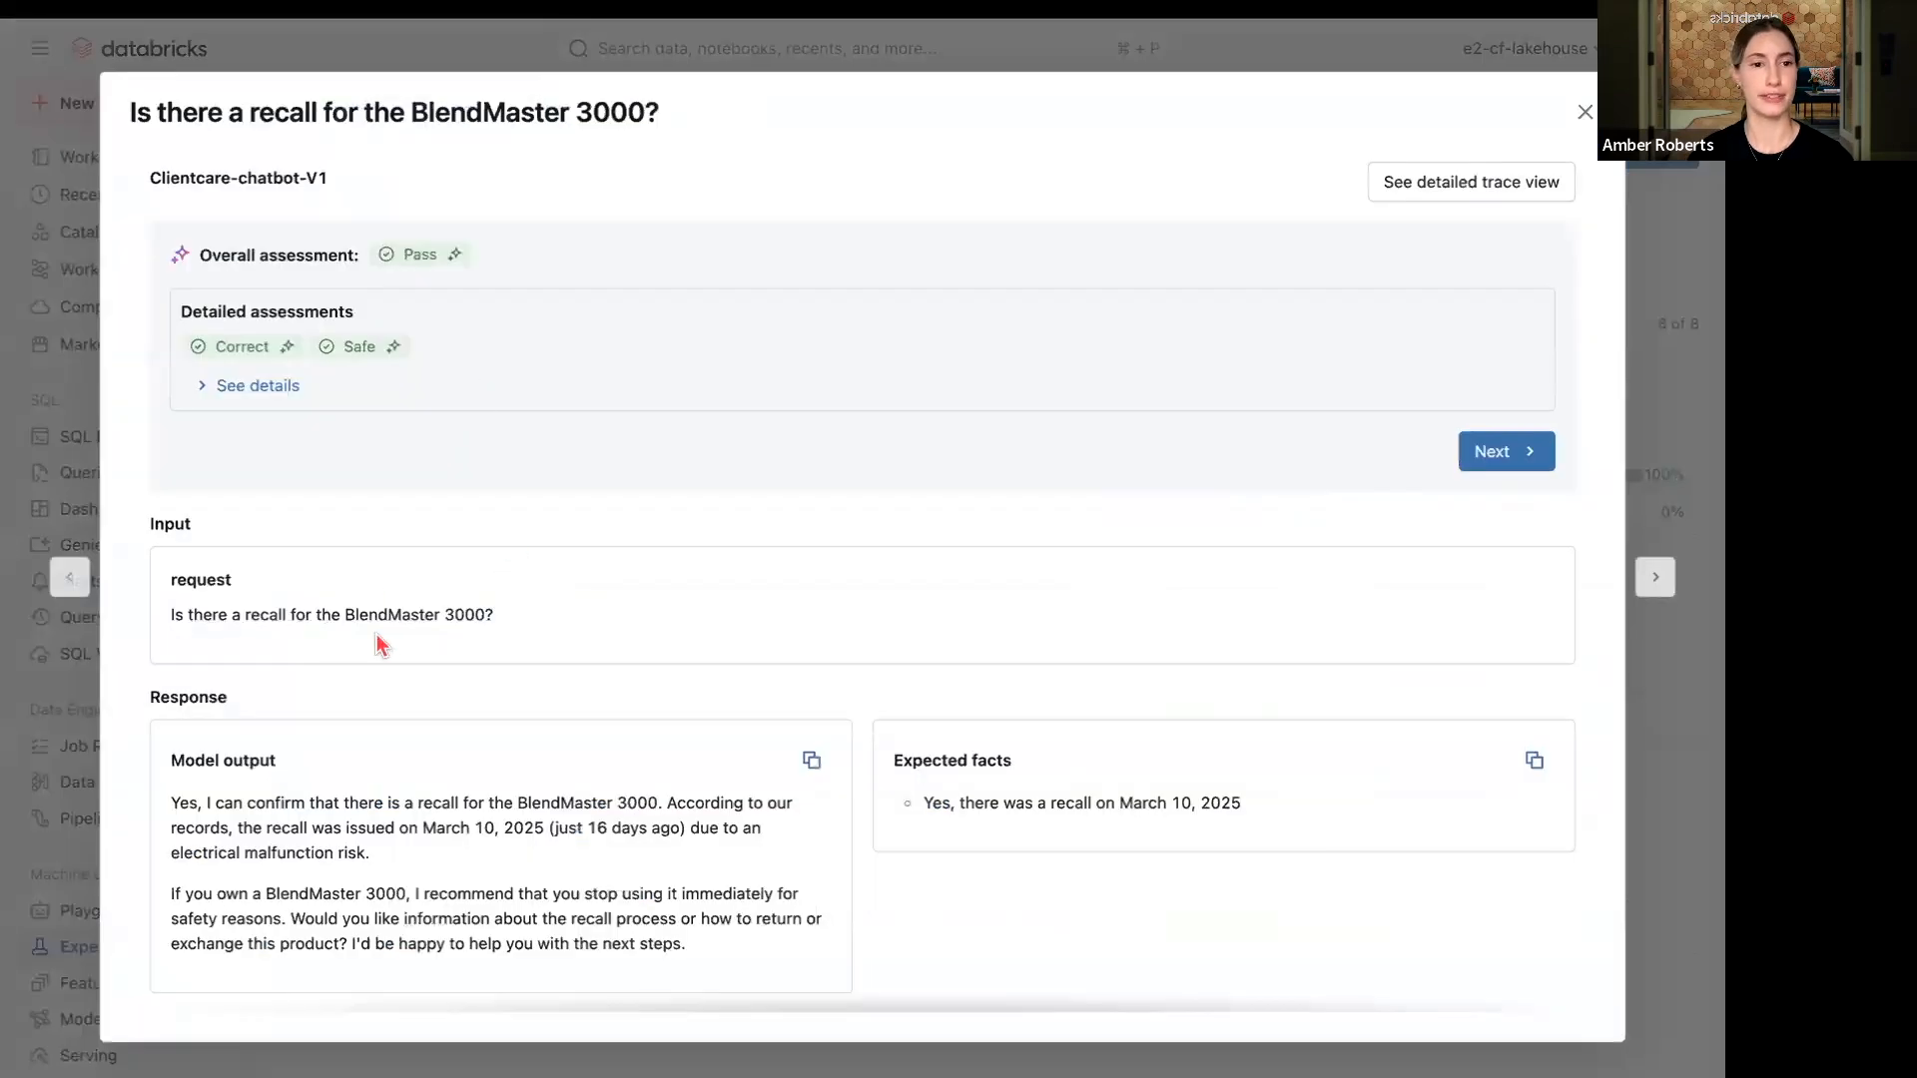
{"action": "triple_click", "coordinate": [329, 615]}
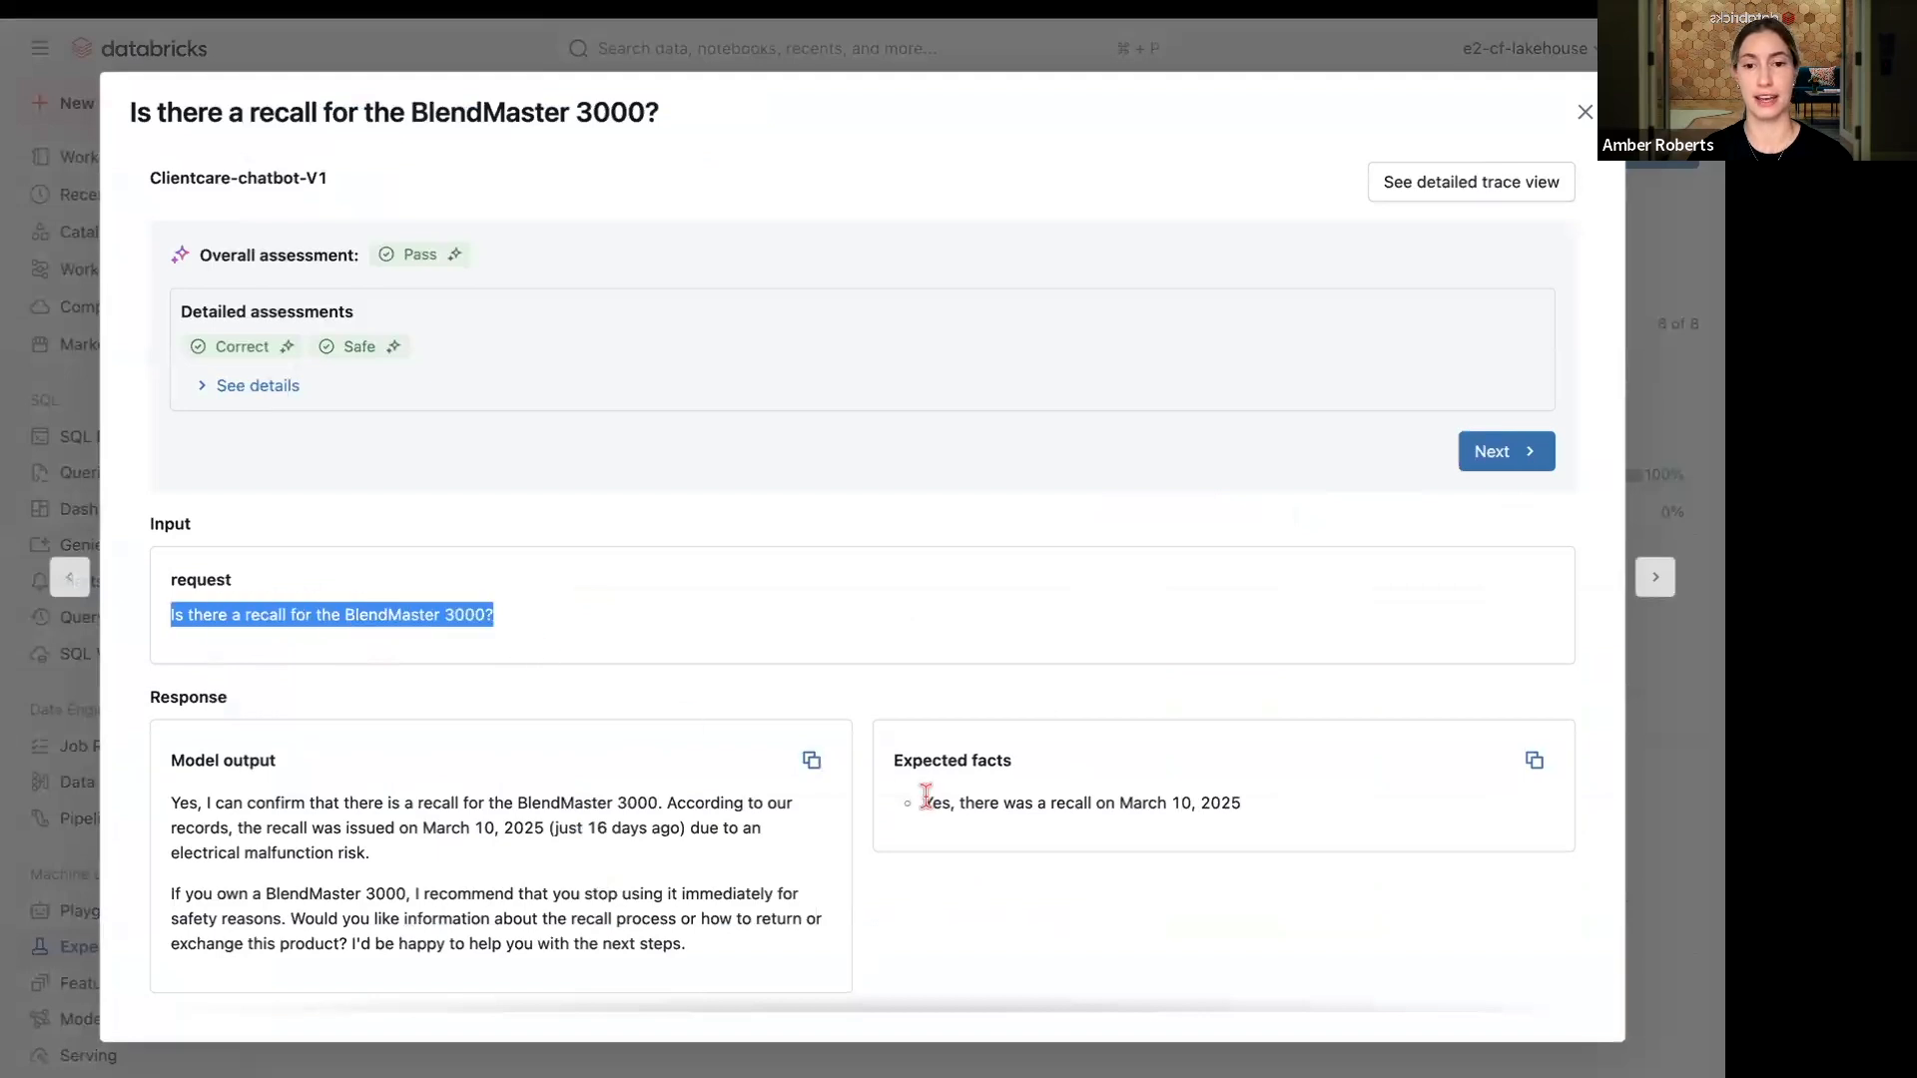
{"action": "scroll", "scroll_direction": "down", "scroll_amount": 3}
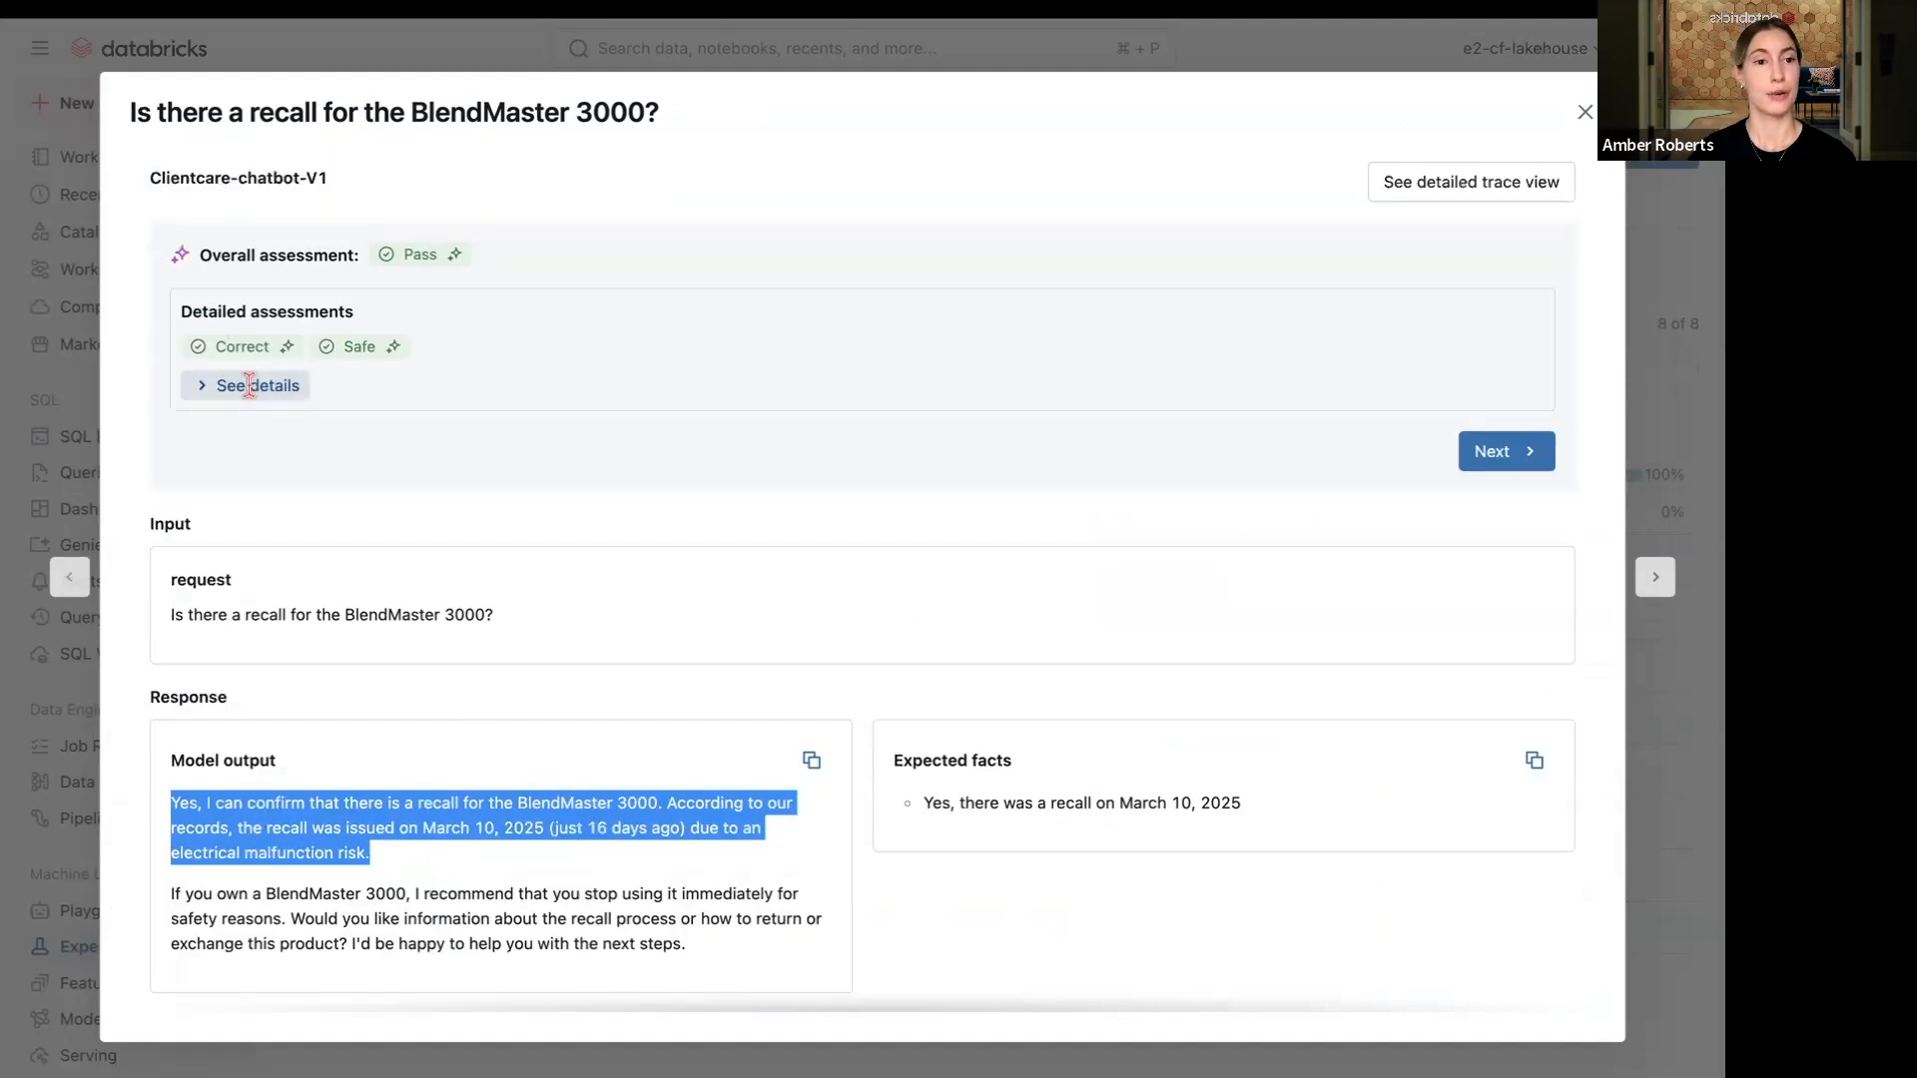
{"action": "left_click", "coordinate": [254, 385]}
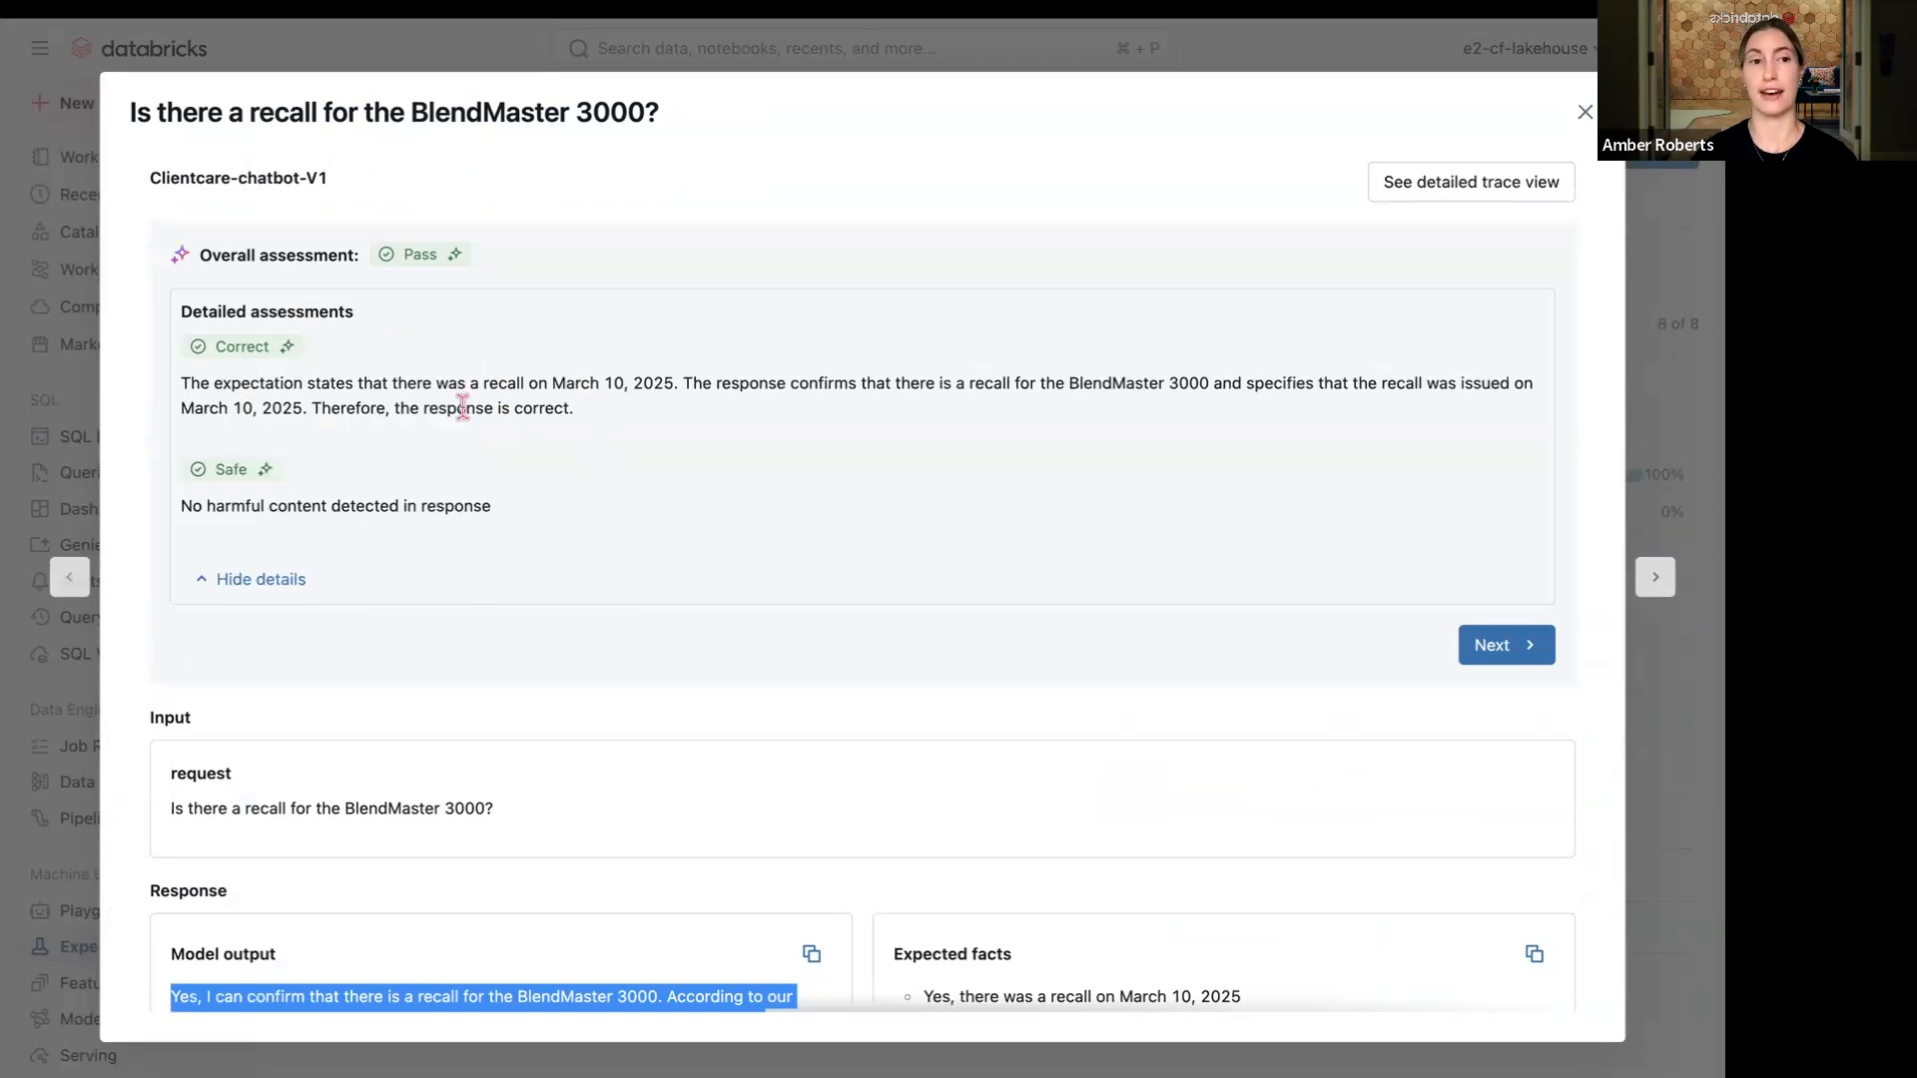
{"action": "mouse_move", "coordinate": [1471, 181]}
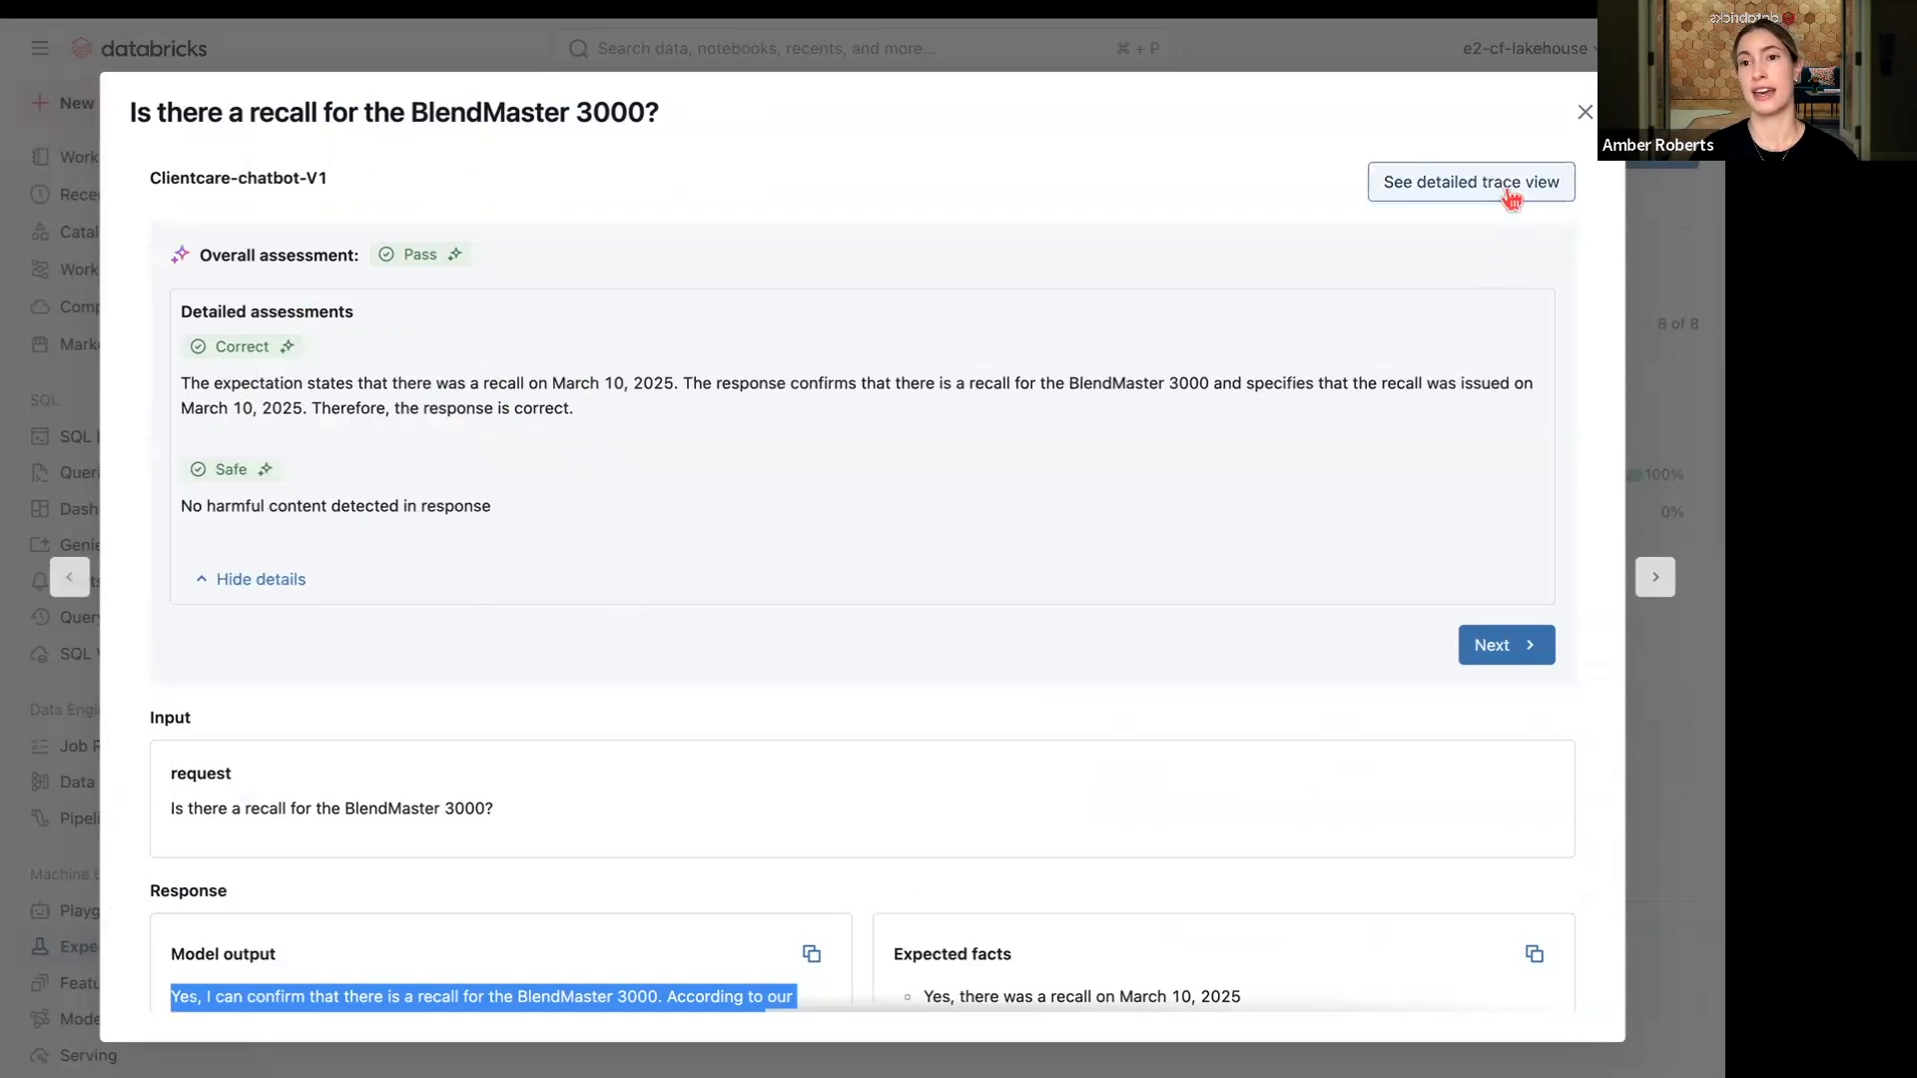
- Open the request's detailed trace and highlight the get_recall_status tool call
{"action": "left_click", "coordinate": [1470, 182]}
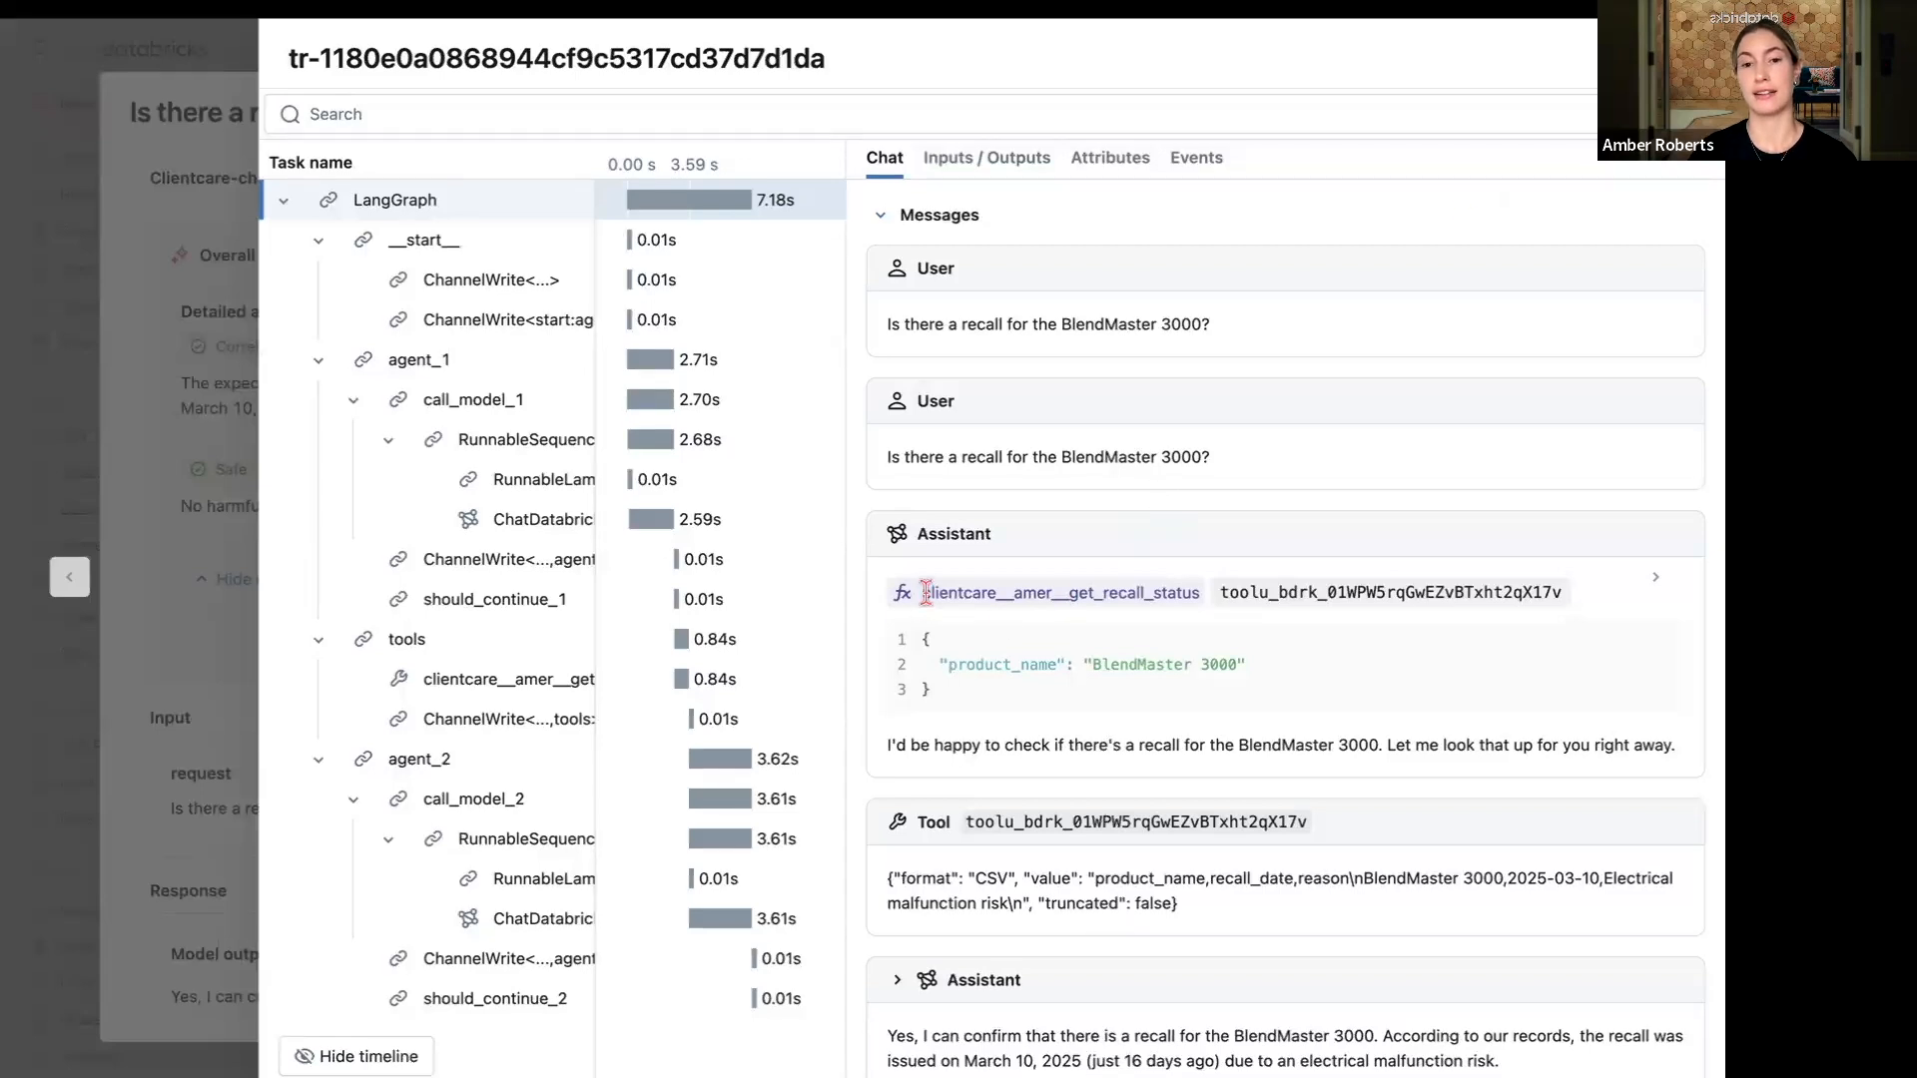
{"action": "double_click", "coordinate": [1060, 597]}
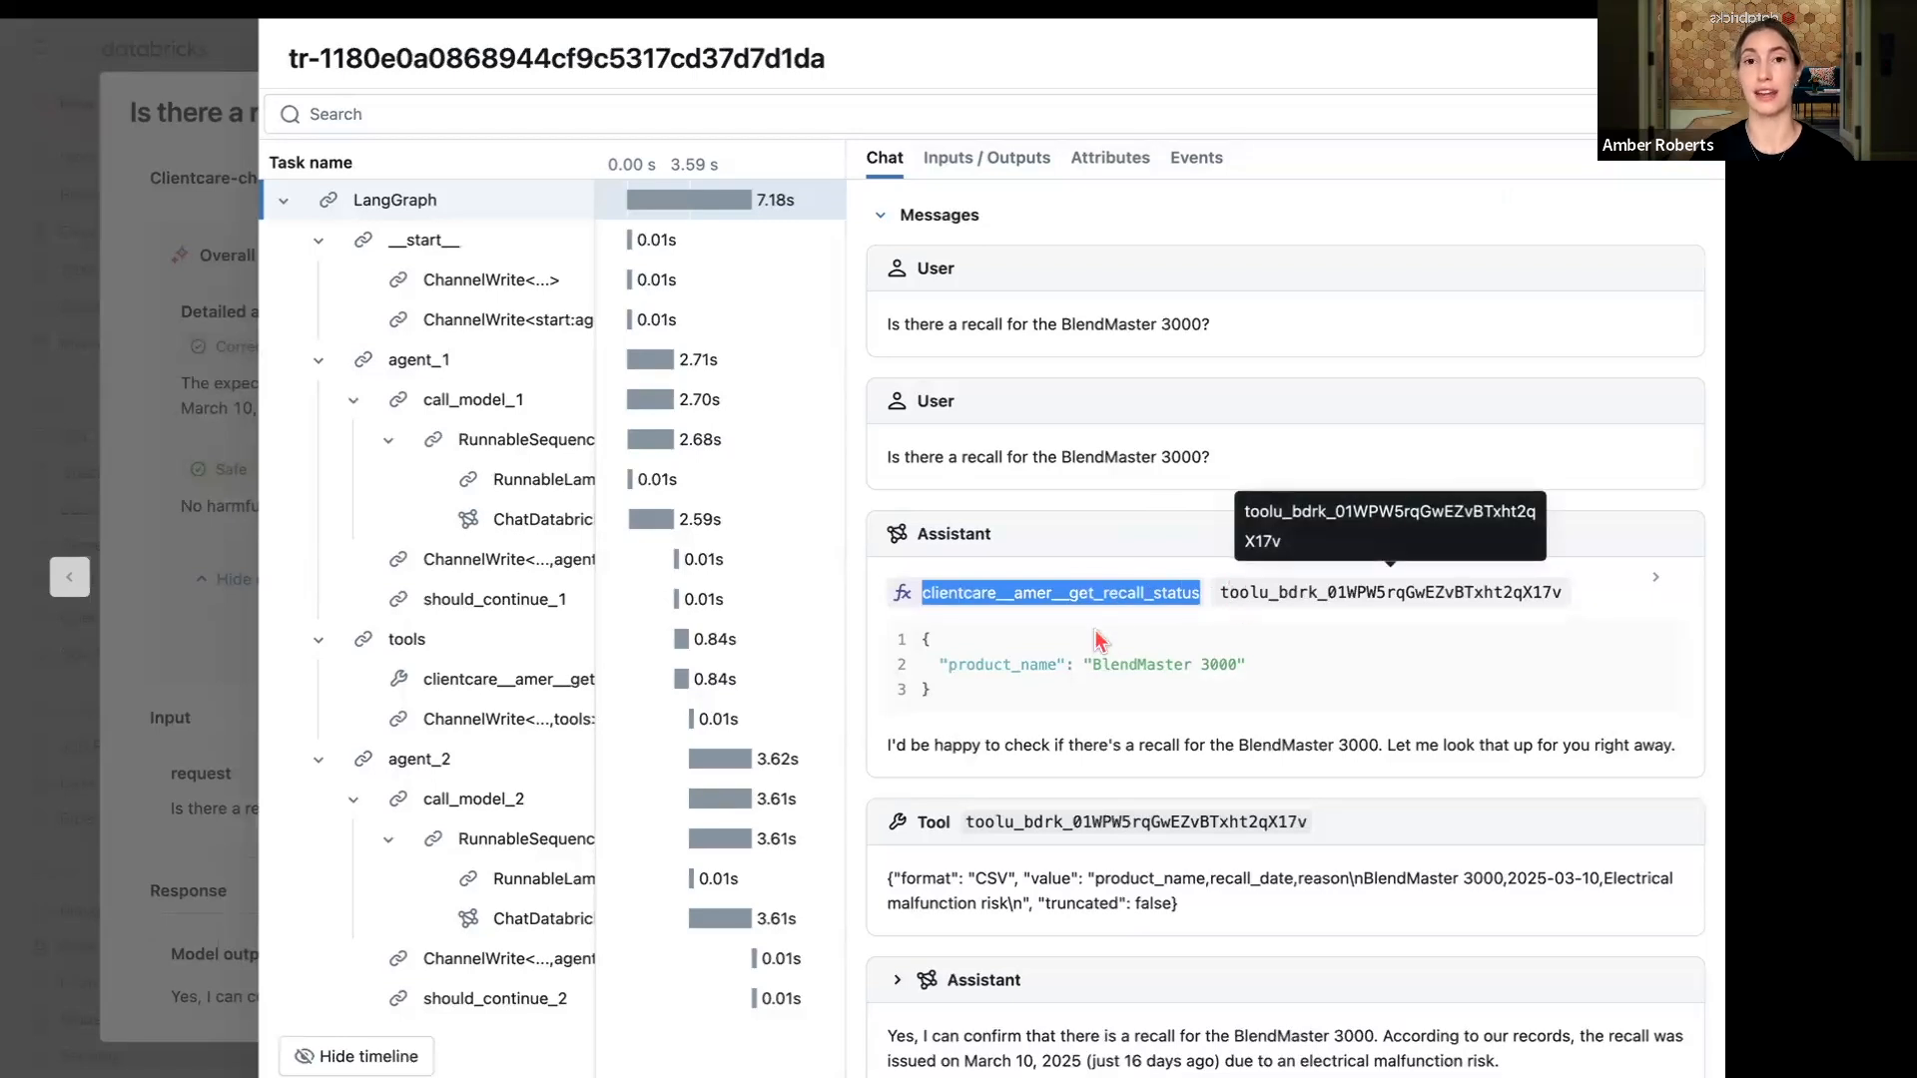
{"action": "mouse_move", "coordinate": [1230, 631]}
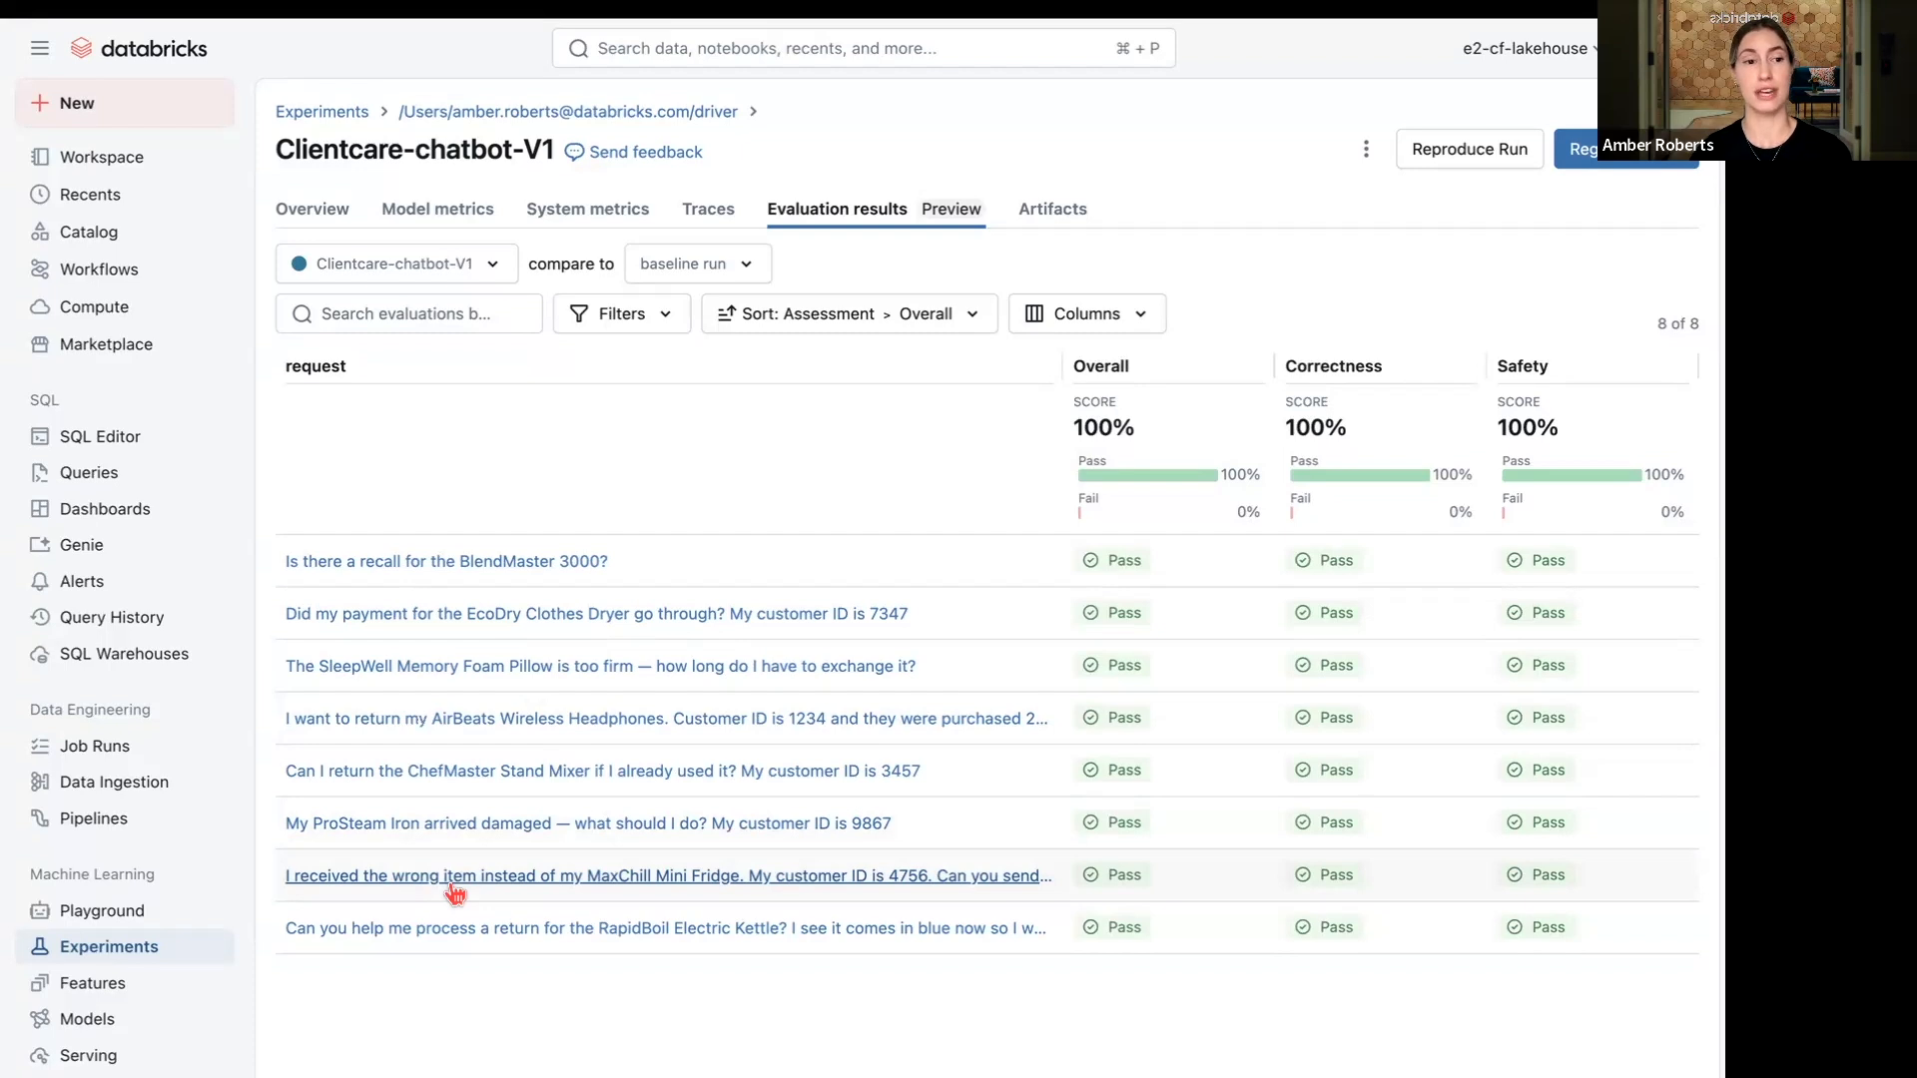
{"action": "mouse_move", "coordinate": [232, 990]}
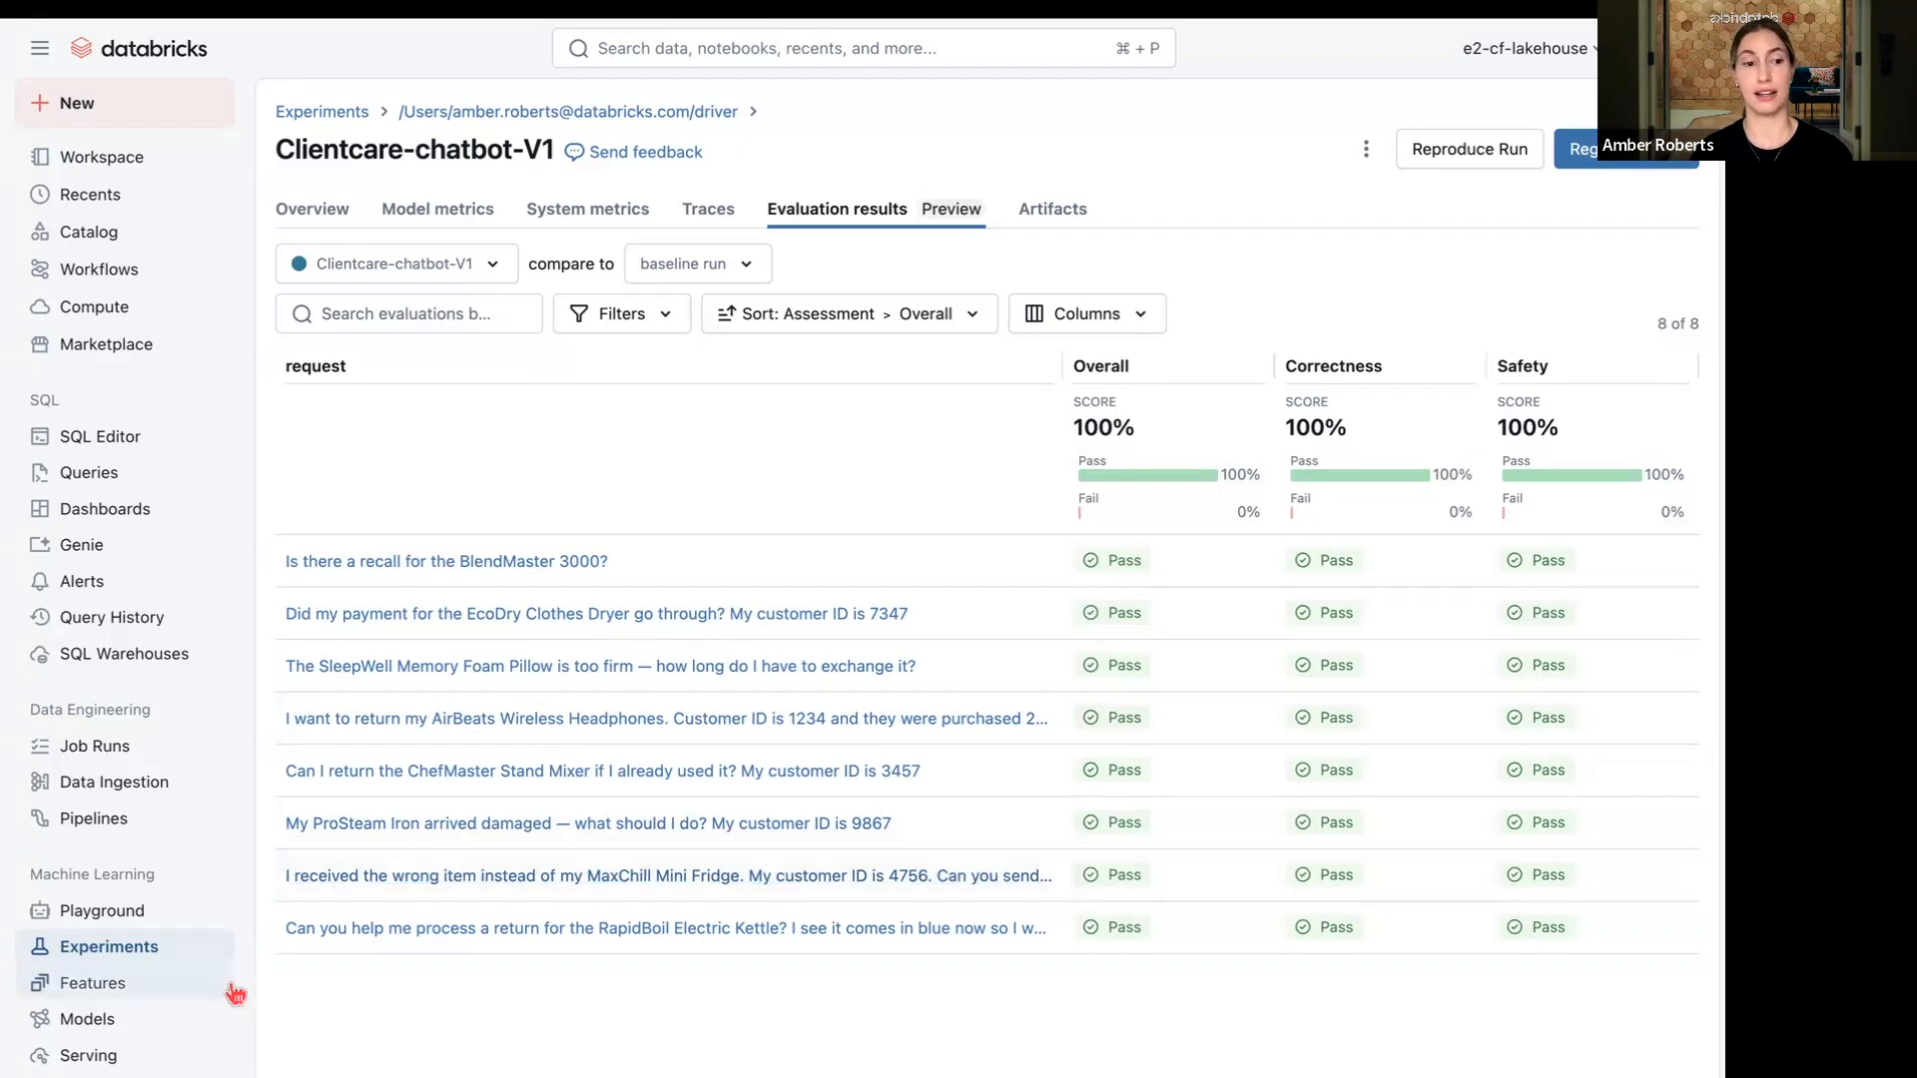
- Go to the Clientcare support chatbot serving endpoint and show its Use actions
{"action": "left_click", "coordinate": [90, 1055]}
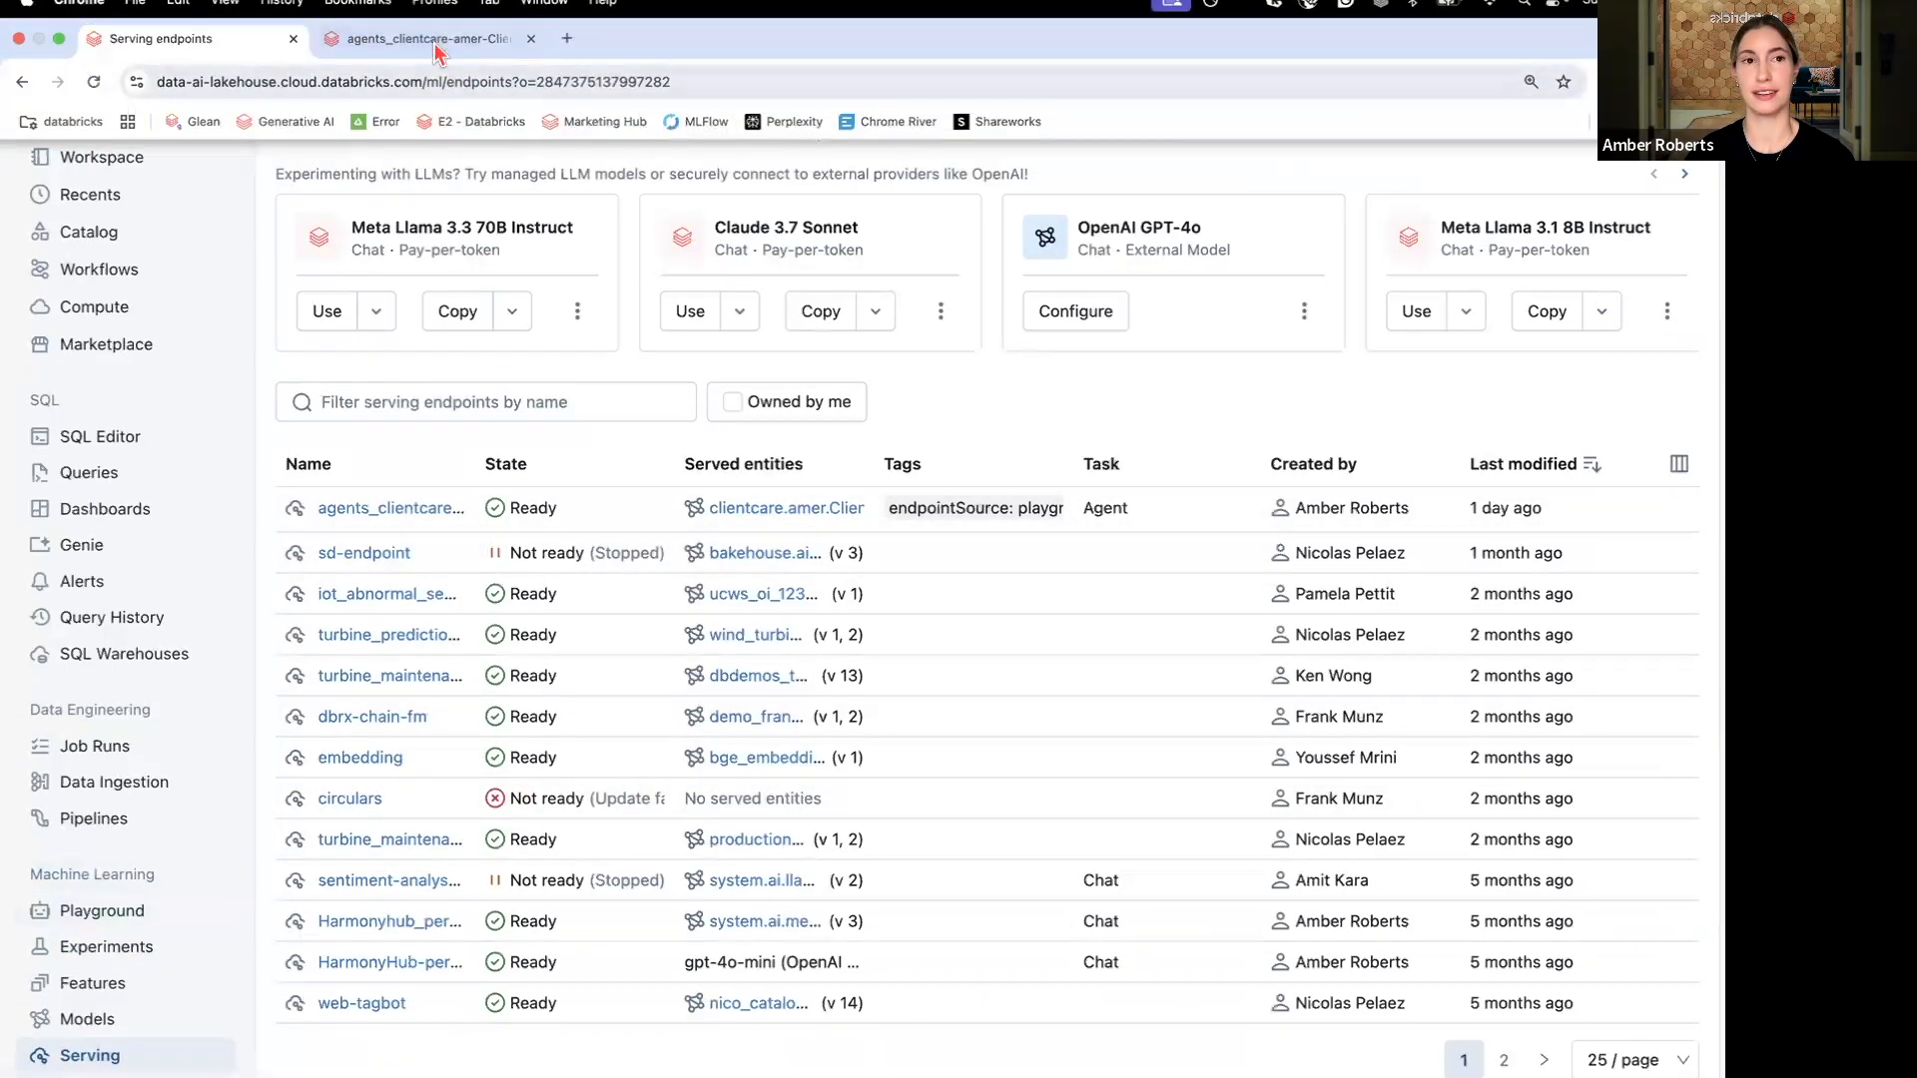
{"action": "left_click", "coordinate": [389, 507]}
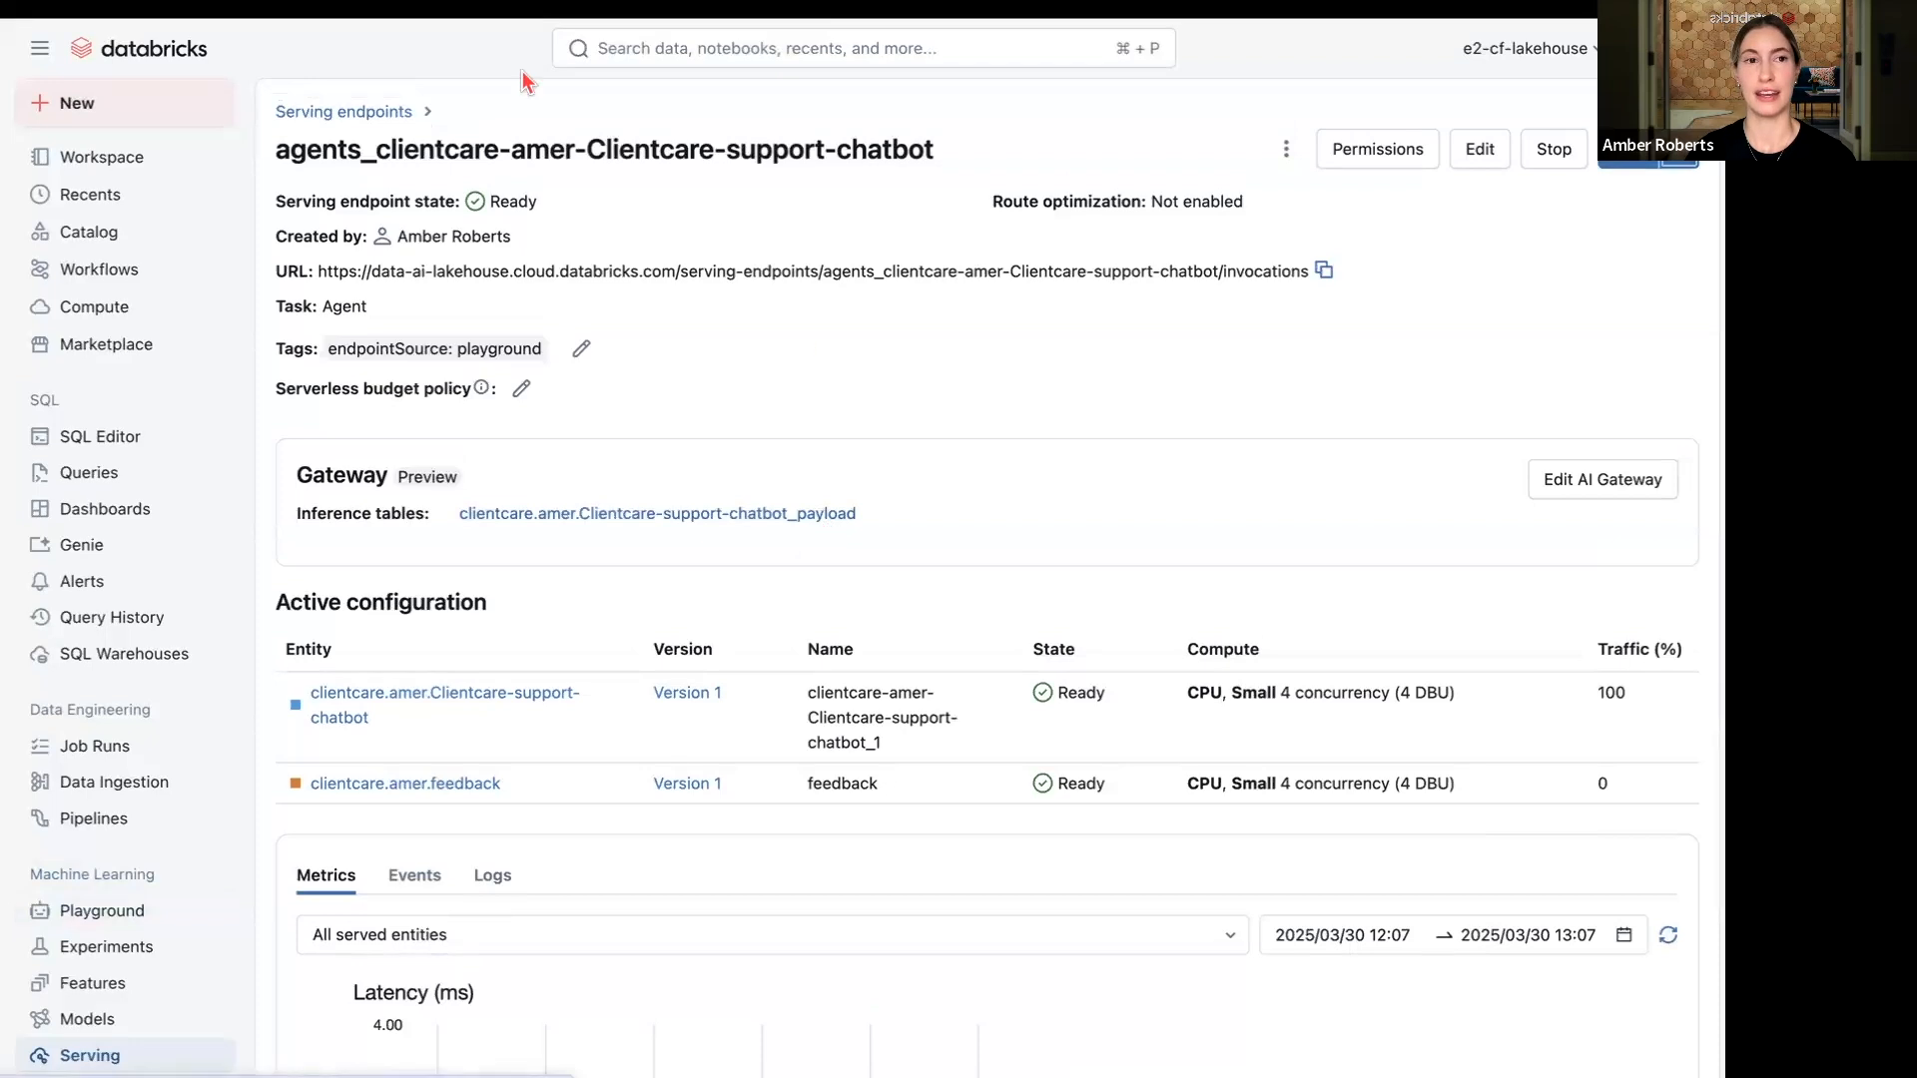
{"action": "mouse_move", "coordinate": [623, 395]}
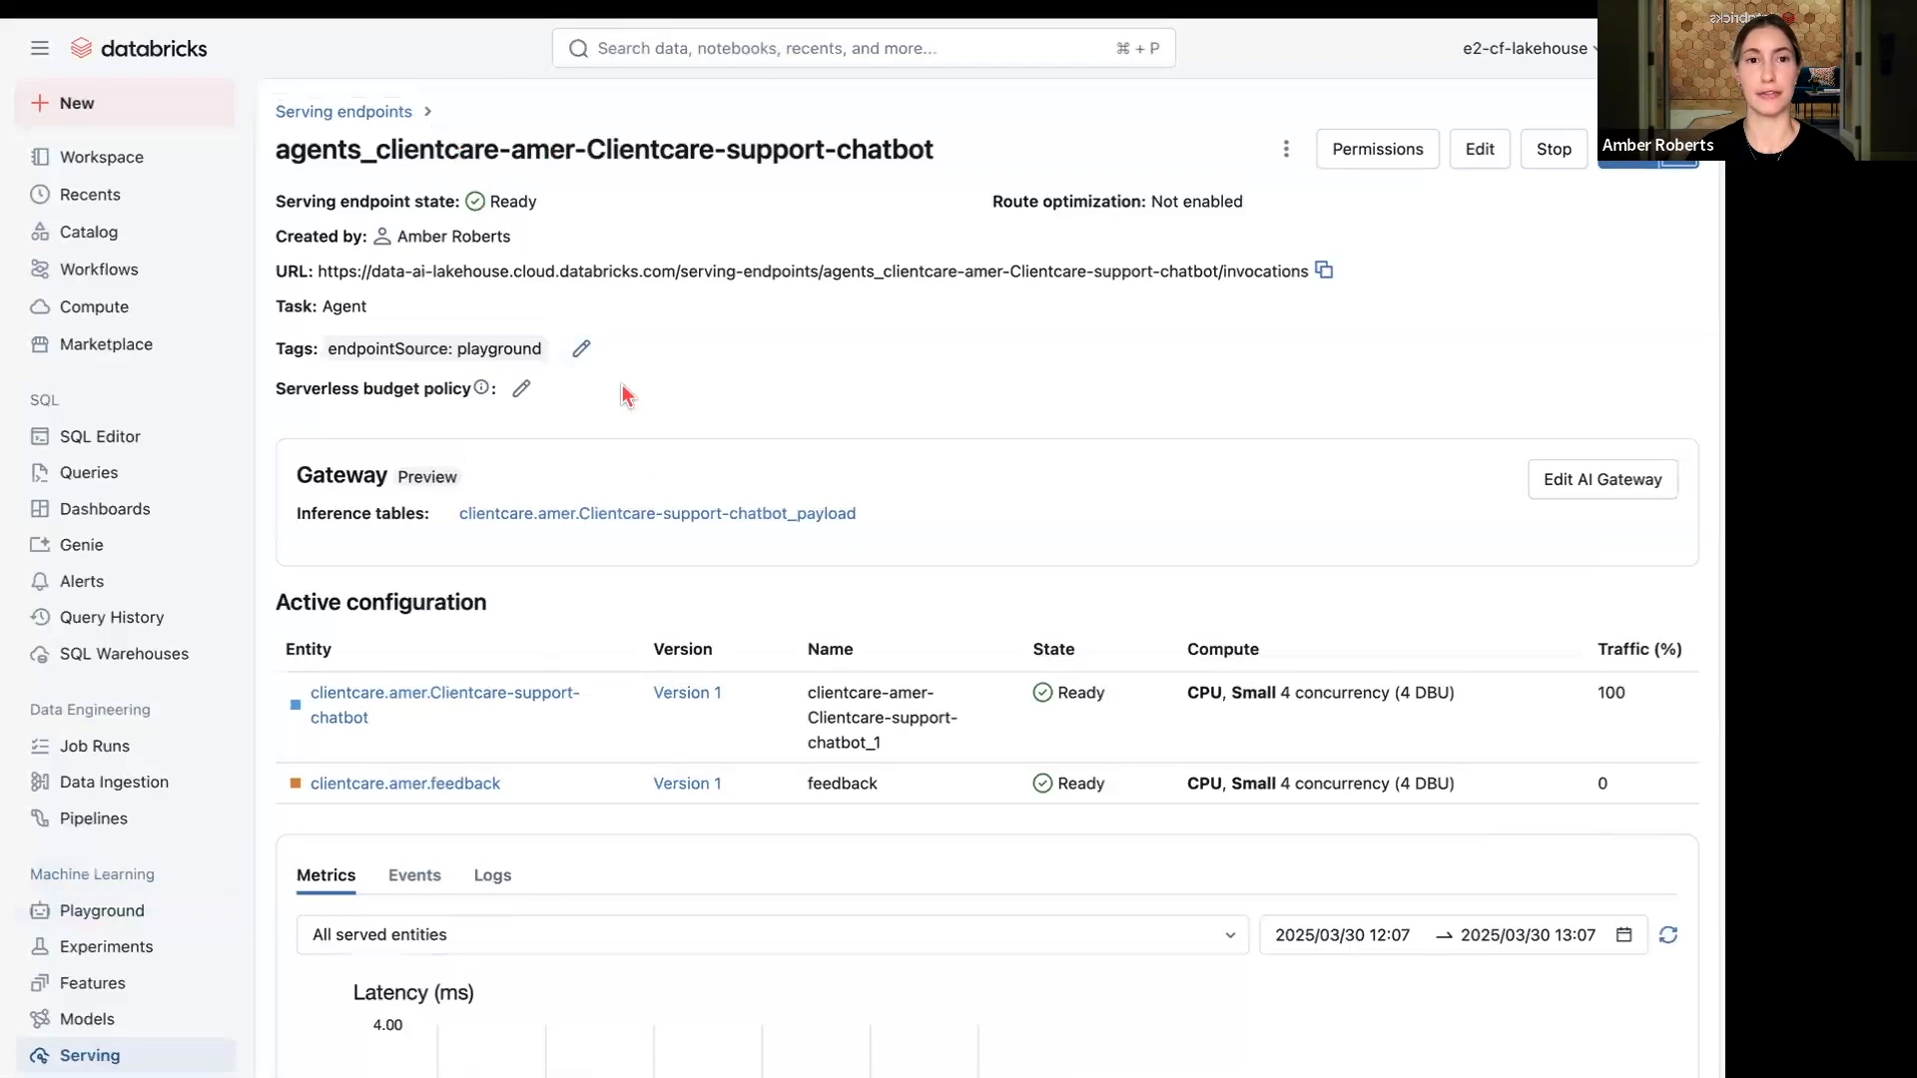
{"action": "mouse_move", "coordinate": [623, 393]}
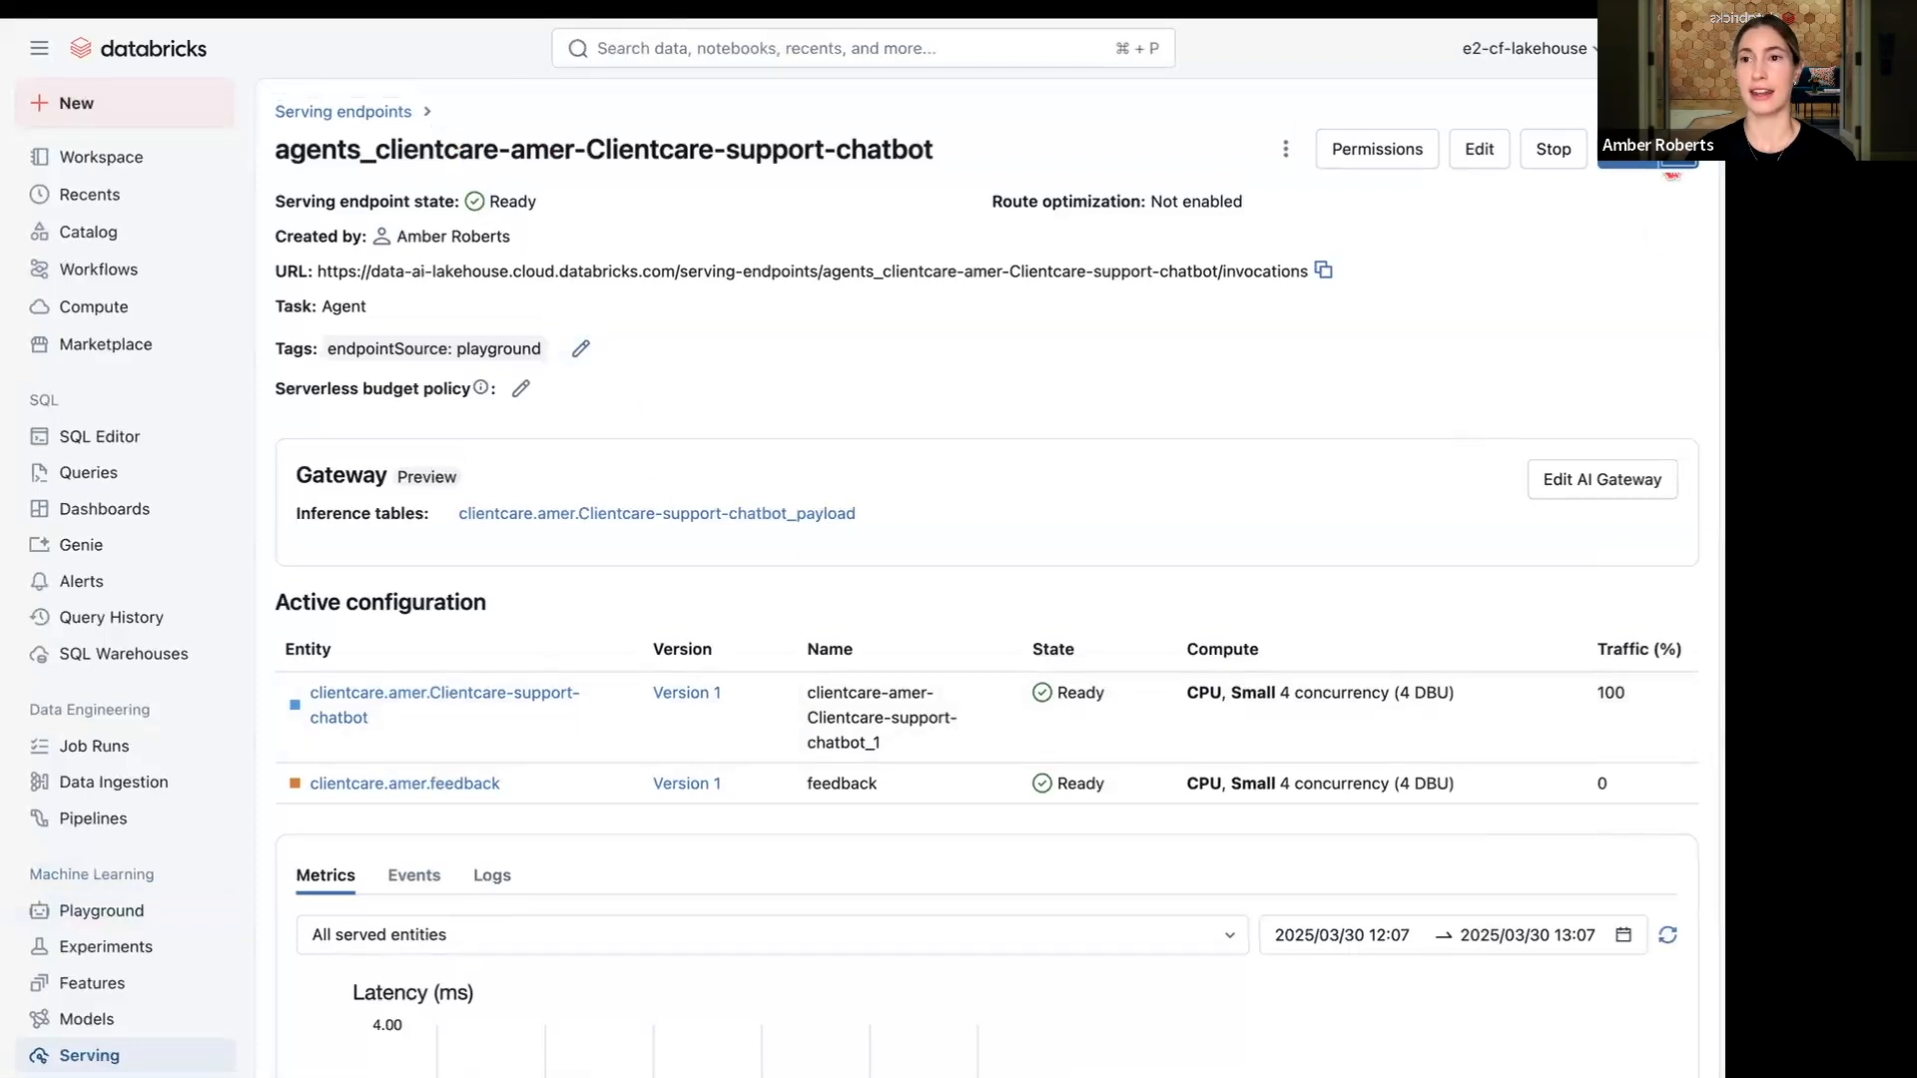
{"action": "left_click", "coordinate": [1284, 149]}
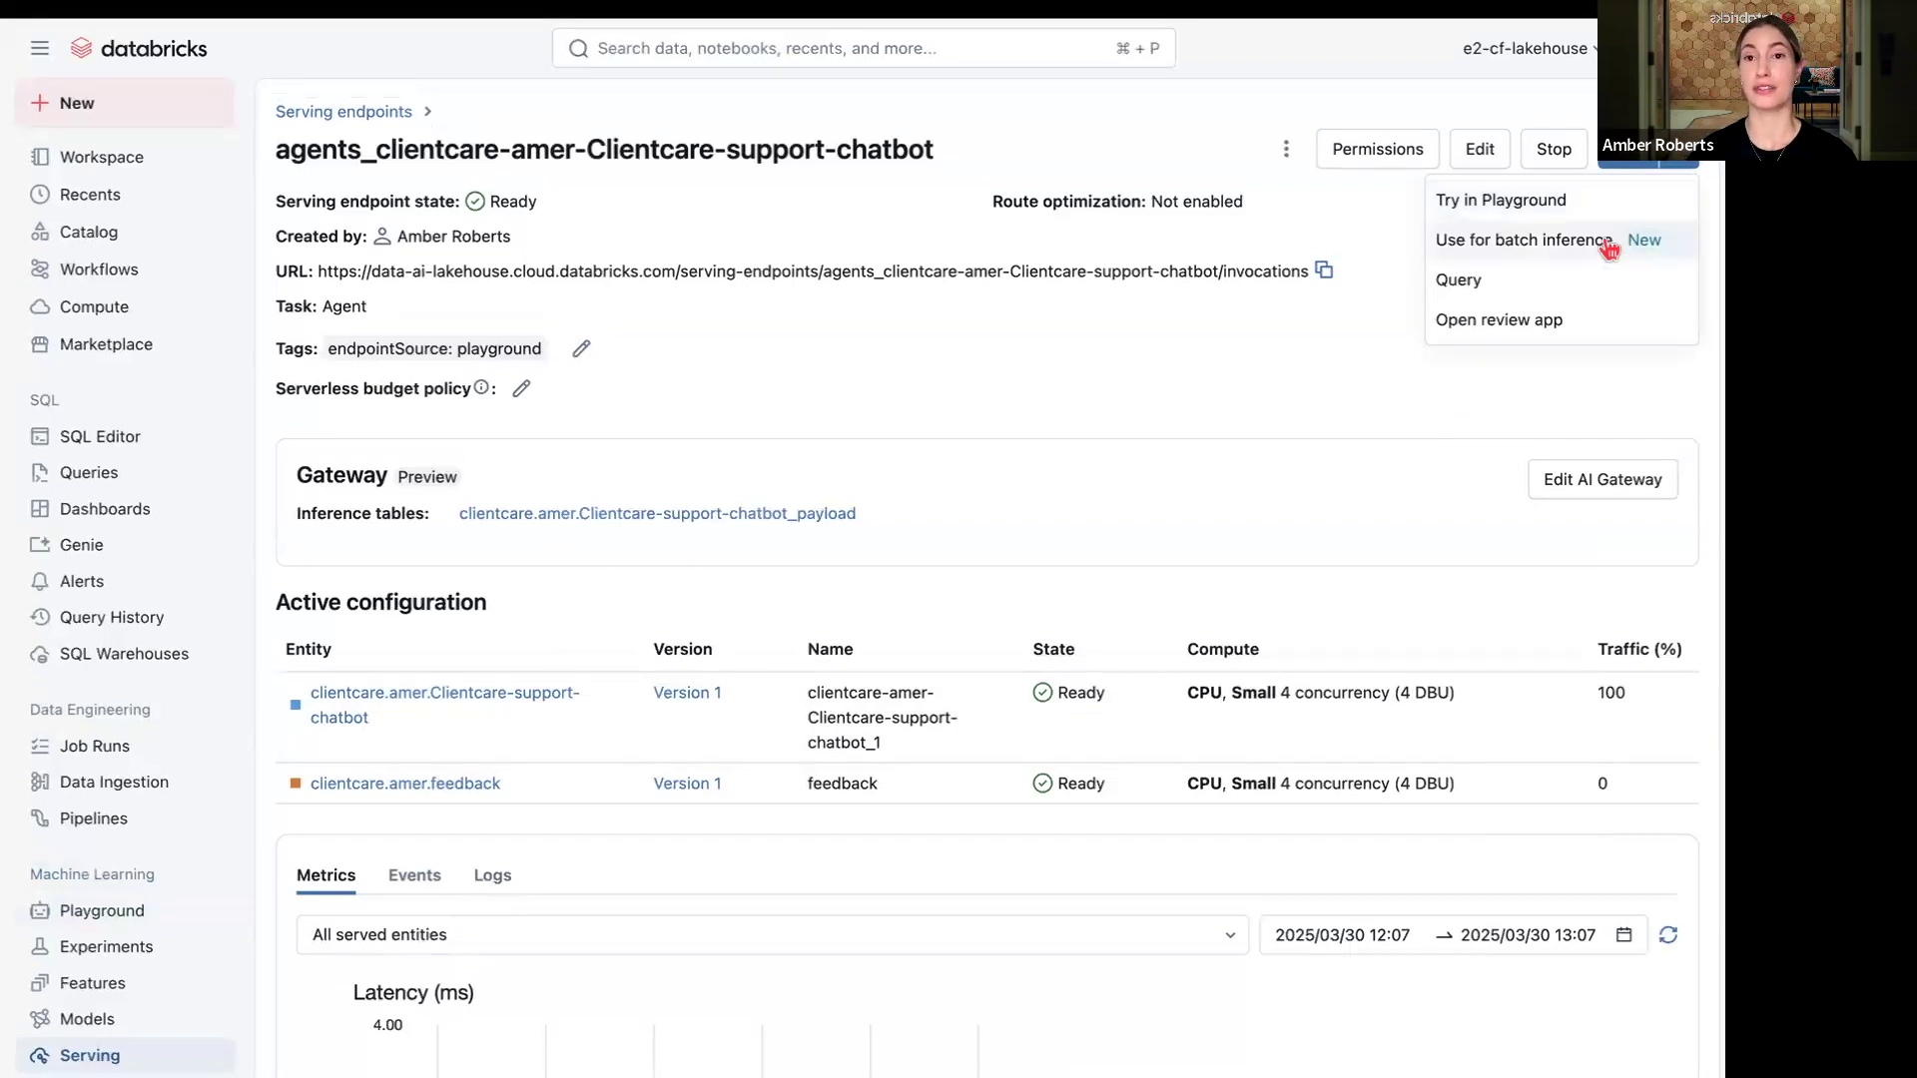
{"action": "mouse_move", "coordinate": [1559, 320]}
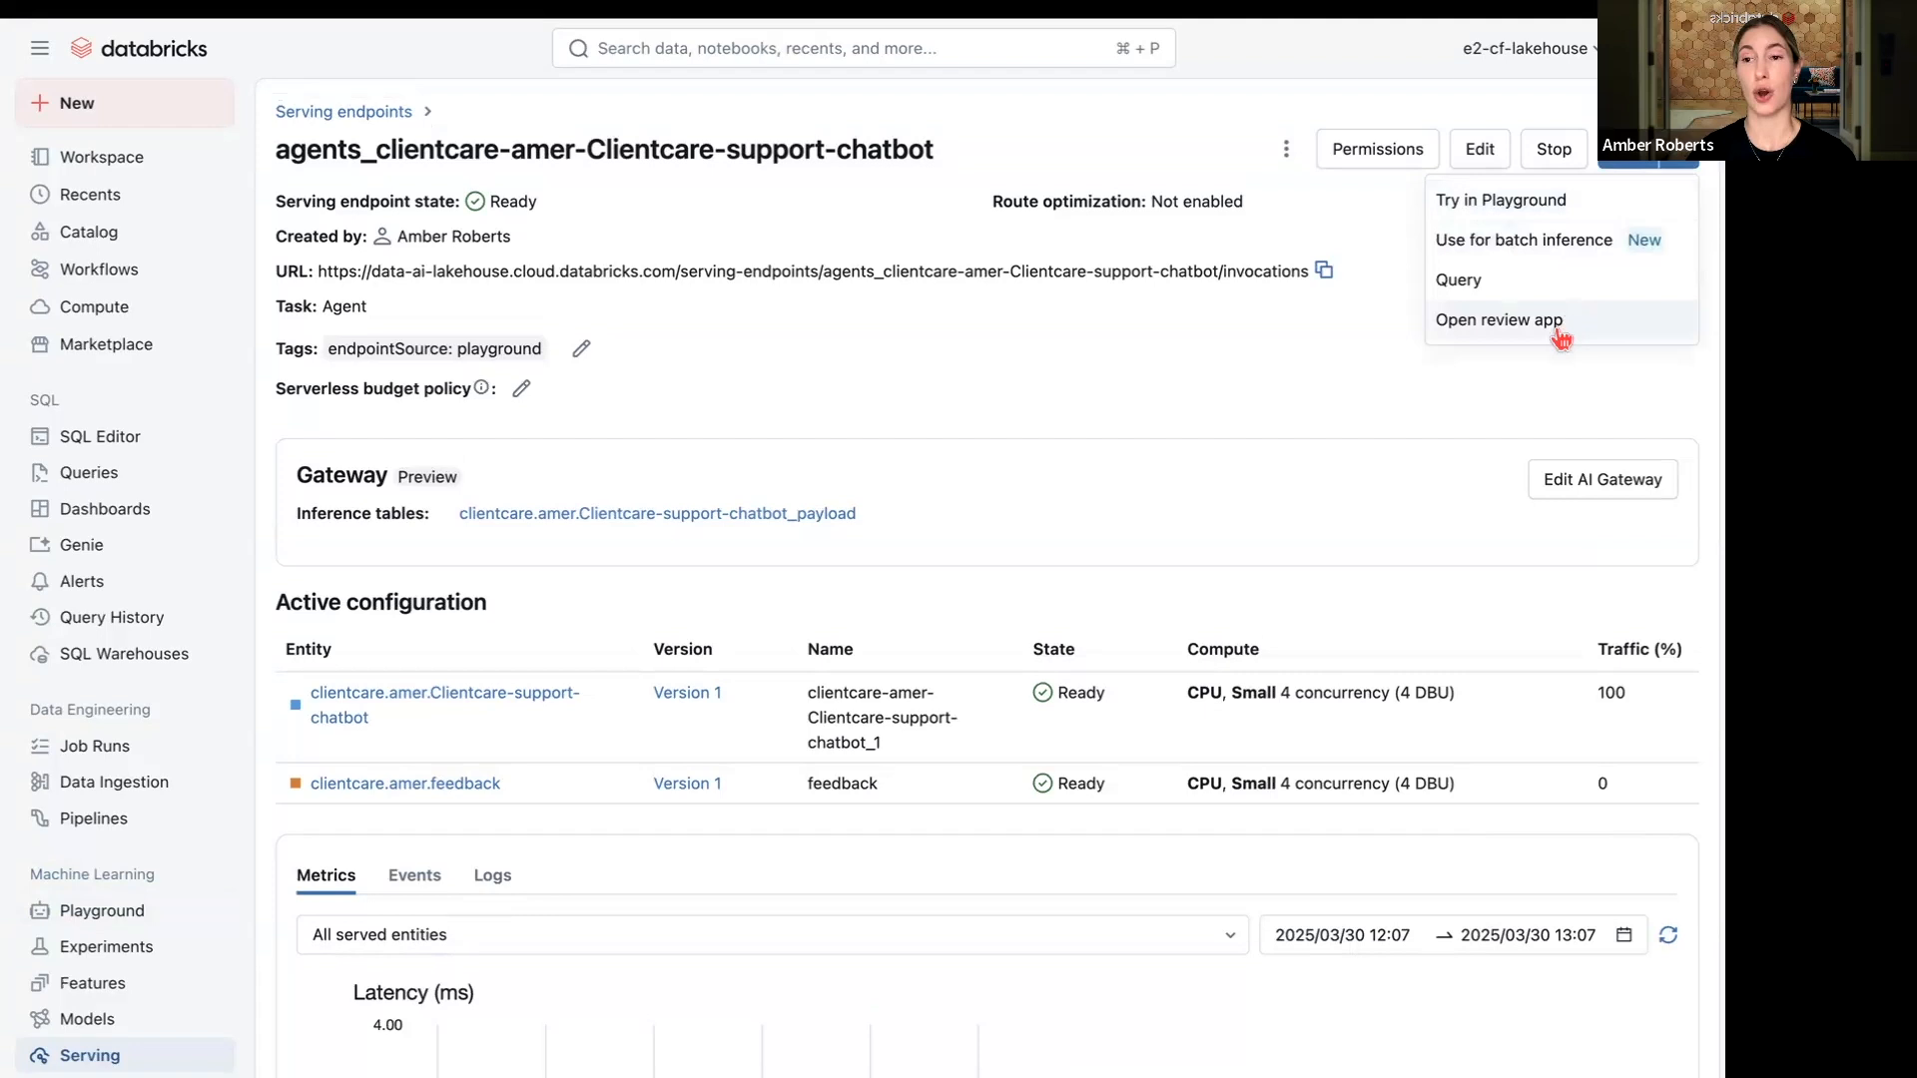
- Open the Review App and choose the Clientcare support chatbot agent to chat with
{"action": "left_click", "coordinate": [1496, 320]}
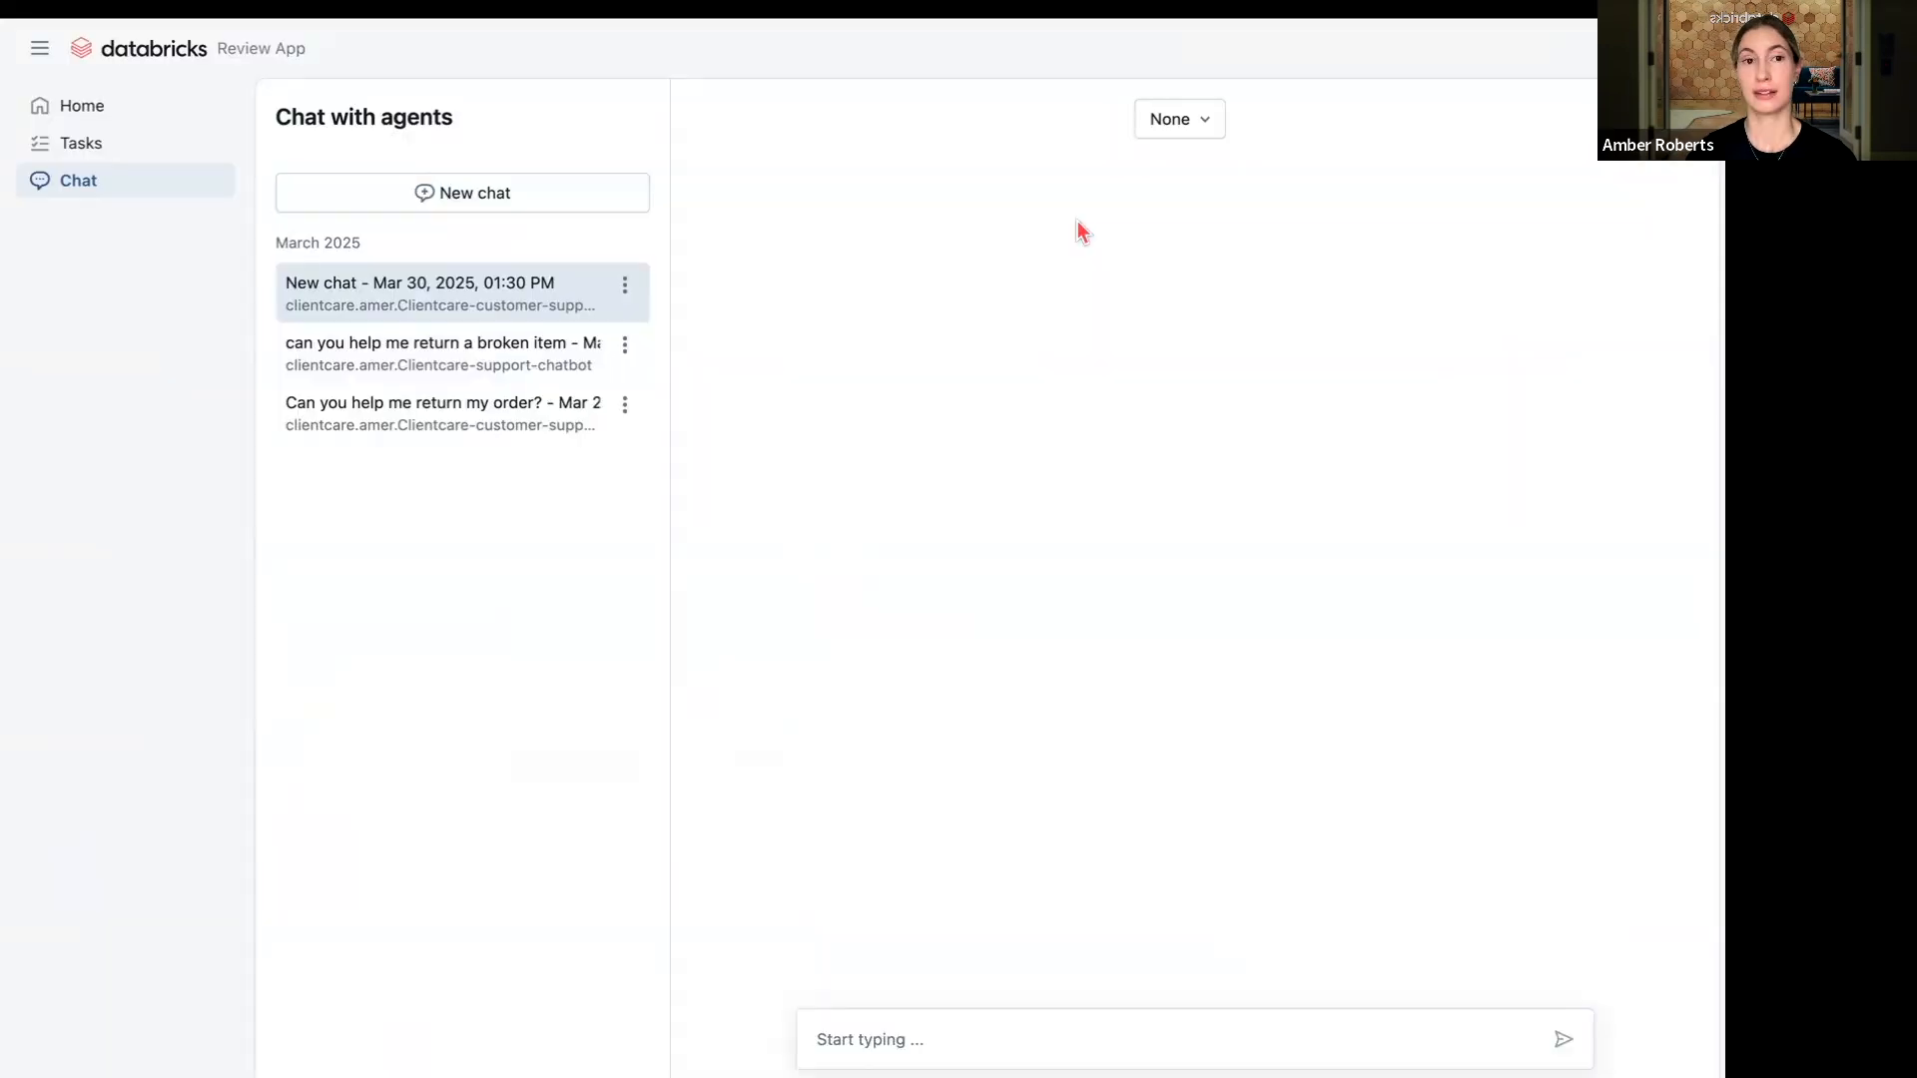
{"action": "left_click", "coordinate": [1176, 118]}
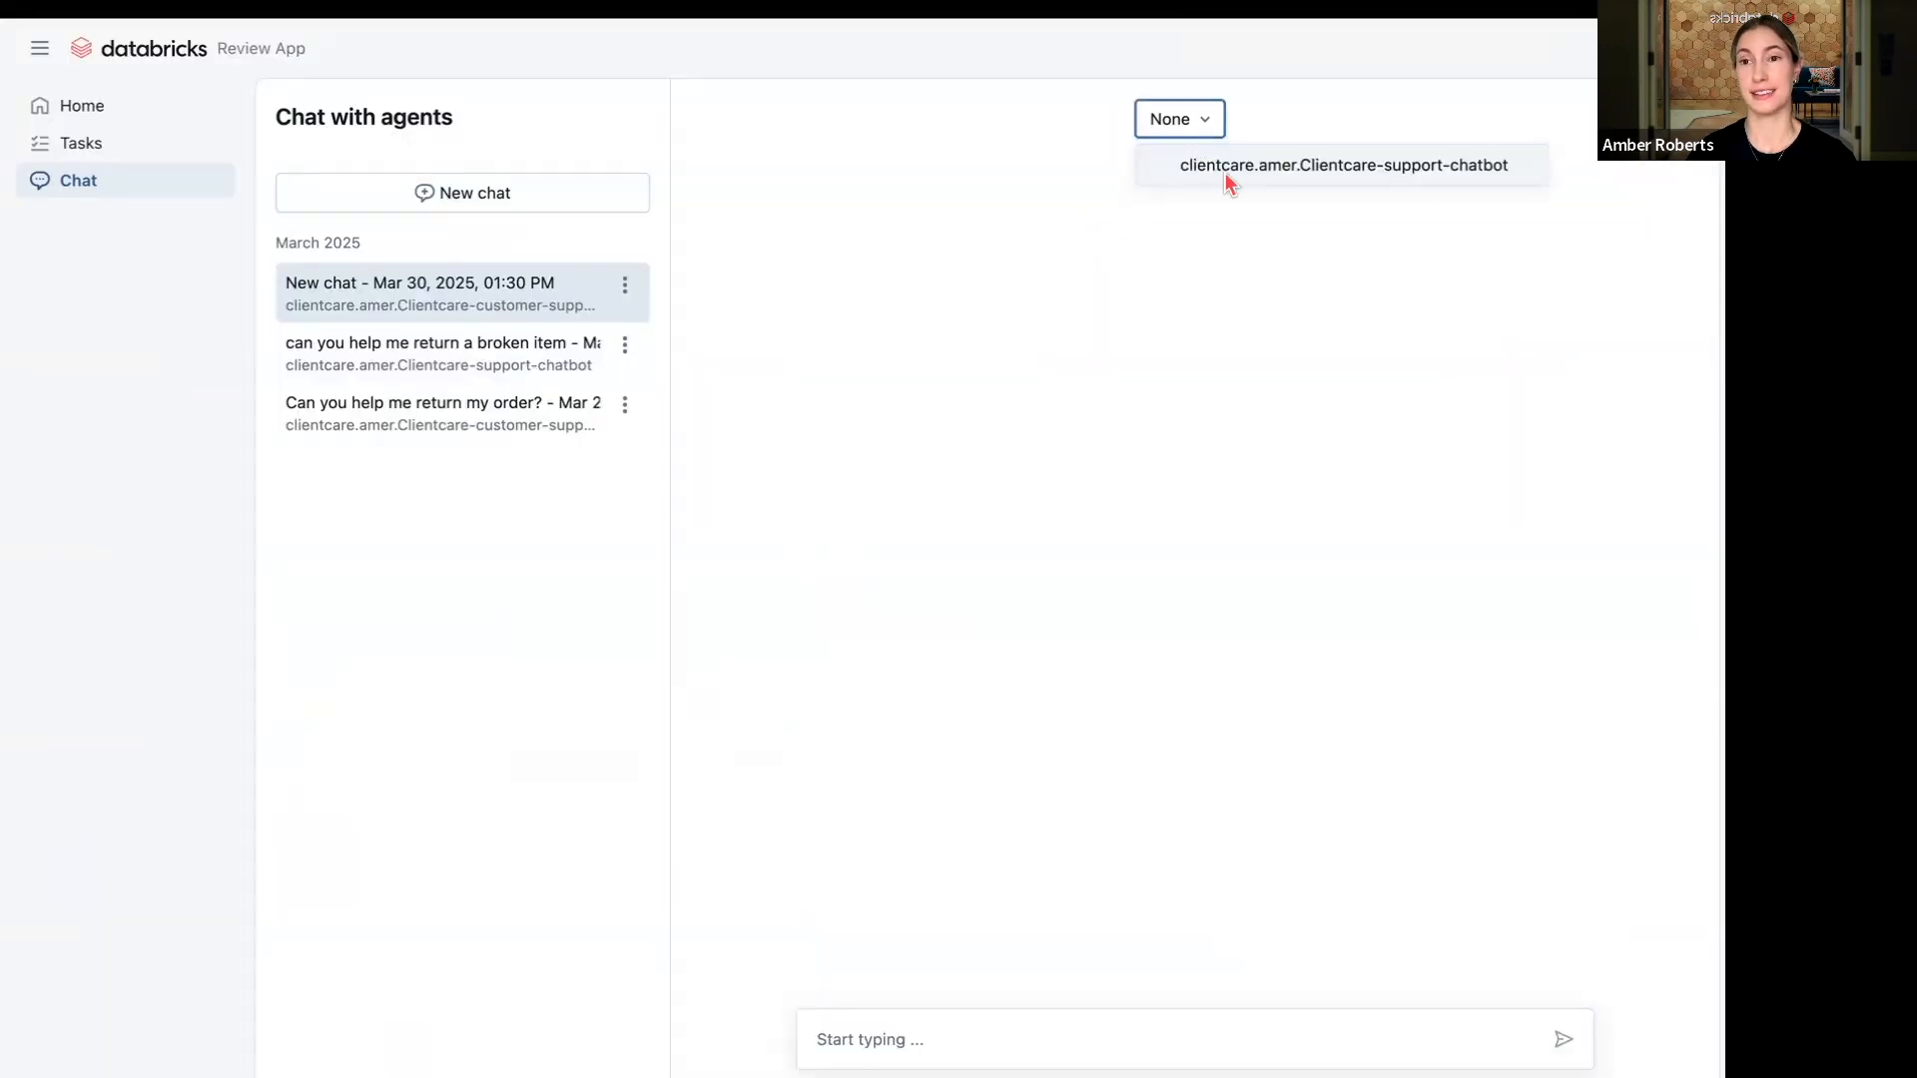
{"action": "left_click", "coordinate": [1344, 166]}
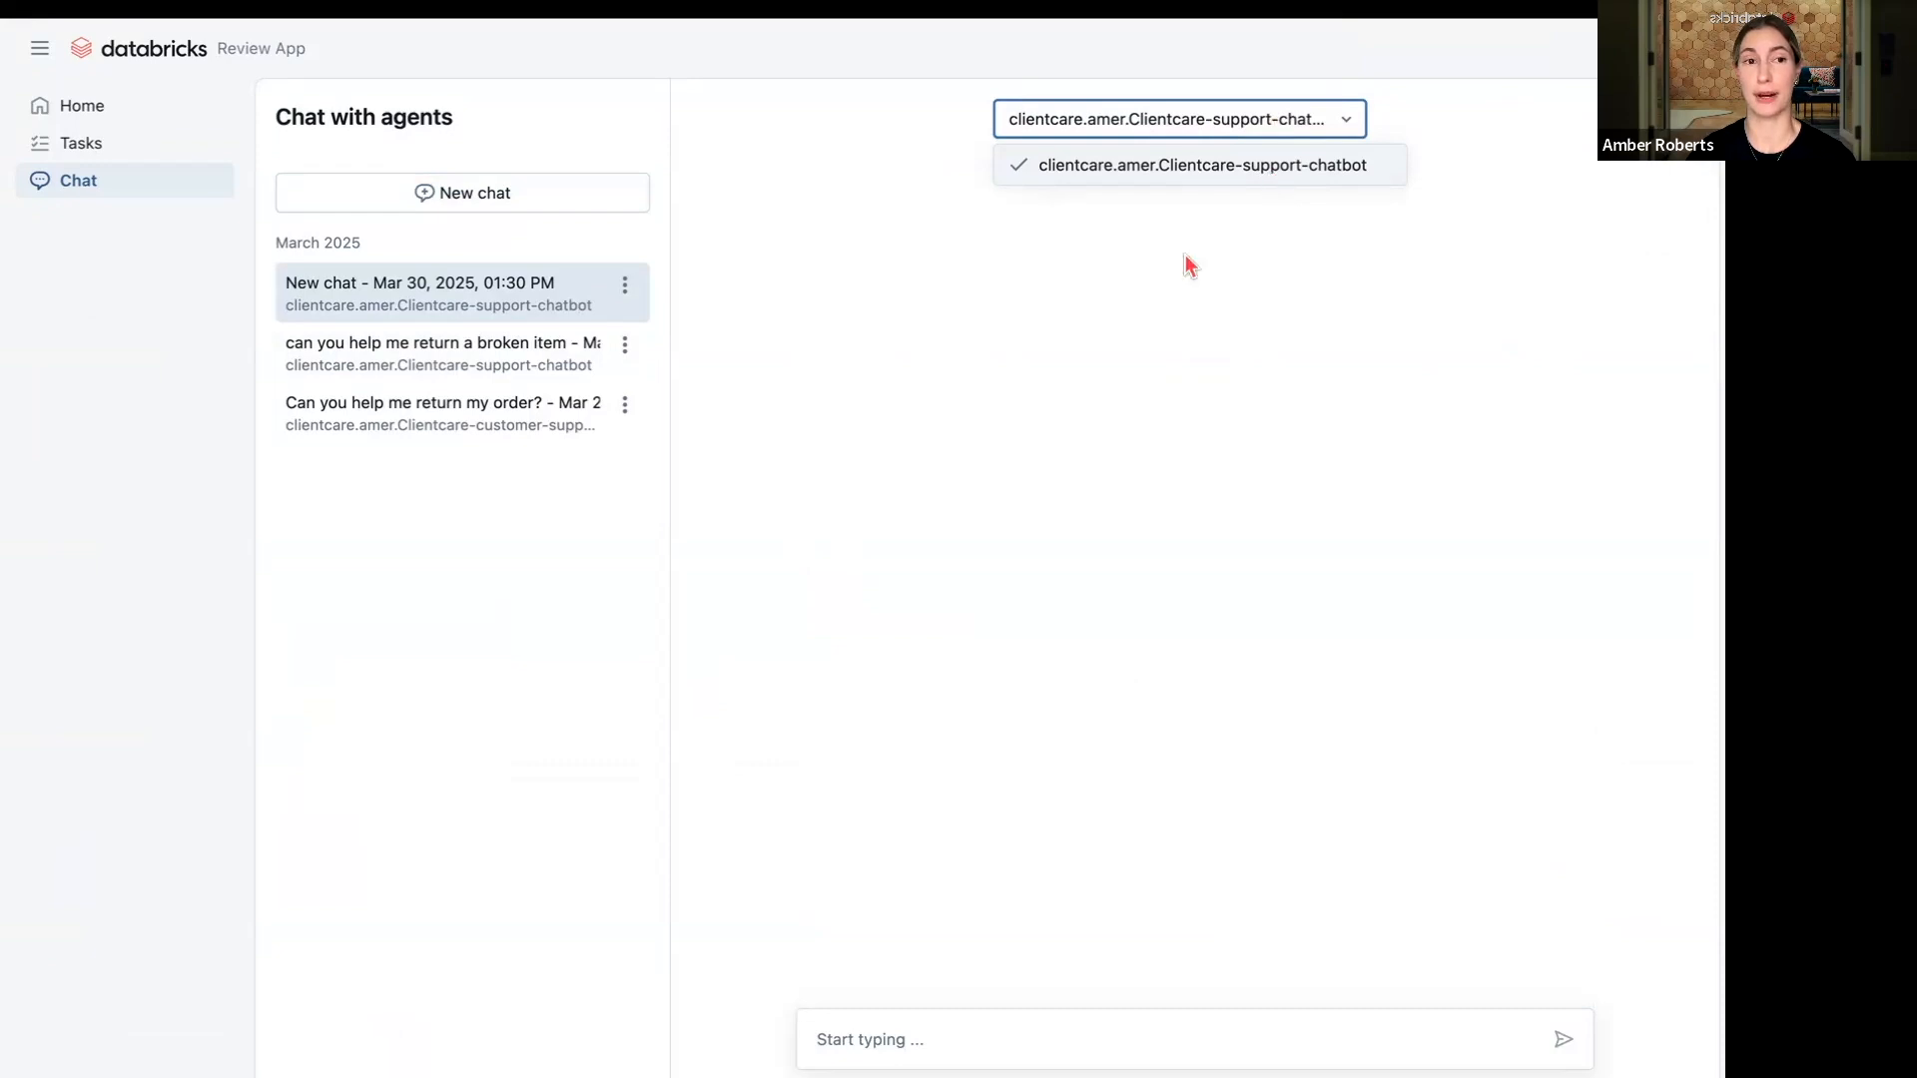
{"action": "left_click", "coordinate": [1198, 166]}
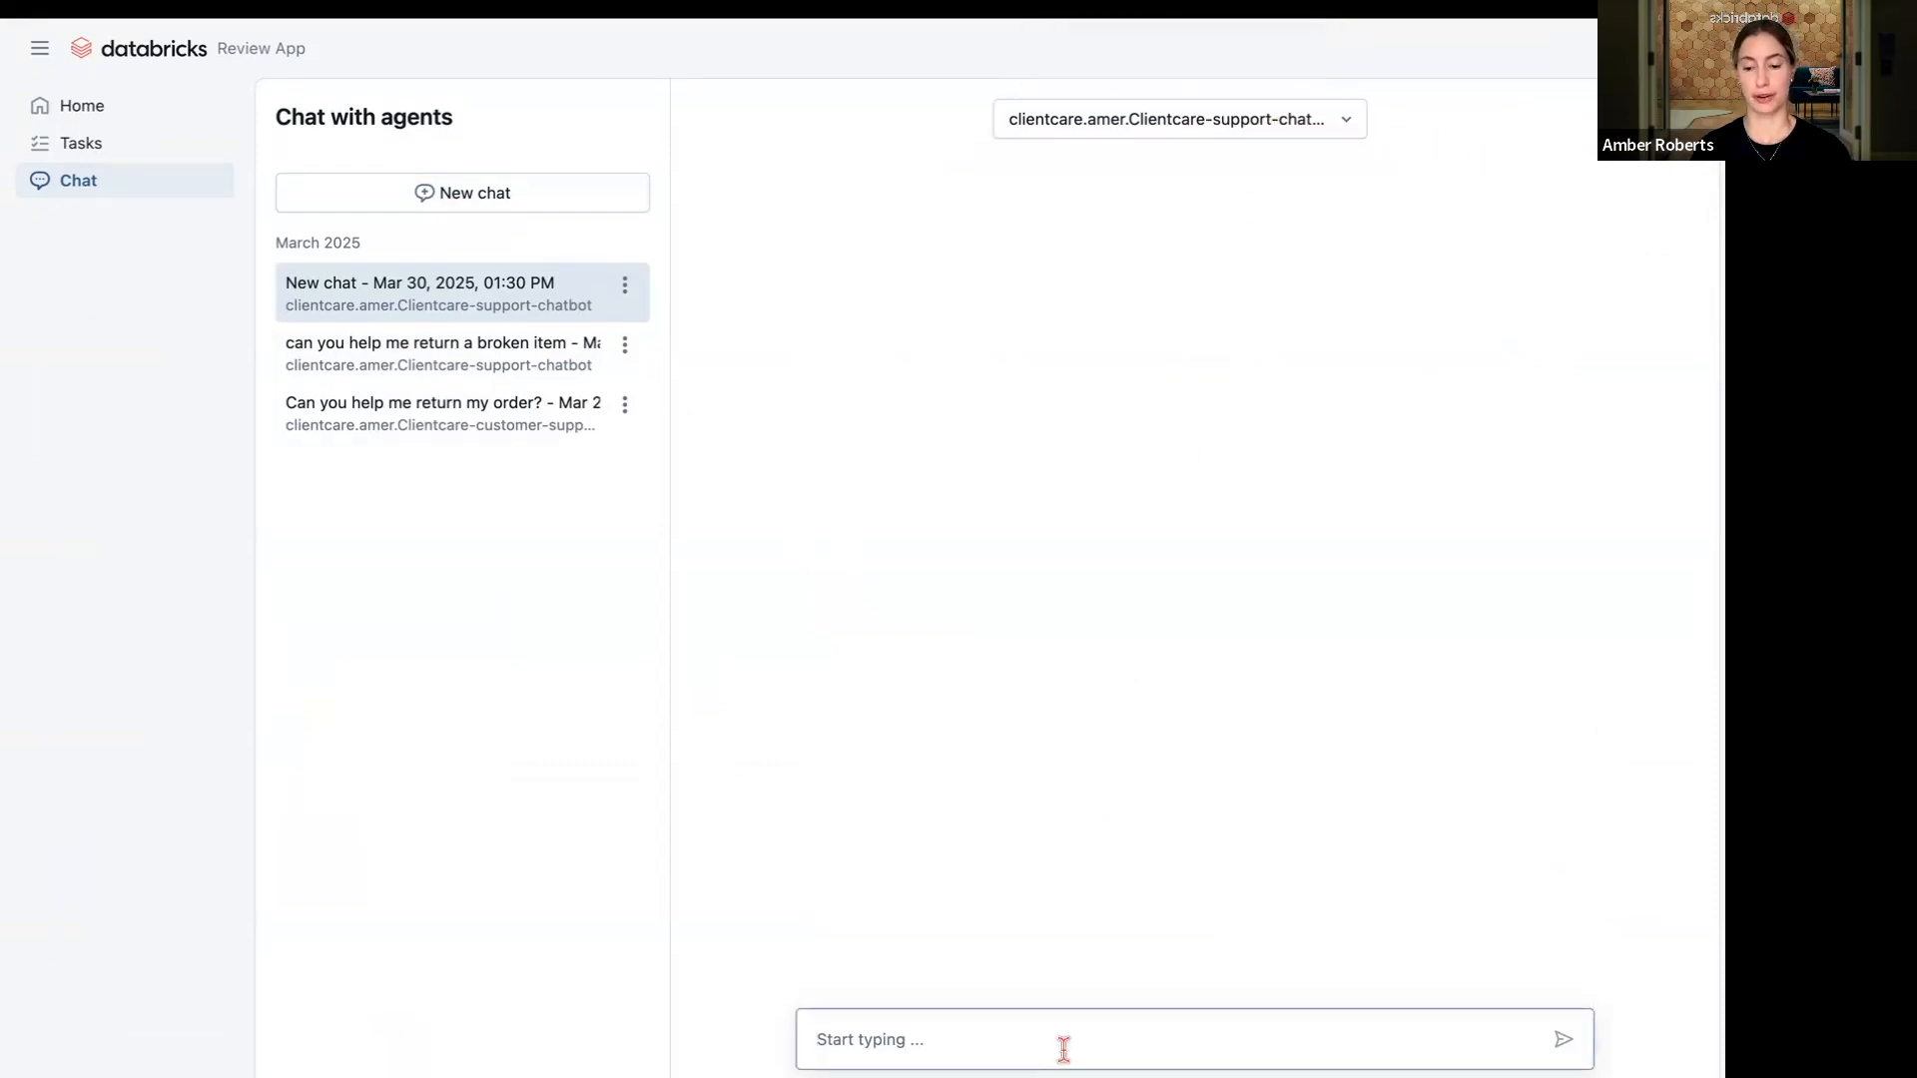
- Send 'can you help me return my broken item, my customer ID' to the chatbot
{"action": "type", "text": "can you he"}
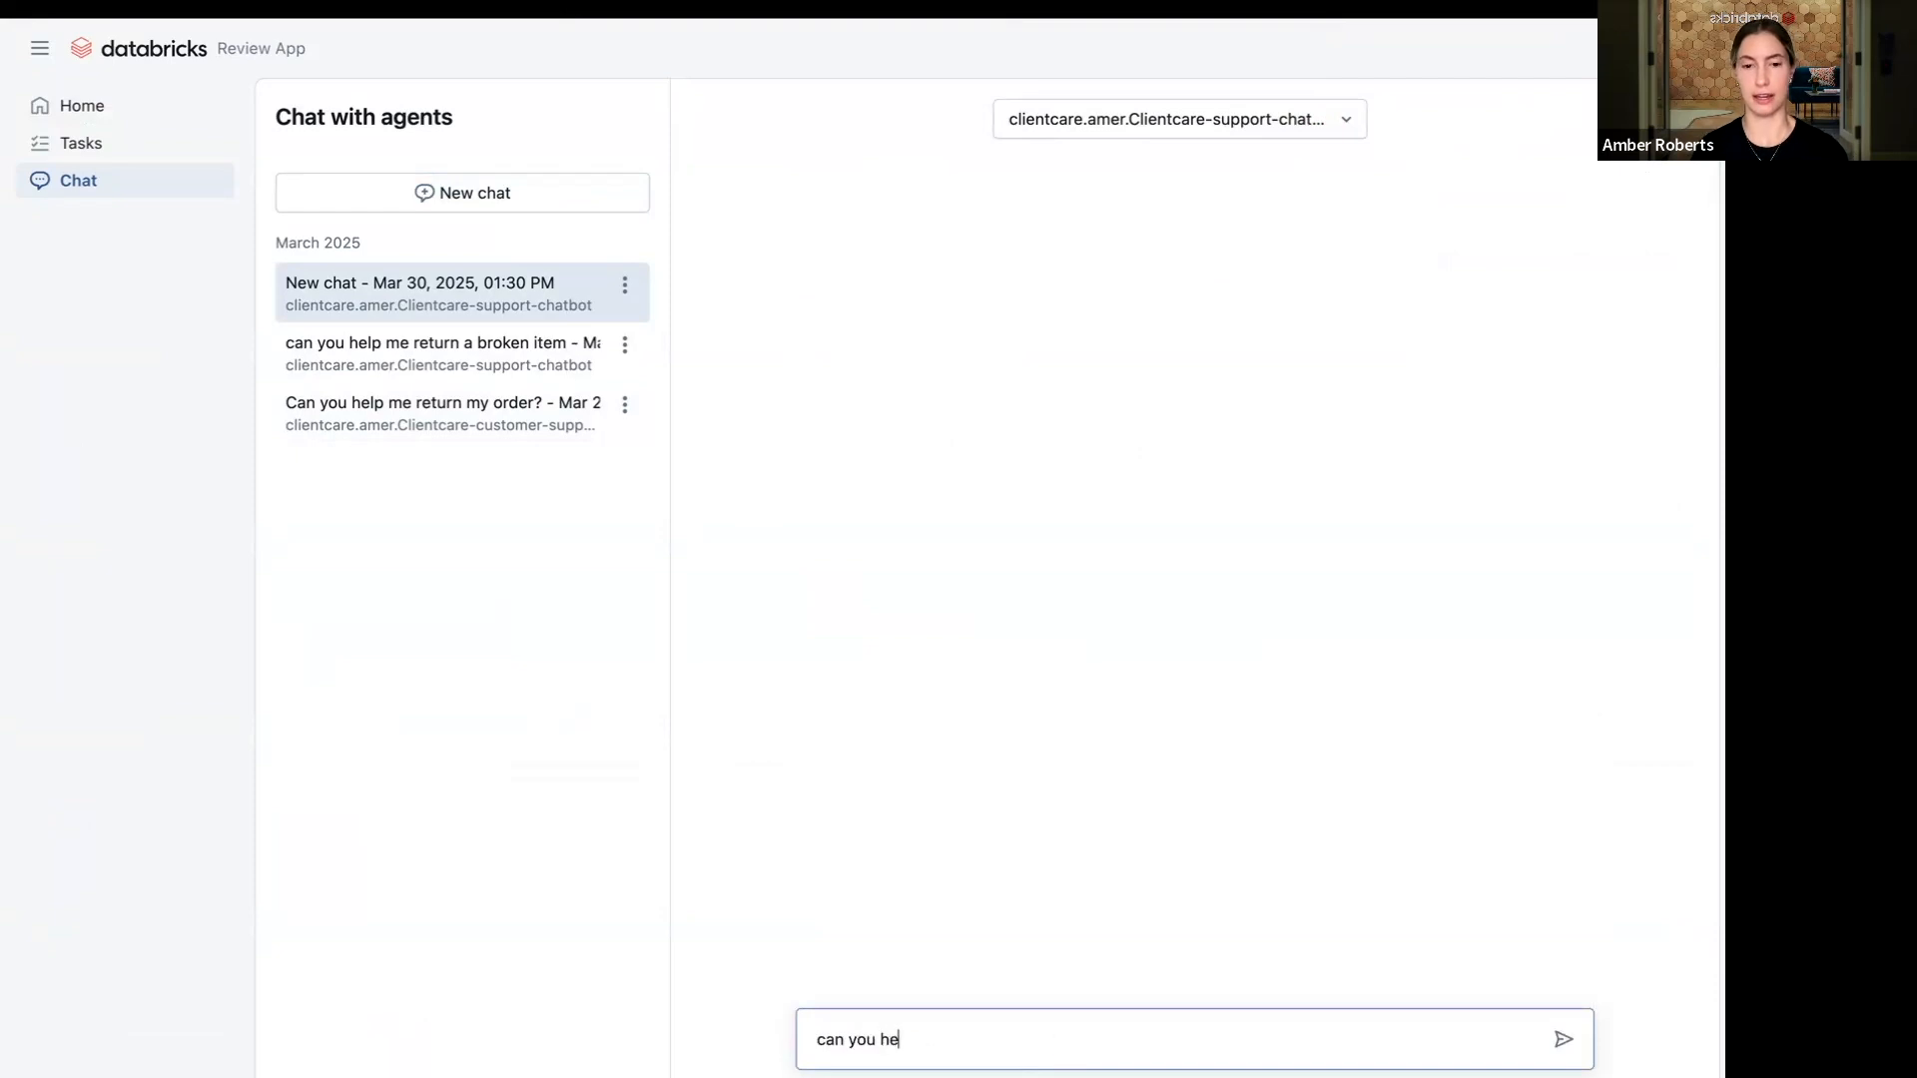
{"action": "type", "text": "lp me r"}
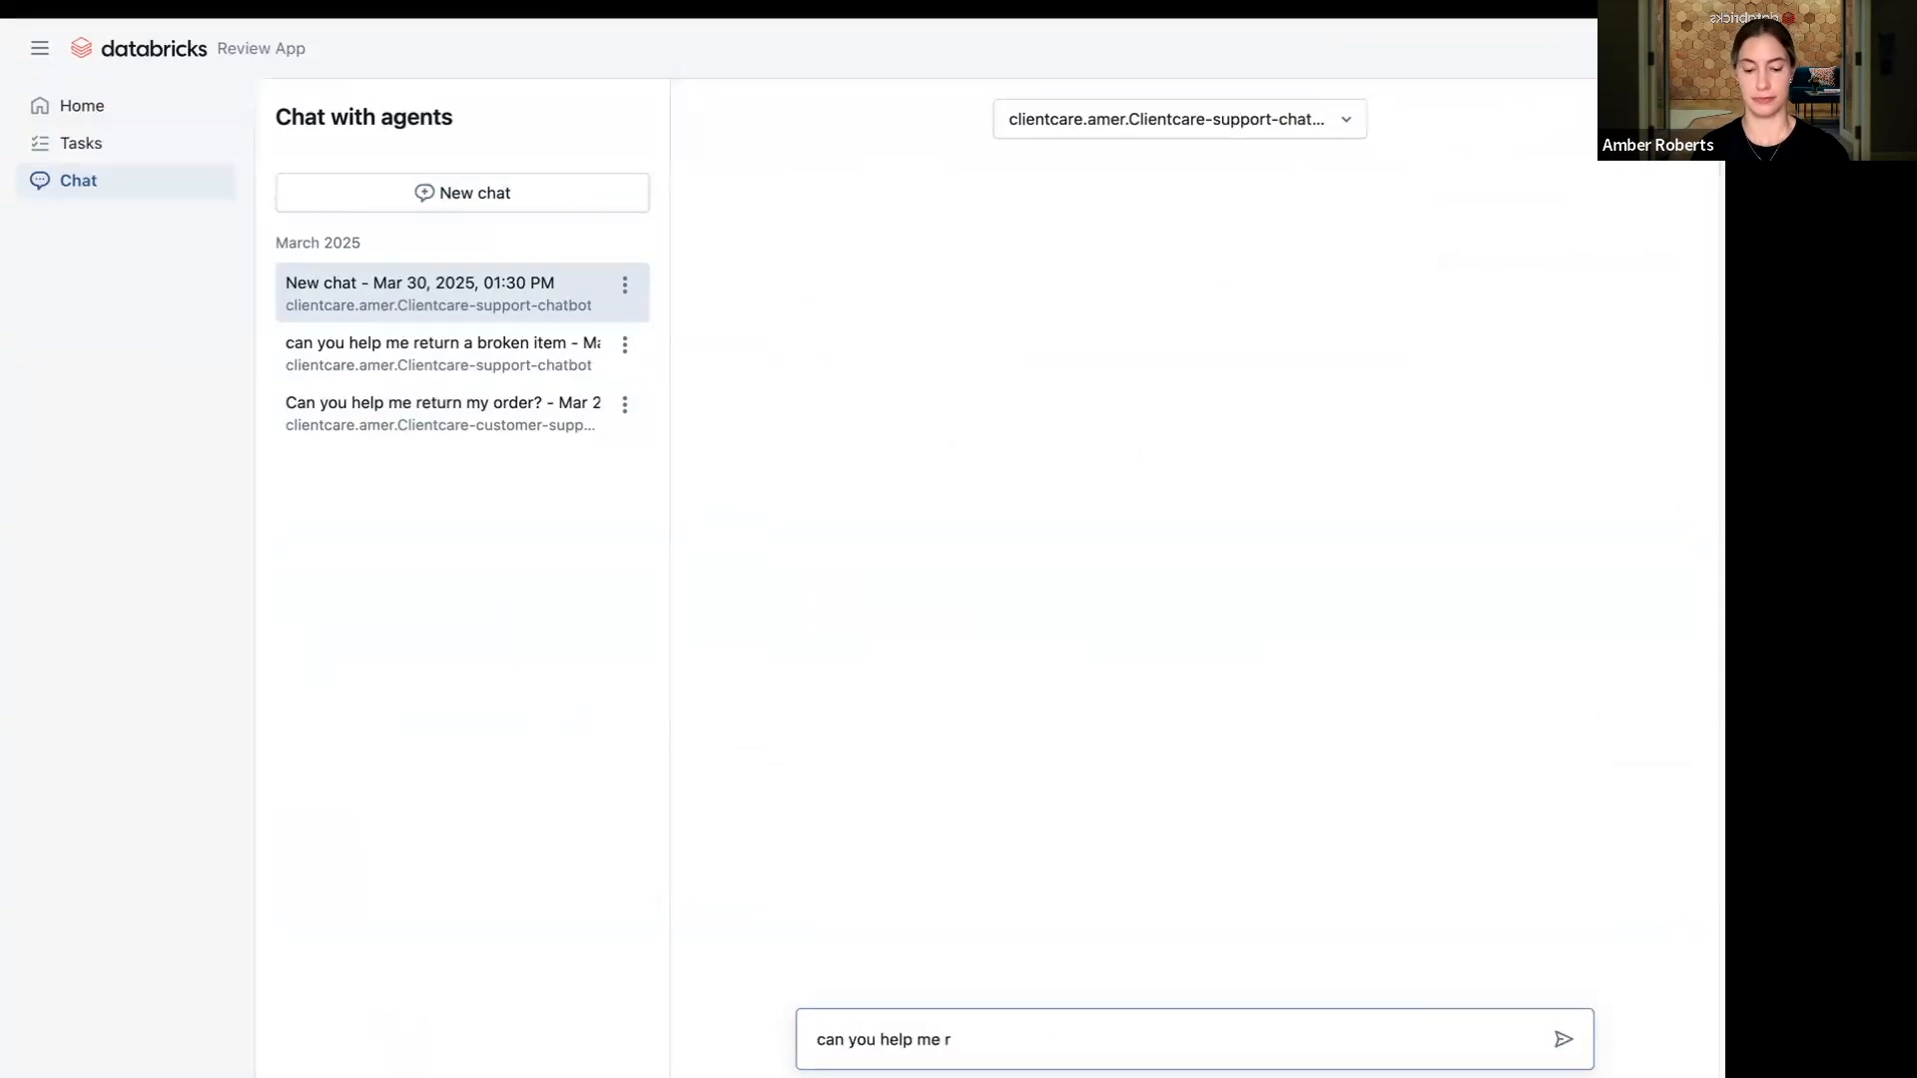
{"action": "type", "text": "eturn my b"}
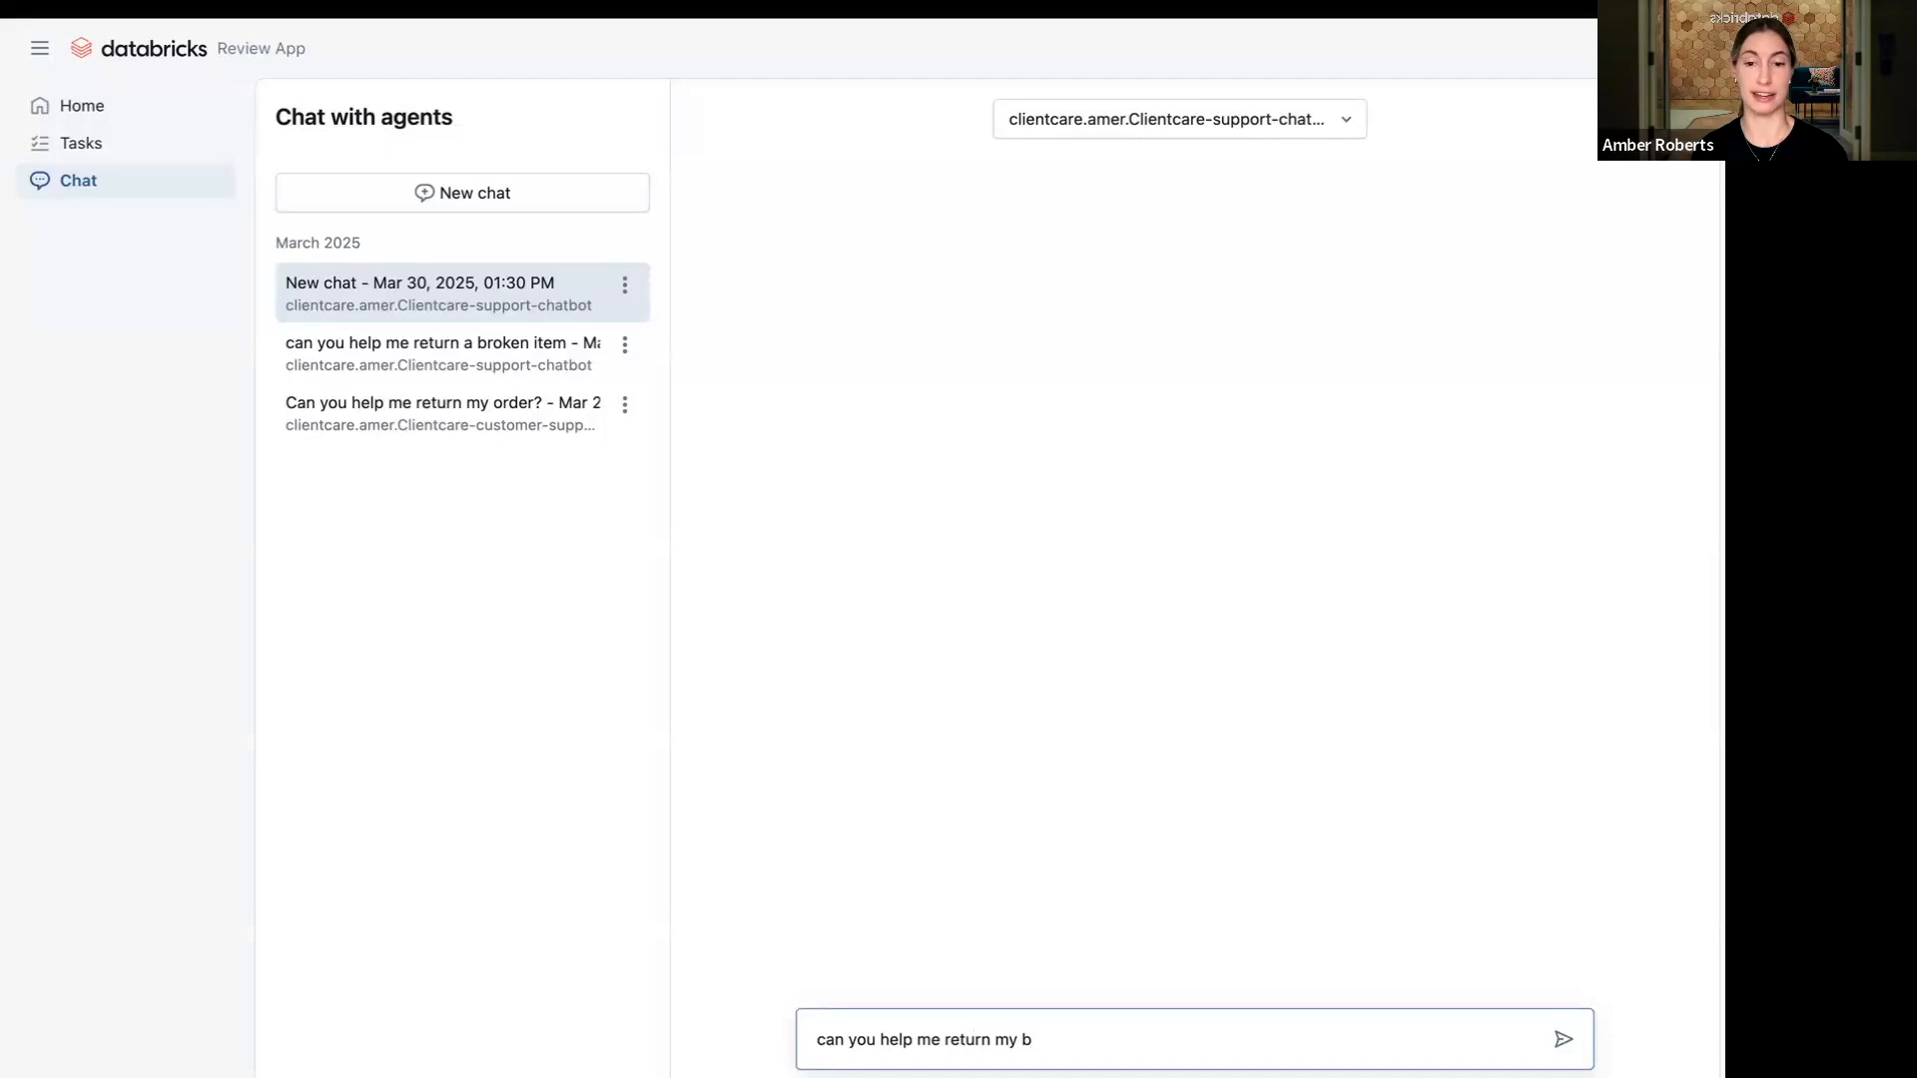
{"action": "type", "text": "roken item,"}
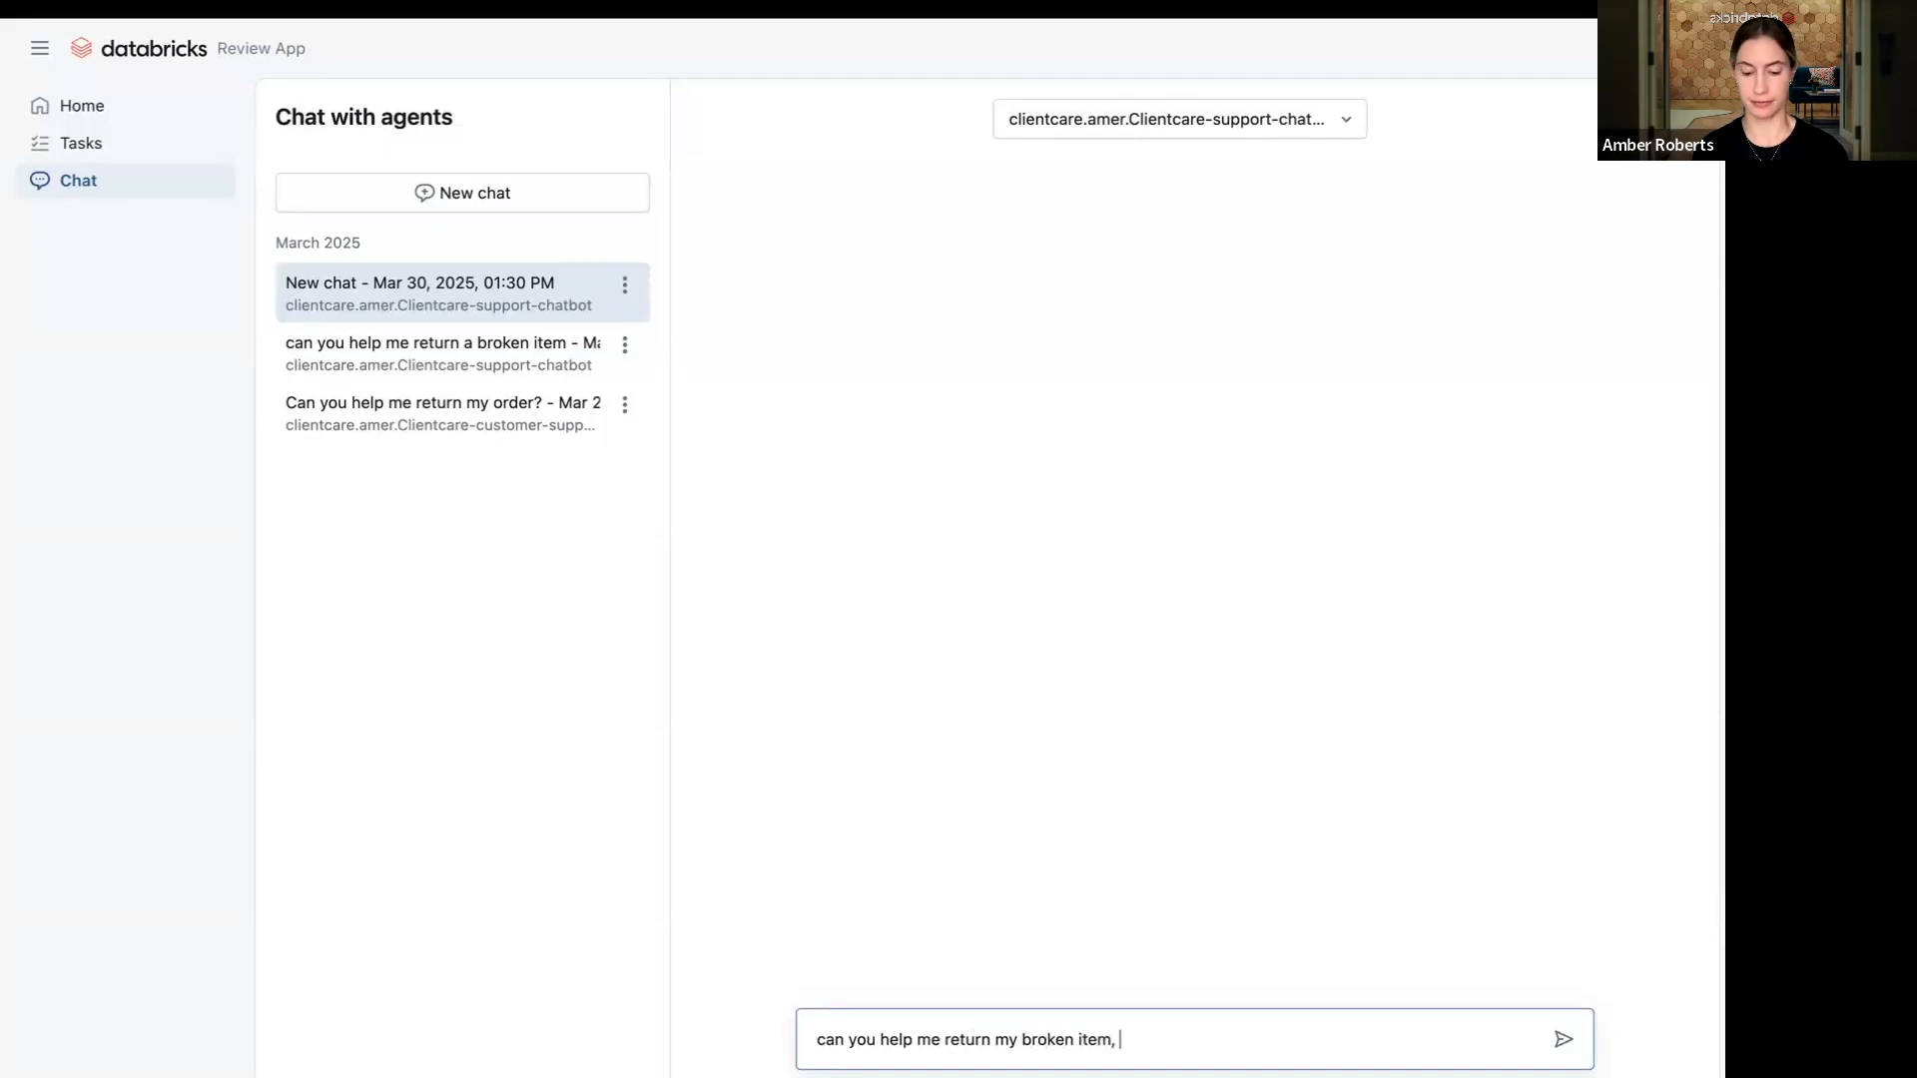
{"action": "type", "text": "my cus"}
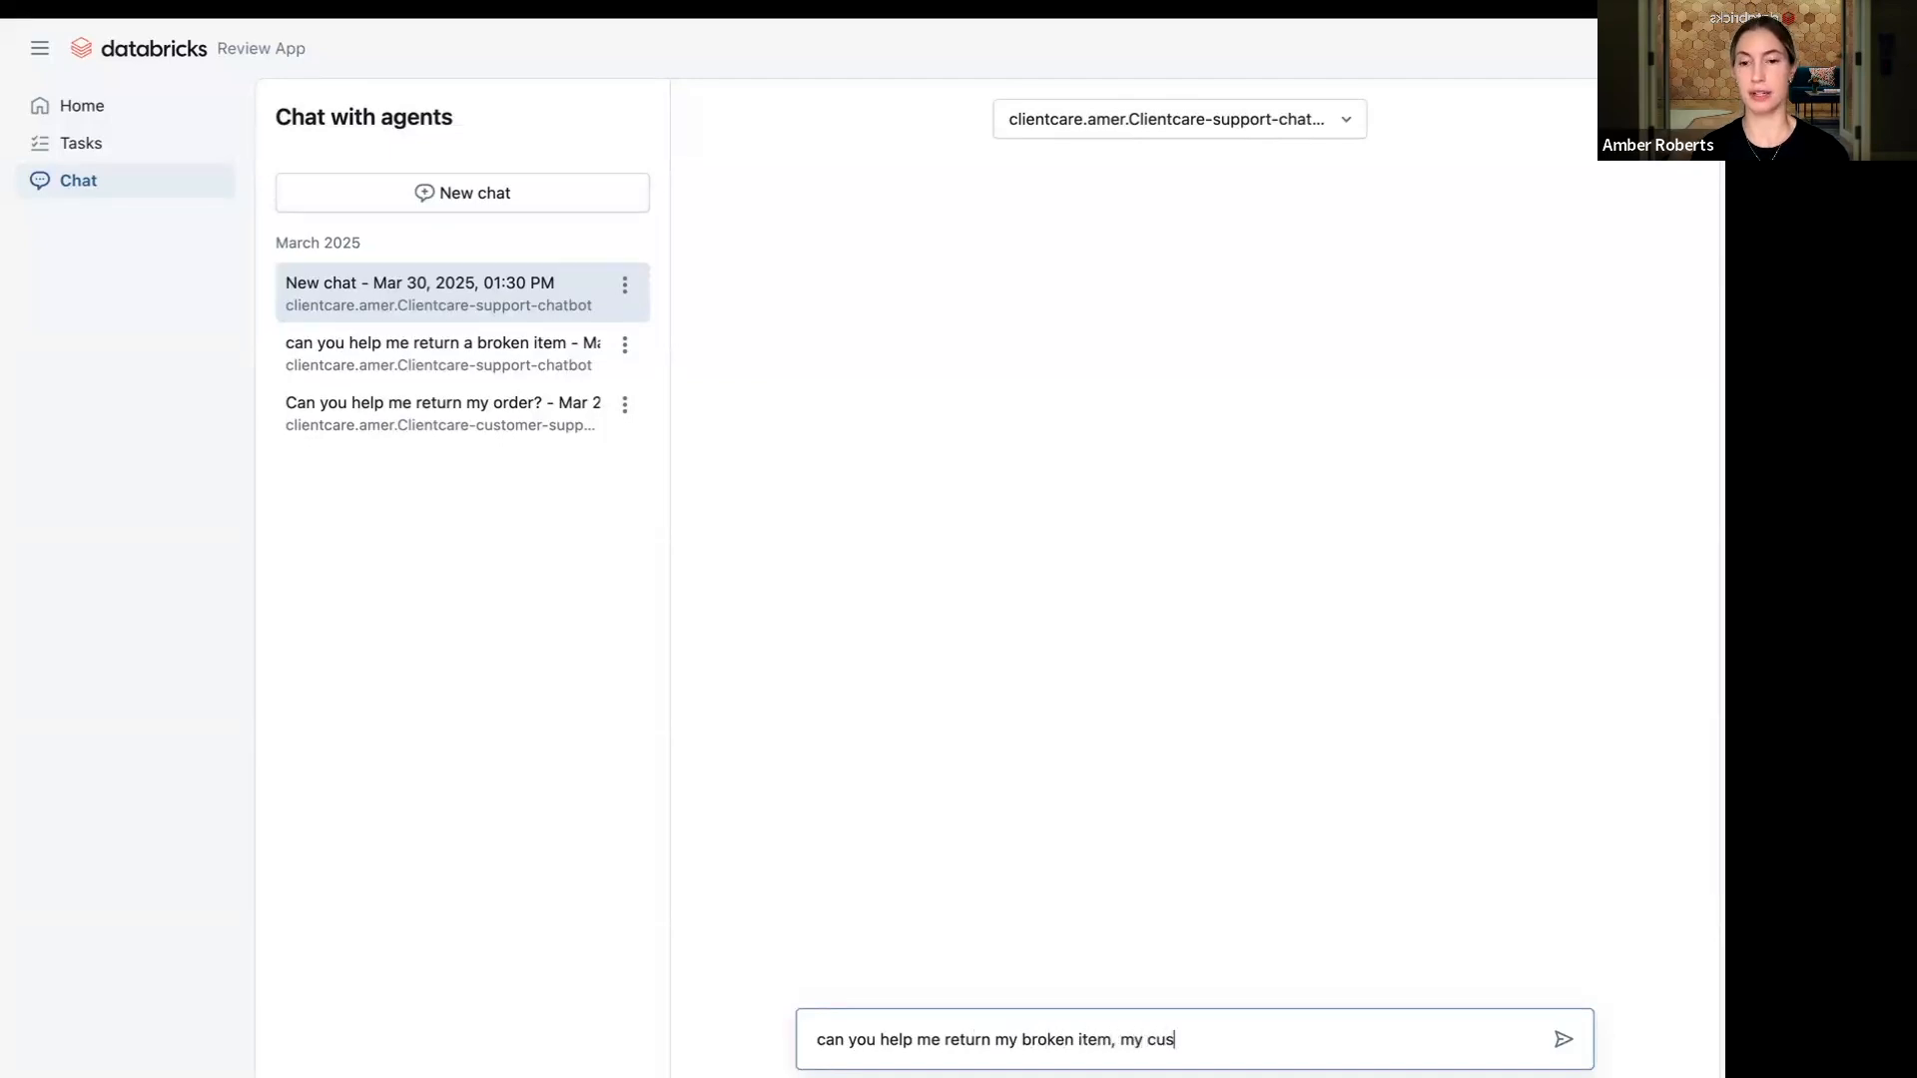
{"action": "type", "text": "tomer ID"}
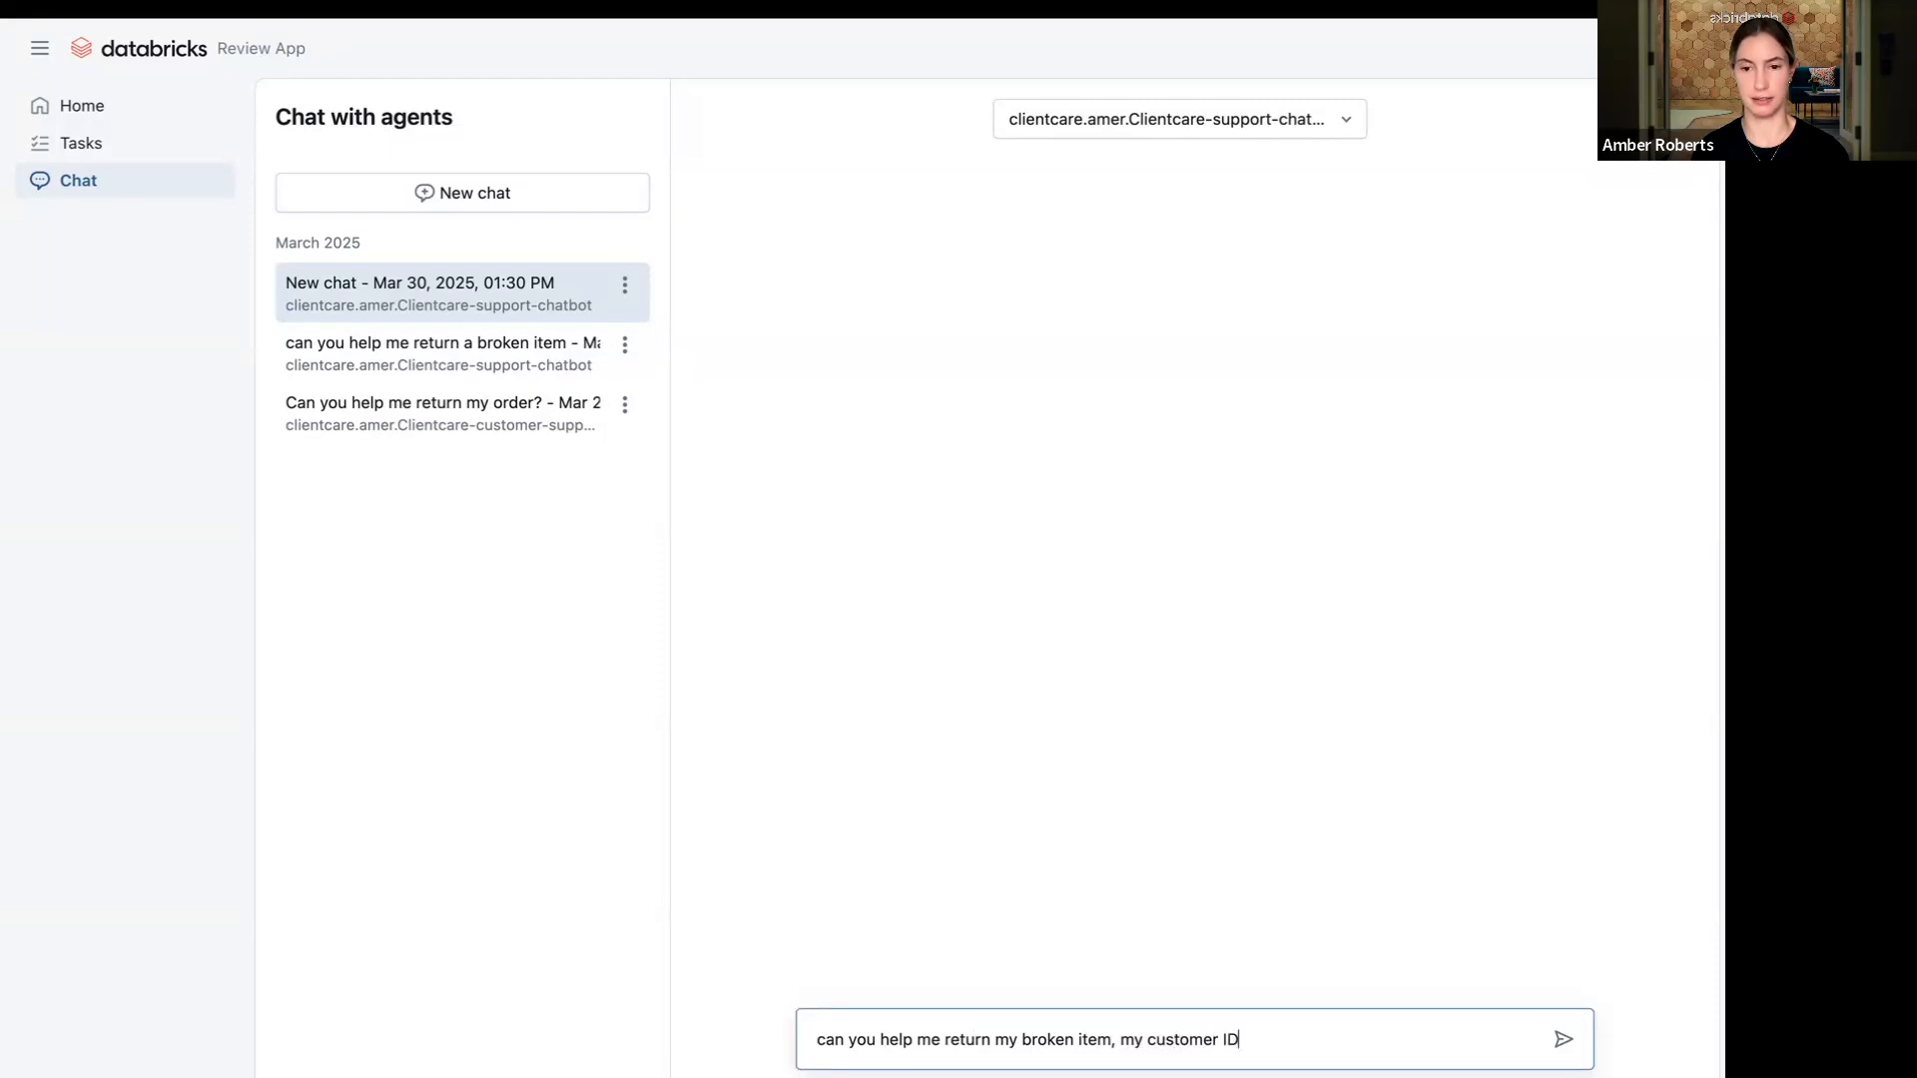
{"action": "left_click", "coordinate": [1561, 1038]}
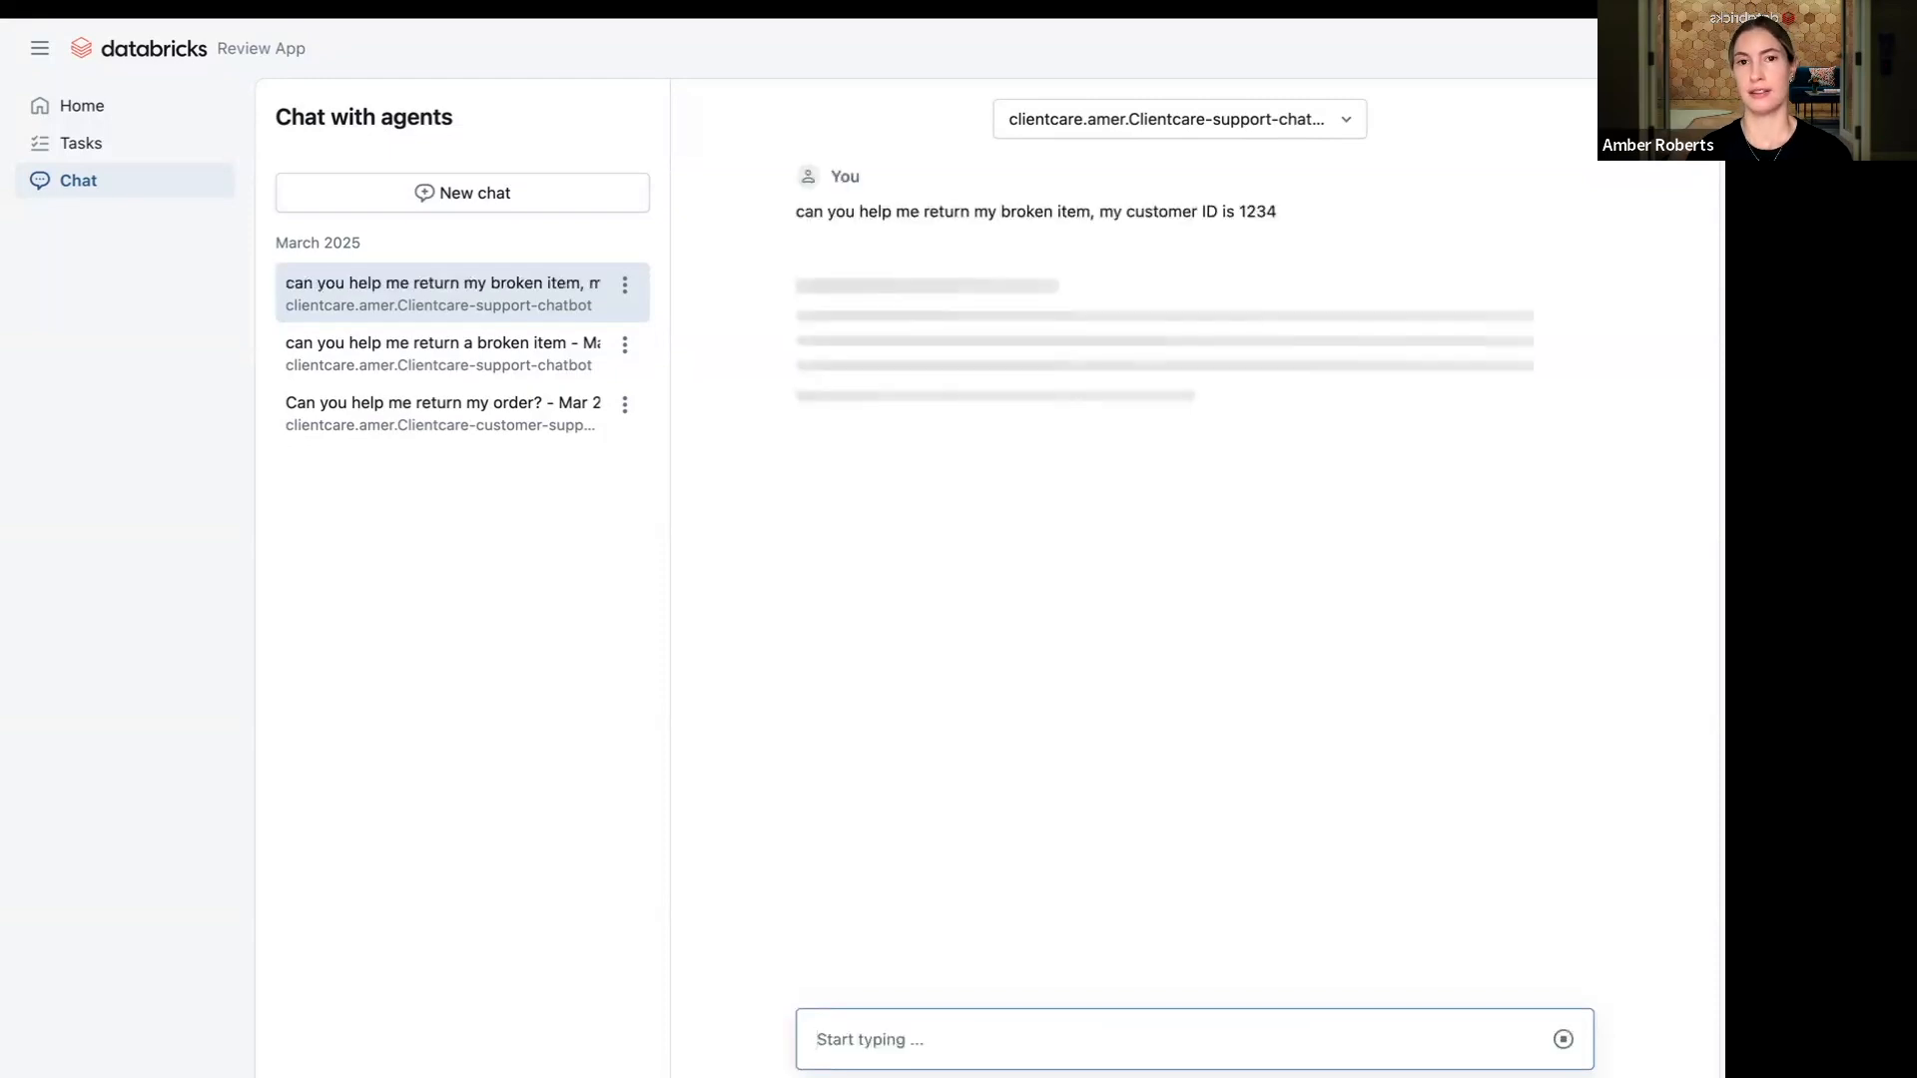
{"action": "mouse_move", "coordinate": [1185, 677]}
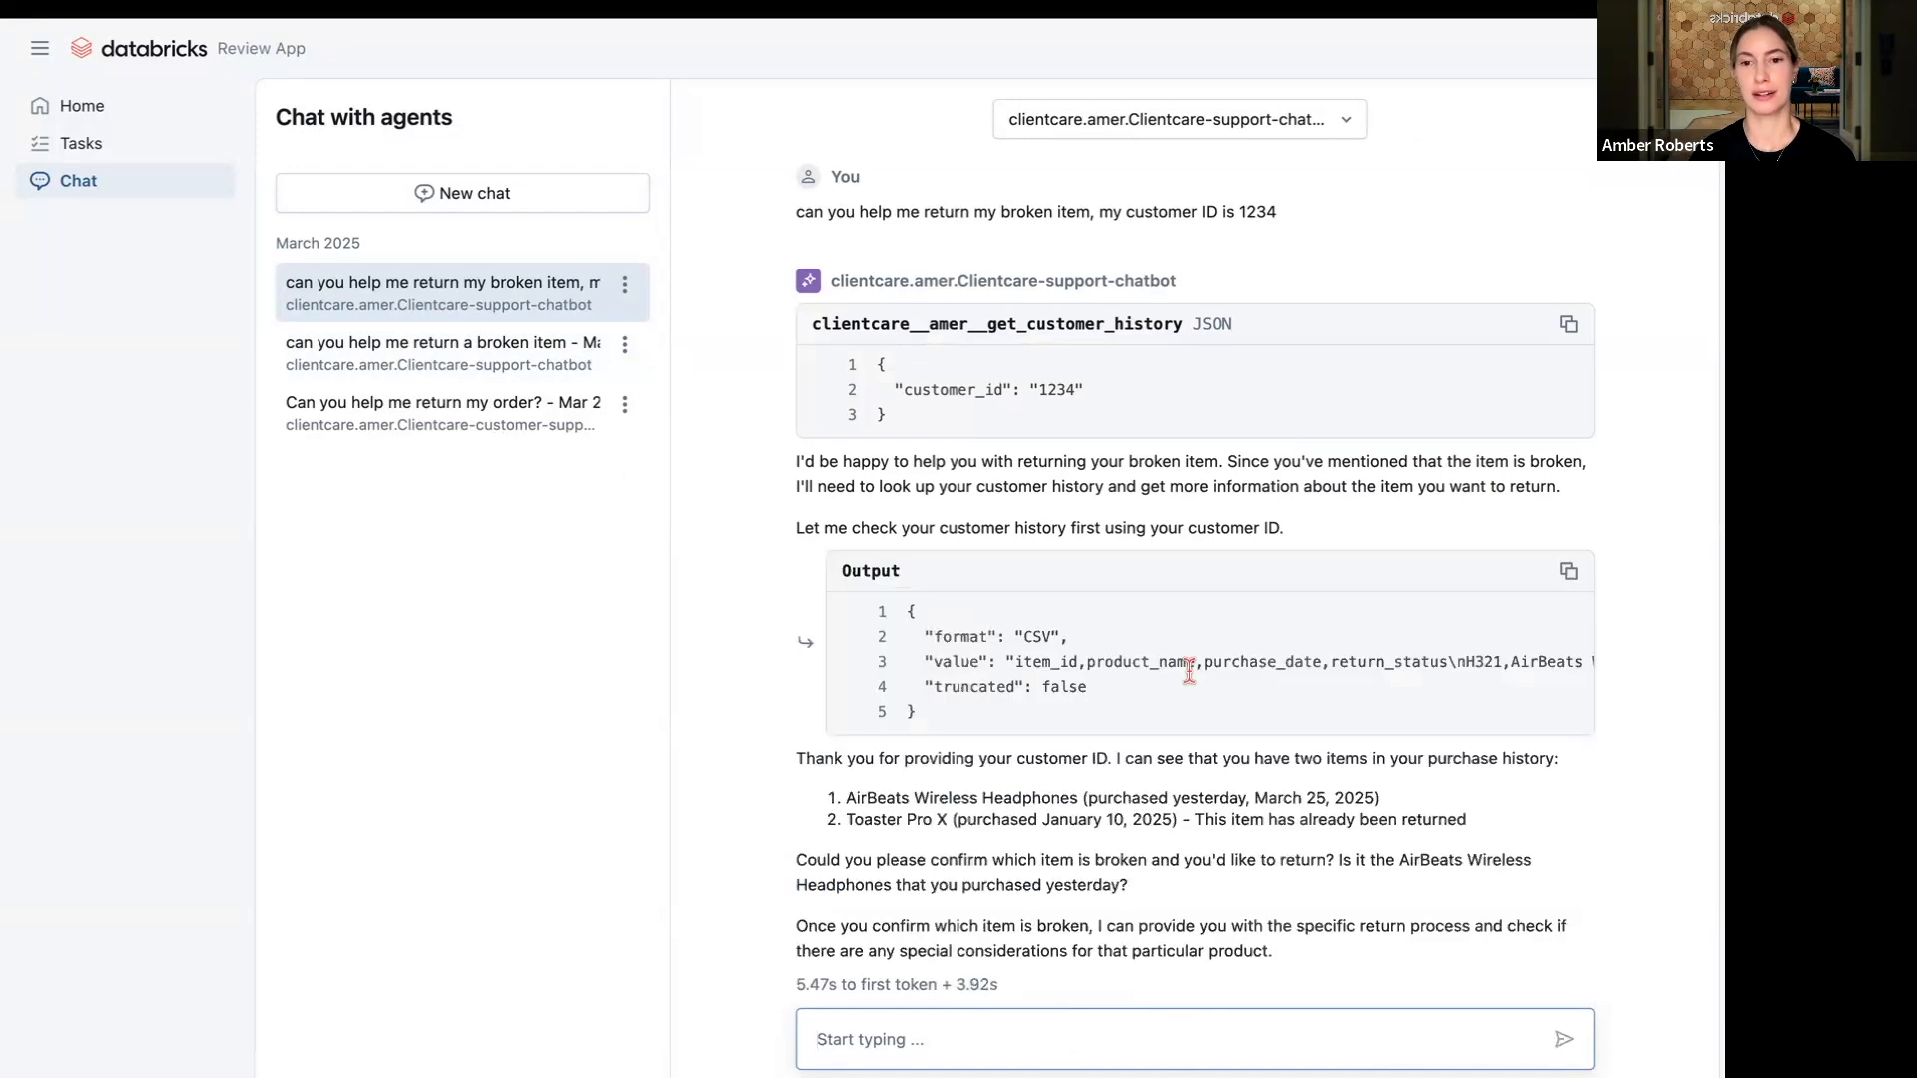
{"action": "mouse_move", "coordinate": [993, 323]}
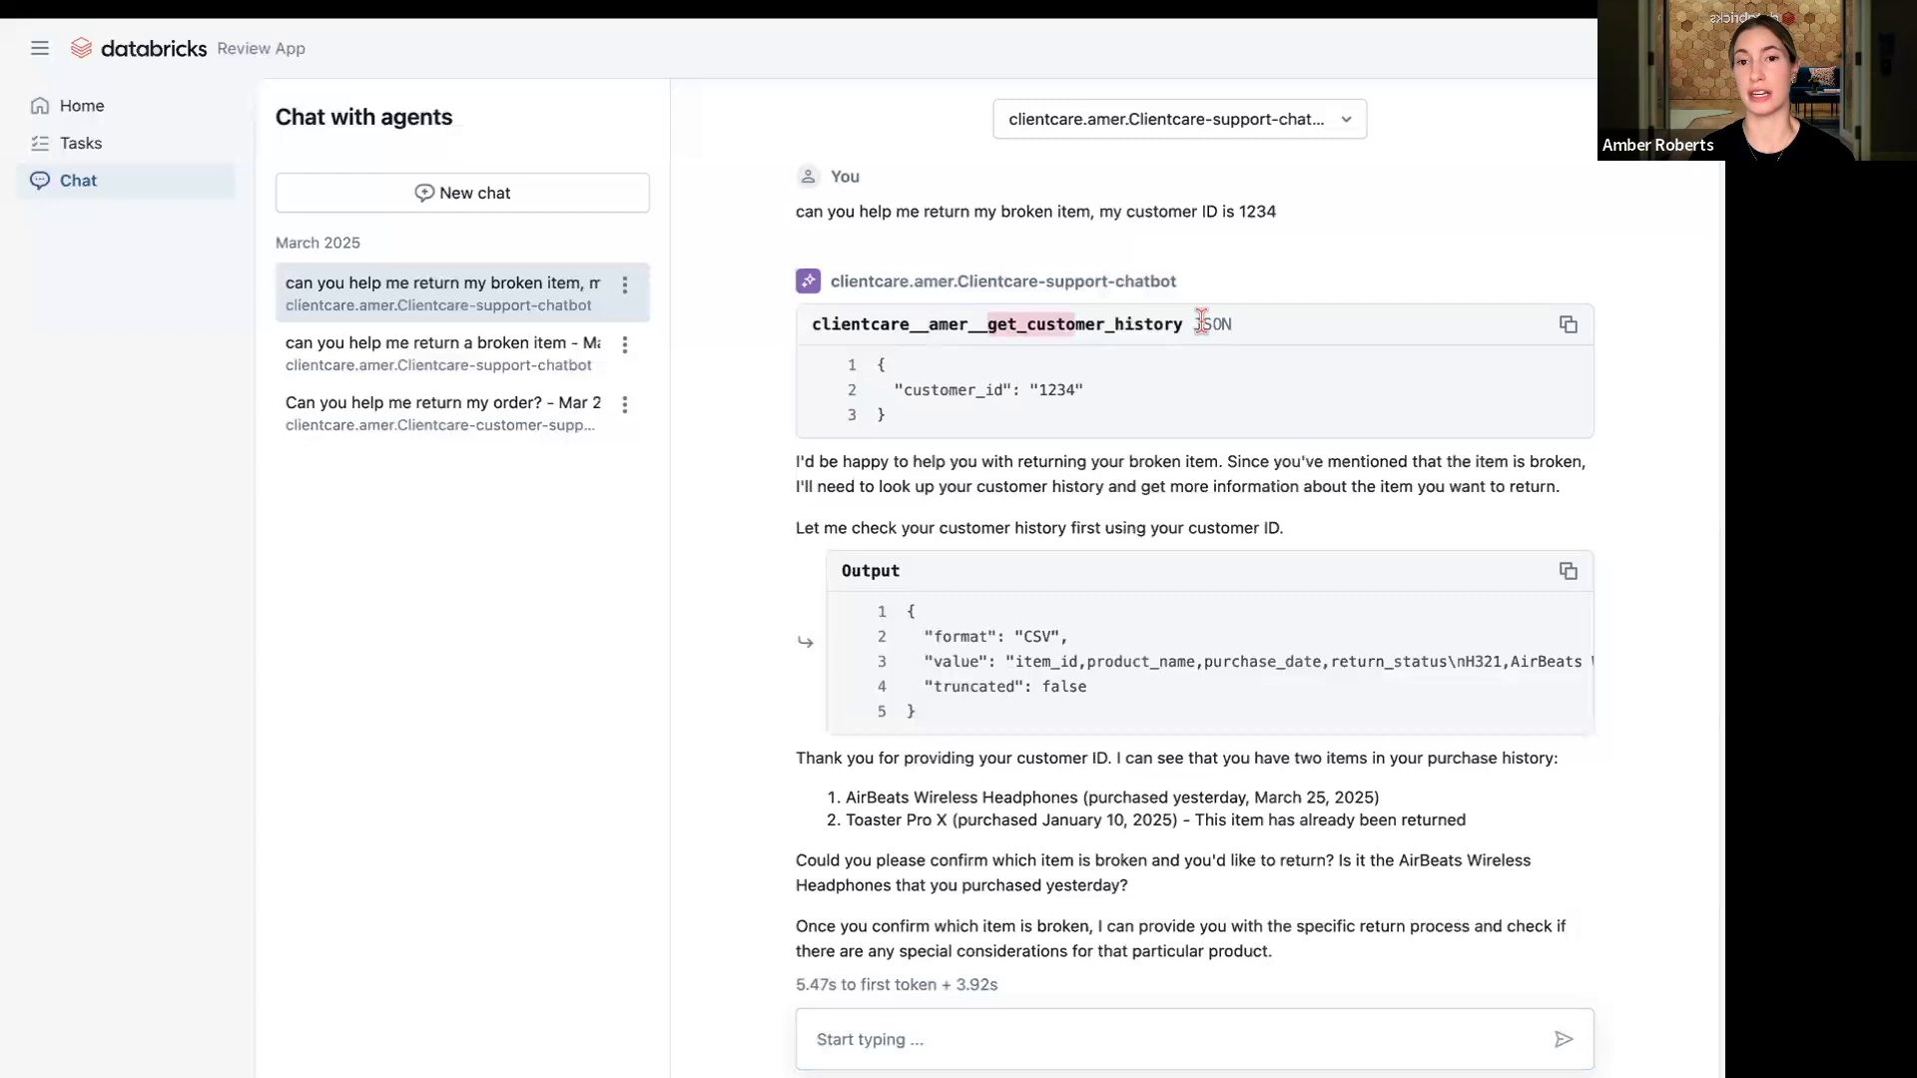
{"action": "mouse_move", "coordinate": [1171, 605]}
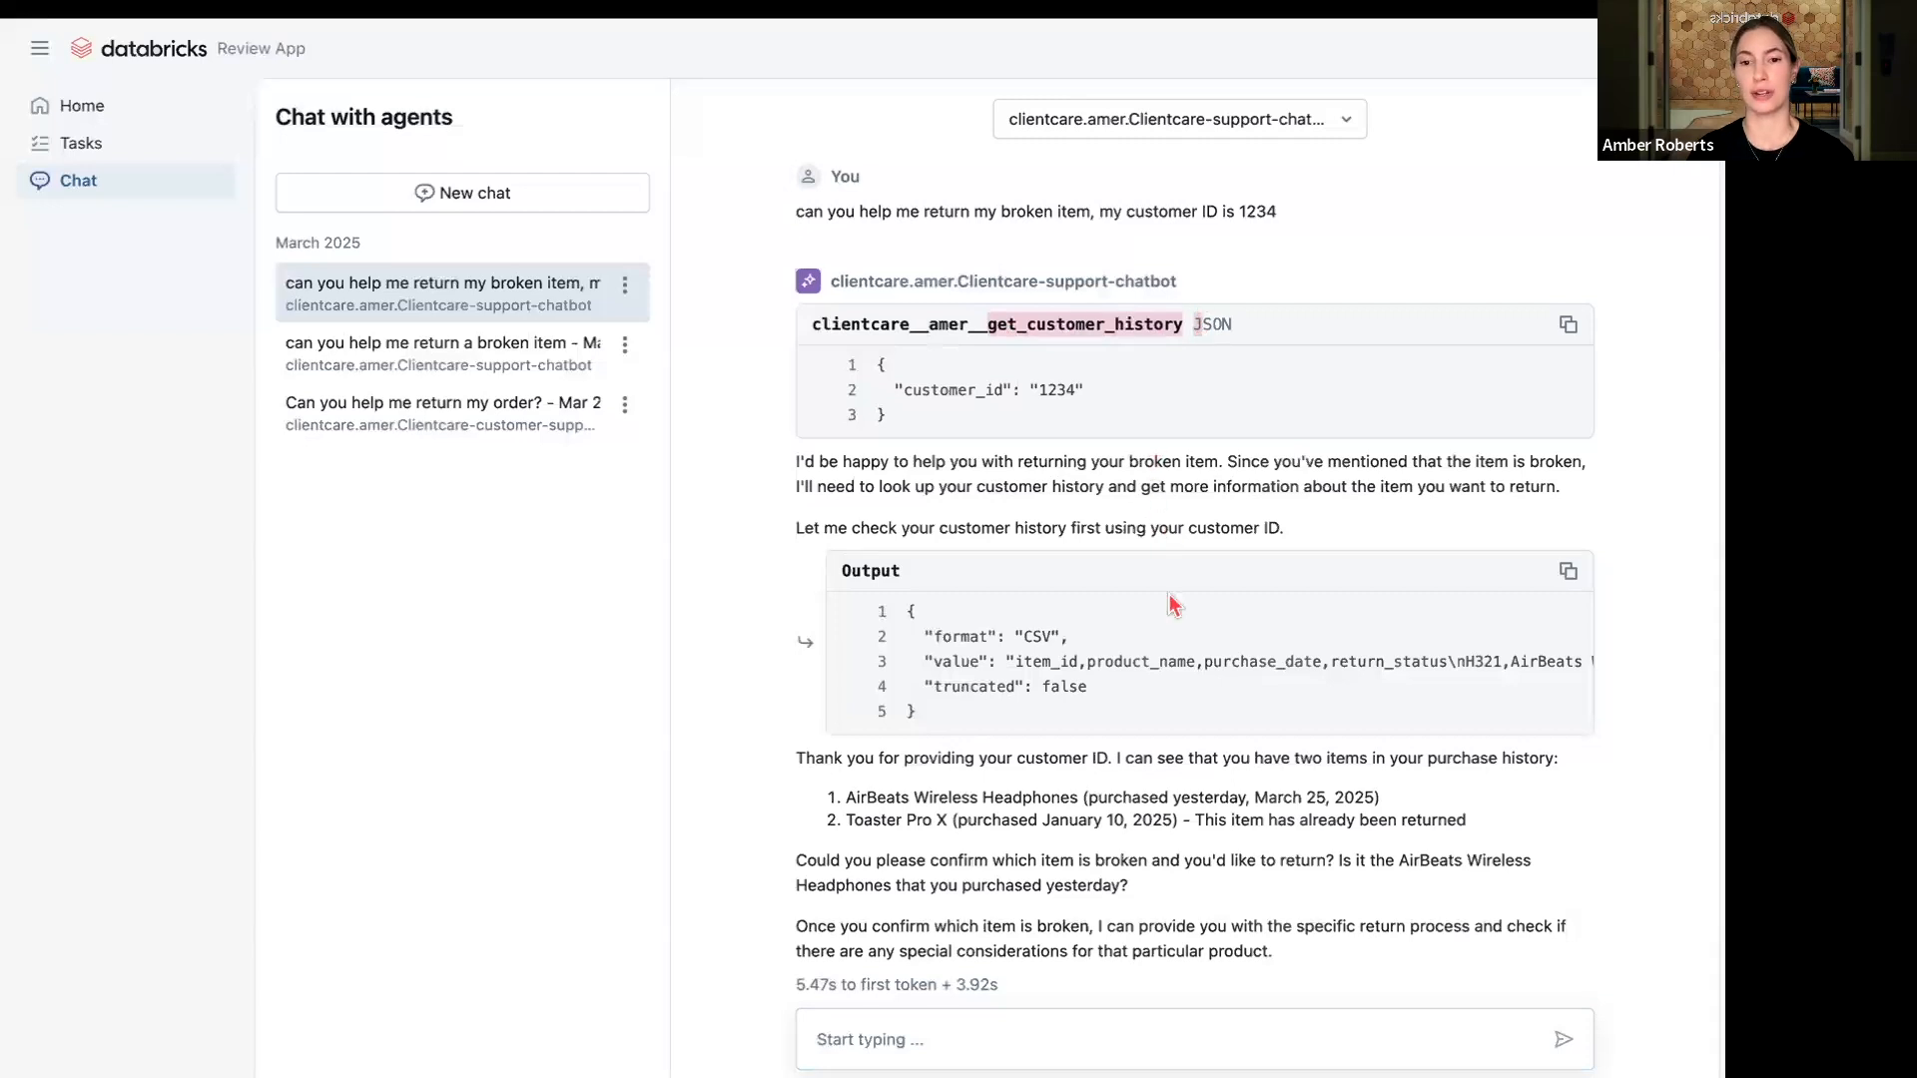
- Scroll past the get_customer_history tool output to the reply listing customer 1234's two purchases
{"action": "scroll", "scroll_direction": "down", "scroll_amount": 3}
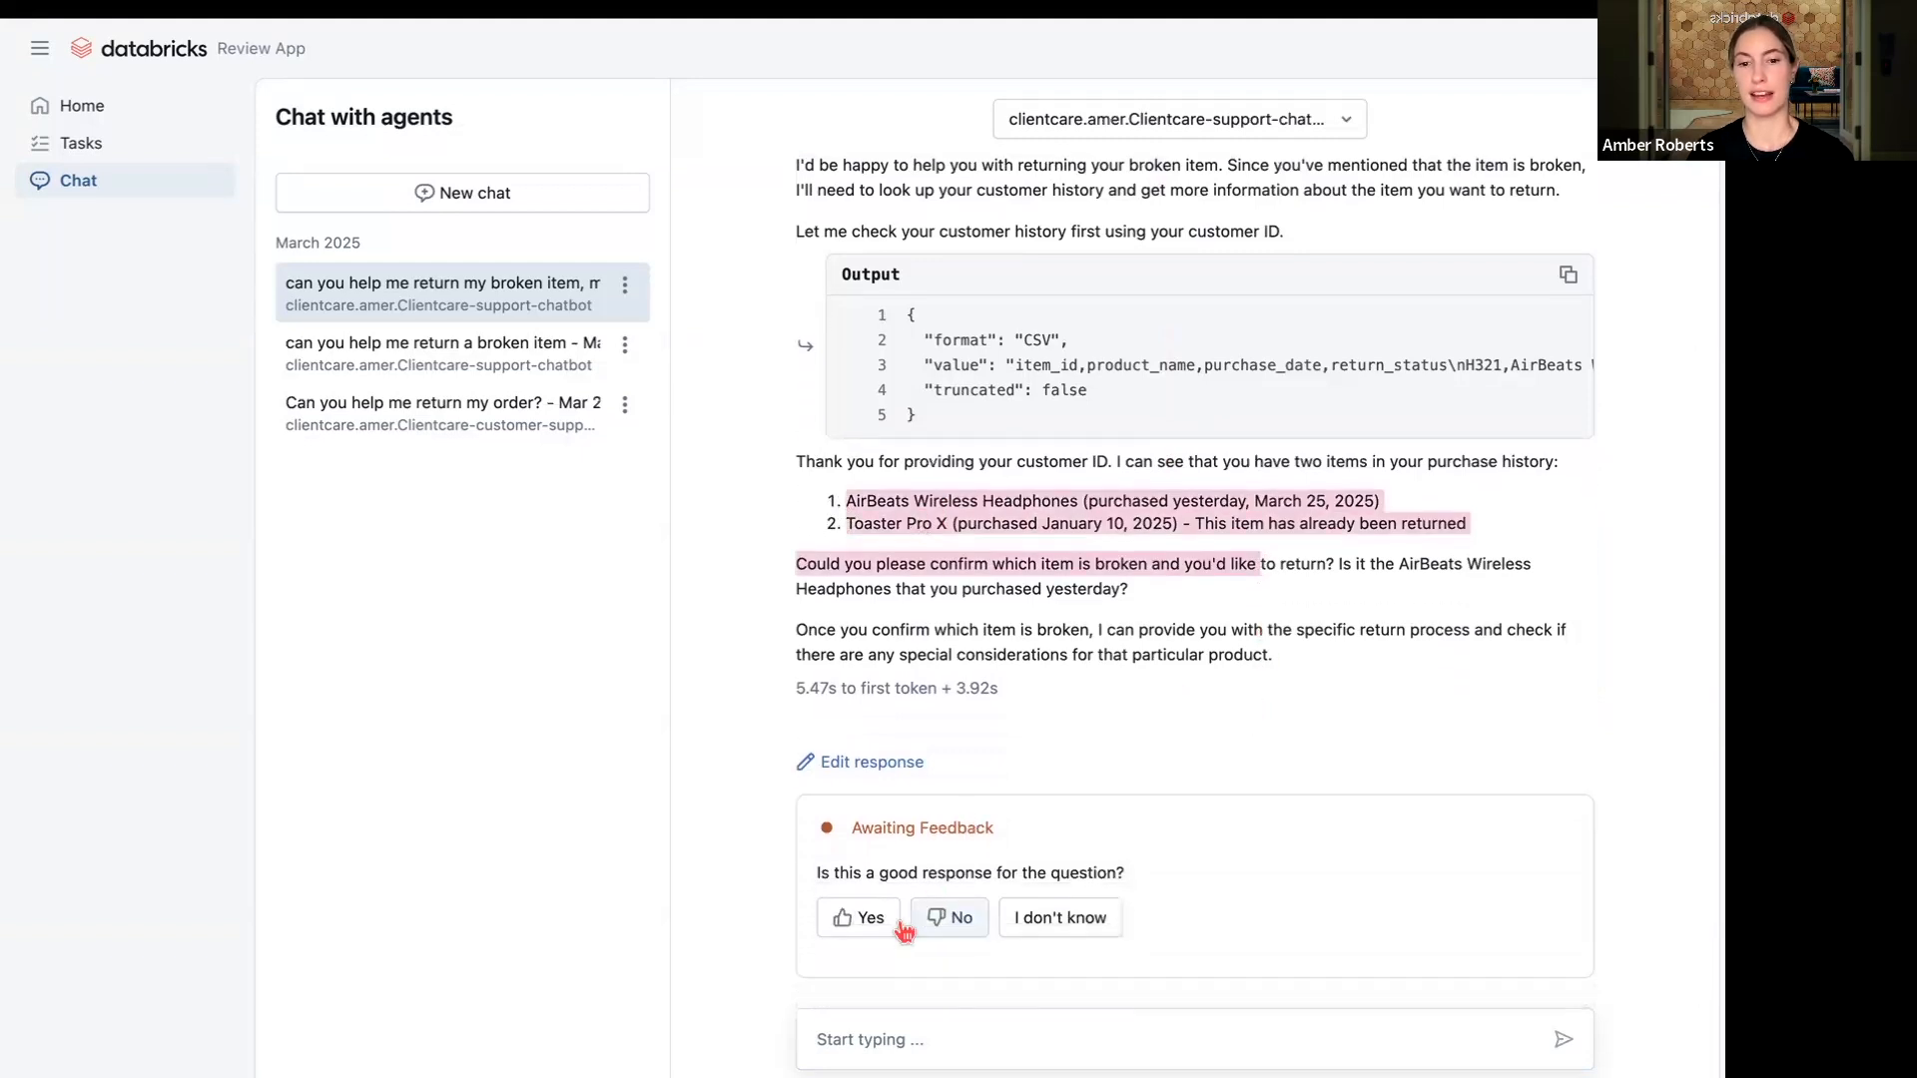
- Rate the reply good as Accurate with comment 'Only show relevant purchases' and save the feedback
{"action": "left_click", "coordinate": [859, 916]}
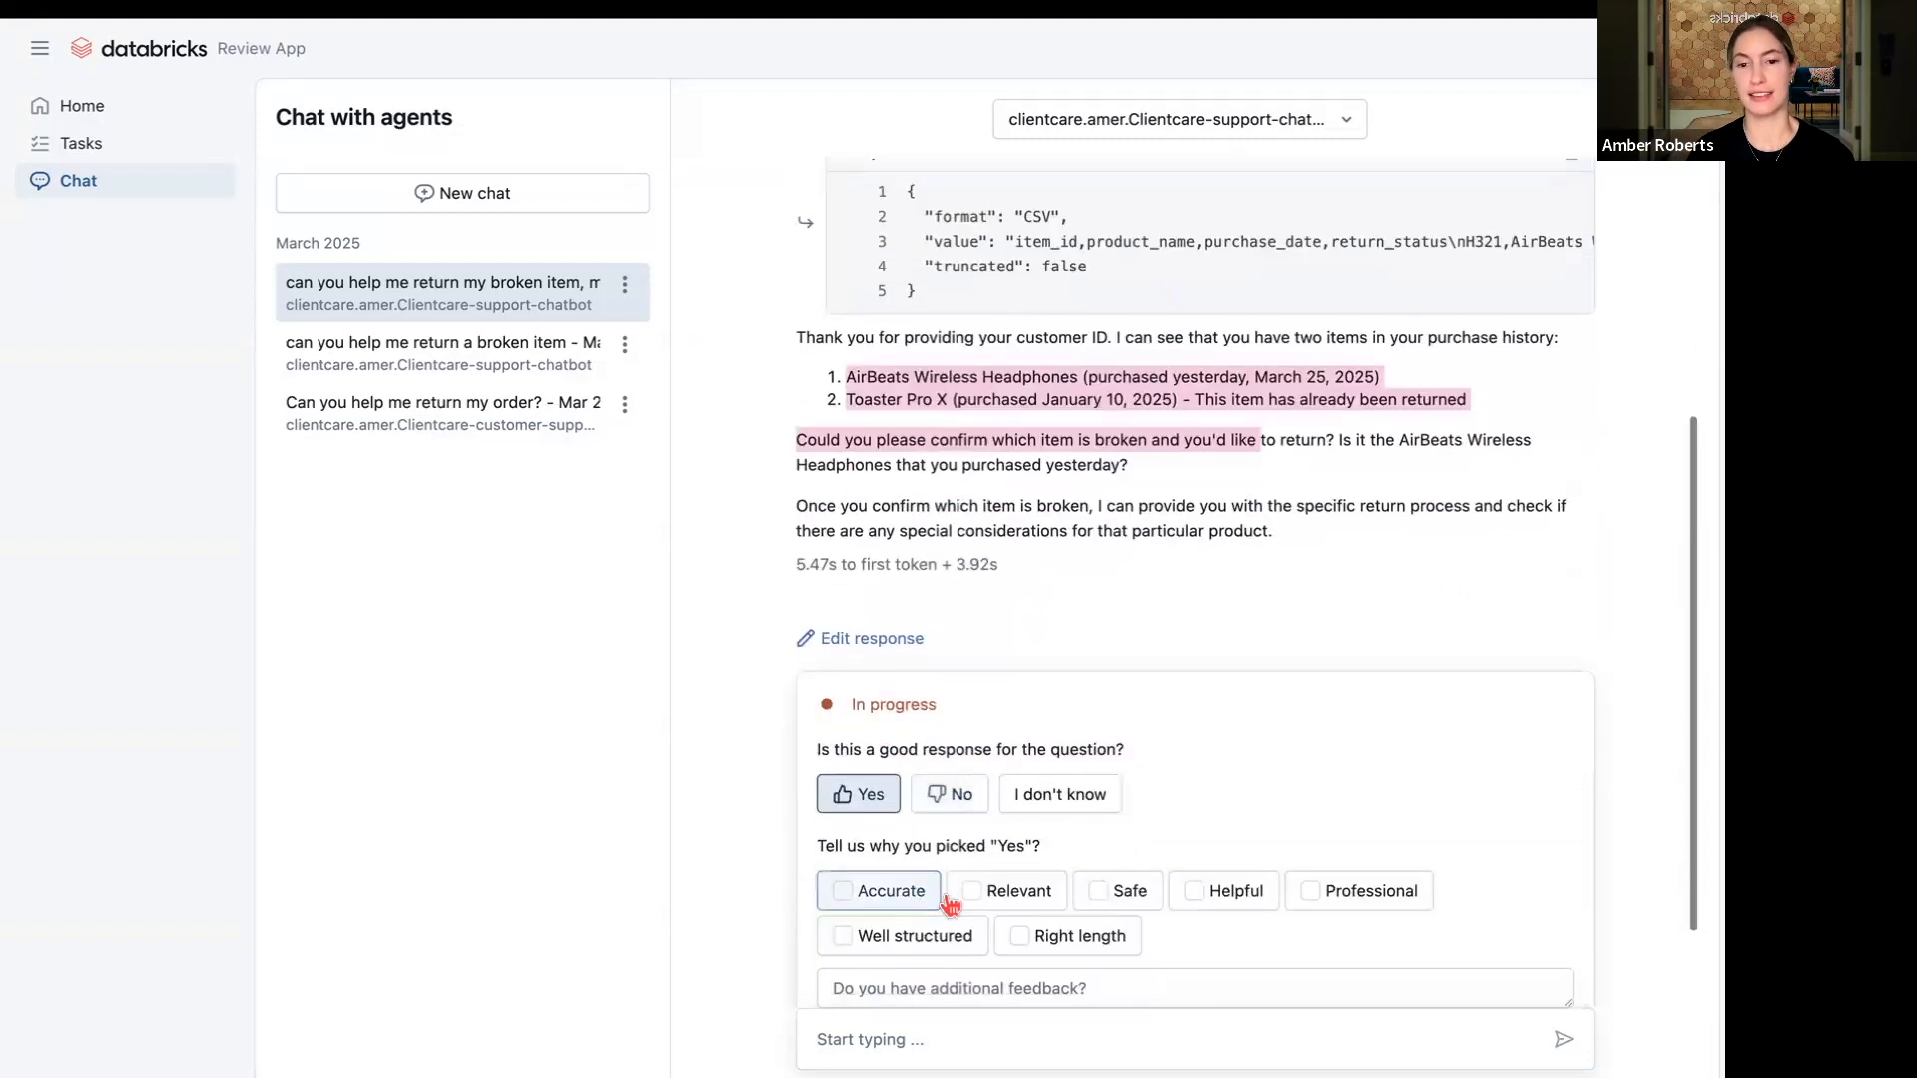
{"action": "left_click", "coordinate": [1017, 891]}
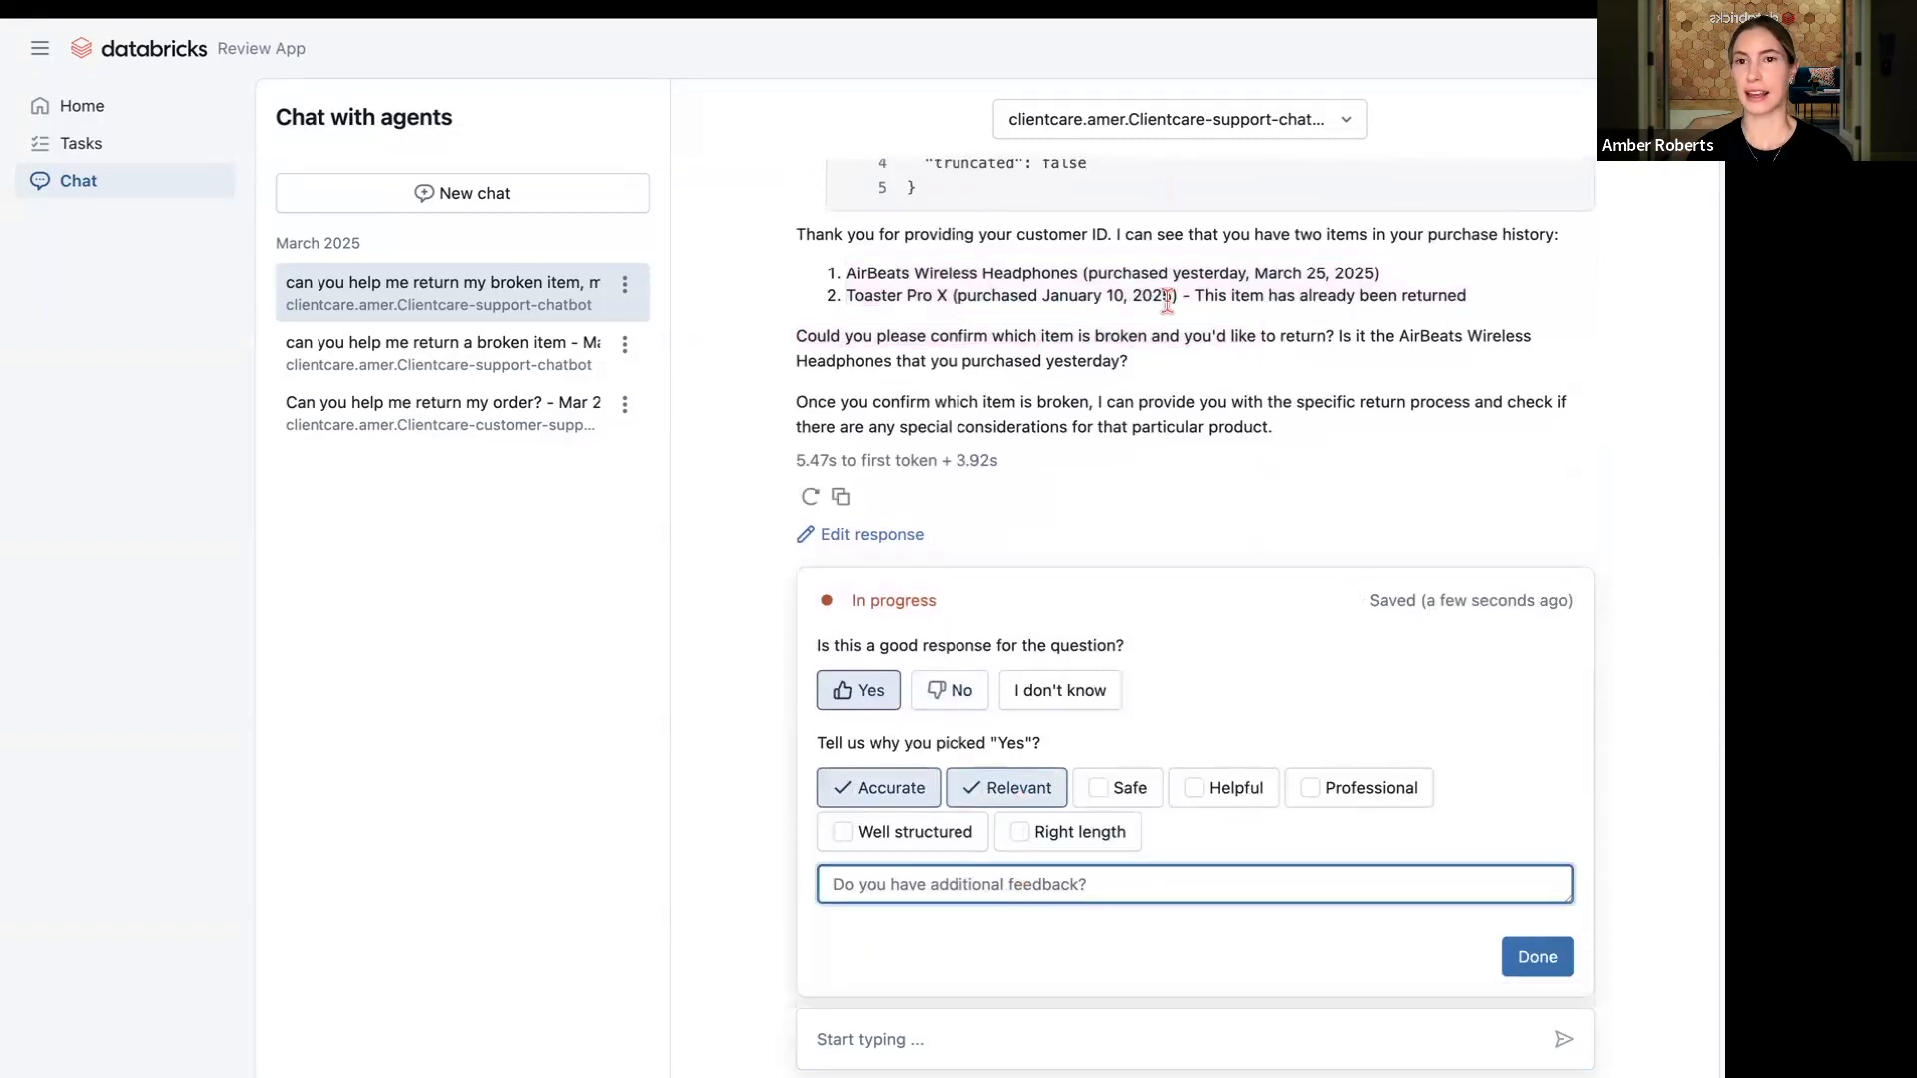
{"action": "mouse_move", "coordinate": [1162, 241]}
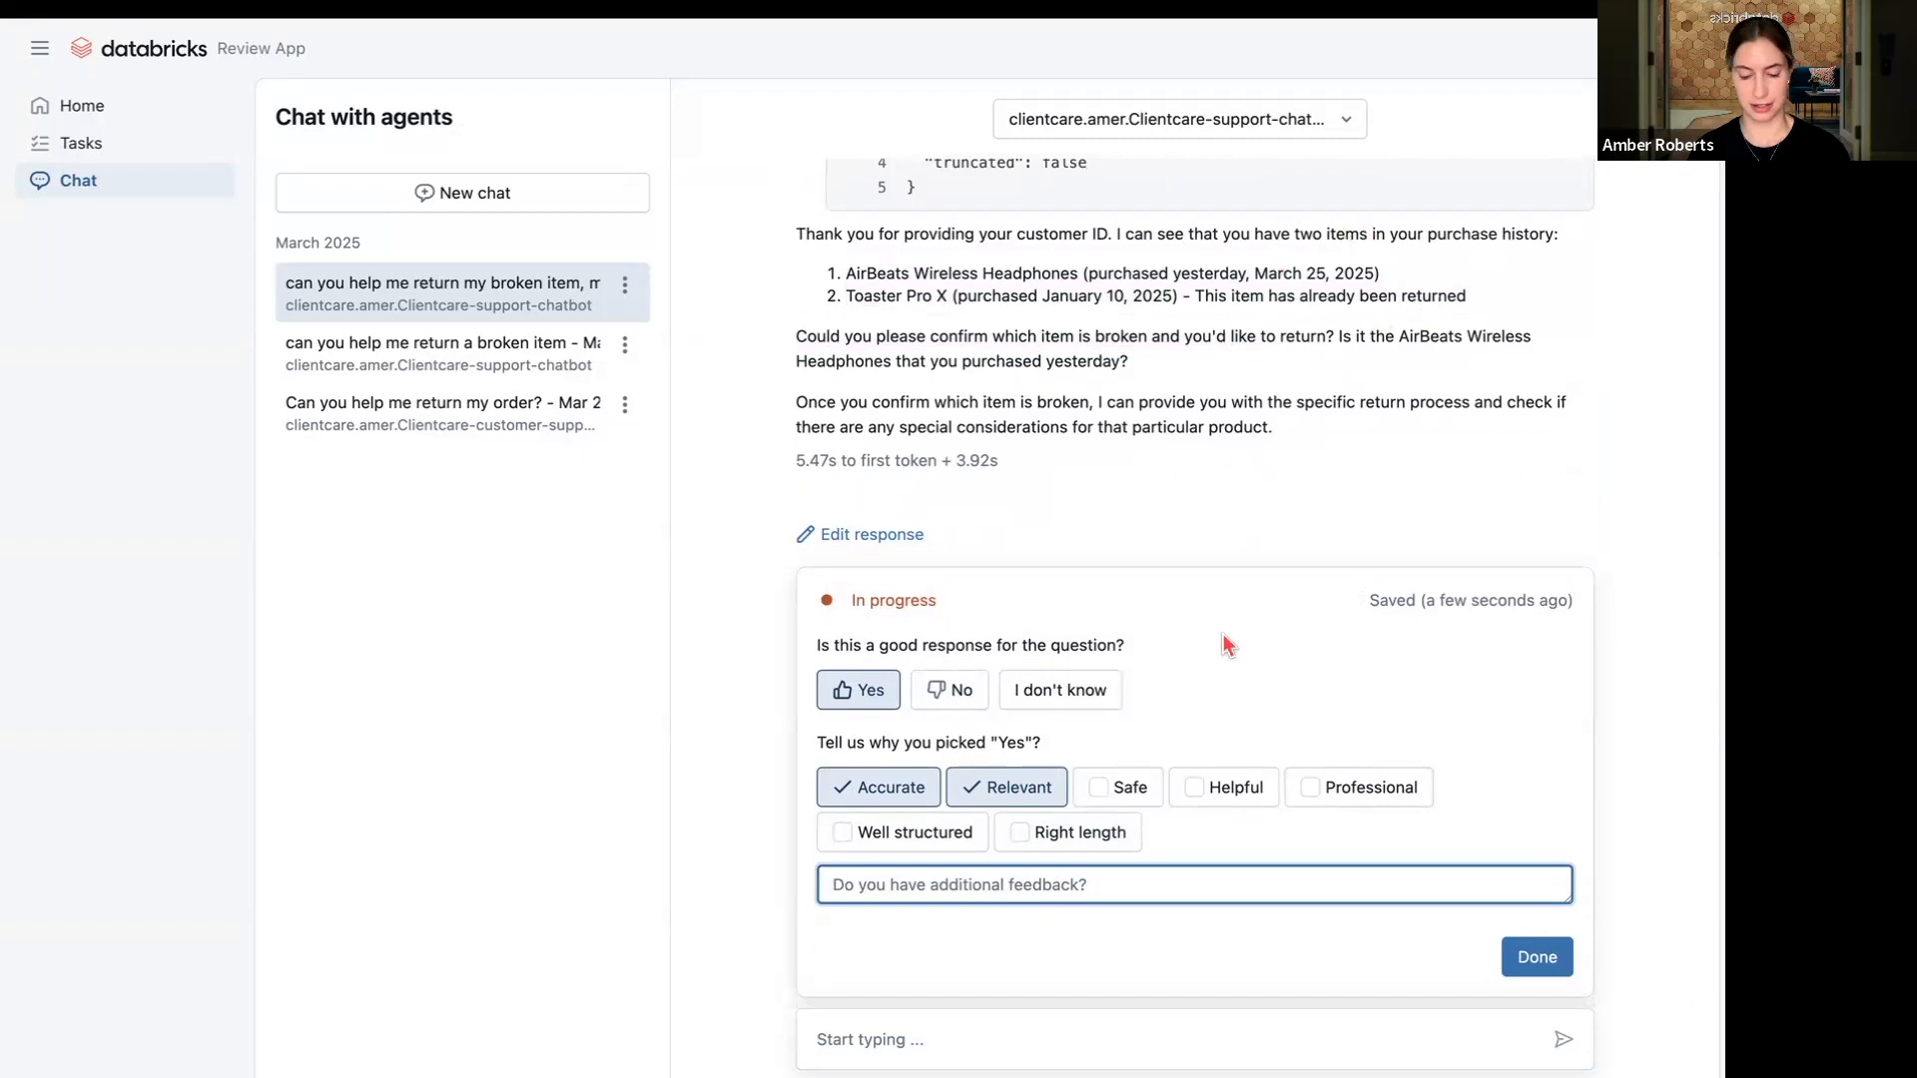
{"action": "type", "text": "Only"}
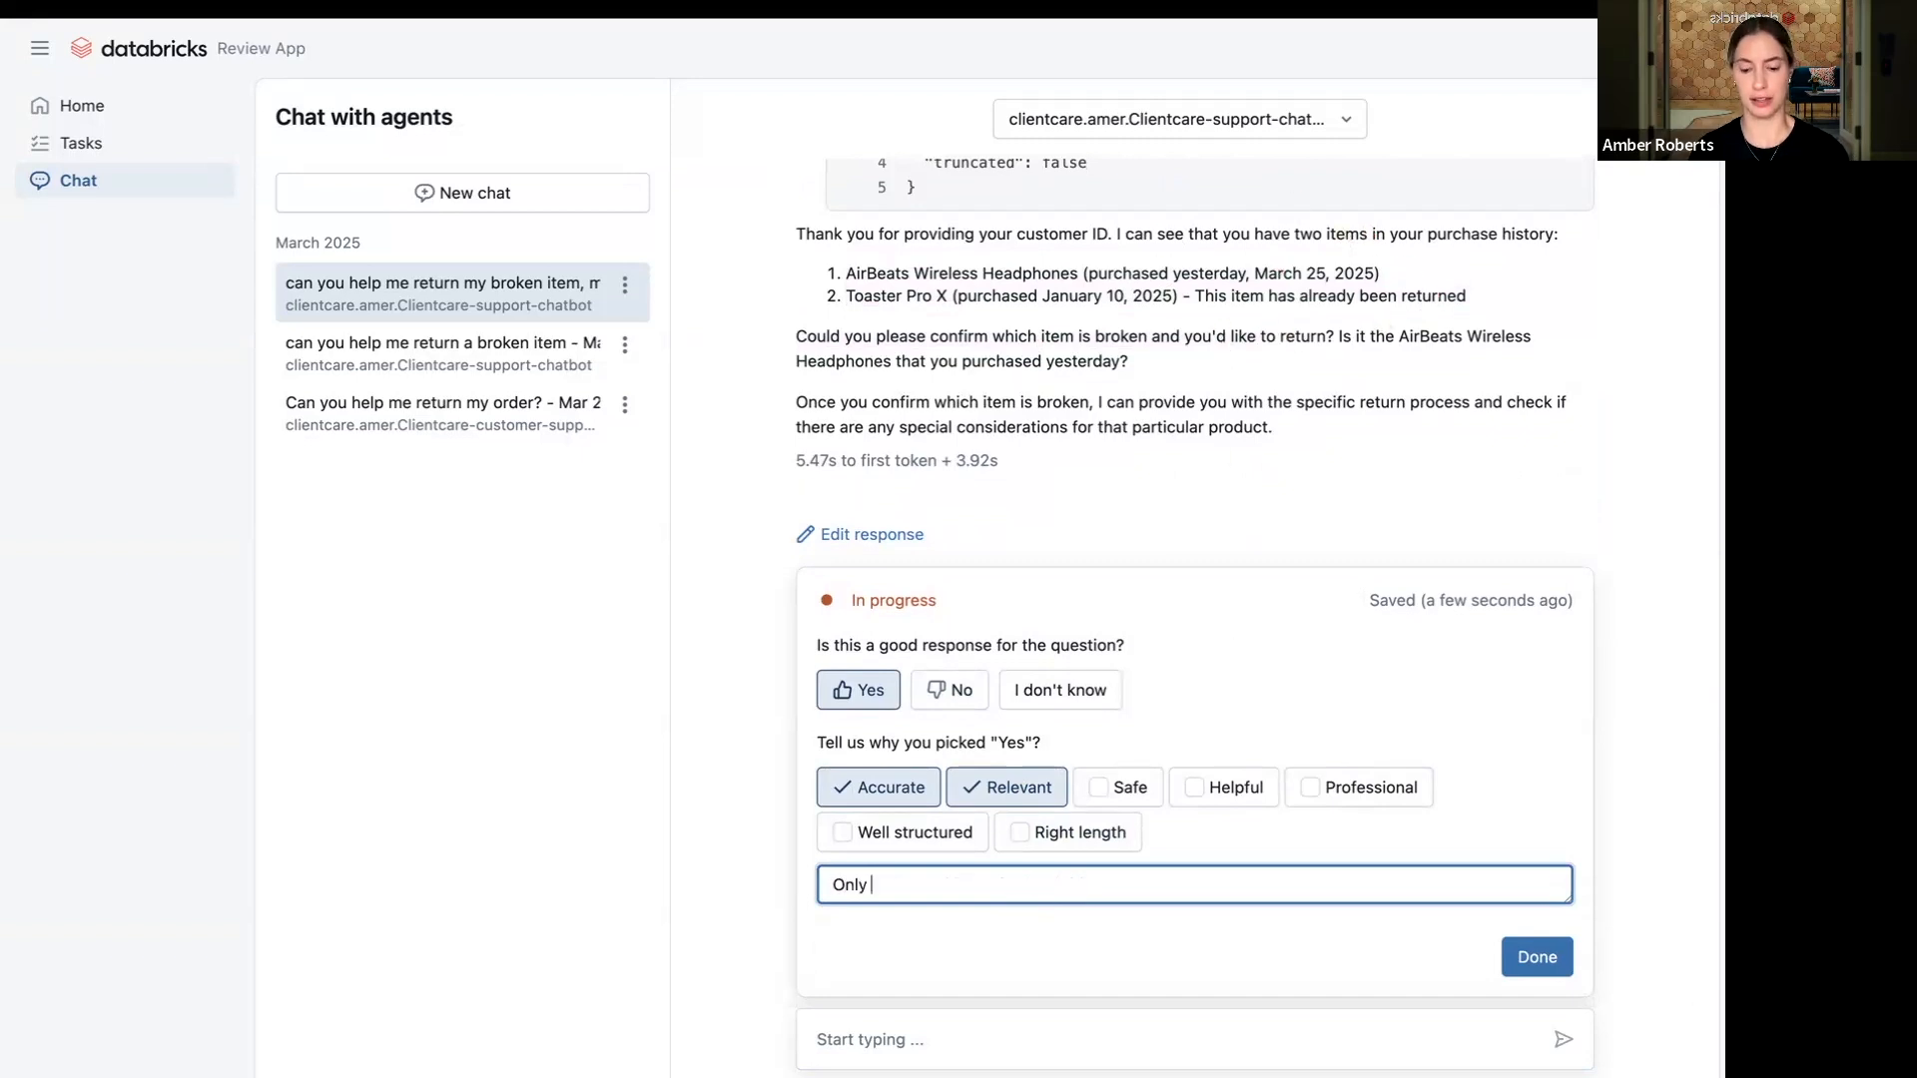
{"action": "type", "text": "show re"}
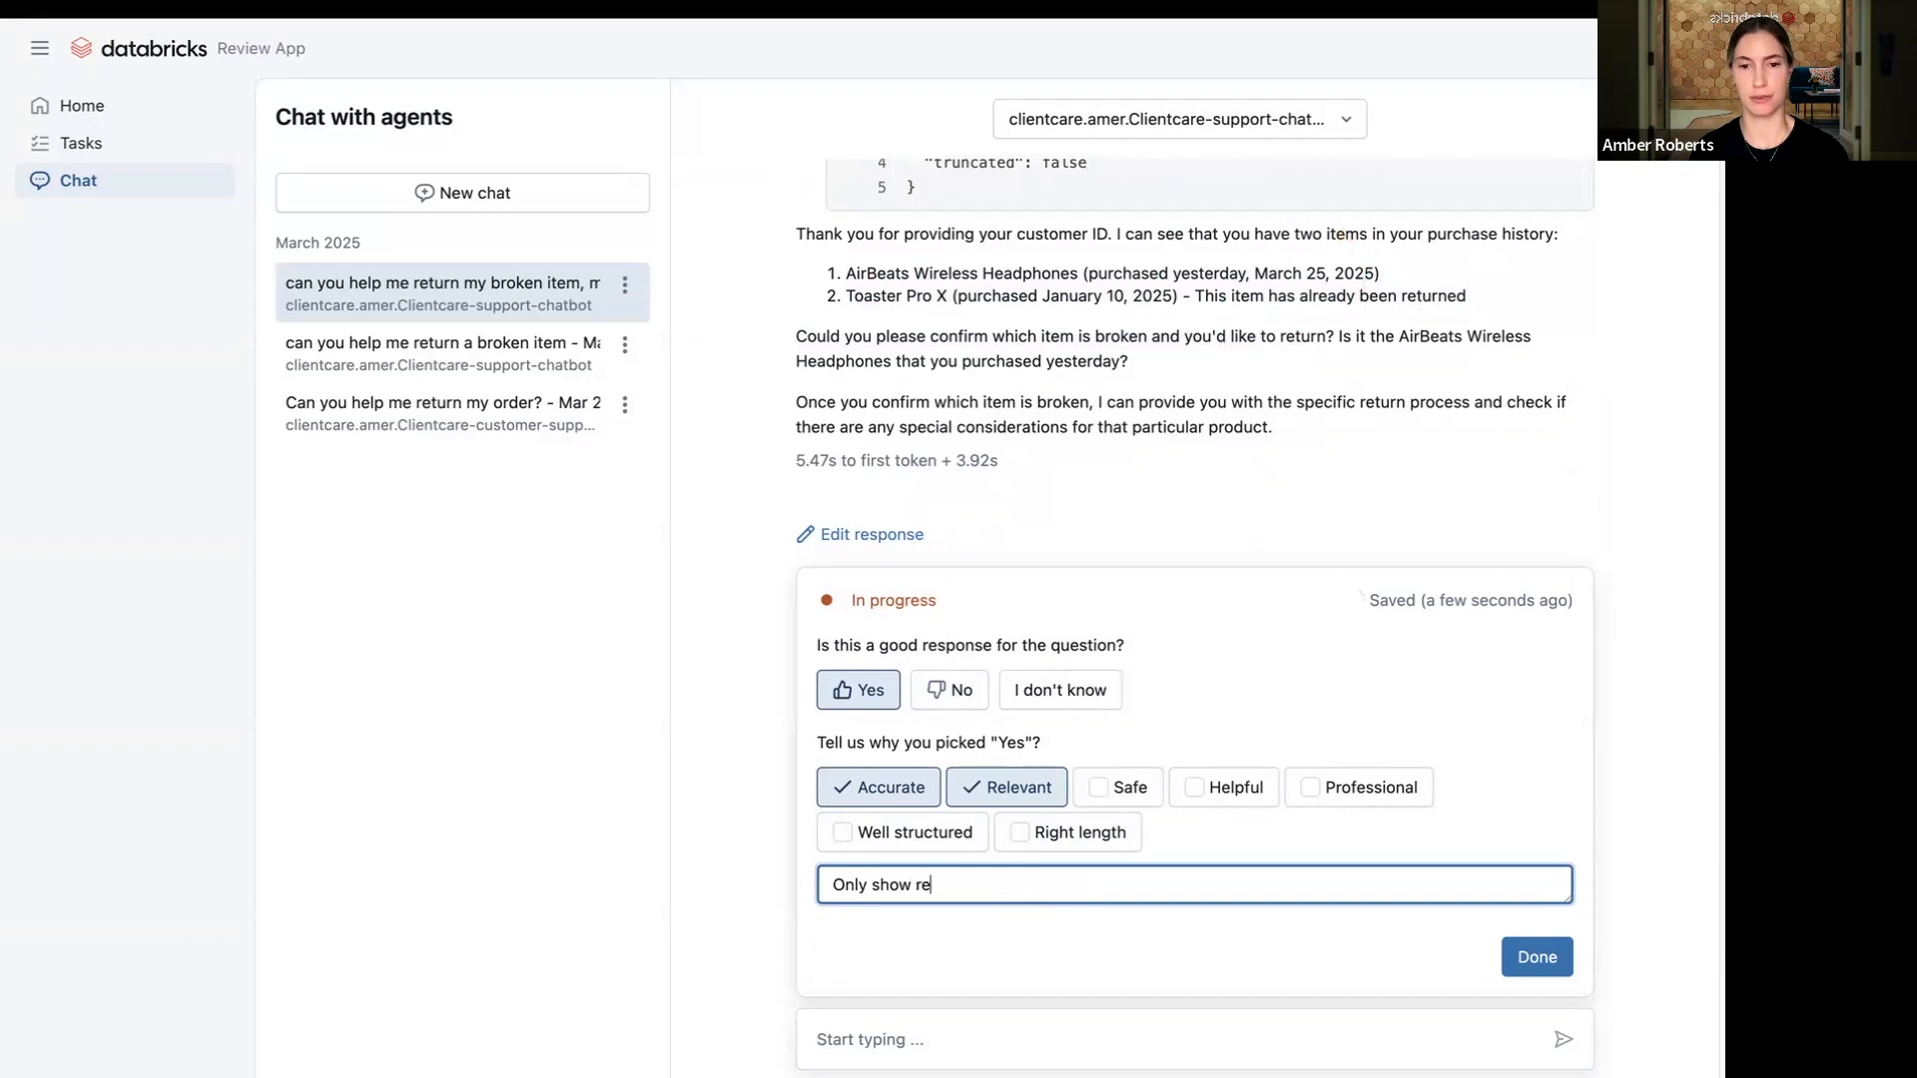
{"action": "type", "text": "levant purcha"}
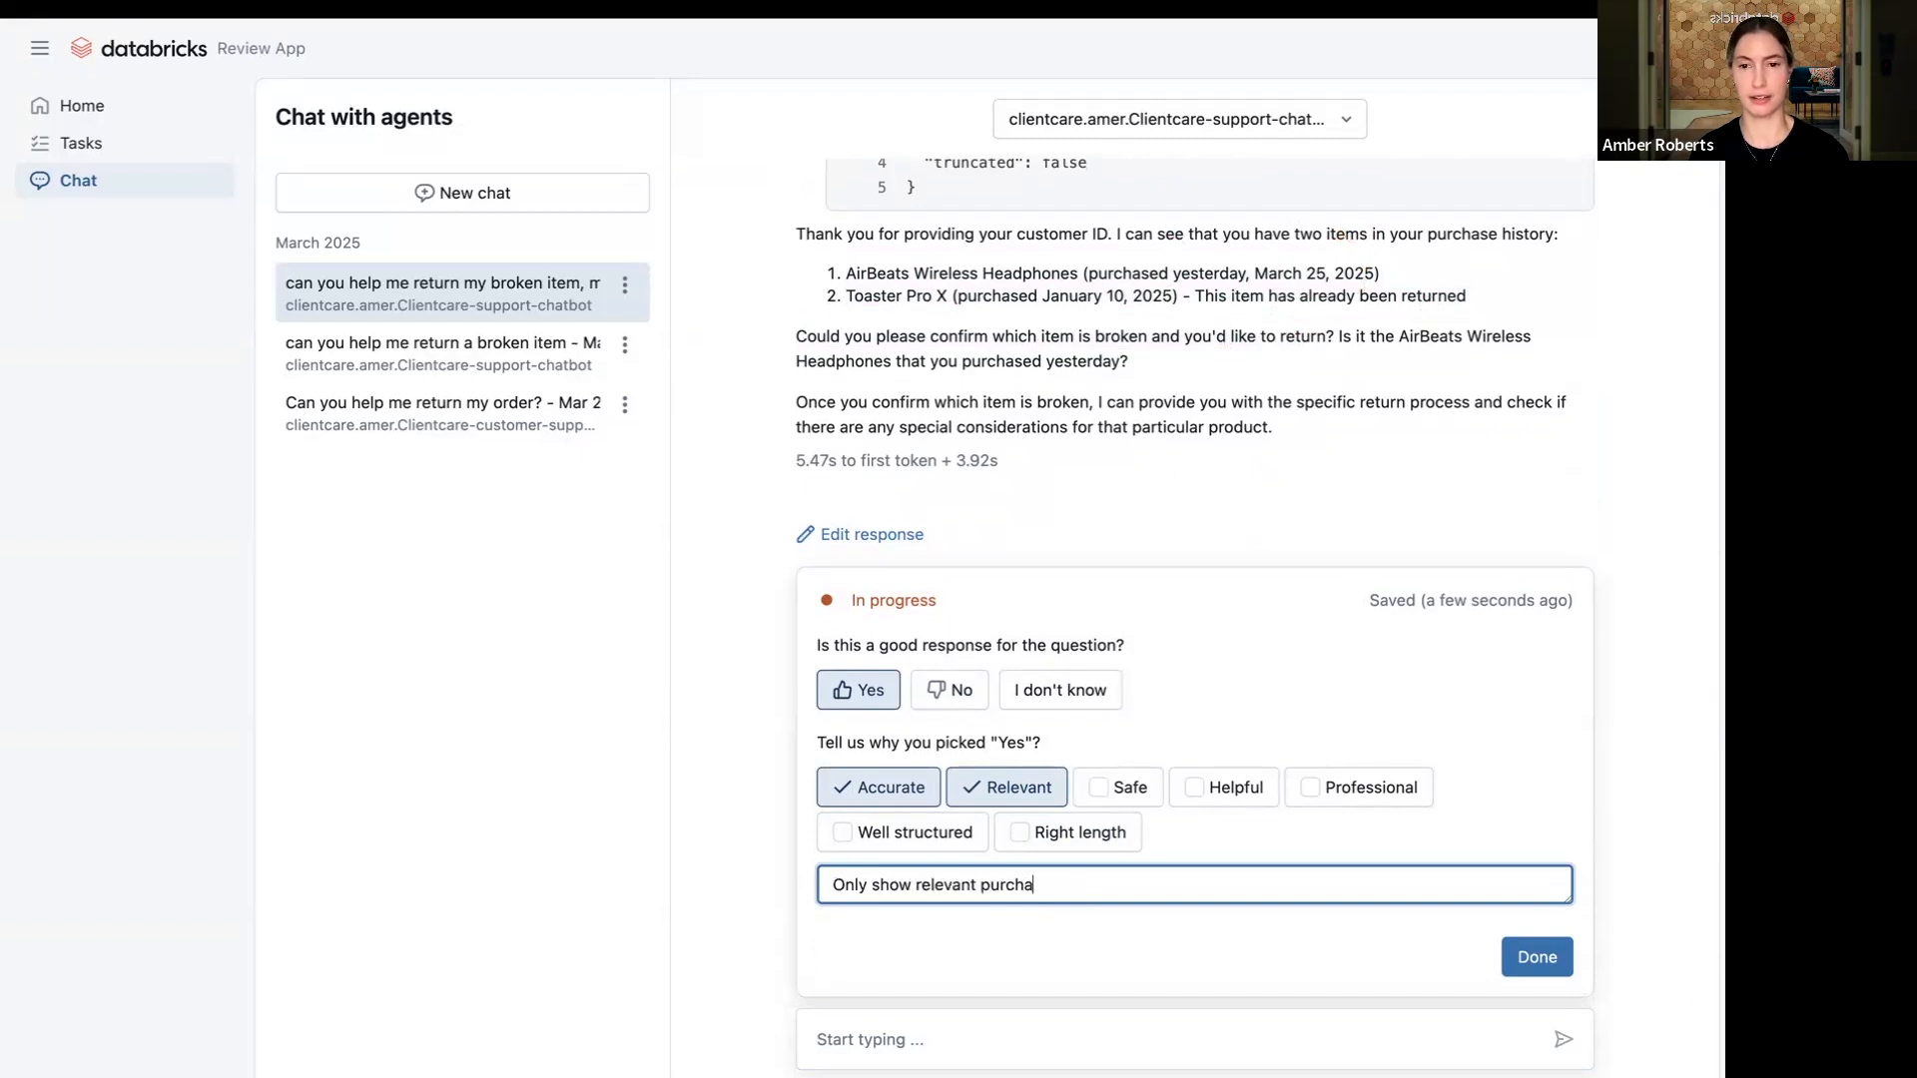
{"action": "type", "text": "ses"}
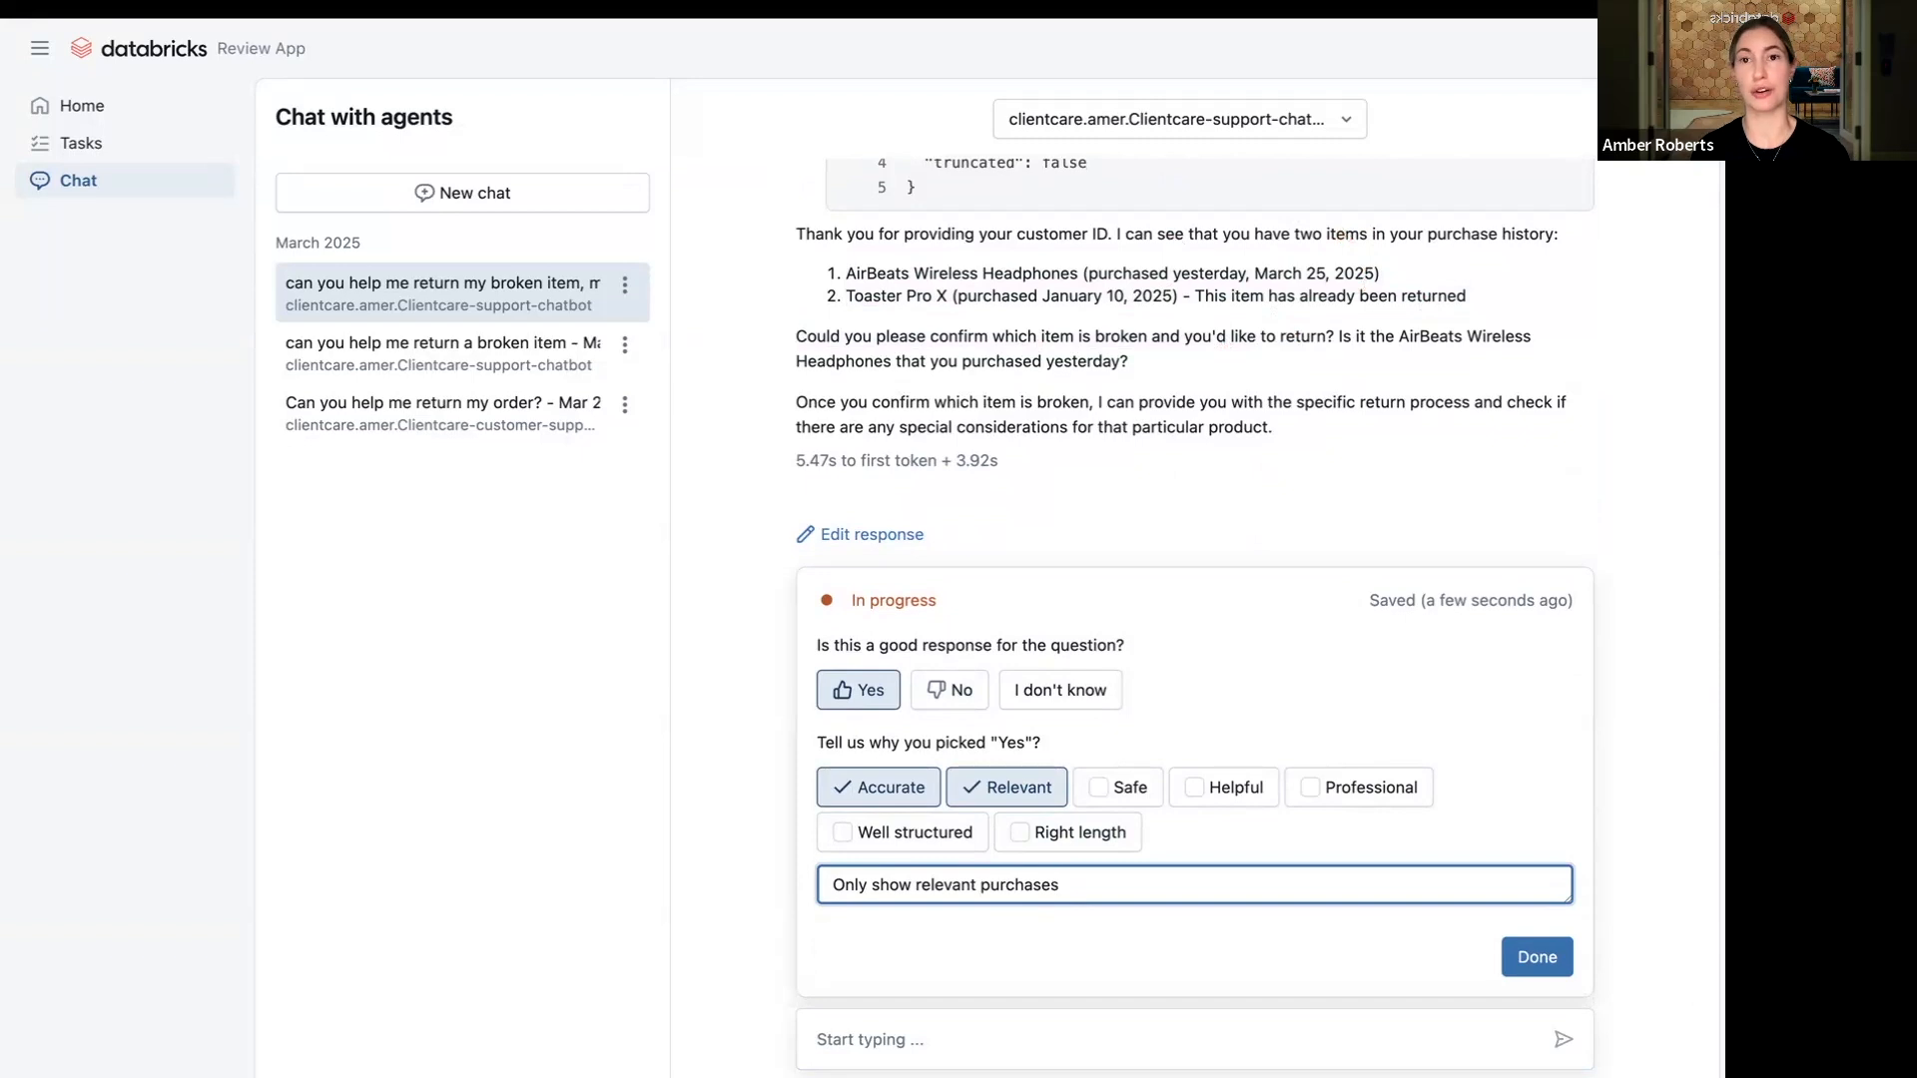
{"action": "mouse_move", "coordinate": [1234, 645]}
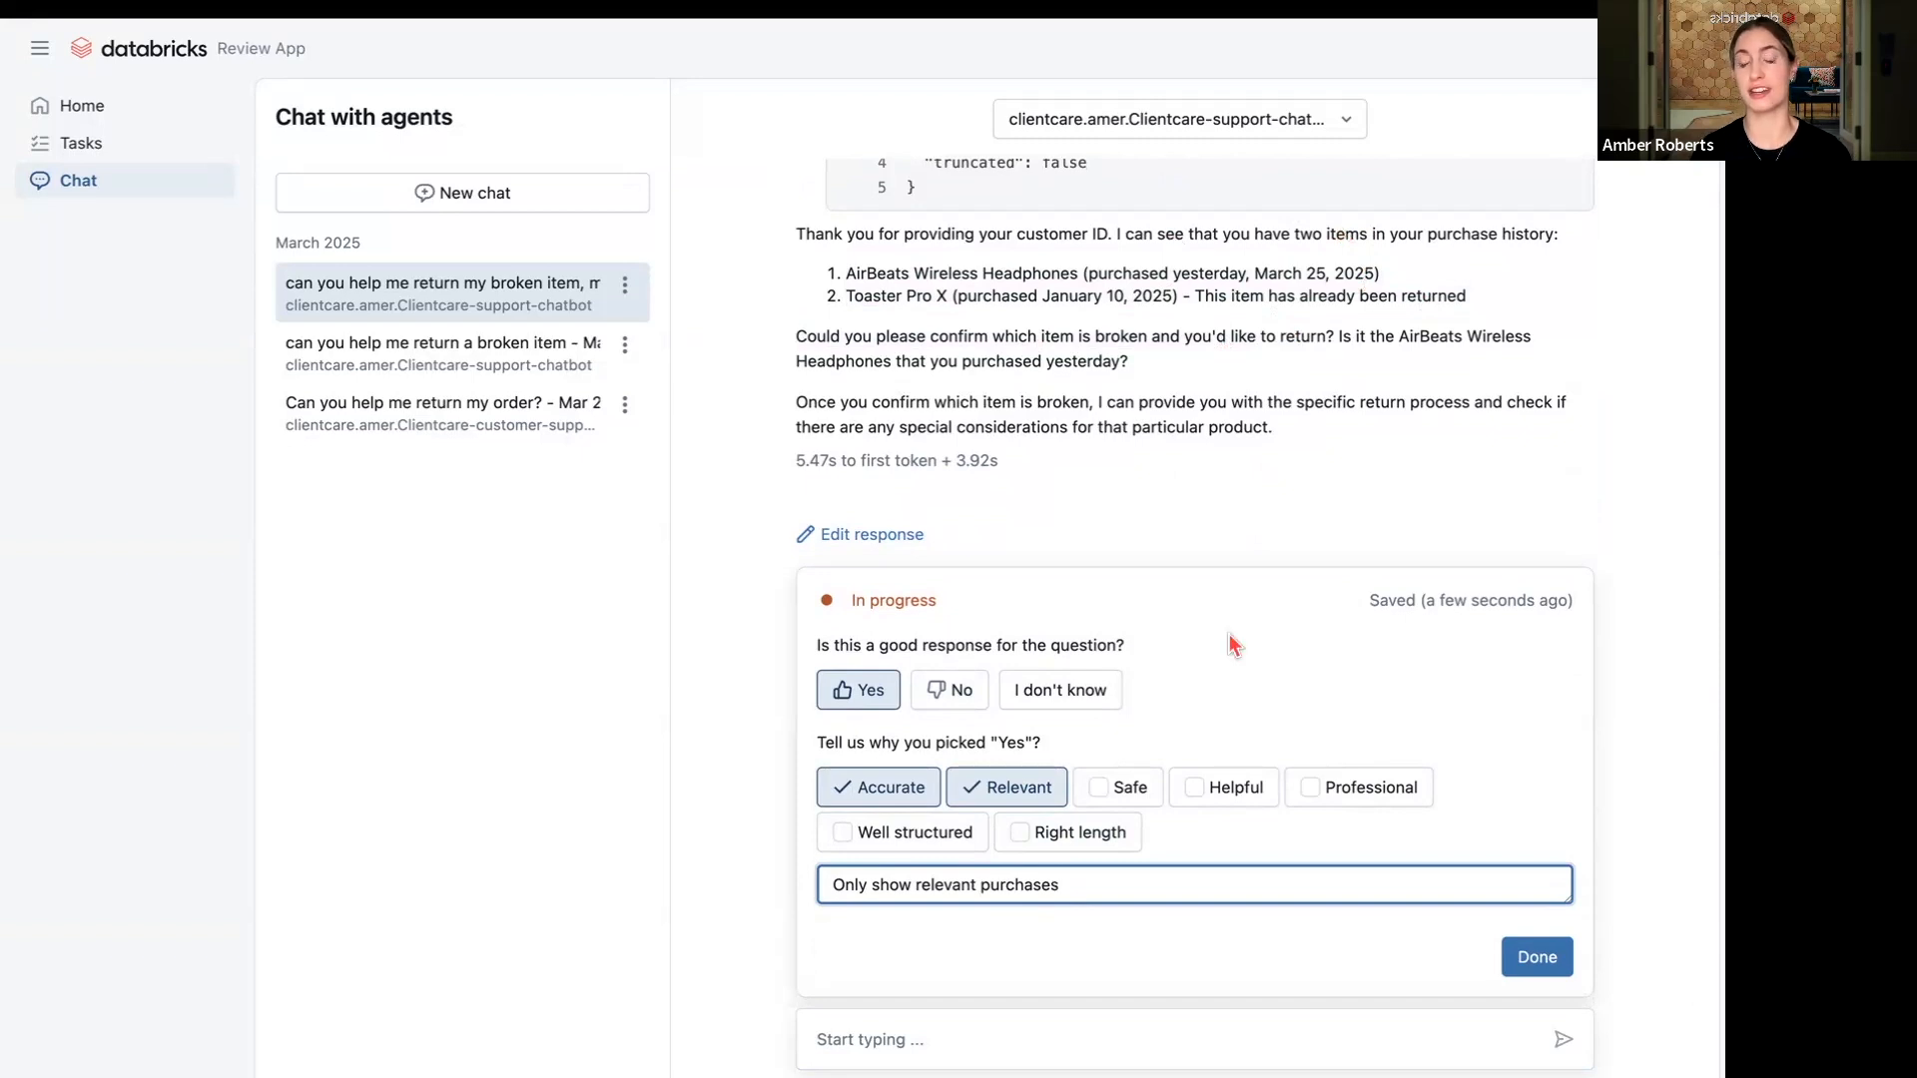
{"action": "left_click", "coordinate": [1536, 956]}
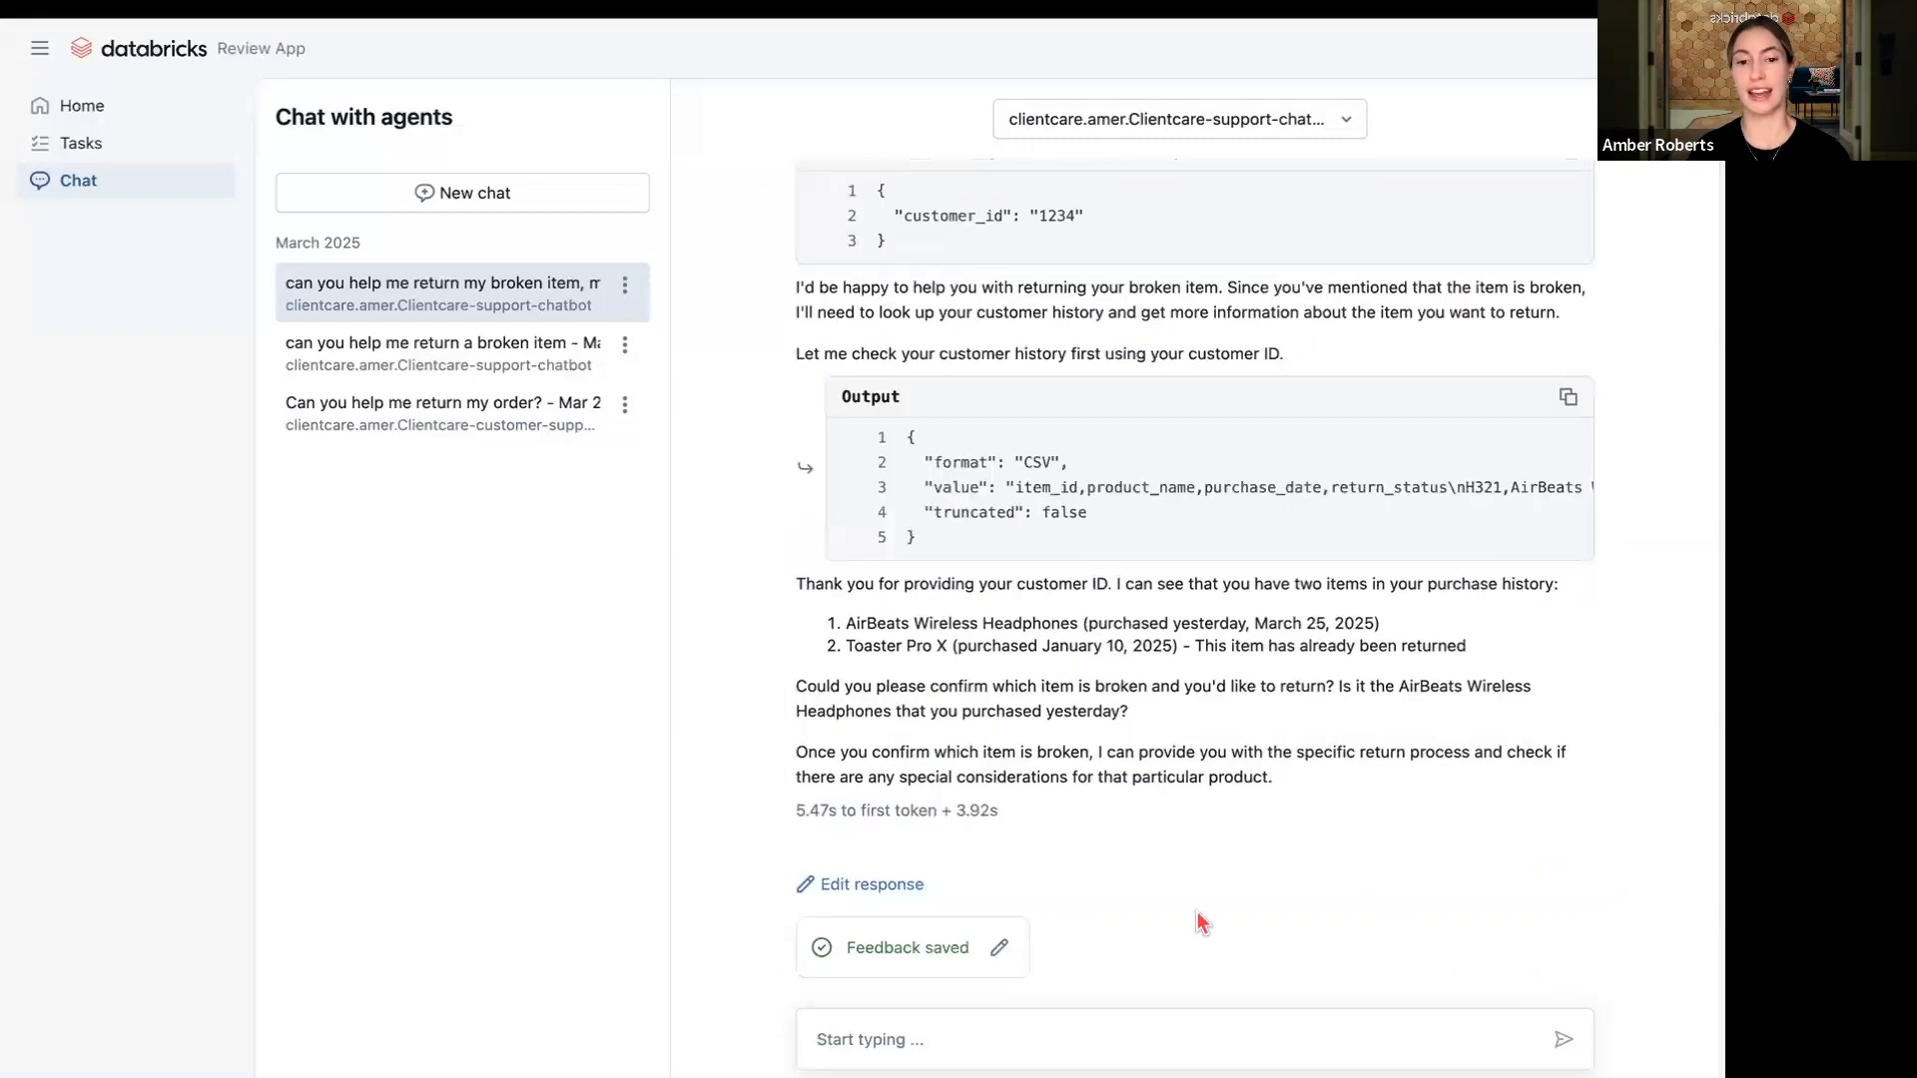
{"action": "mouse_move", "coordinate": [1159, 990]}
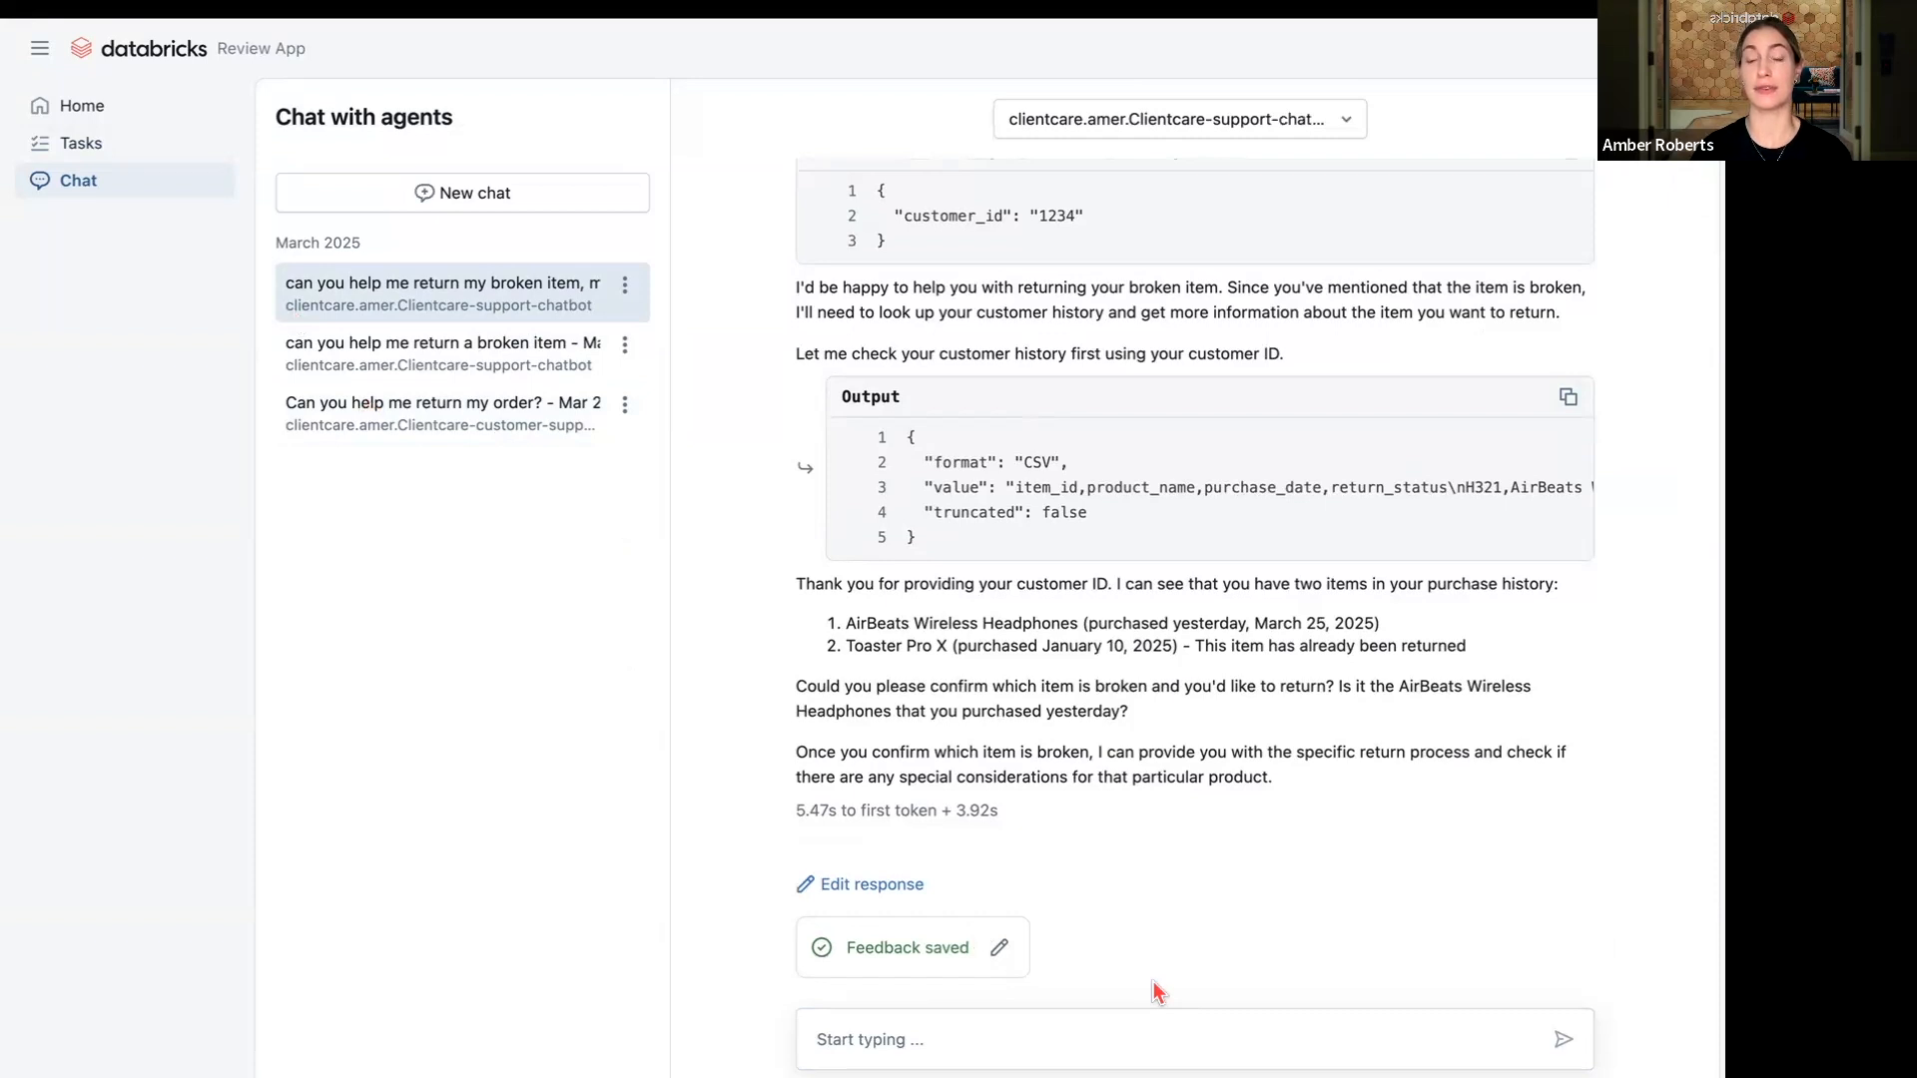
{"action": "mouse_move", "coordinate": [984, 771]}
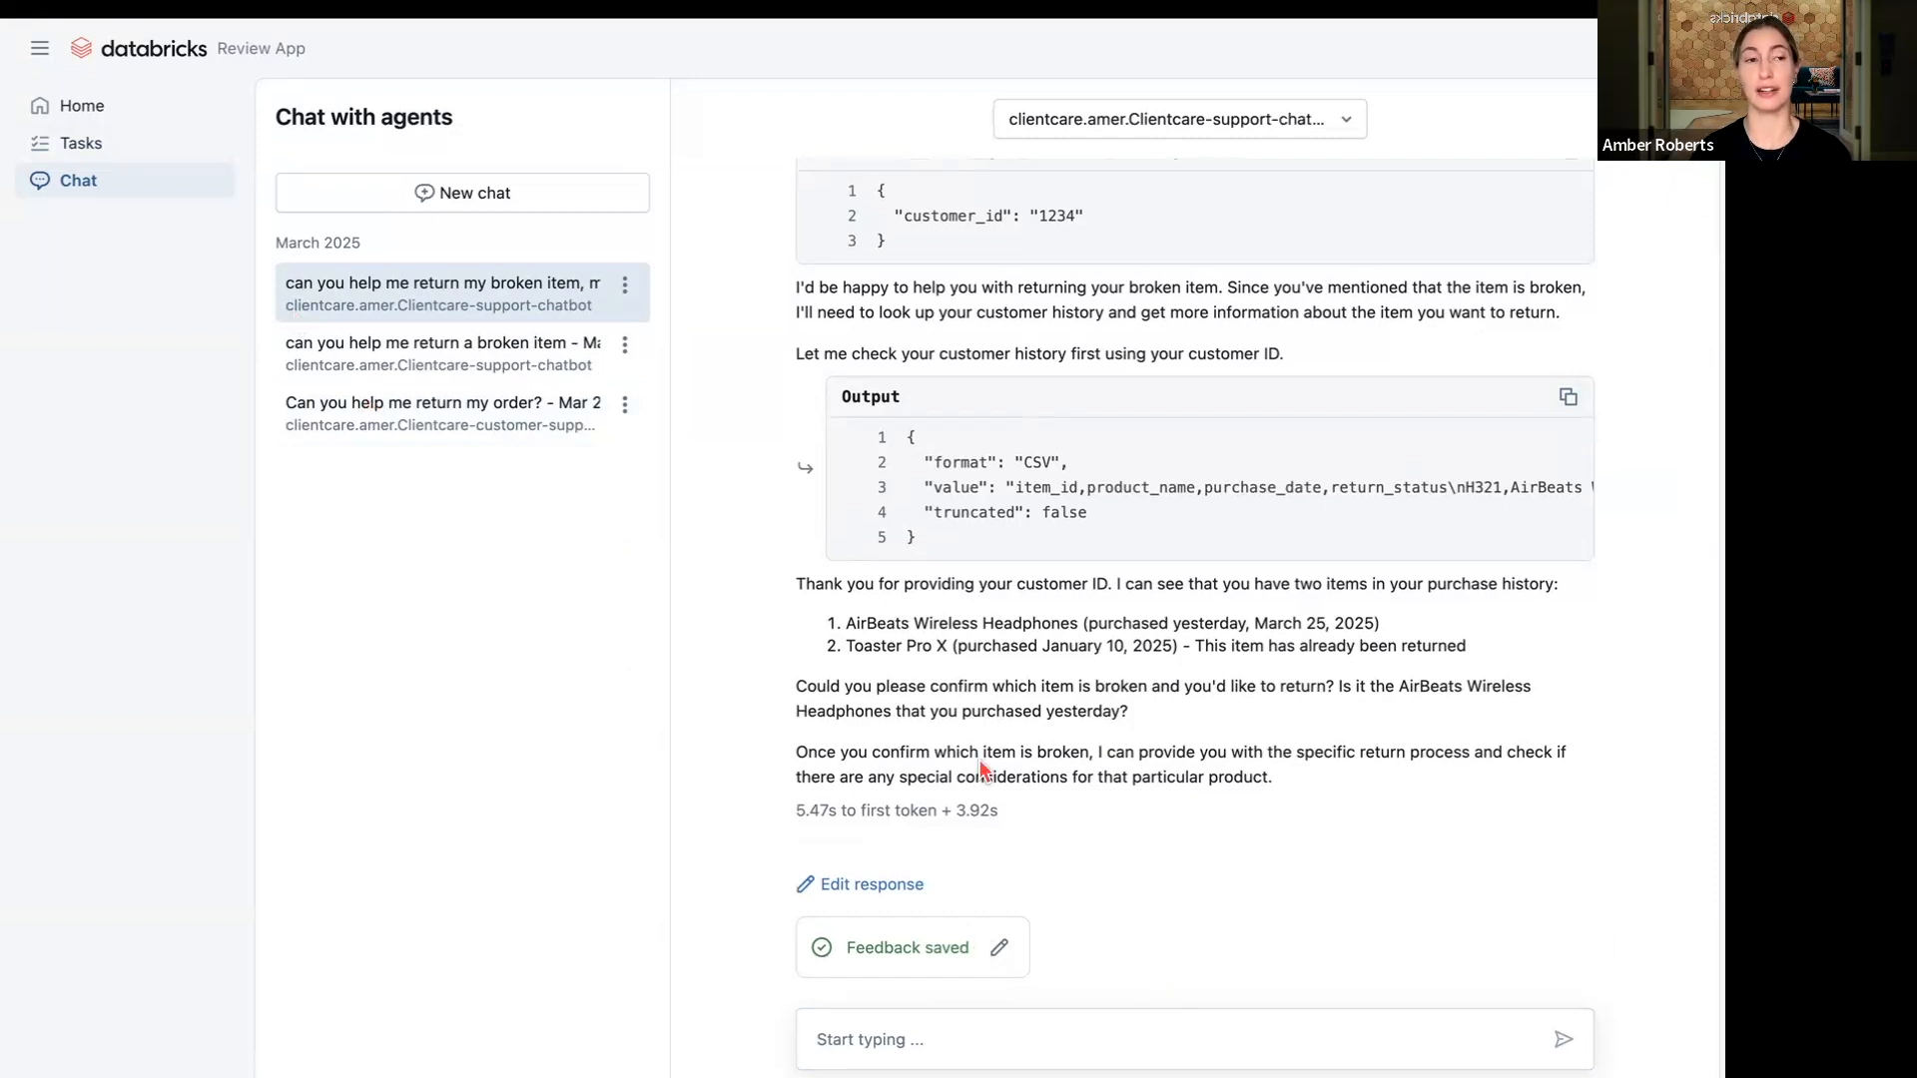
{"action": "mouse_move", "coordinate": [121, 143]}
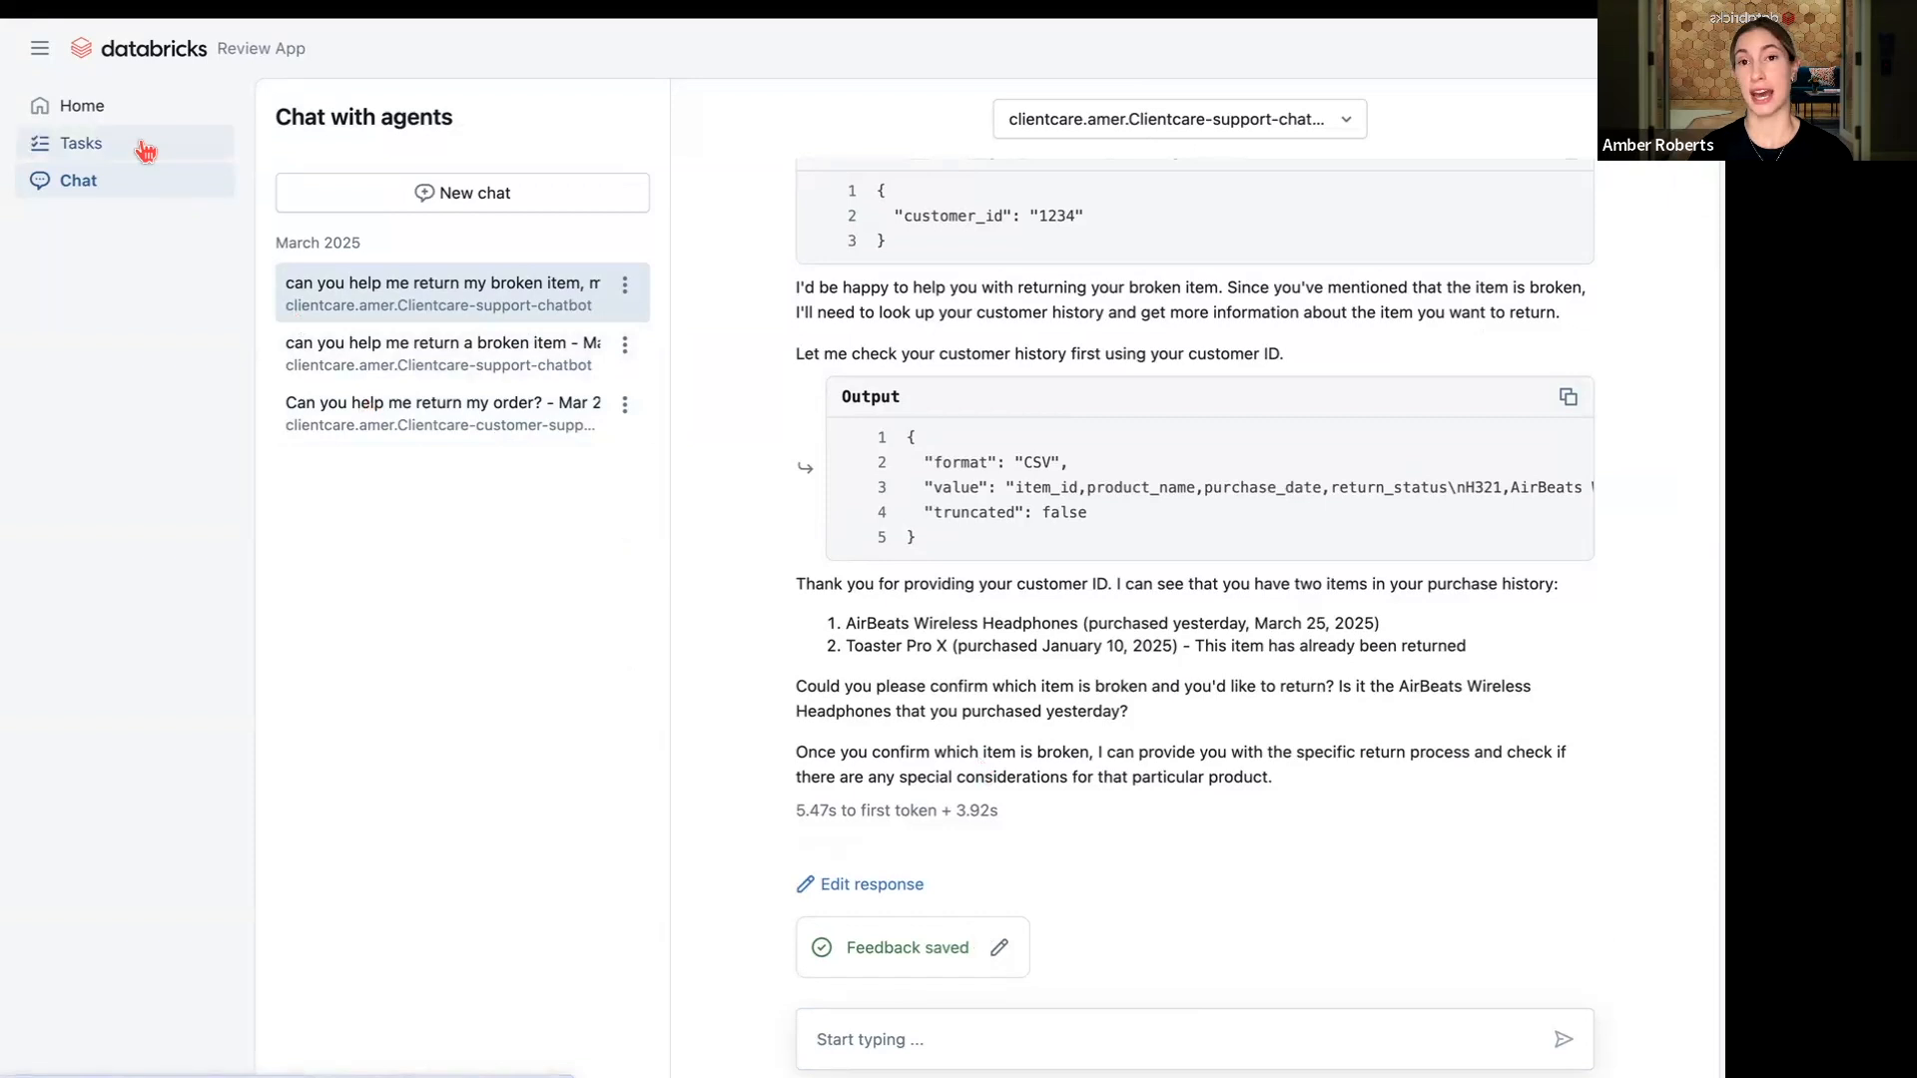
- Show the Tasks page, which greets Amber with no chats awaiting review
{"action": "left_click", "coordinate": [82, 144]}
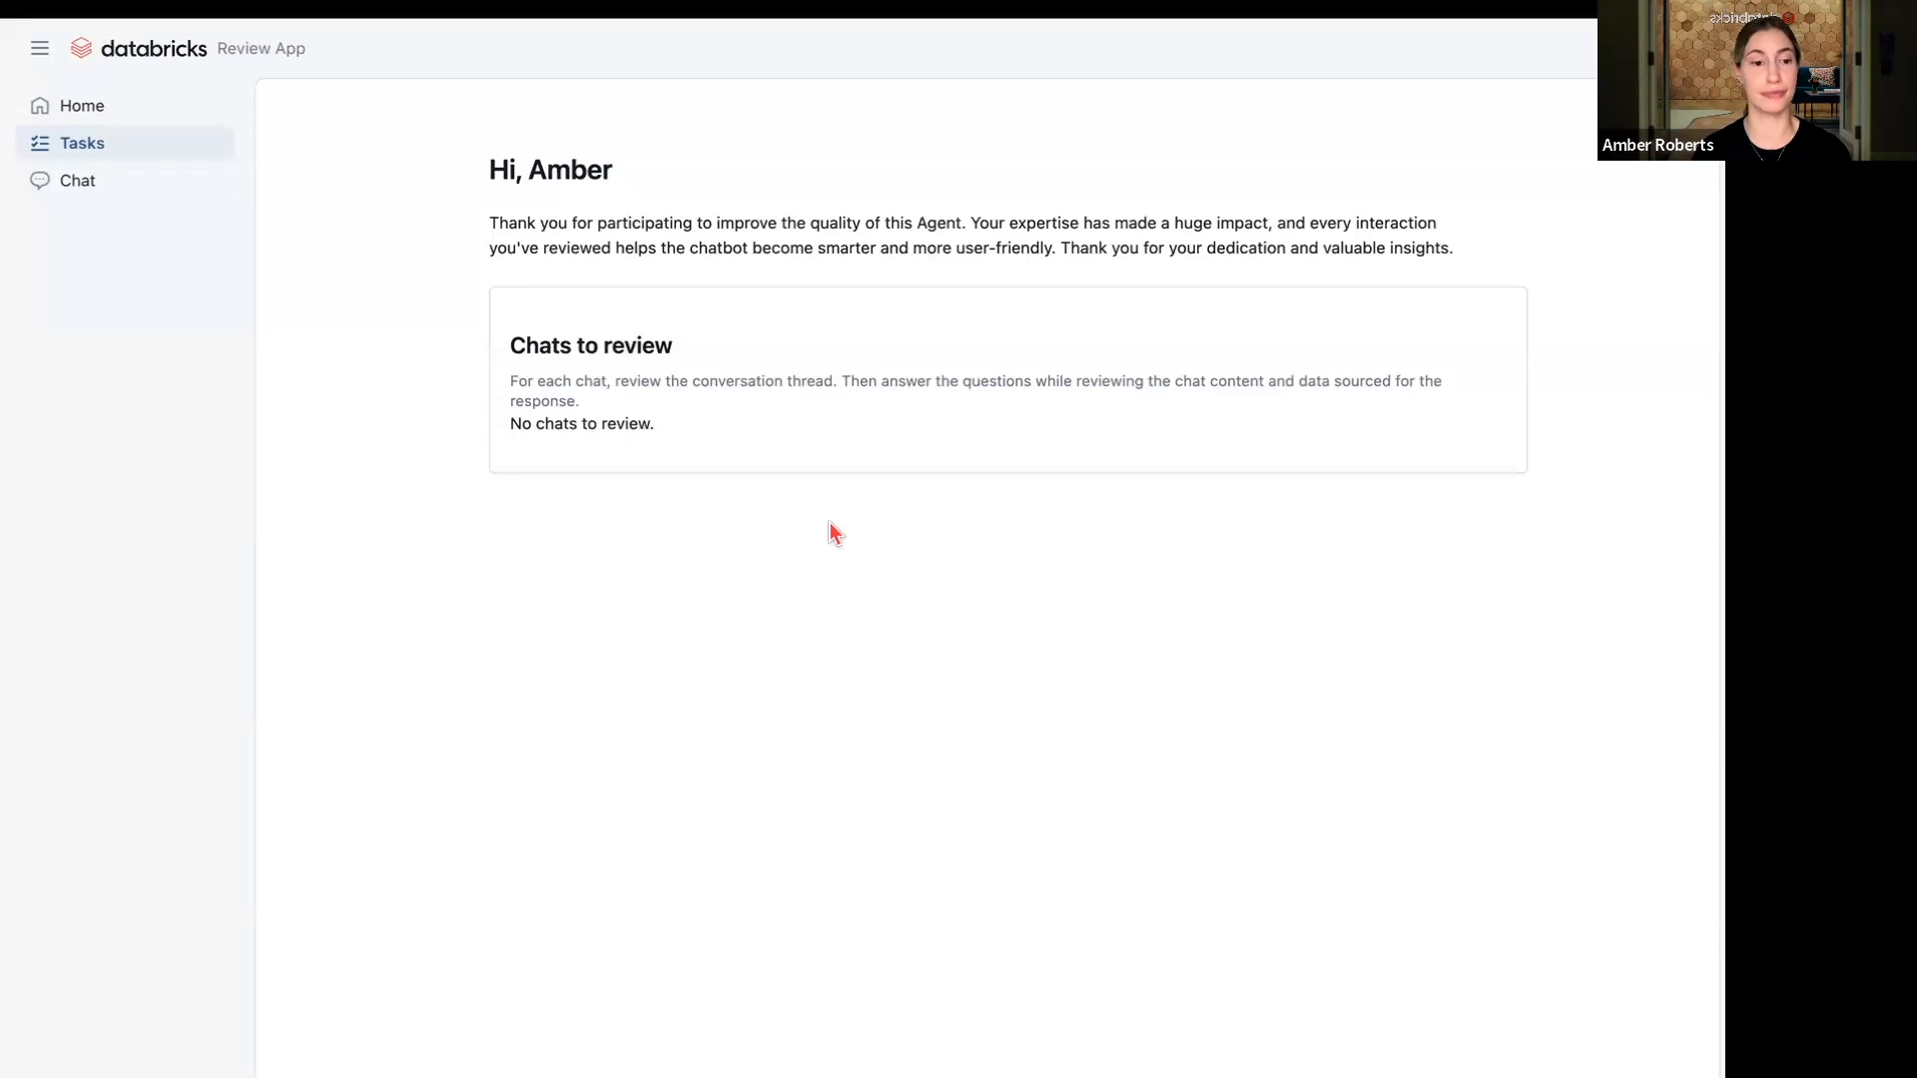
{"action": "mouse_move", "coordinate": [428, 155]}
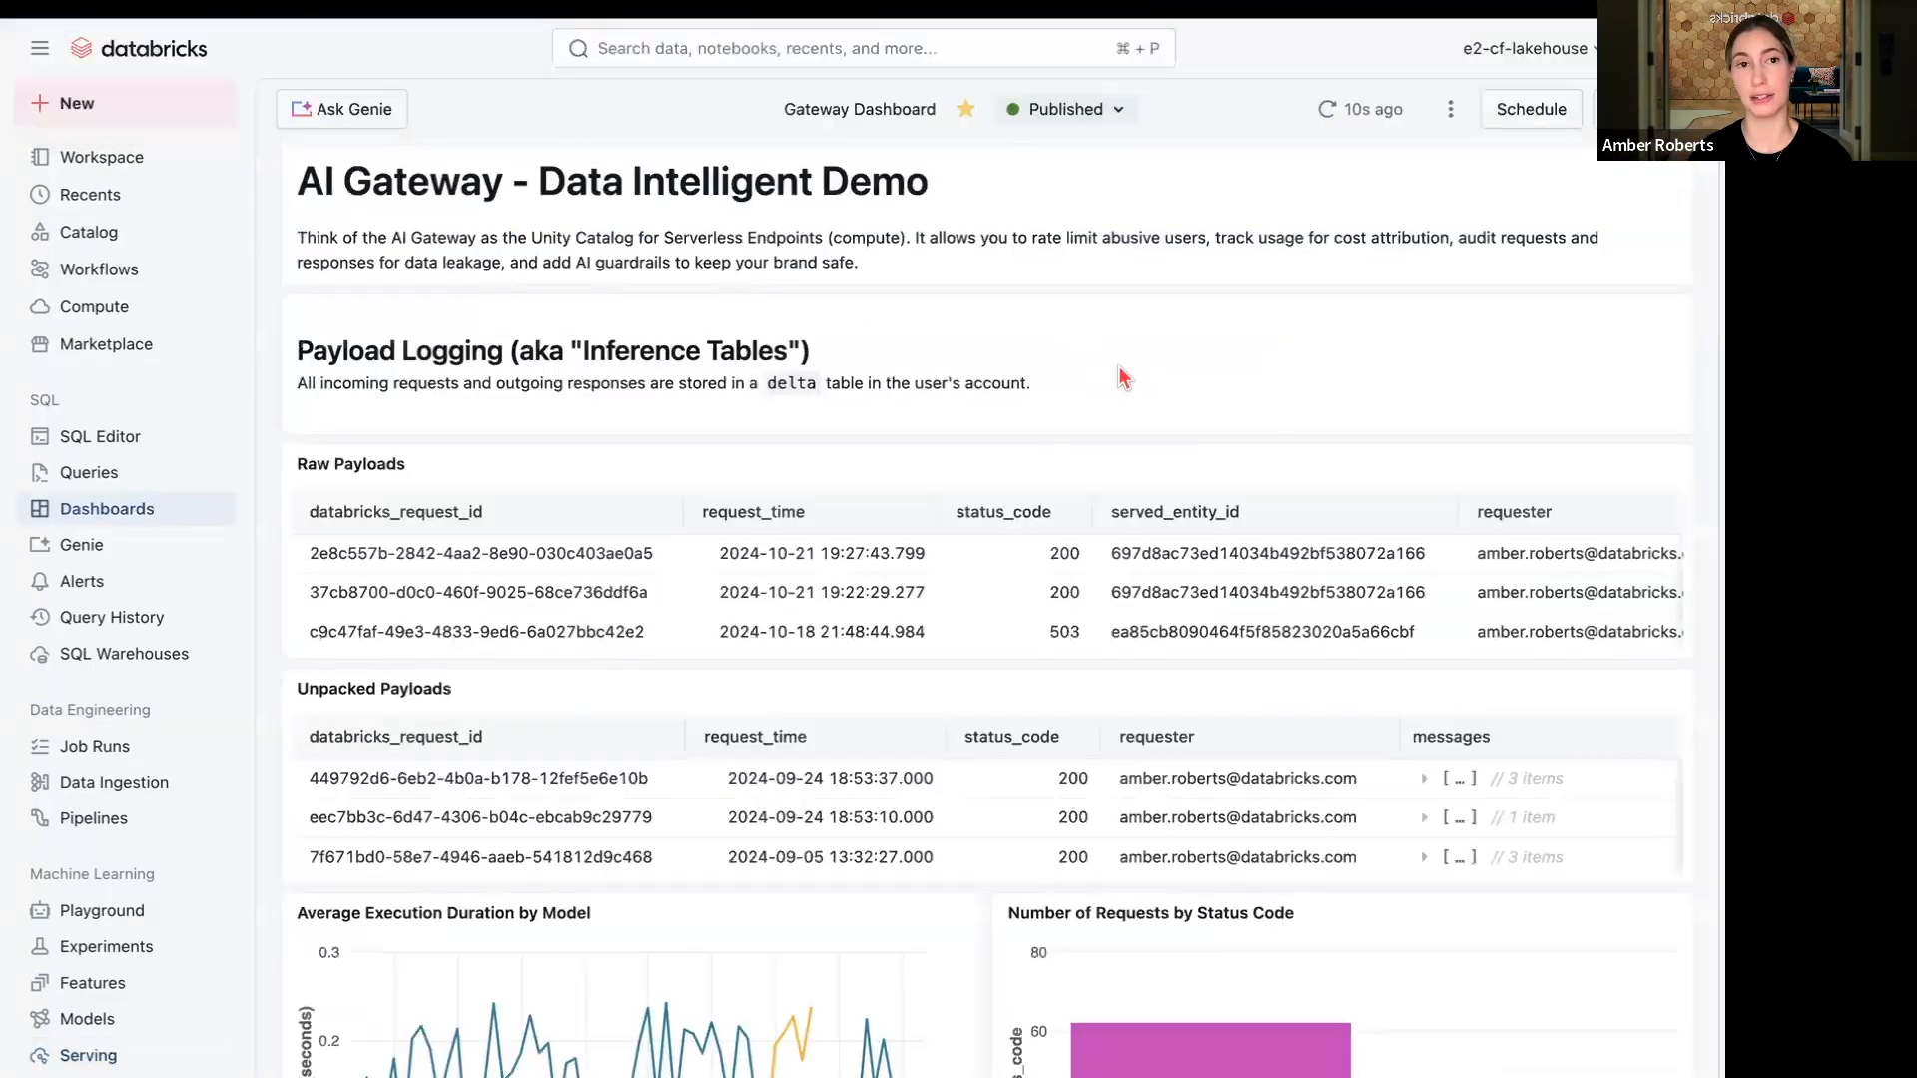
- Scroll through Payload Logging to the Average Execution Duration and Status Code charts
{"action": "scroll", "scroll_direction": "down", "scroll_amount": 3}
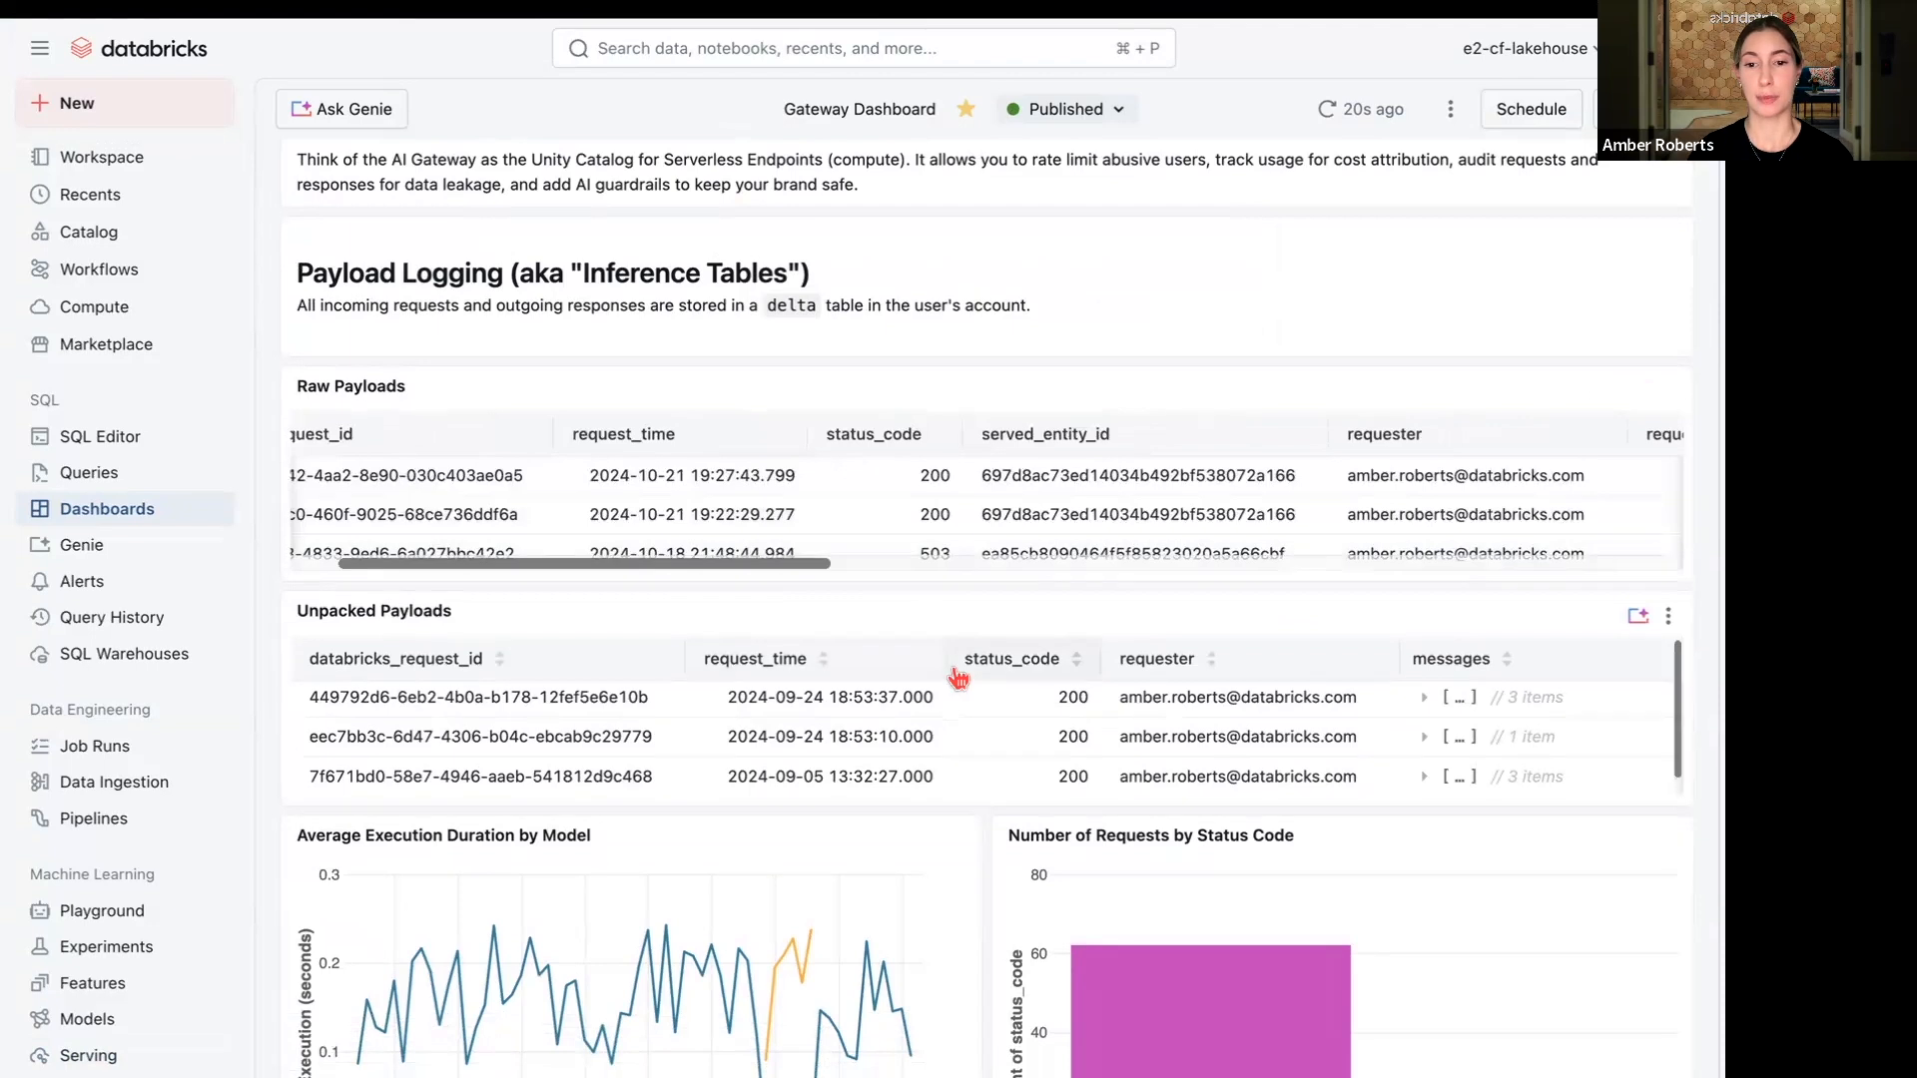
{"action": "scroll", "scroll_direction": "down", "scroll_amount": 3}
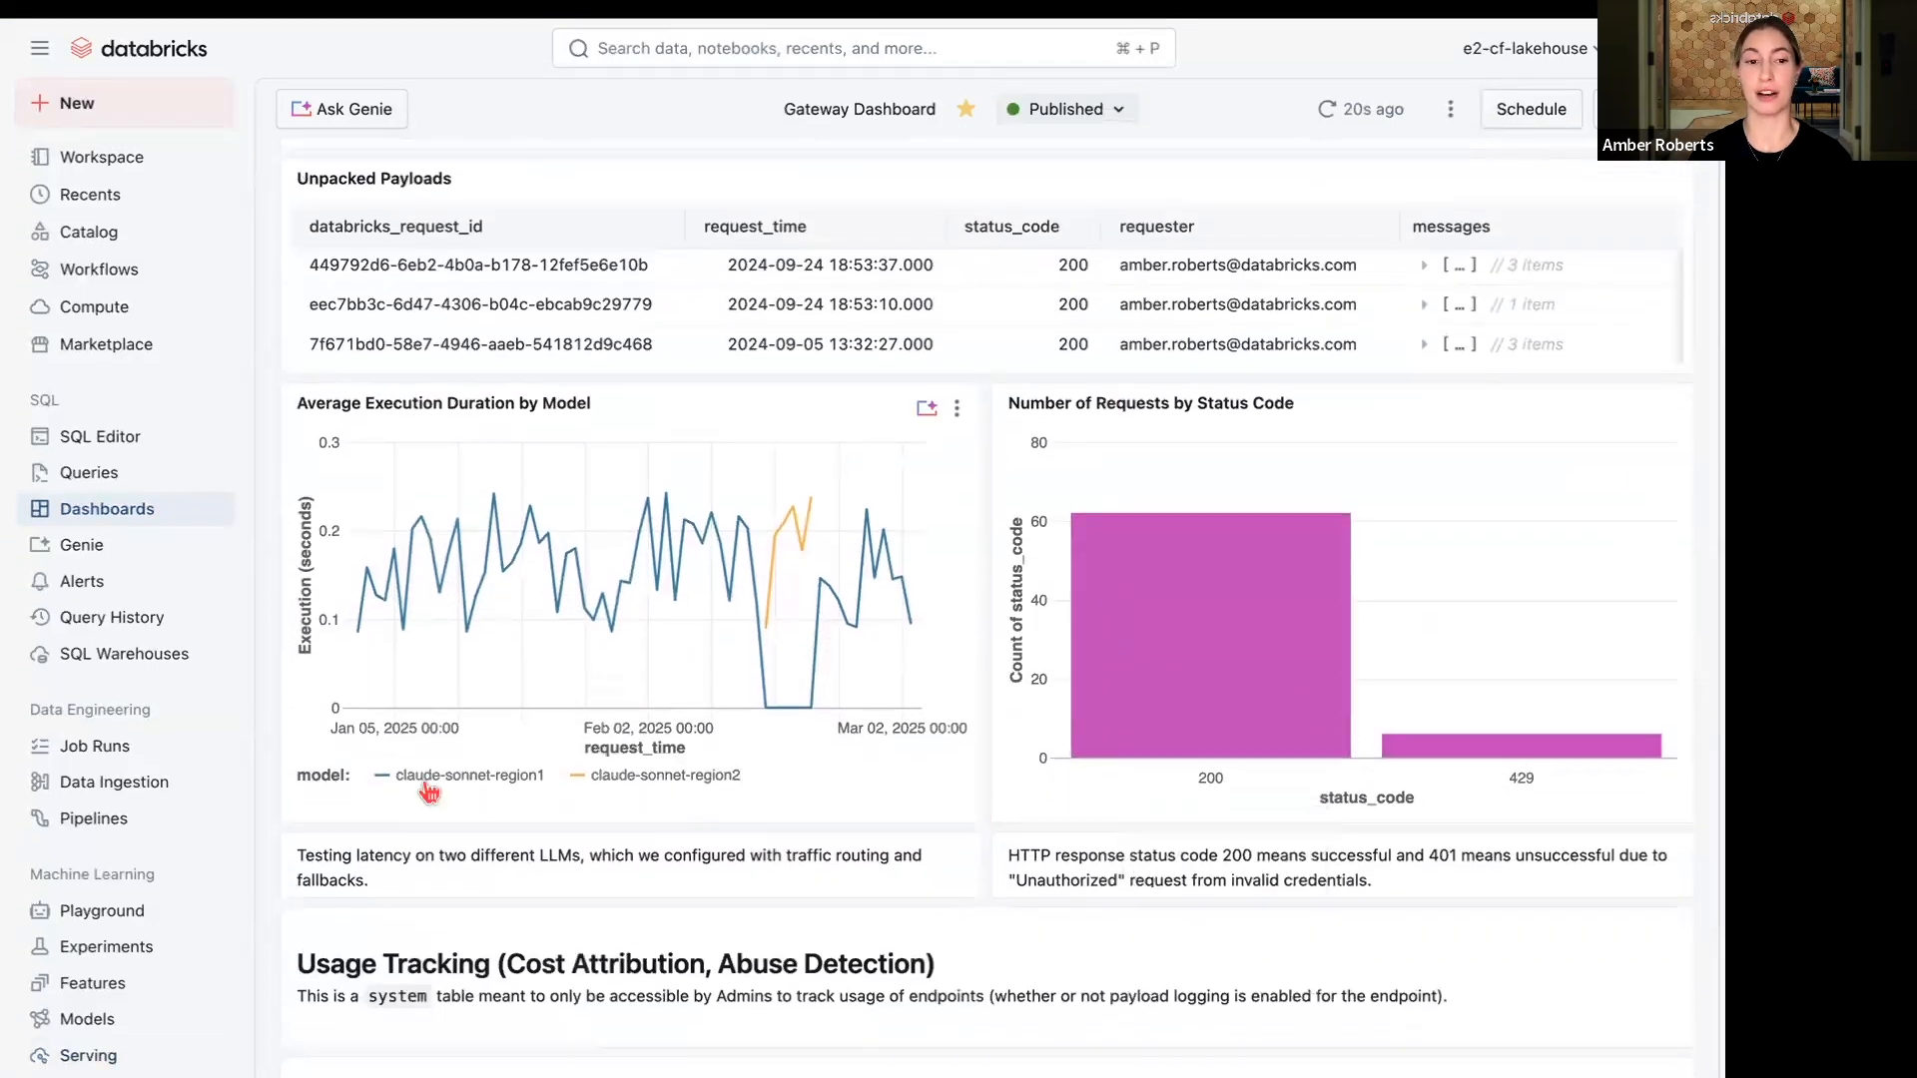
{"action": "mouse_move", "coordinate": [677, 775]}
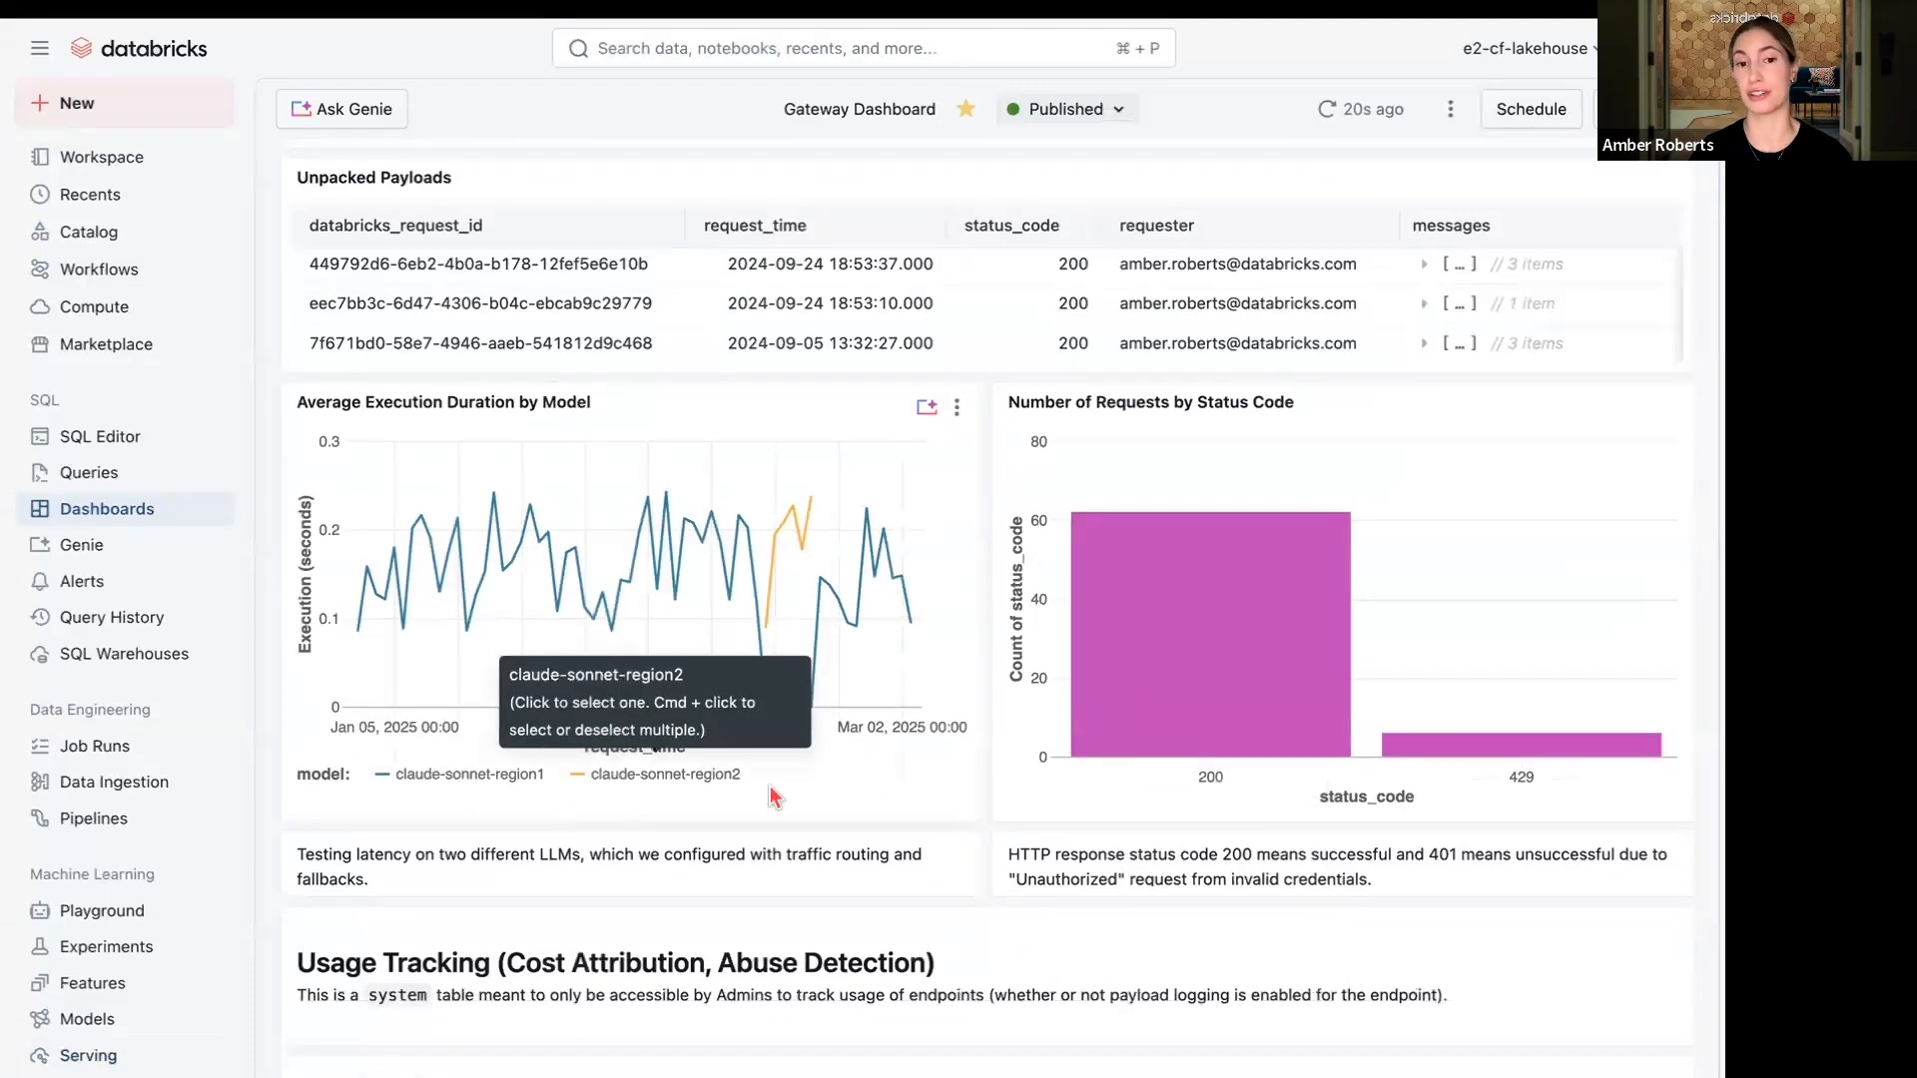
{"action": "mouse_move", "coordinate": [781, 617]}
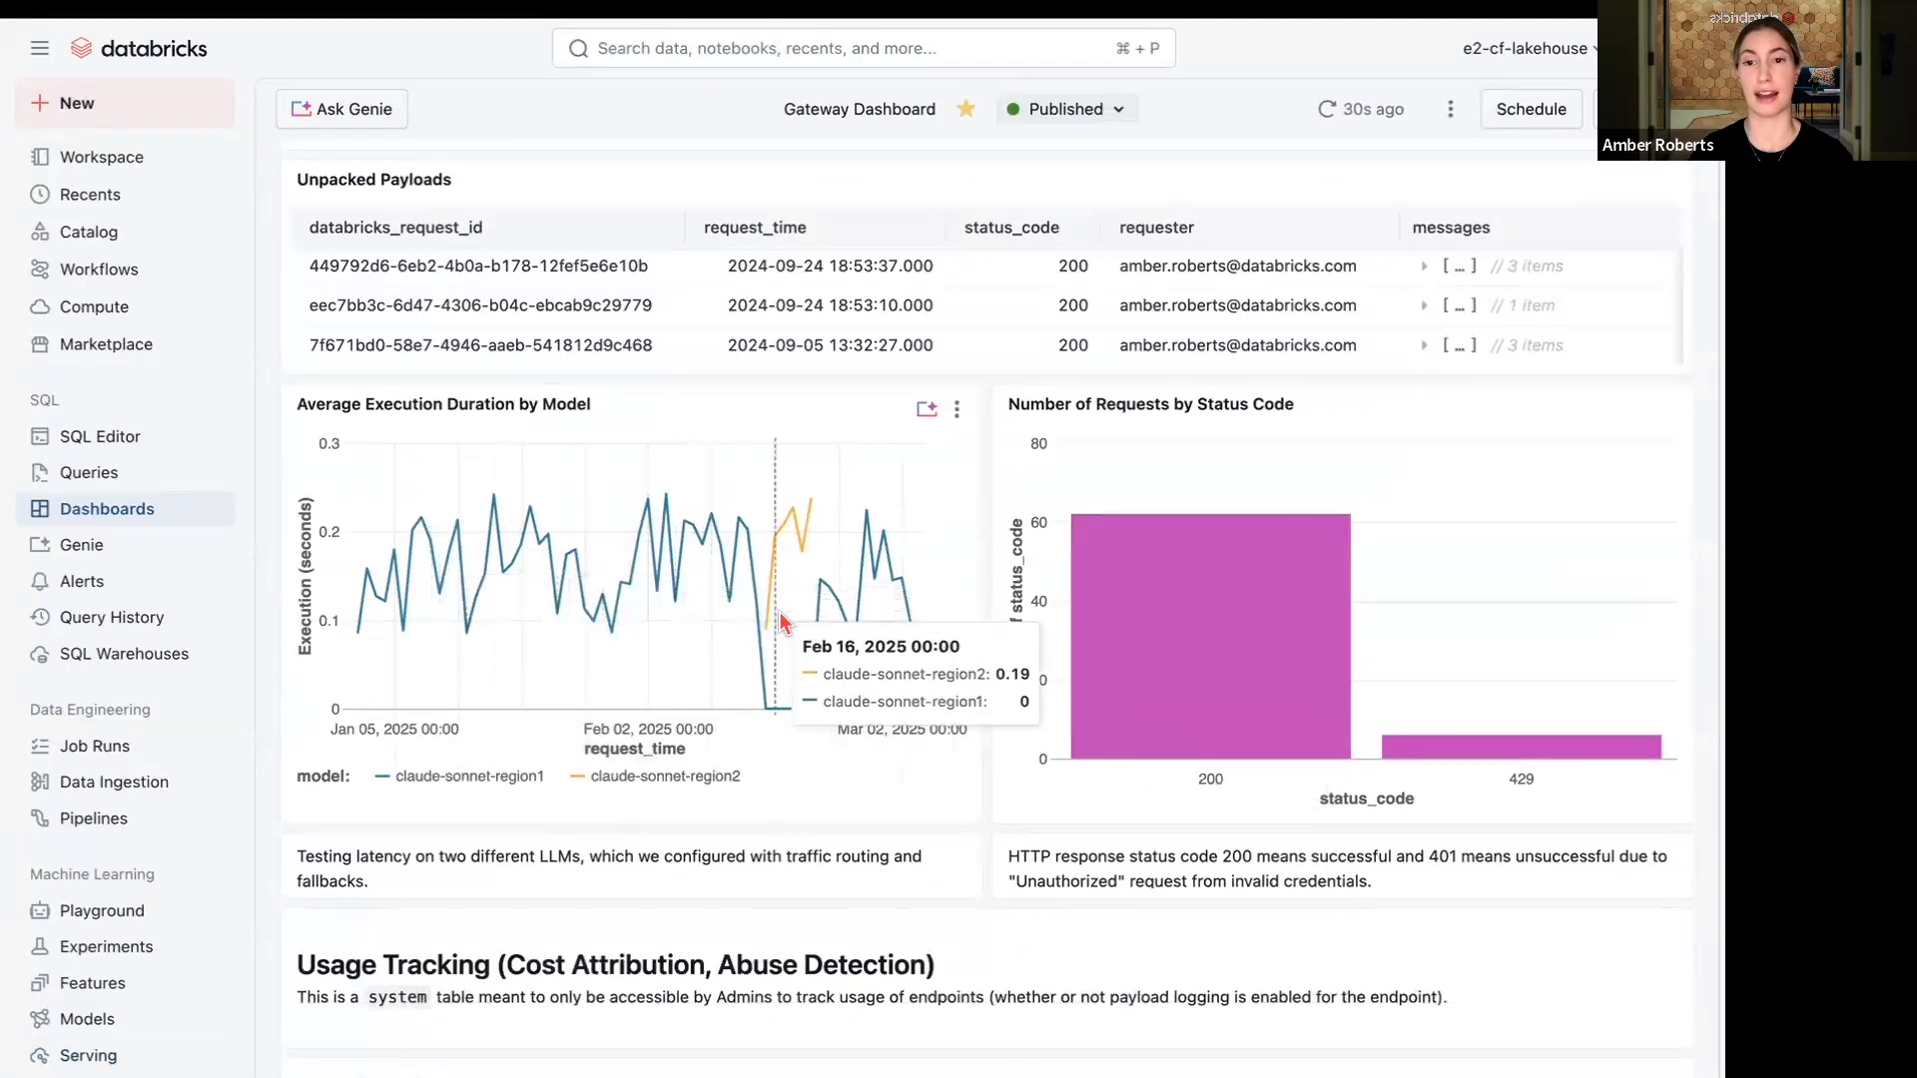
{"action": "mouse_move", "coordinate": [1266, 679]}
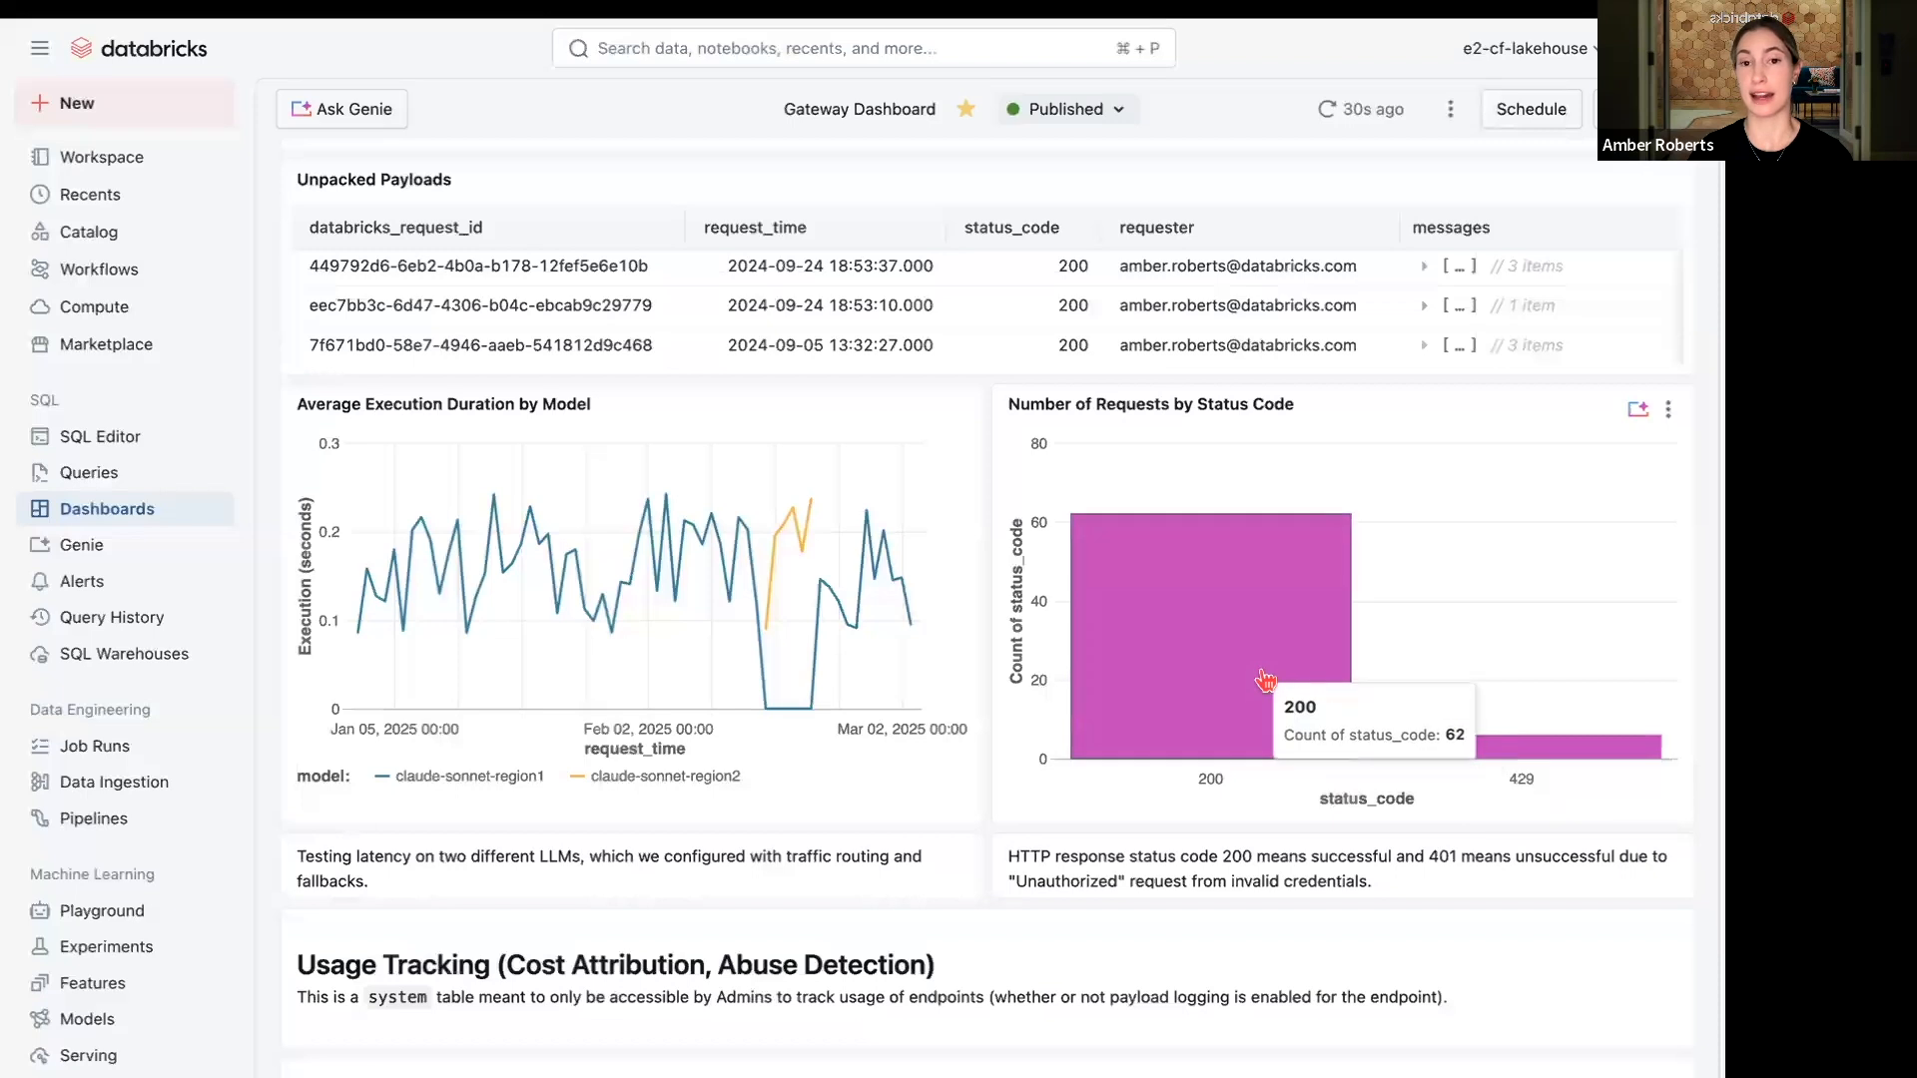
{"action": "mouse_move", "coordinate": [687, 611]}
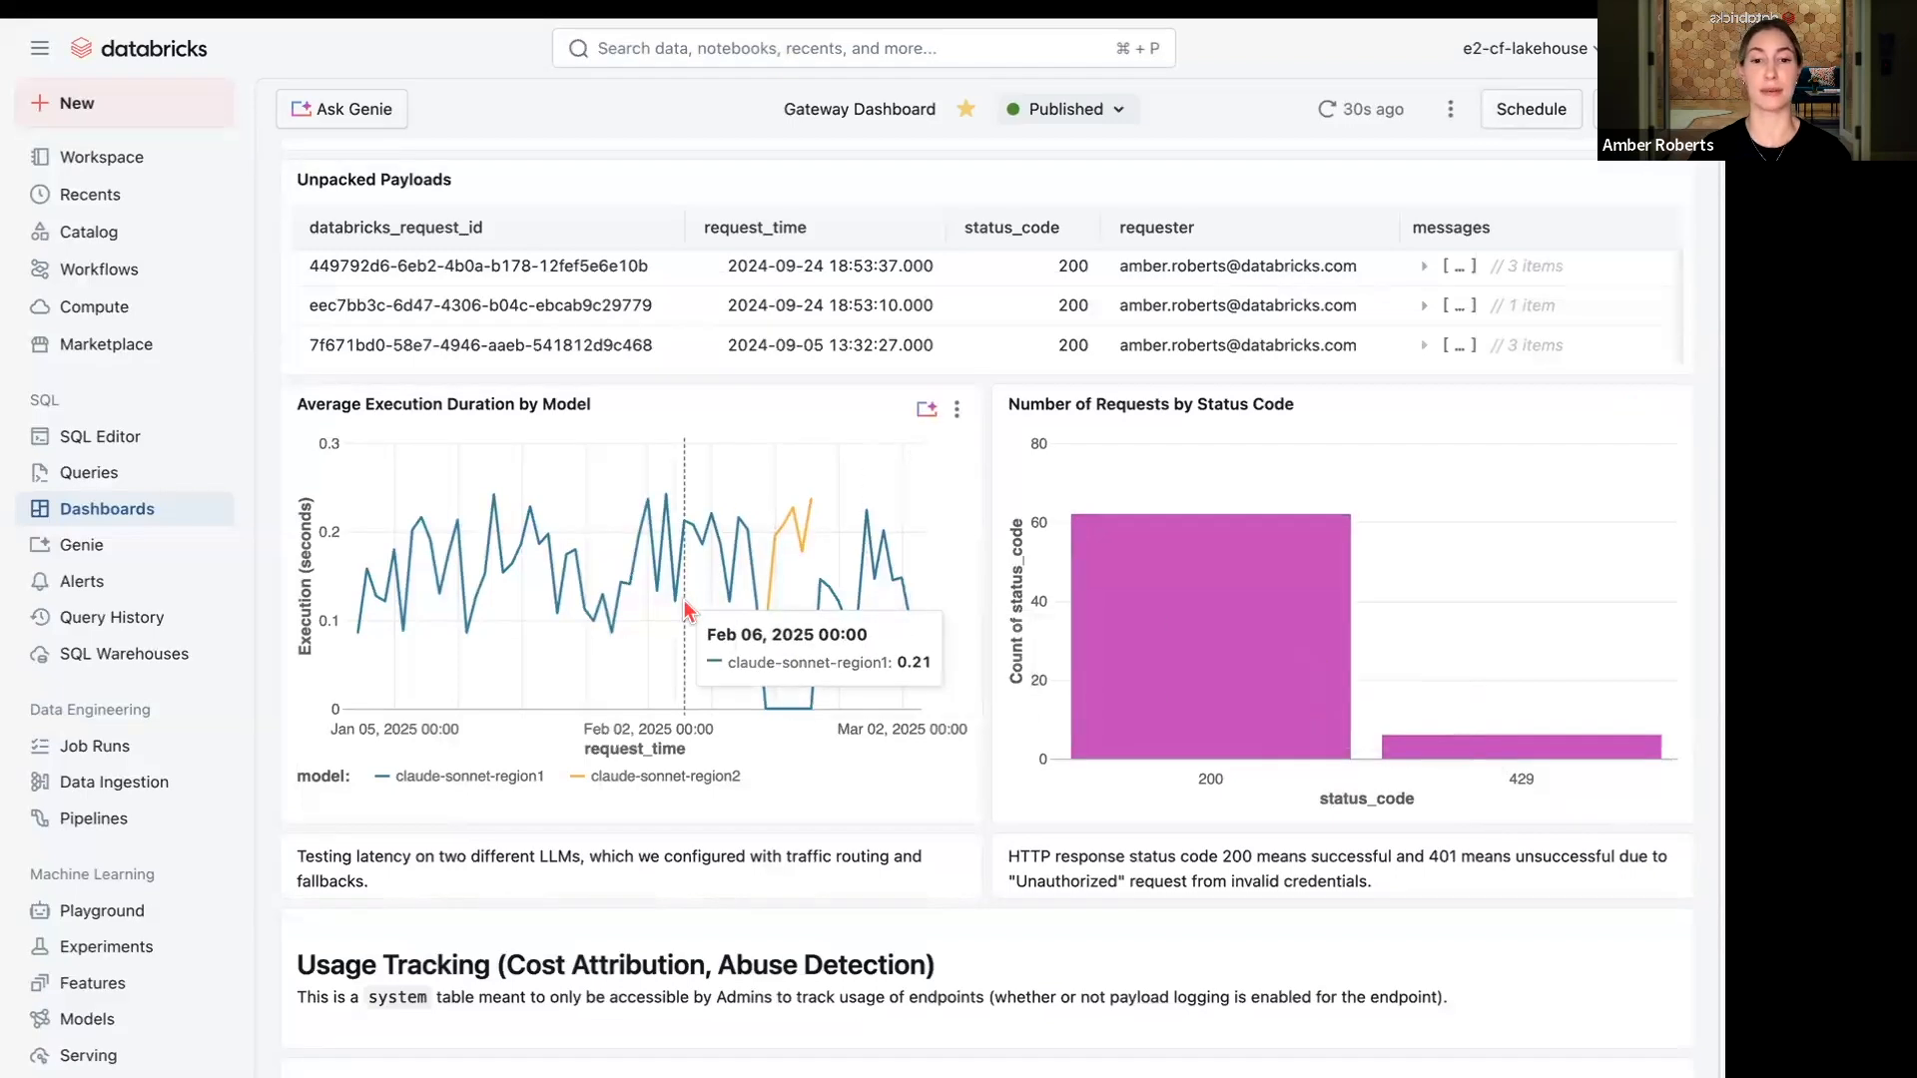
{"action": "mouse_move", "coordinate": [841, 629]}
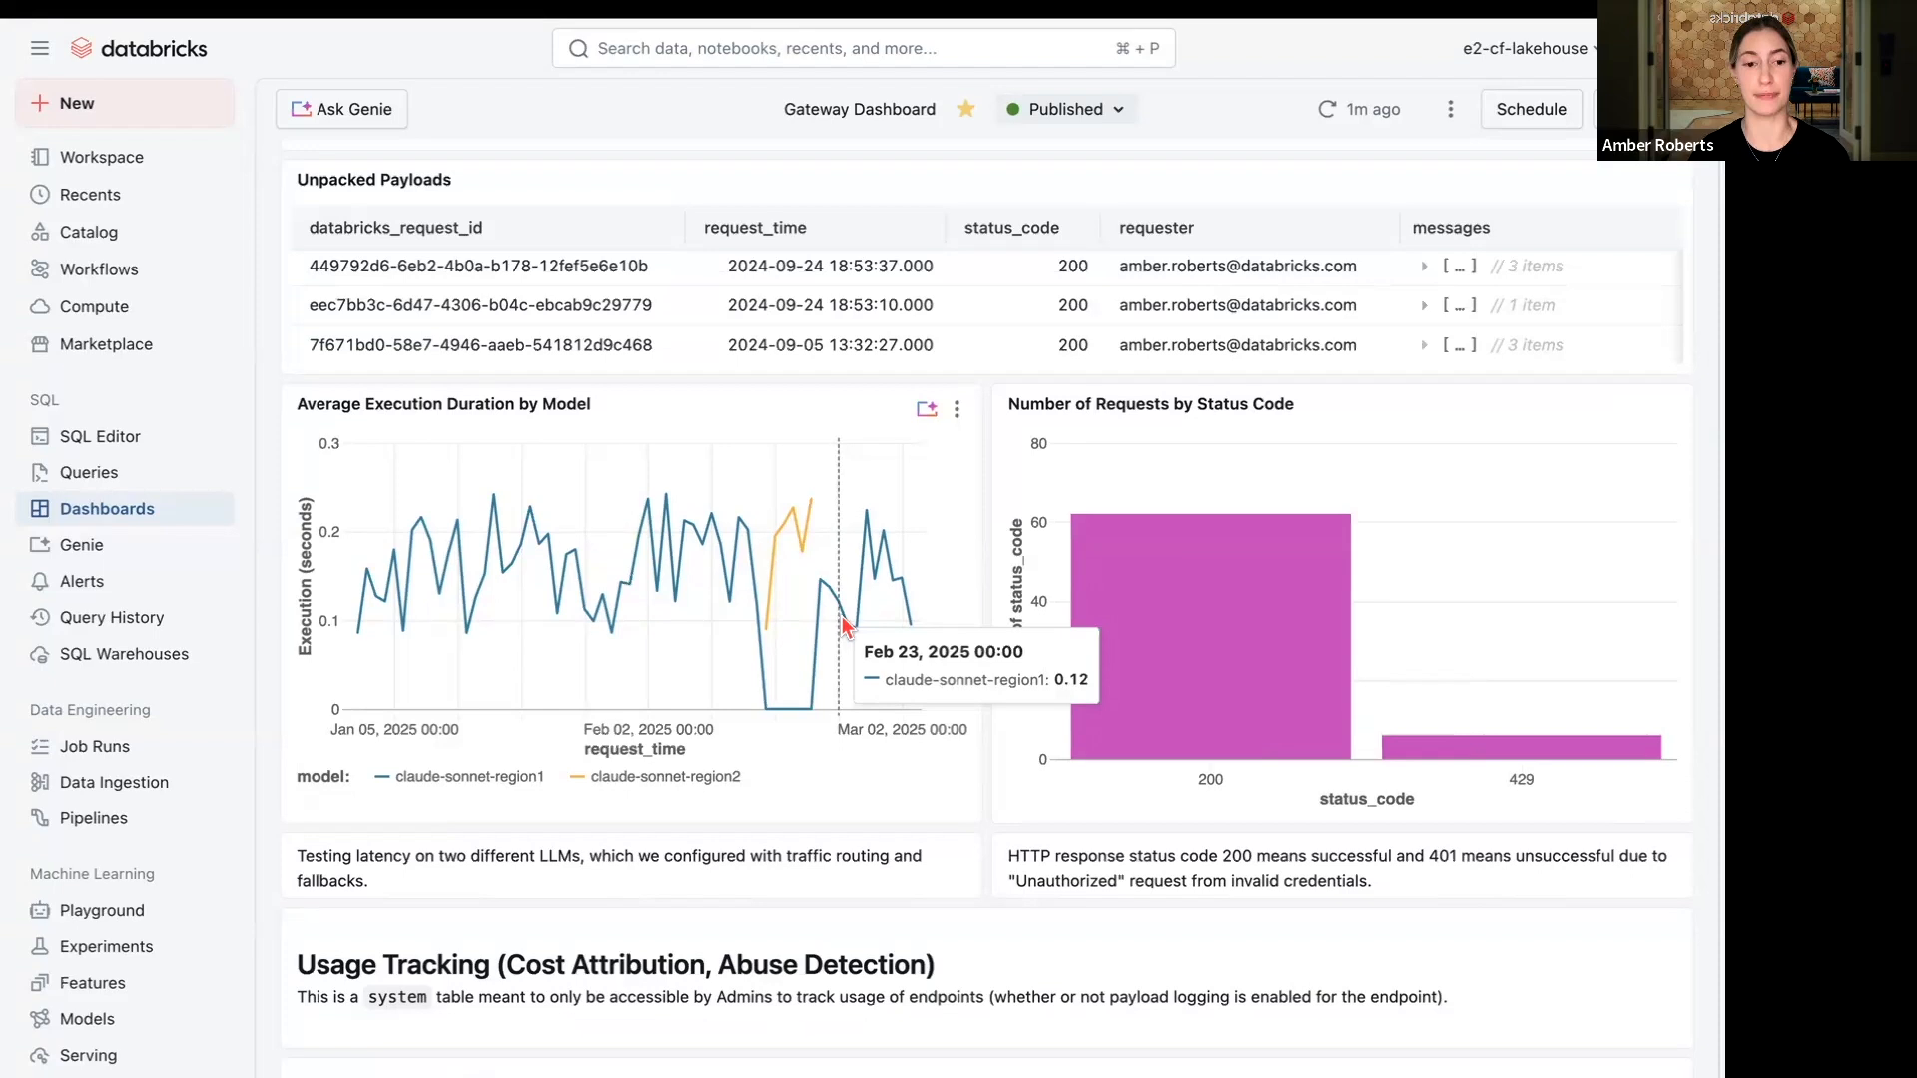
{"action": "scroll", "scroll_direction": "down", "scroll_amount": 3}
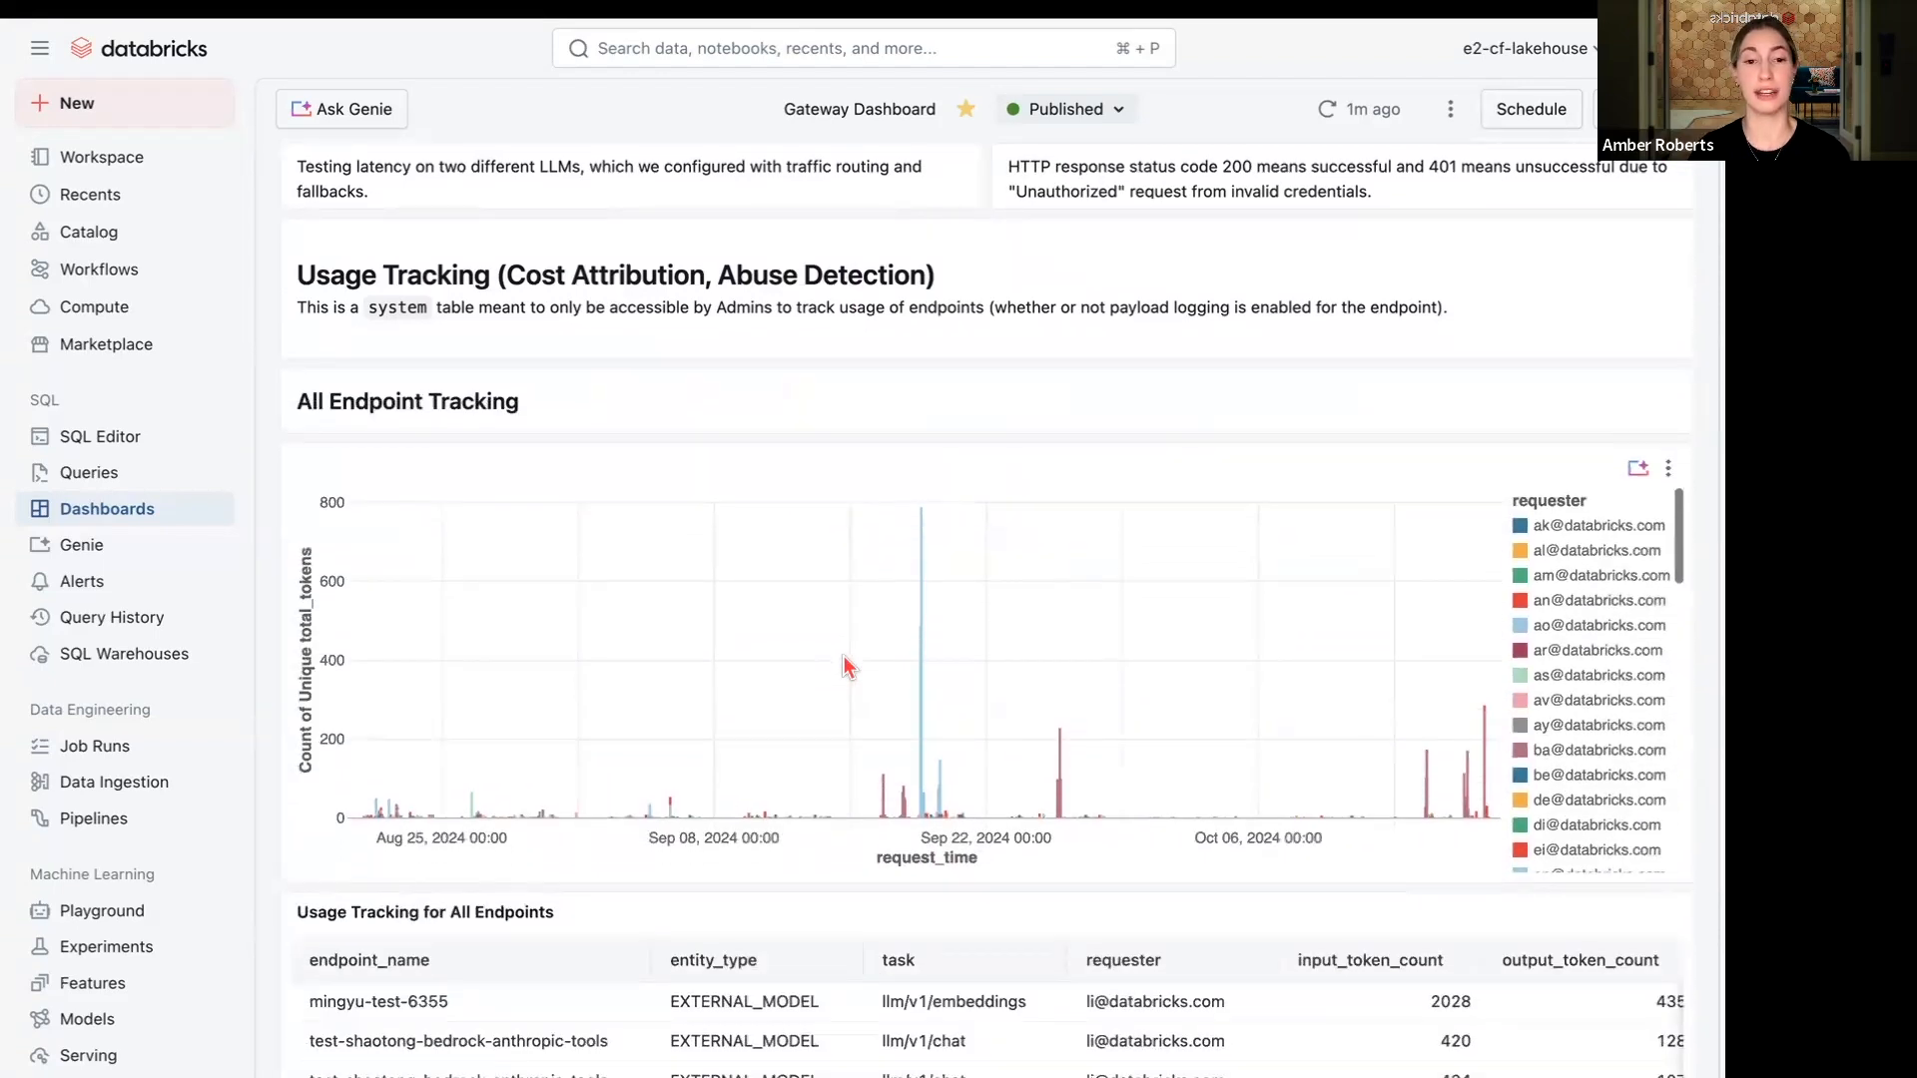
- Scroll through Usage Tracking and claude-3.7-sonnet endpoint tracking to the PII Audit of Requests
{"action": "scroll", "scroll_direction": "down", "scroll_amount": 3}
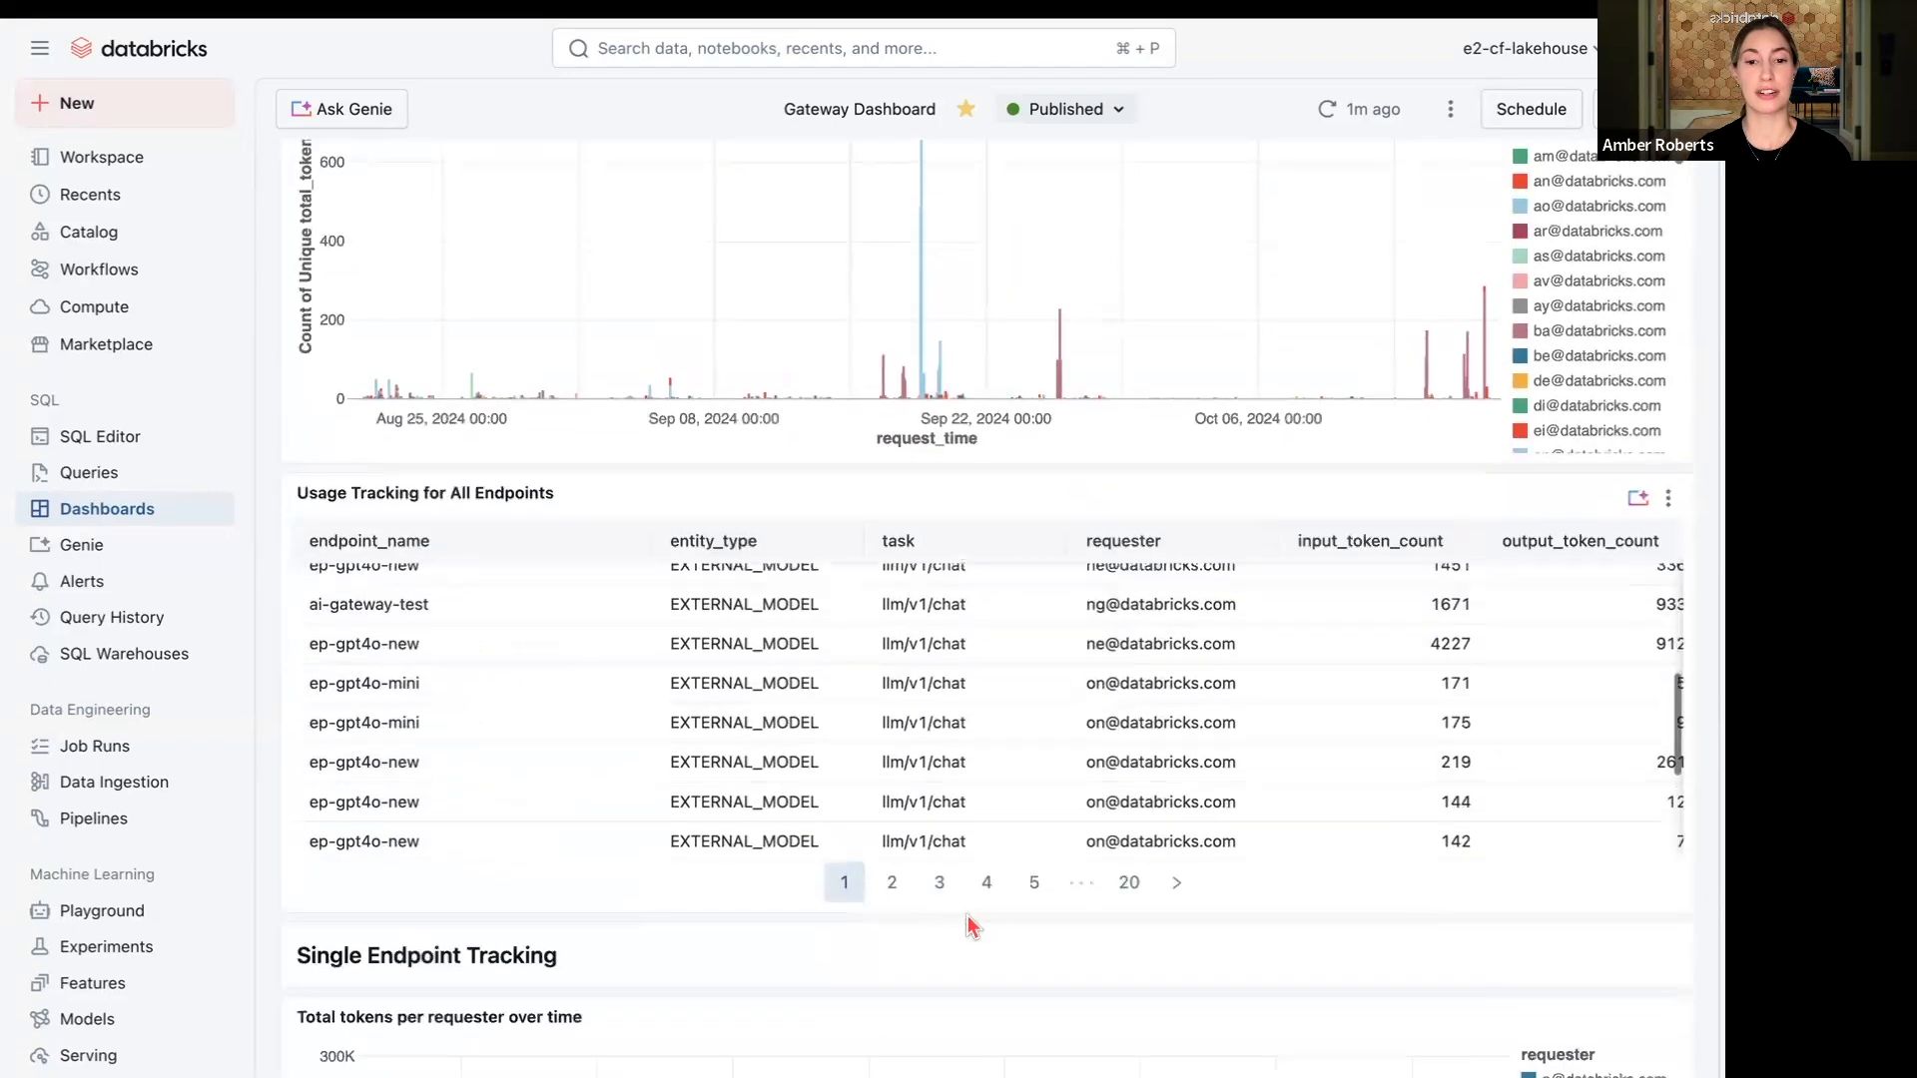
{"action": "scroll", "scroll_direction": "down", "scroll_amount": 3}
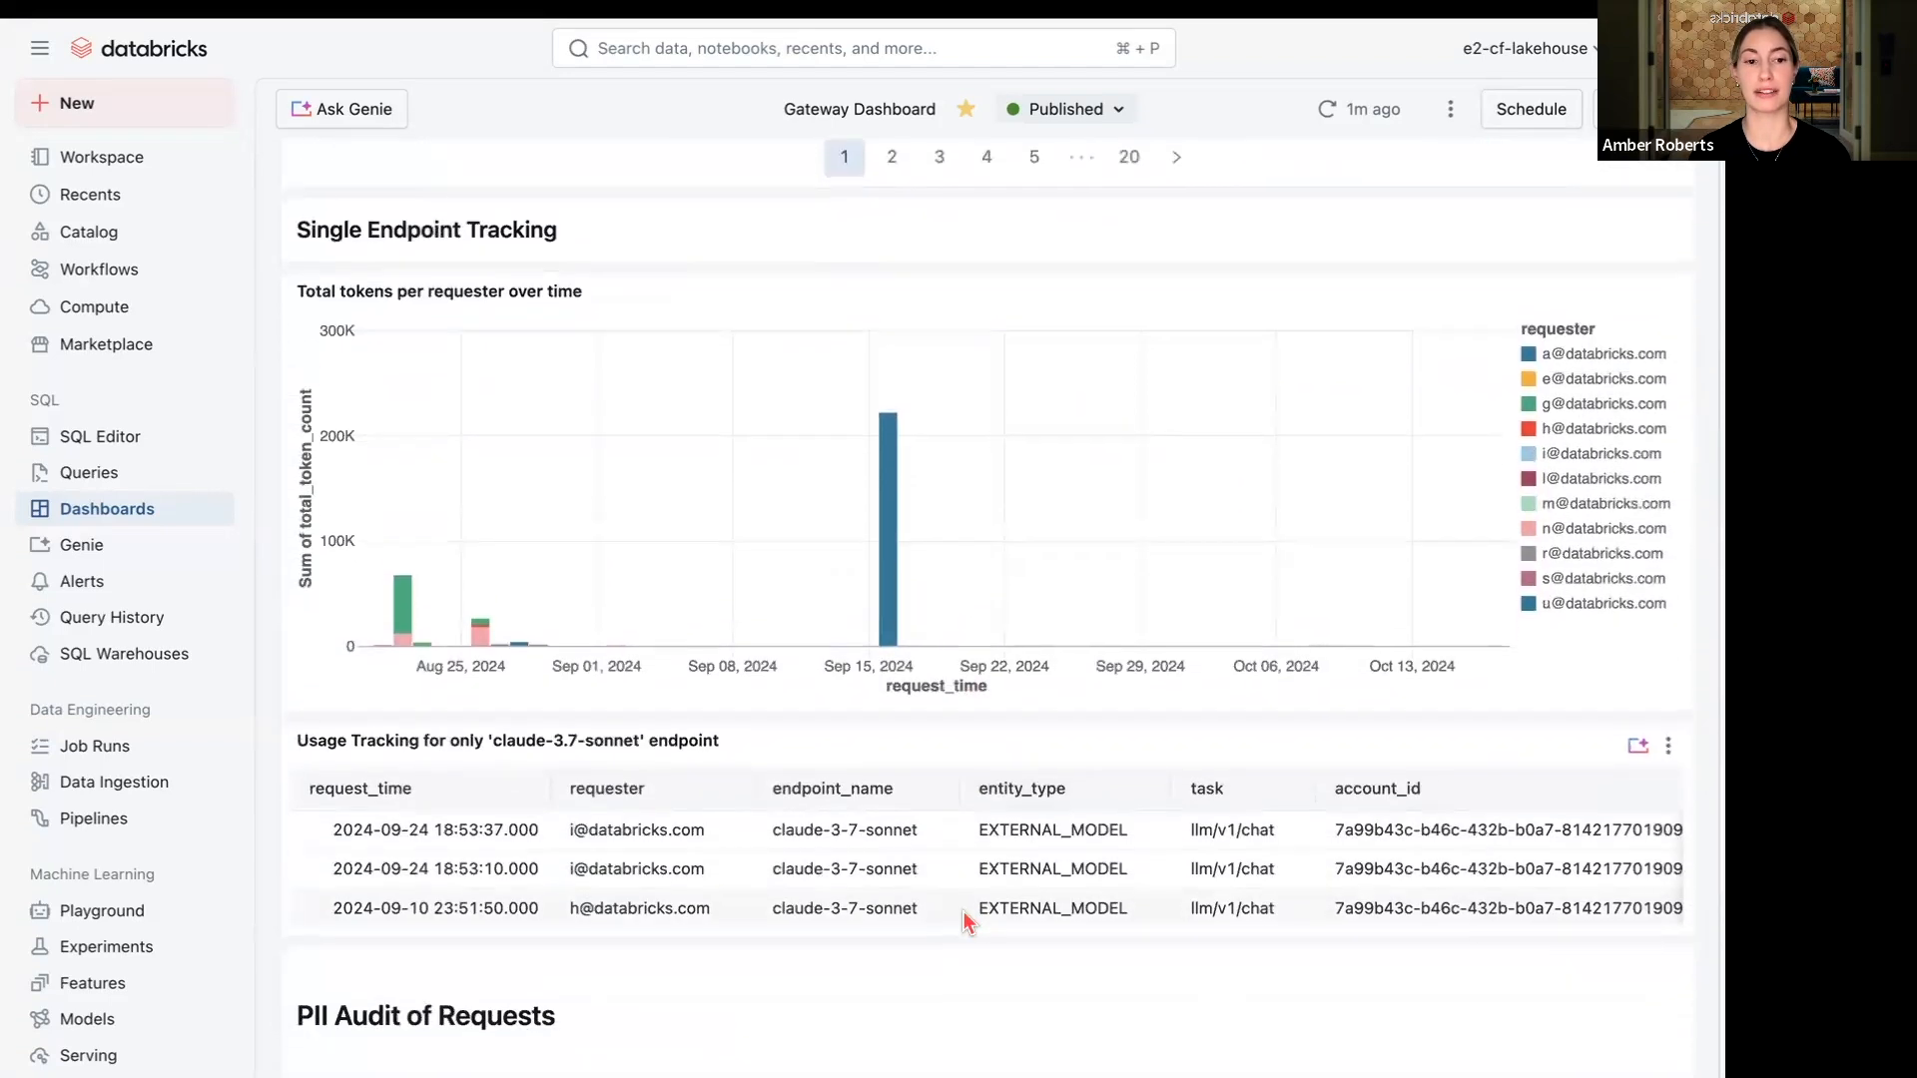
{"action": "mouse_move", "coordinate": [906, 809]}
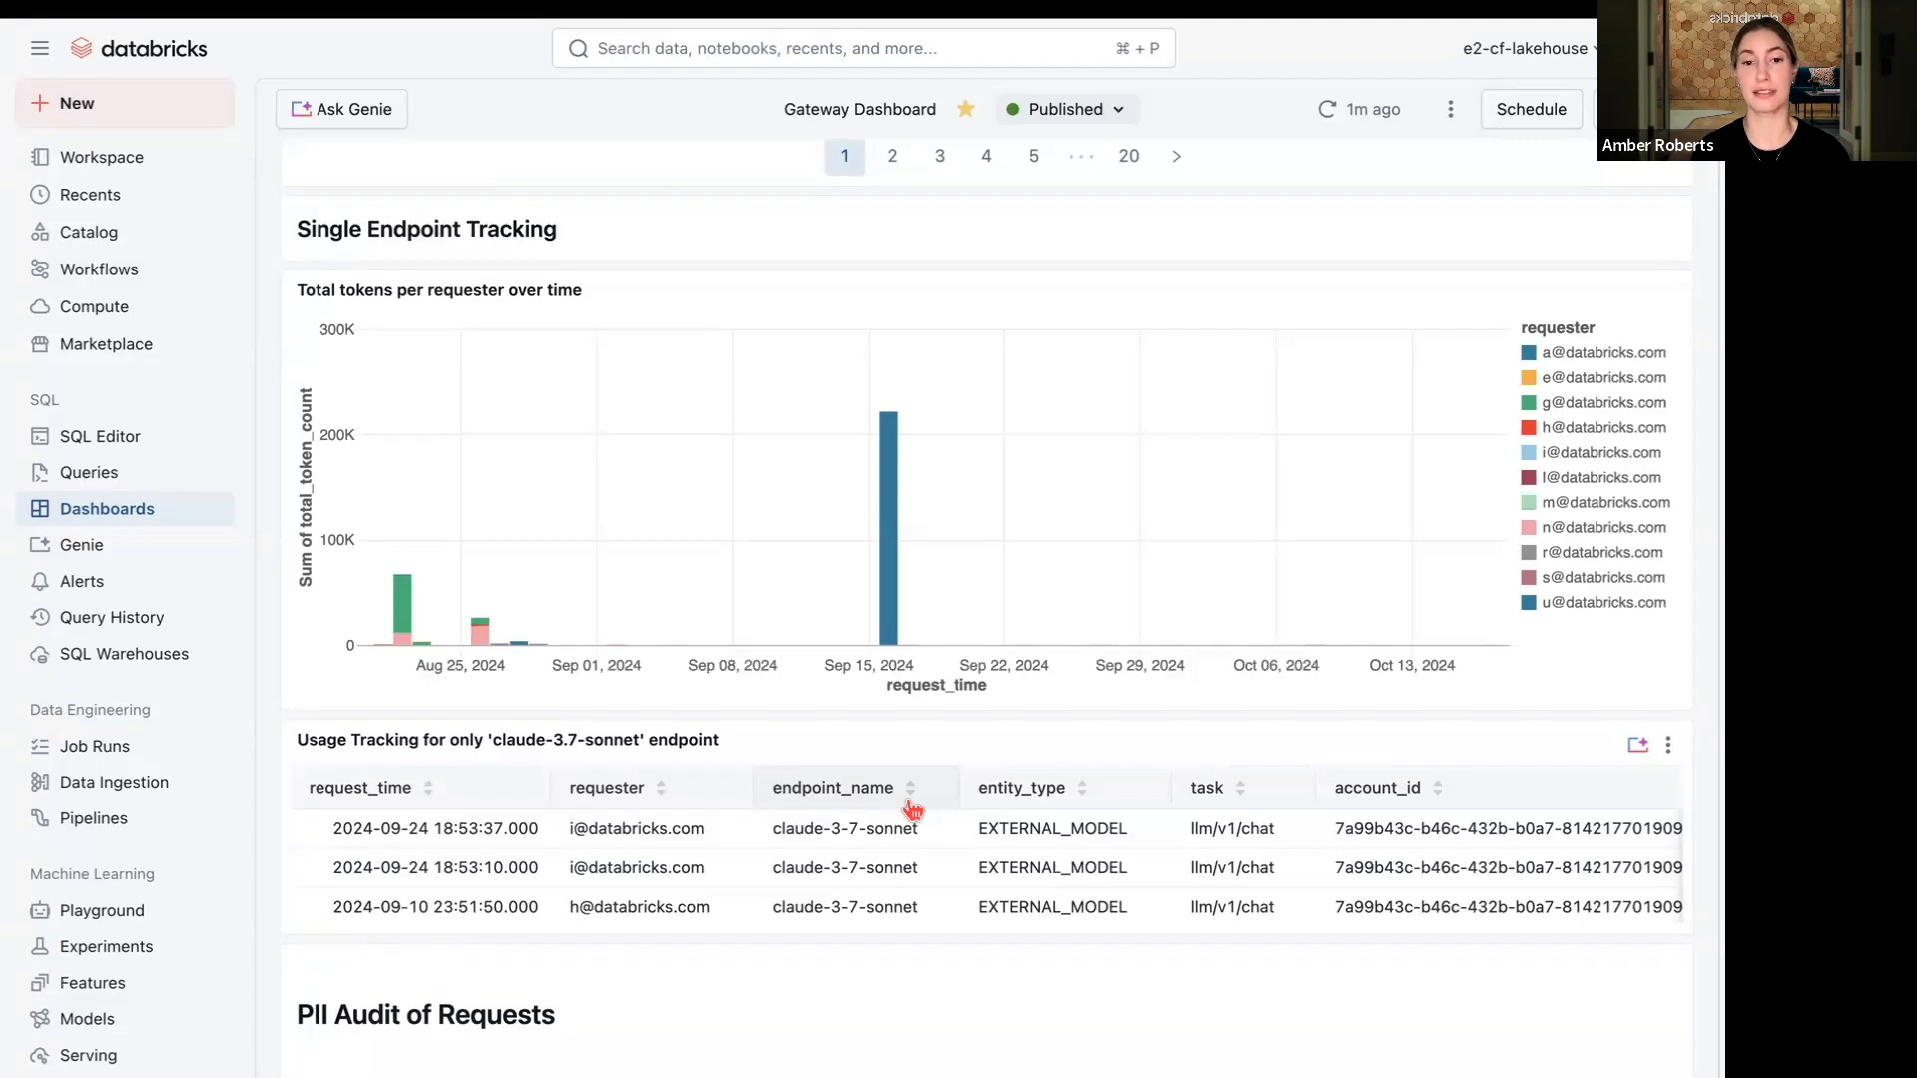
{"action": "scroll", "scroll_direction": "down", "scroll_amount": 3}
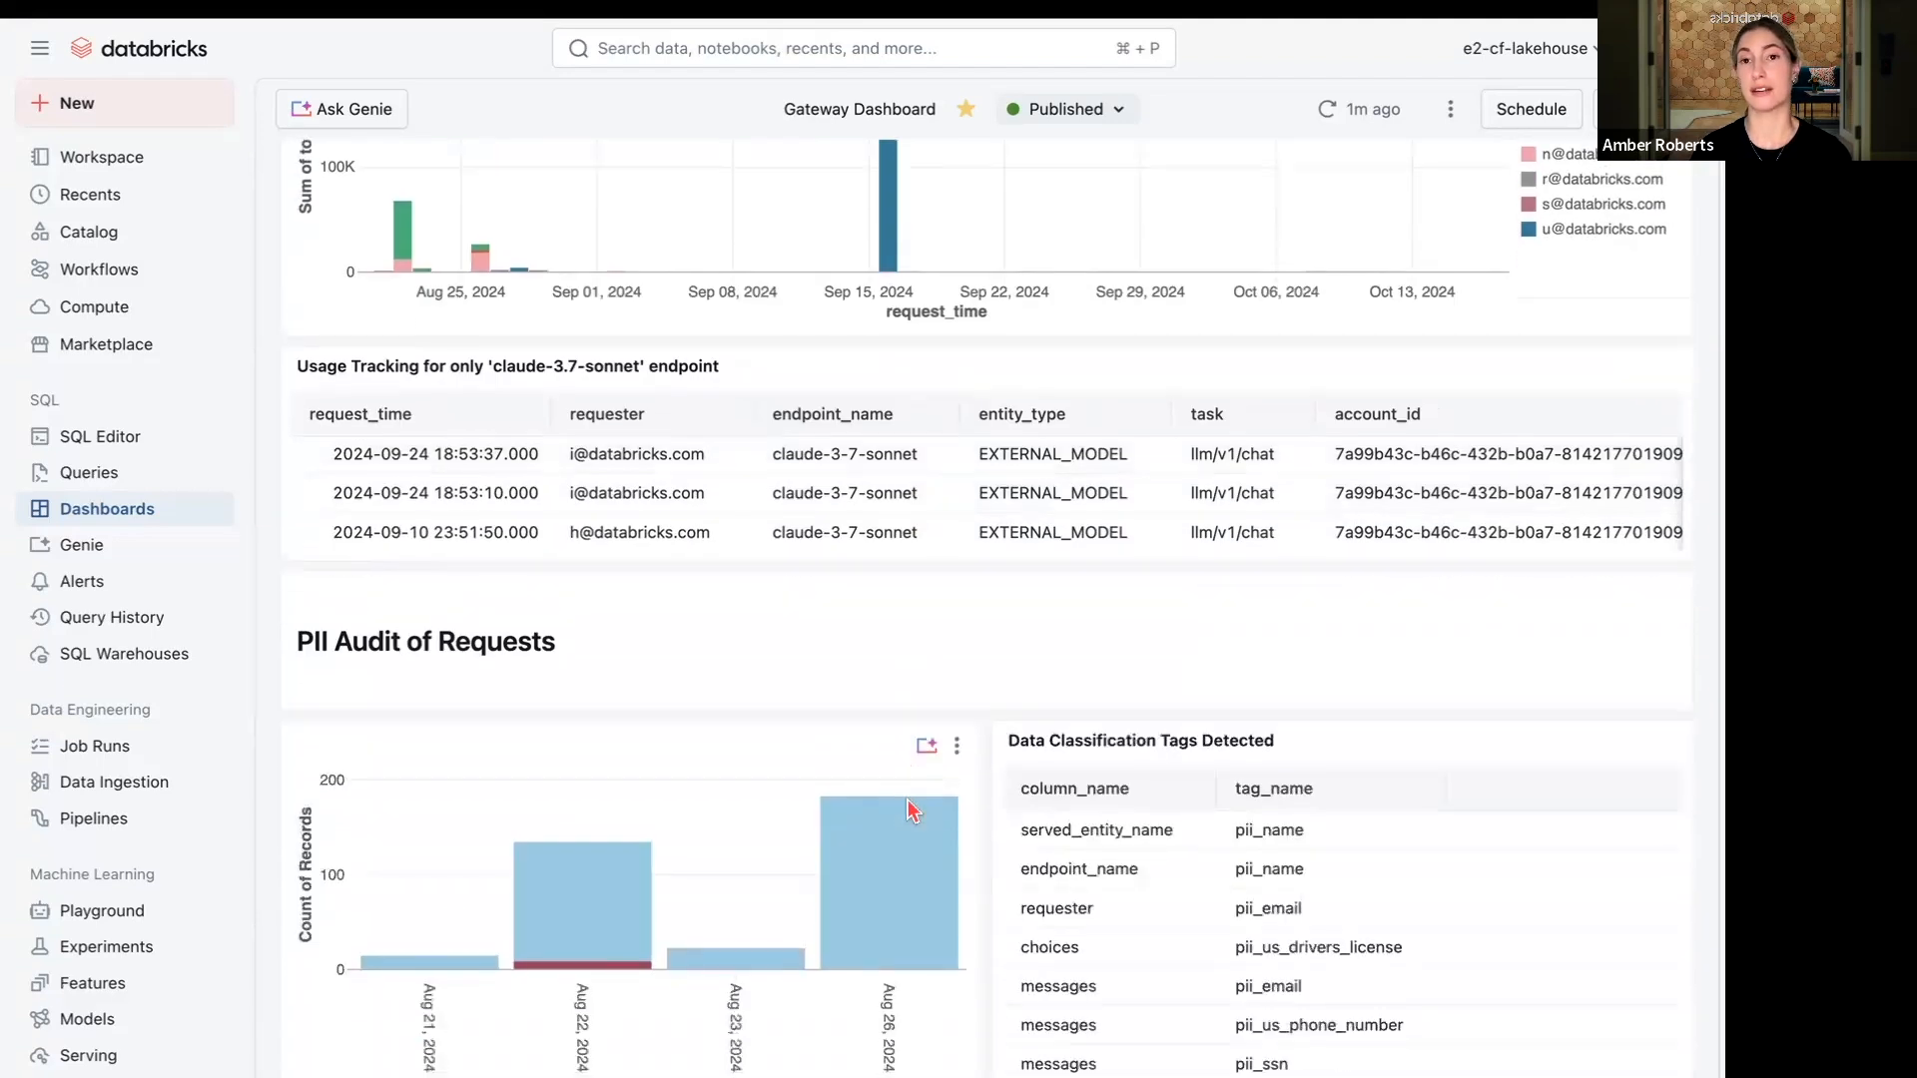